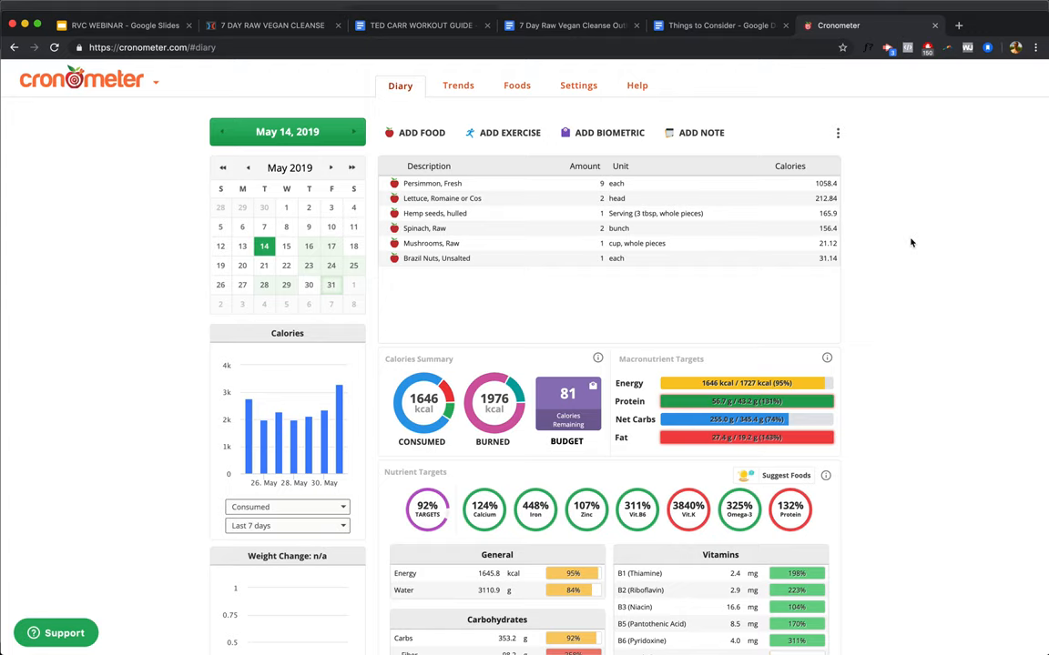
{"action": "mouse_move", "coordinate": [302, 200]}
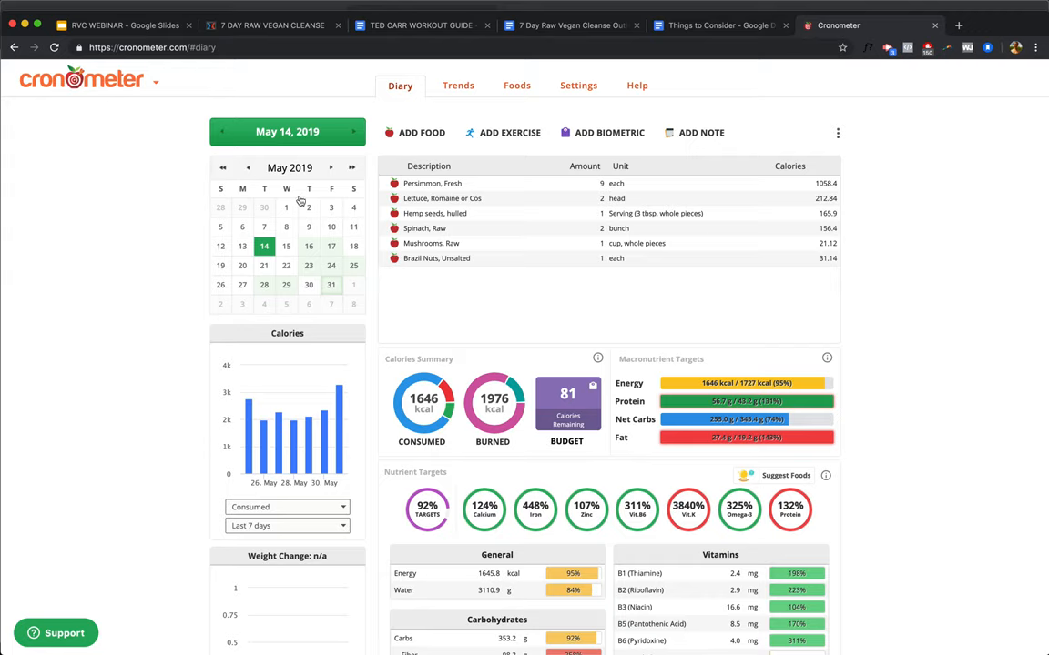
{"action": "mouse_move", "coordinate": [331, 293]}
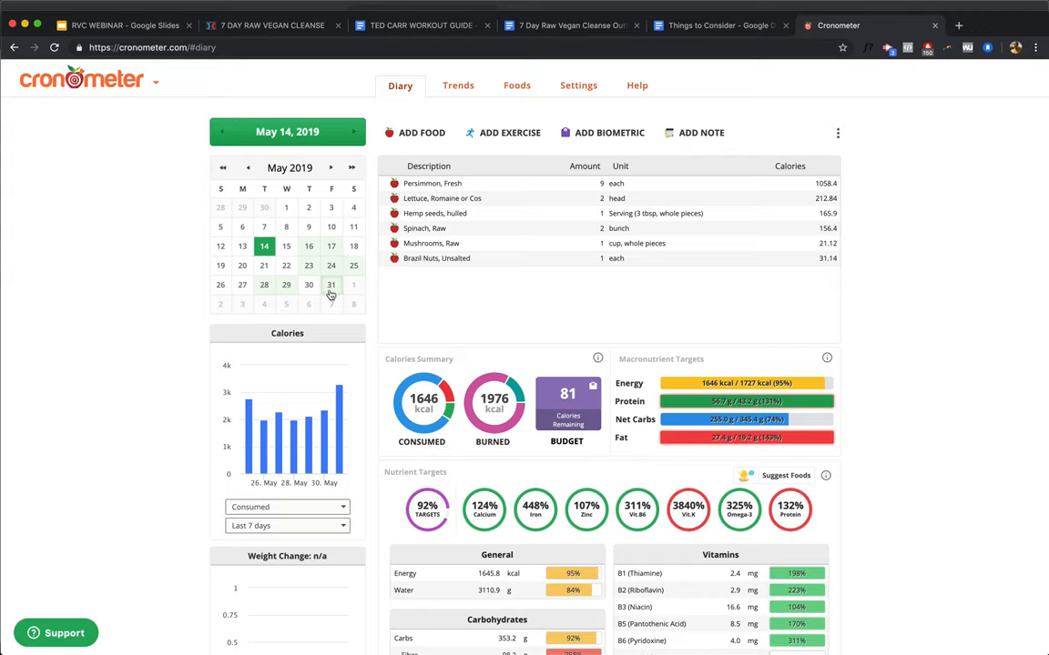
{"action": "mouse_move", "coordinate": [870, 291]}
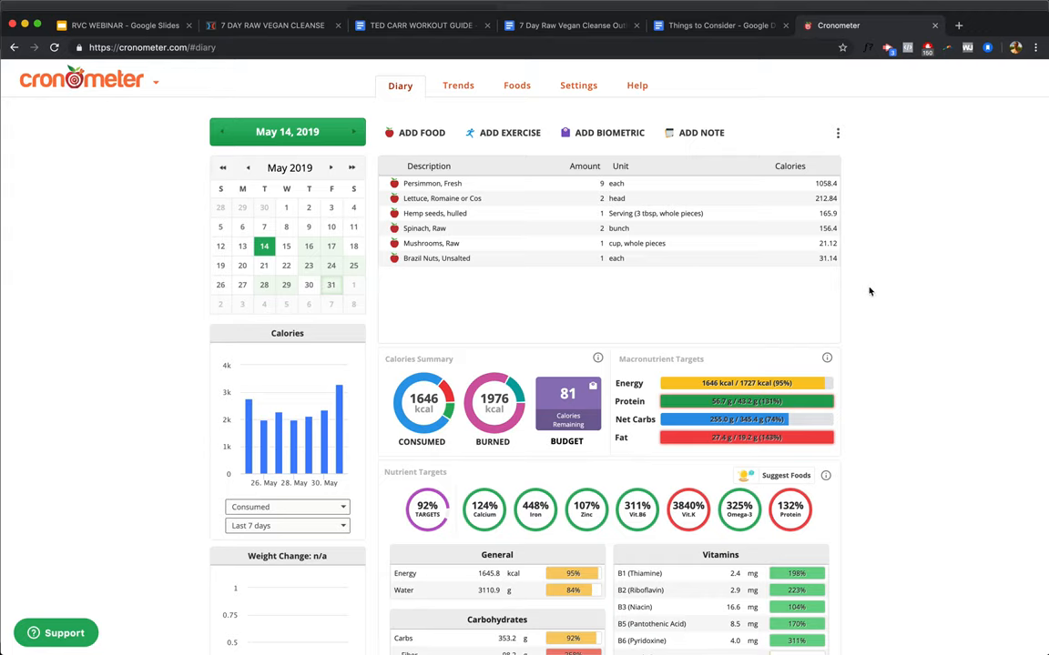
{"action": "mouse_move", "coordinate": [906, 277]}
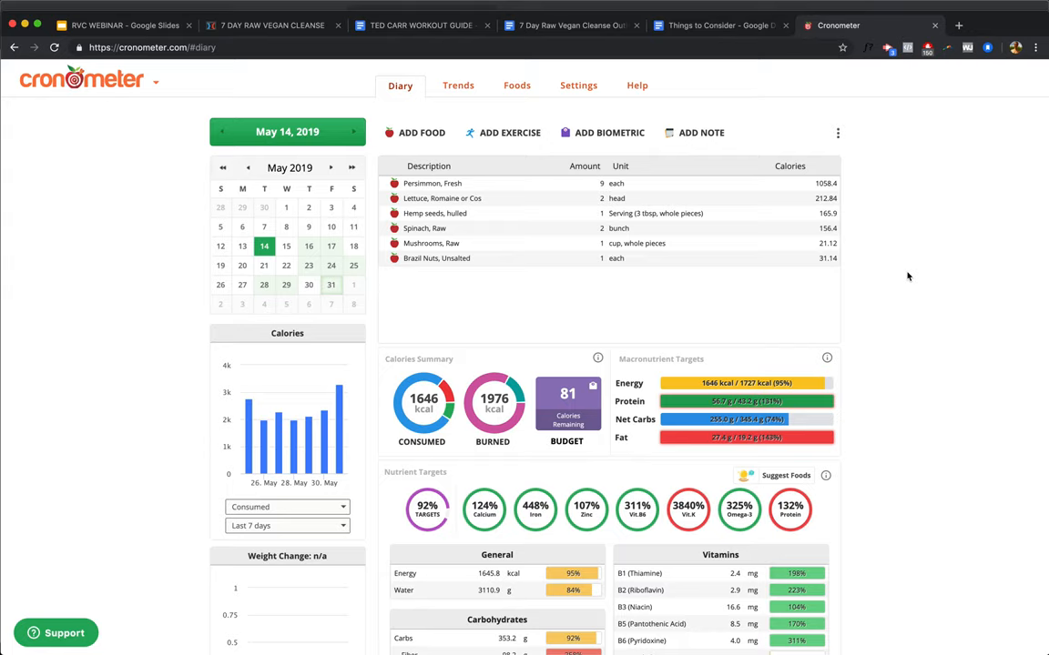
{"action": "mouse_move", "coordinate": [783, 199]}
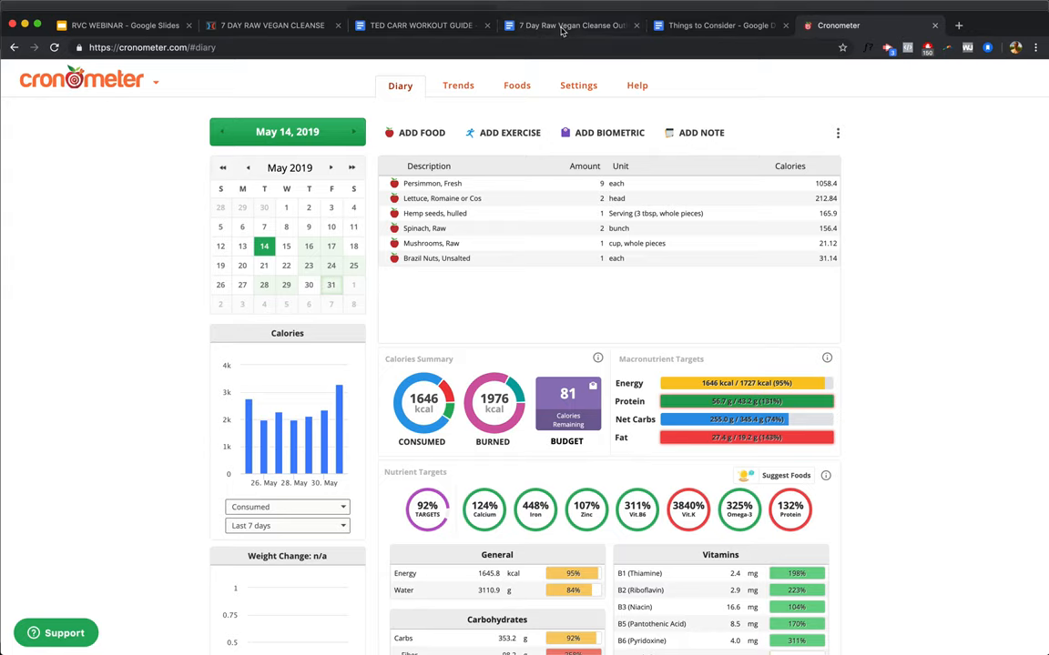
Step: Flip between the Cronometer diary's nutrient figures and the Things to Consider notes, ending on the notes
{"action": "left_click", "coordinate": [714, 26]}
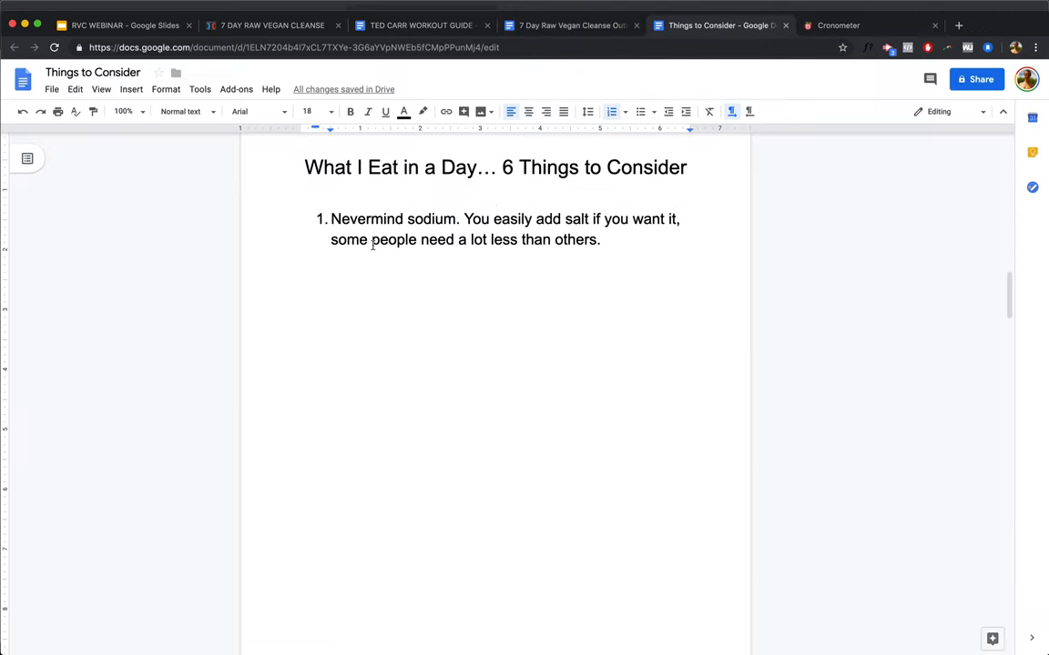
{"action": "left_click", "coordinate": [836, 26]}
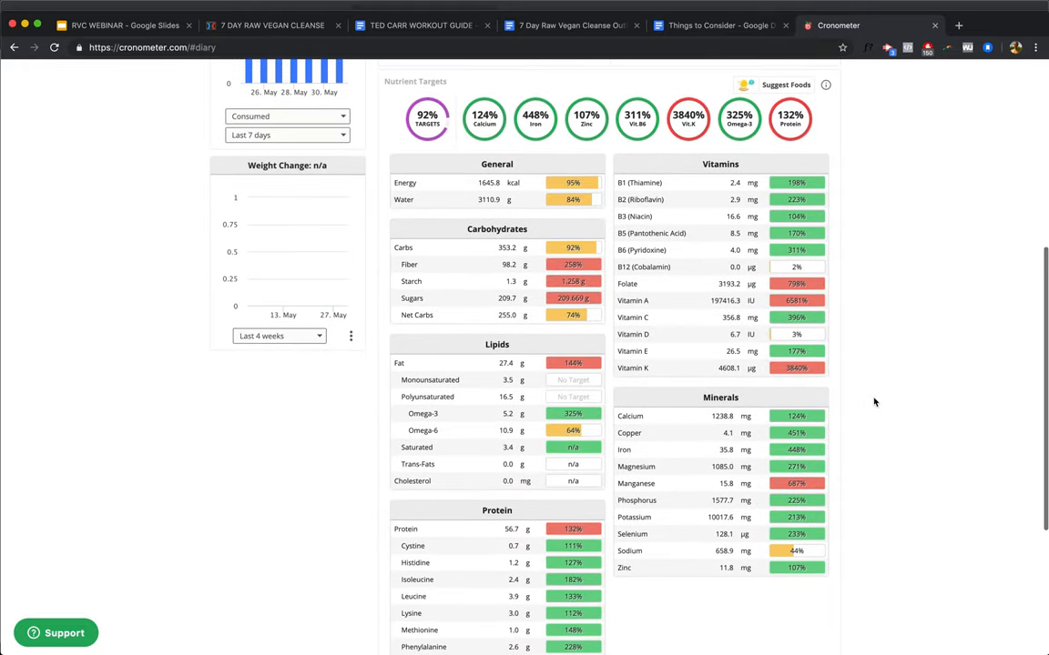
{"action": "scroll", "scroll_direction": "down", "scroll_amount": 3}
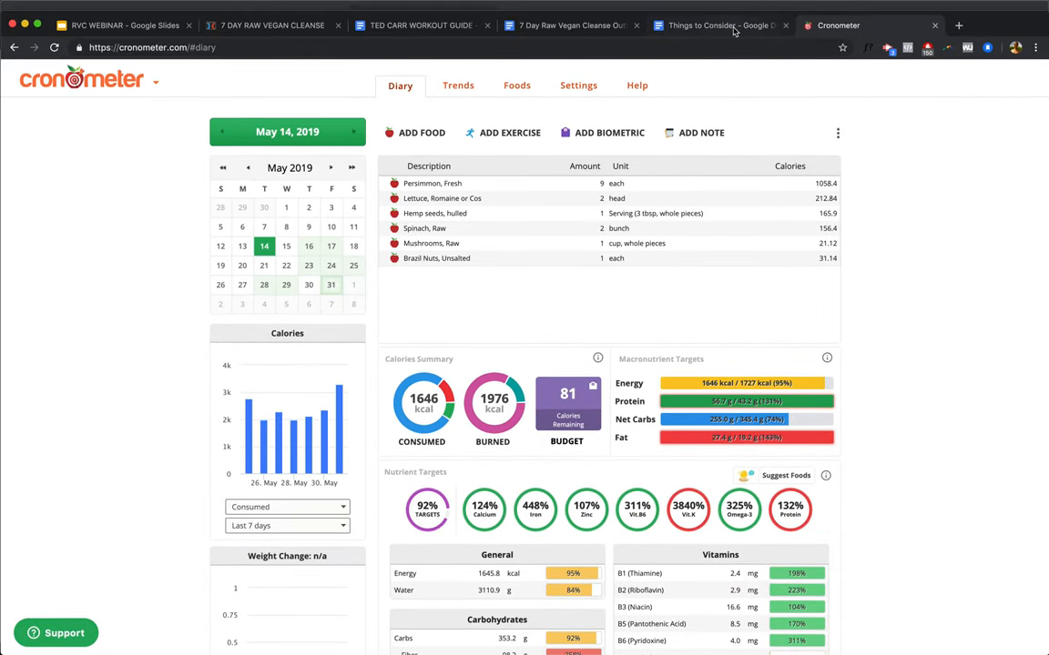
{"action": "left_click", "coordinate": [723, 25]}
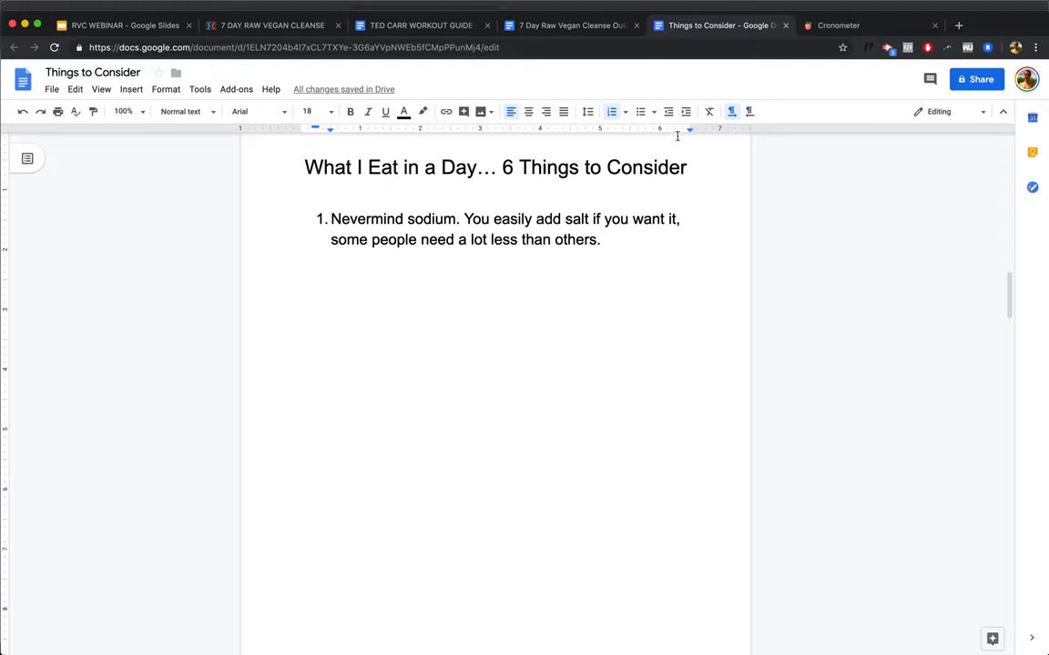
{"action": "left_click", "coordinate": [845, 26]}
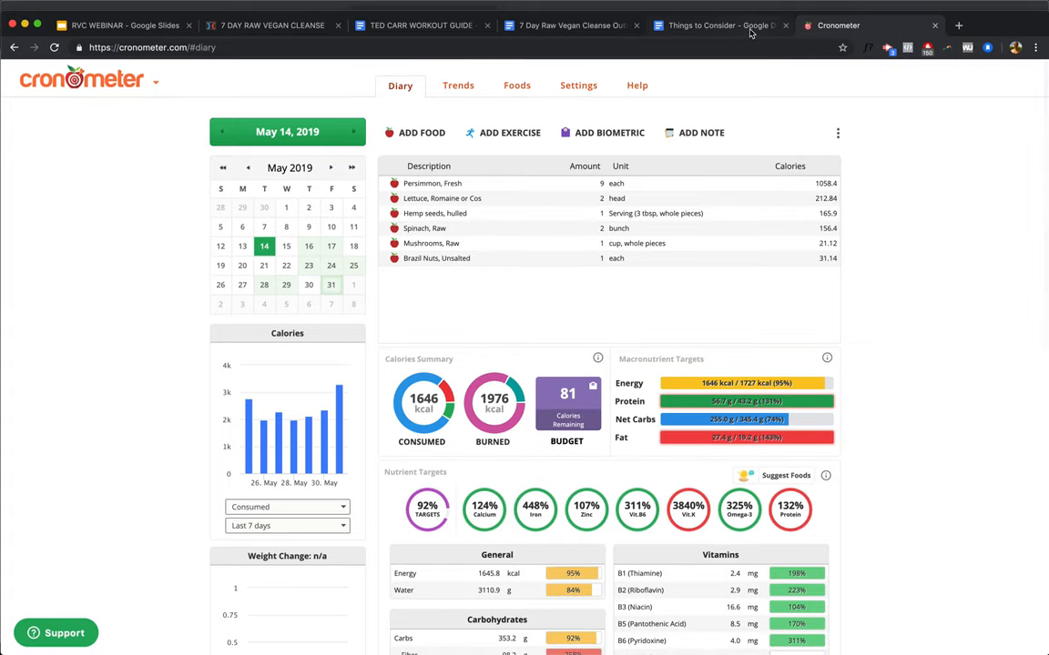
{"action": "left_click", "coordinate": [719, 26]}
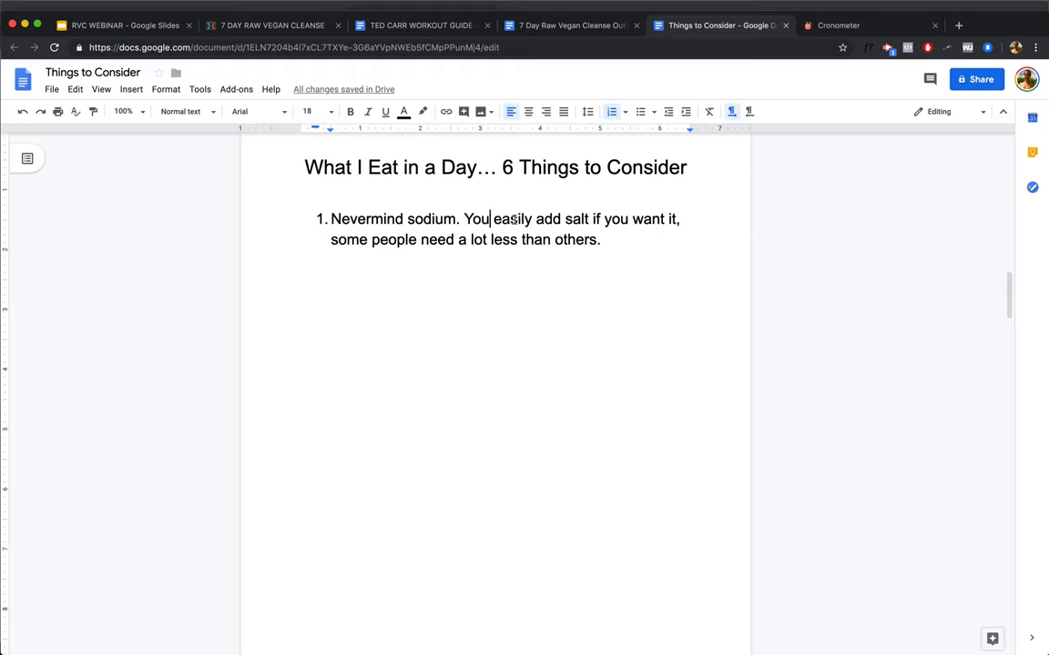
Step: Highlight the word 'salt' and nearby text in point 1 about not worrying over sodium
{"action": "double_click", "coordinate": [577, 218]}
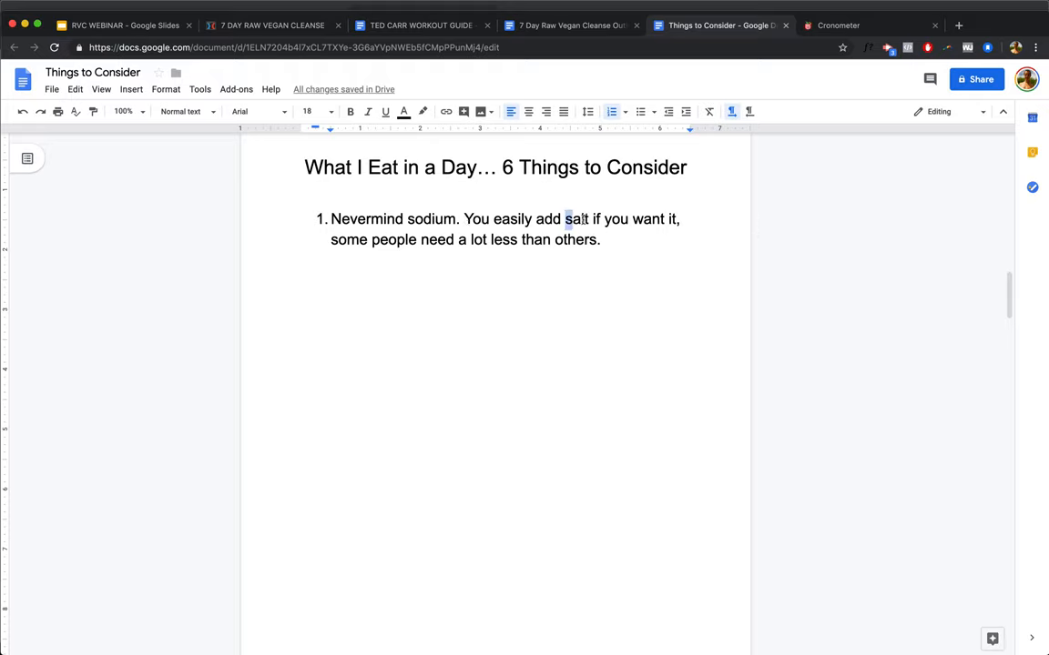
{"action": "left_click_drag", "start_coordinate": [564, 218], "coordinate": [599, 240]}
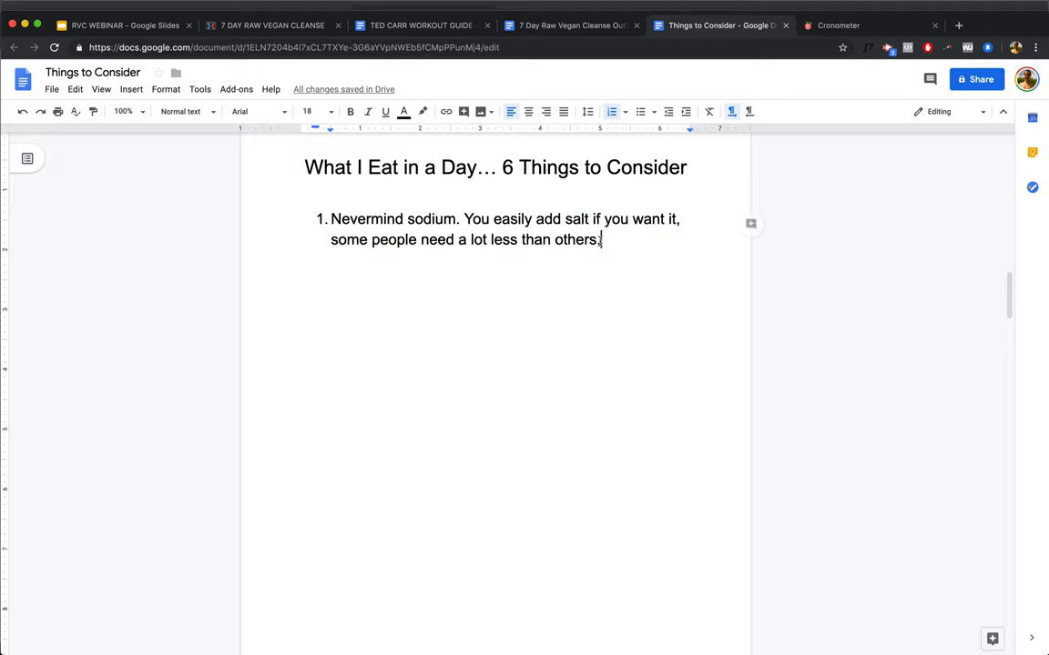
{"action": "scroll", "scroll_direction": "down", "scroll_amount": 3}
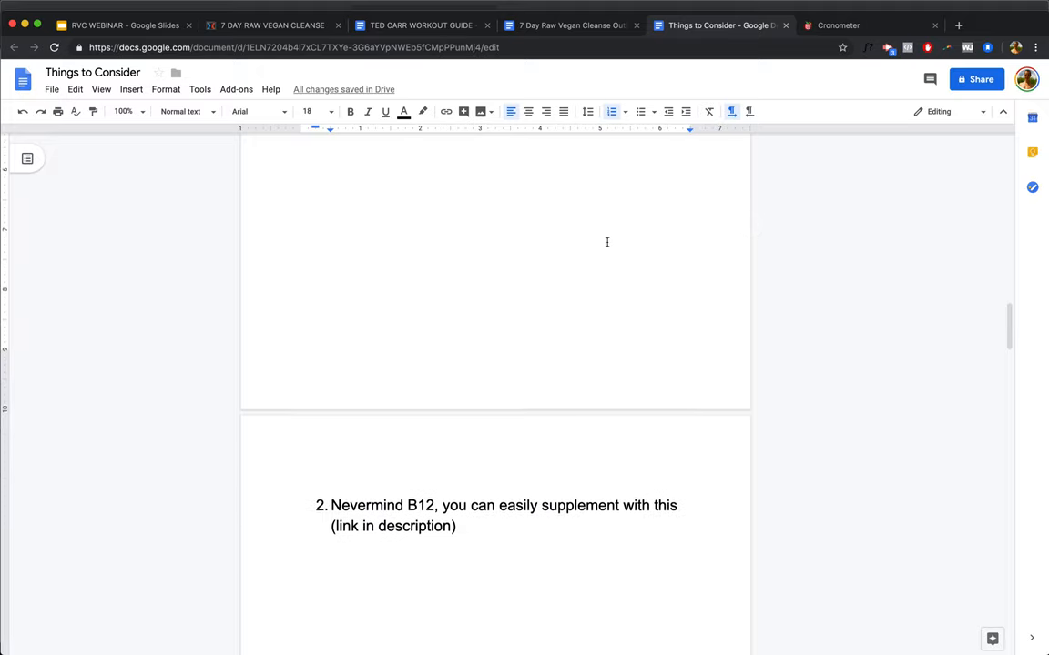
{"action": "scroll", "scroll_direction": "down", "scroll_amount": 3}
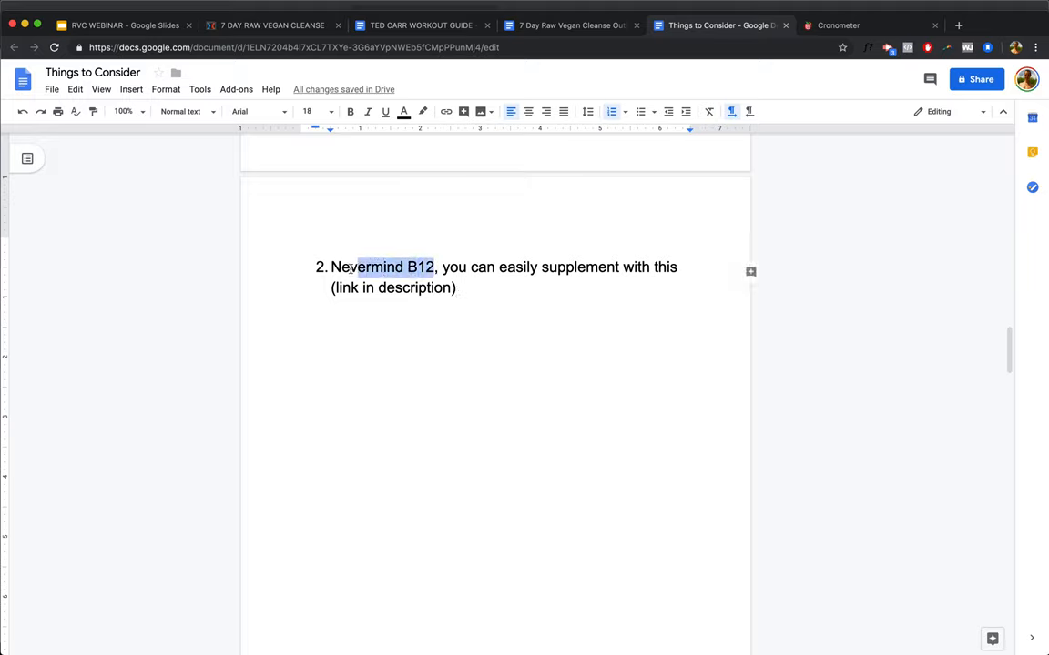
{"action": "left_click", "coordinate": [459, 288]}
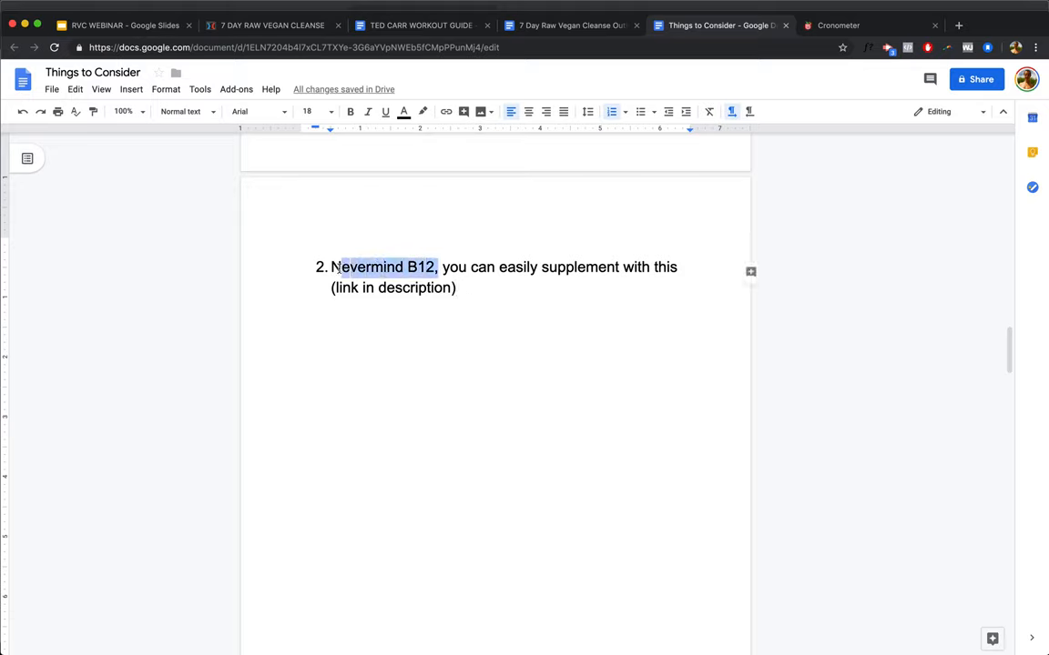
{"action": "double_click", "coordinate": [422, 265]}
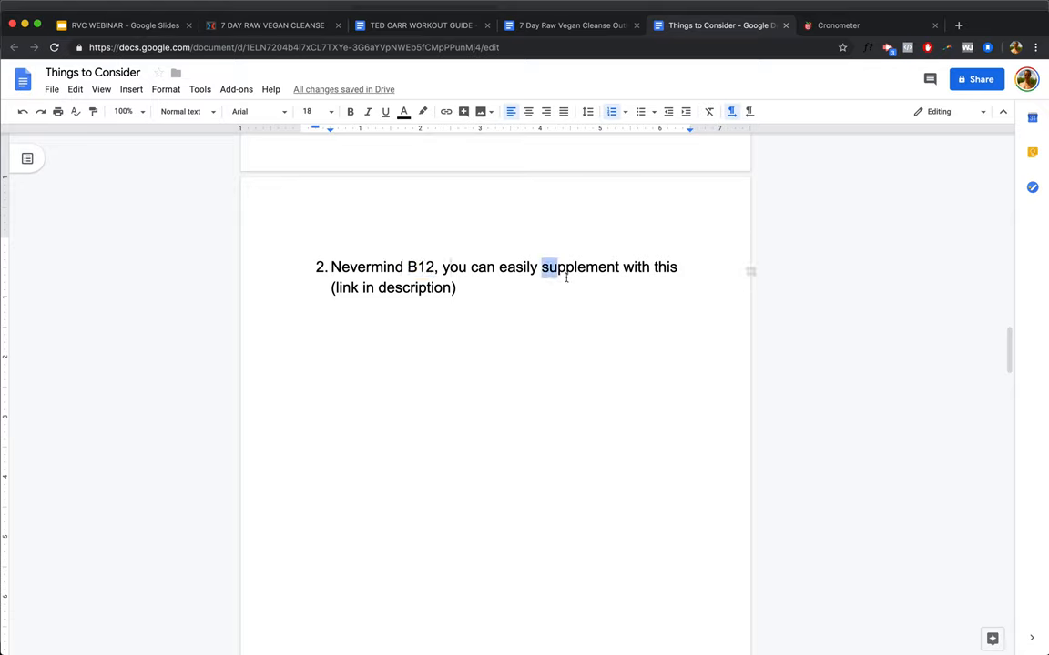
{"action": "left_click", "coordinate": [455, 288]}
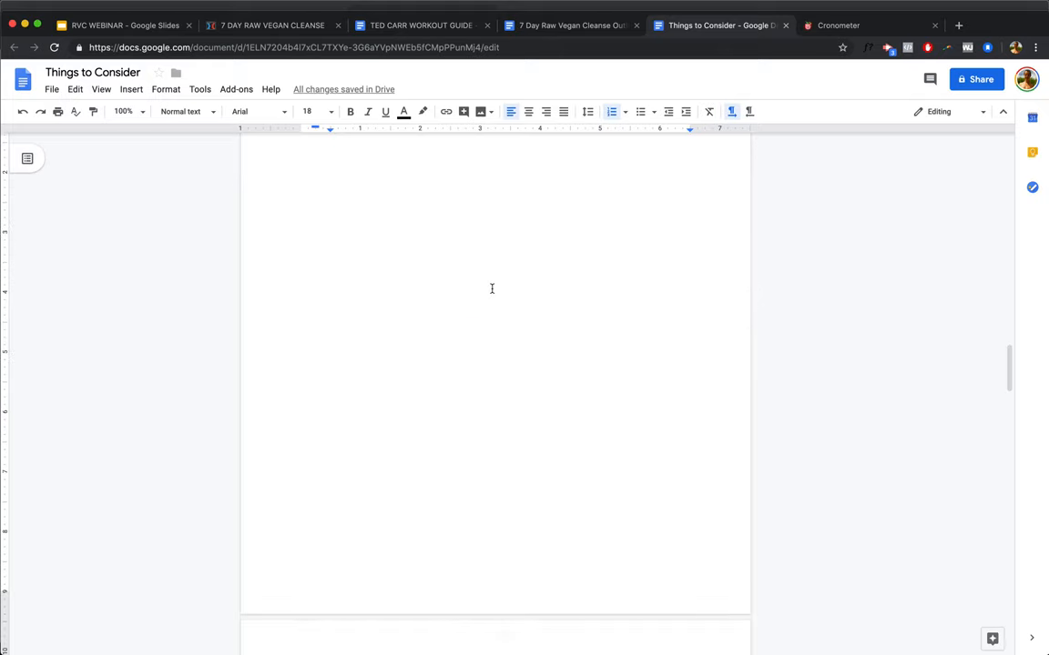
{"action": "scroll", "scroll_direction": "down", "scroll_amount": 3}
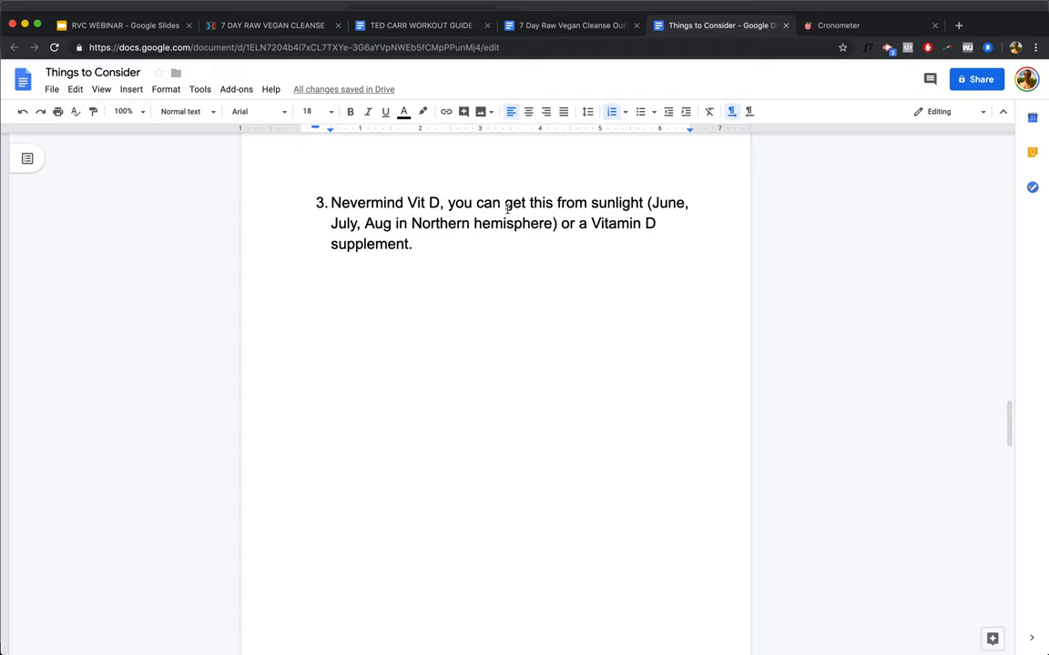
{"action": "double_click", "coordinate": [423, 203]}
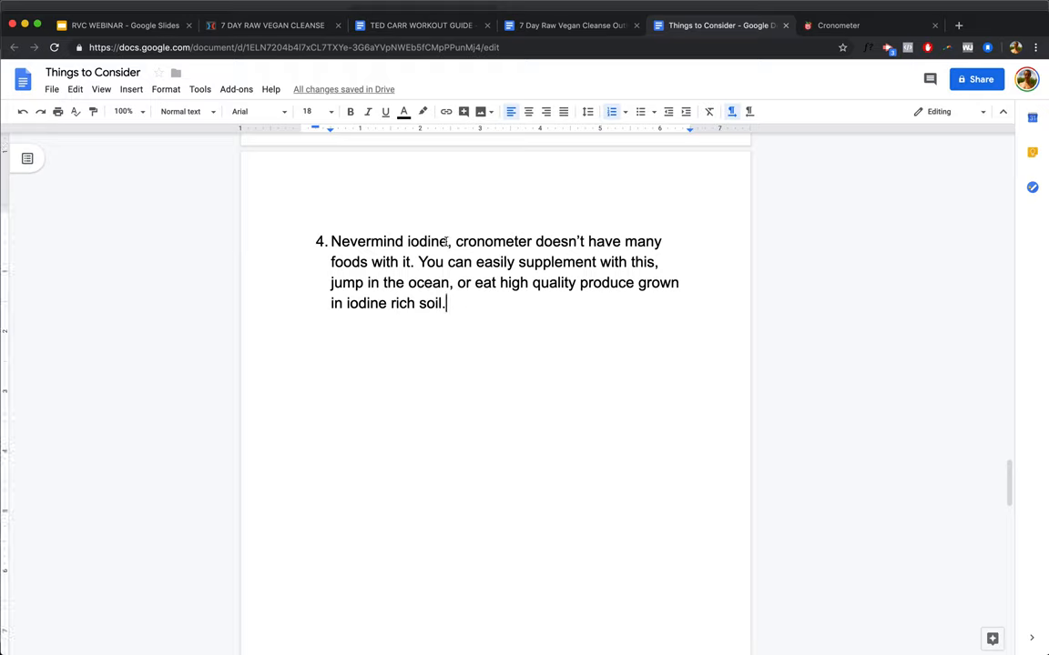
{"action": "double_click", "coordinate": [426, 240]}
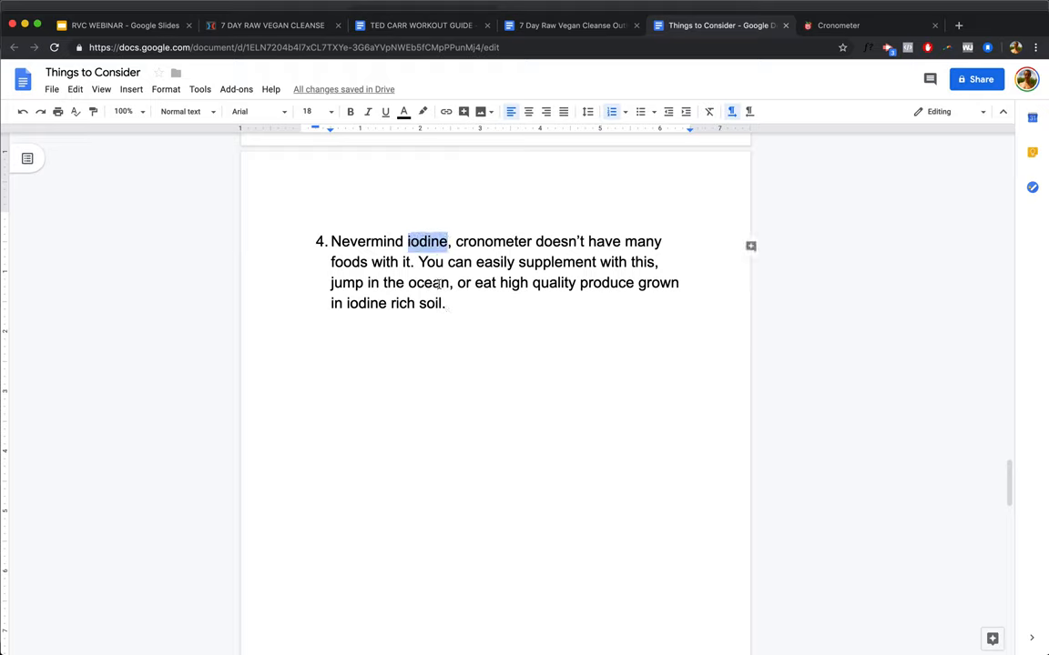
{"action": "left_click", "coordinate": [452, 240]}
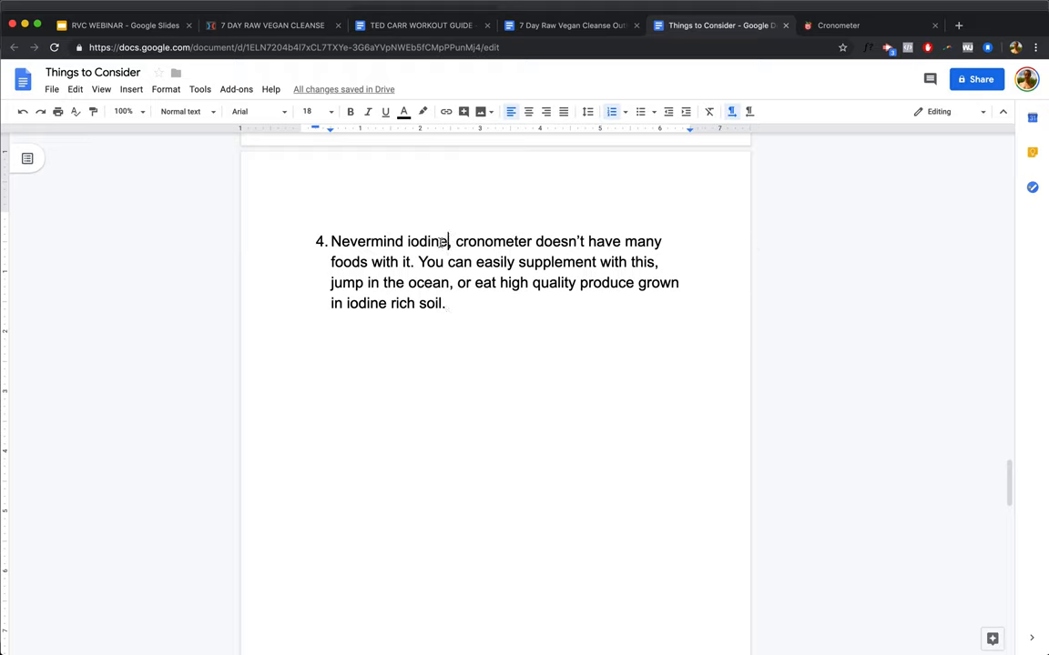
{"action": "double_click", "coordinate": [426, 241]}
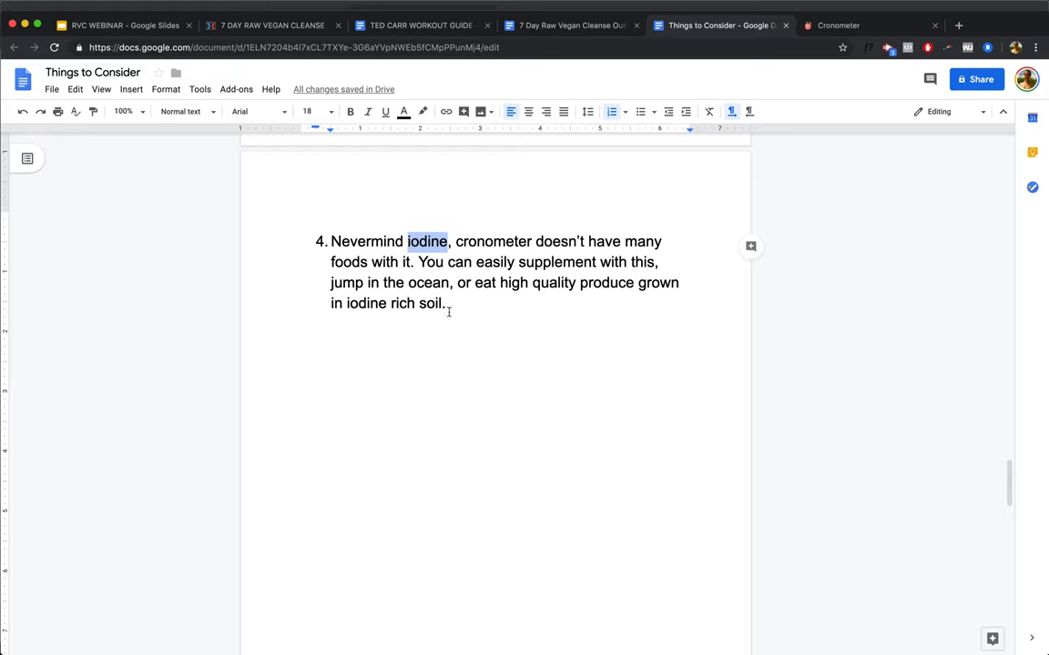
{"action": "left_click", "coordinate": [446, 302]}
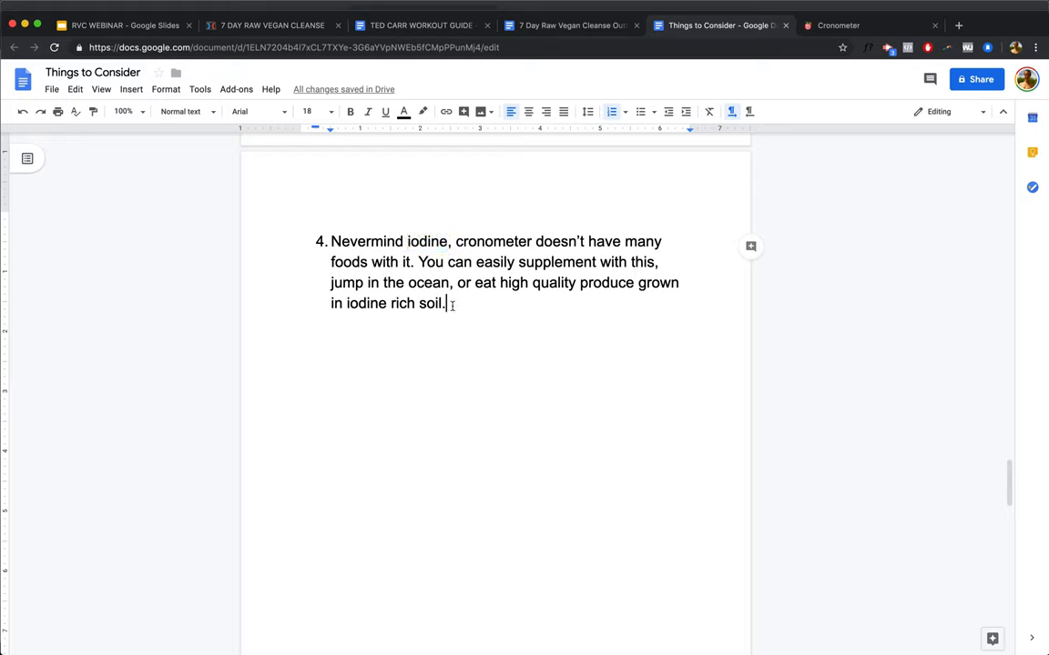
{"action": "left_click_drag", "start_coordinate": [419, 263], "coordinate": [451, 282]}
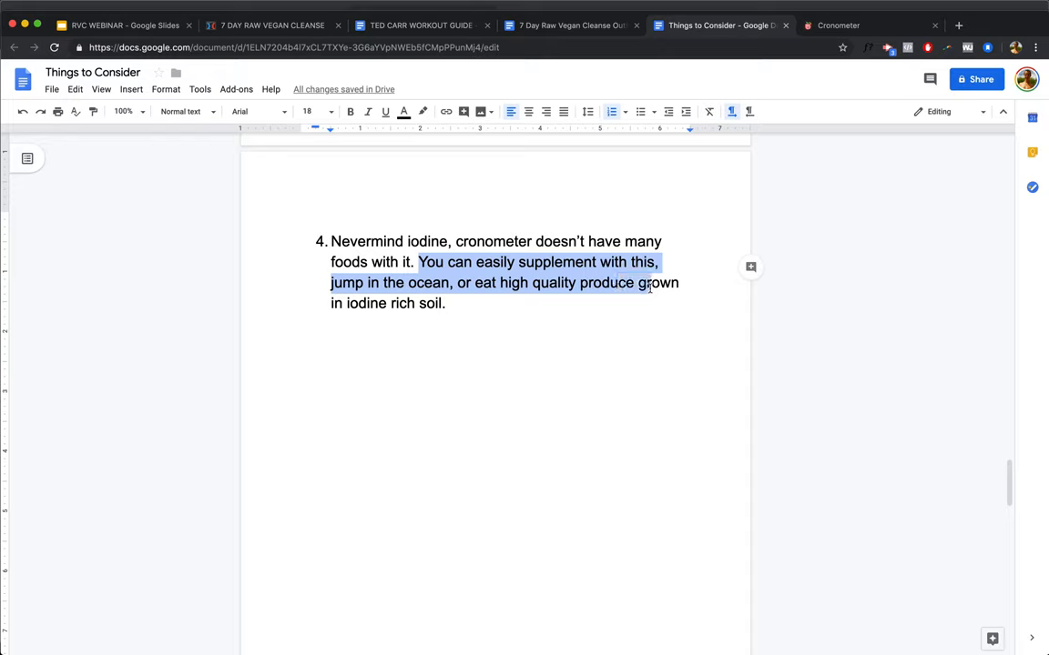
{"action": "left_click", "coordinate": [444, 302]}
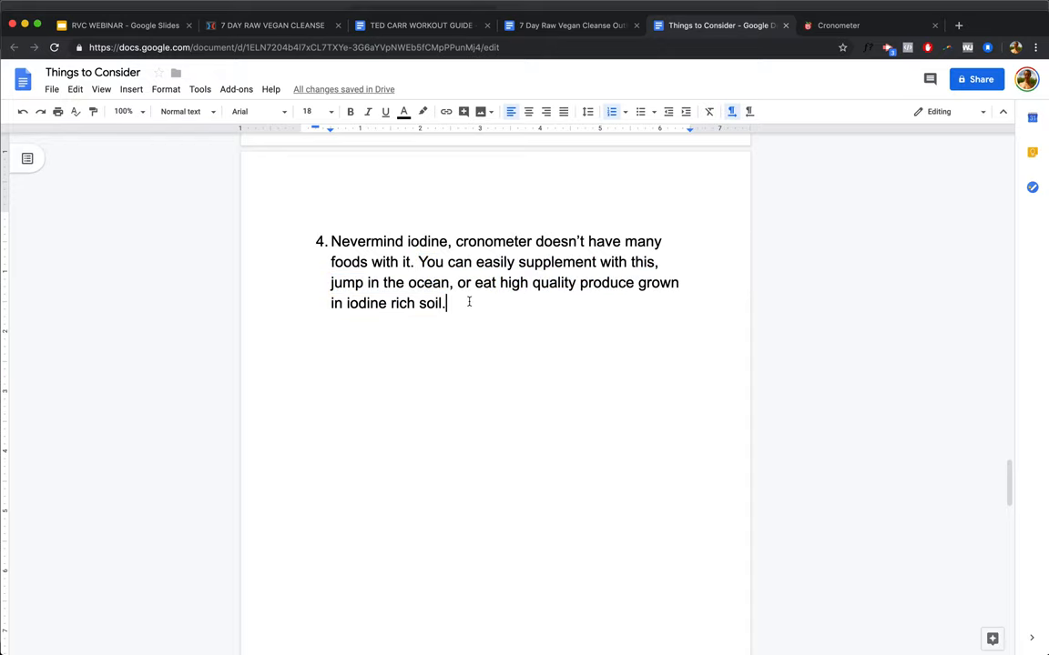
{"action": "double_click", "coordinate": [558, 262]}
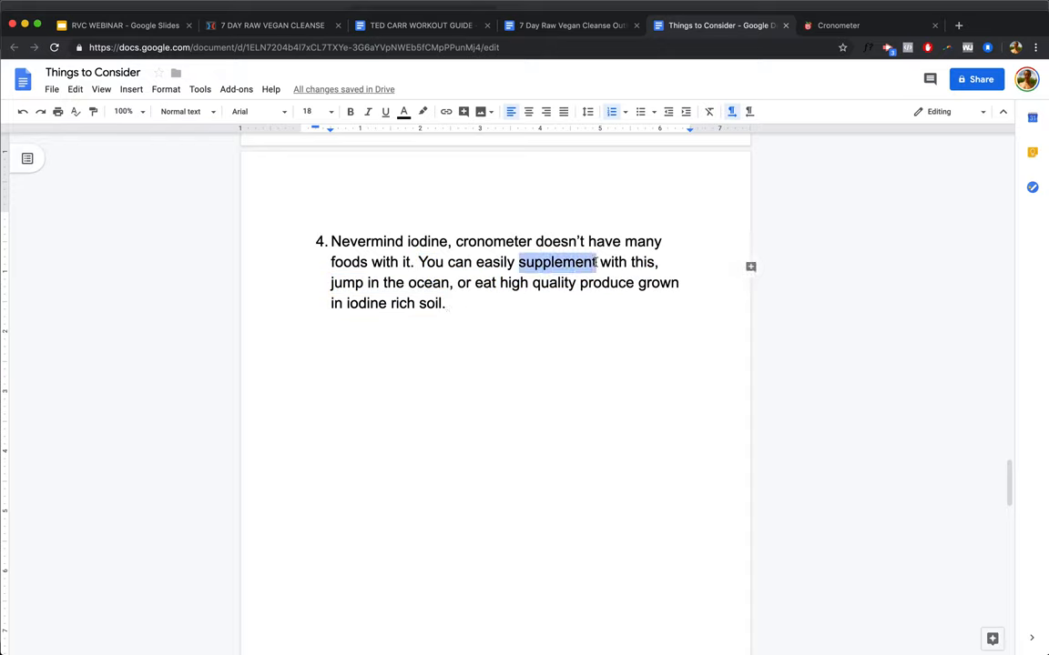
{"action": "left_click", "coordinate": [444, 302]}
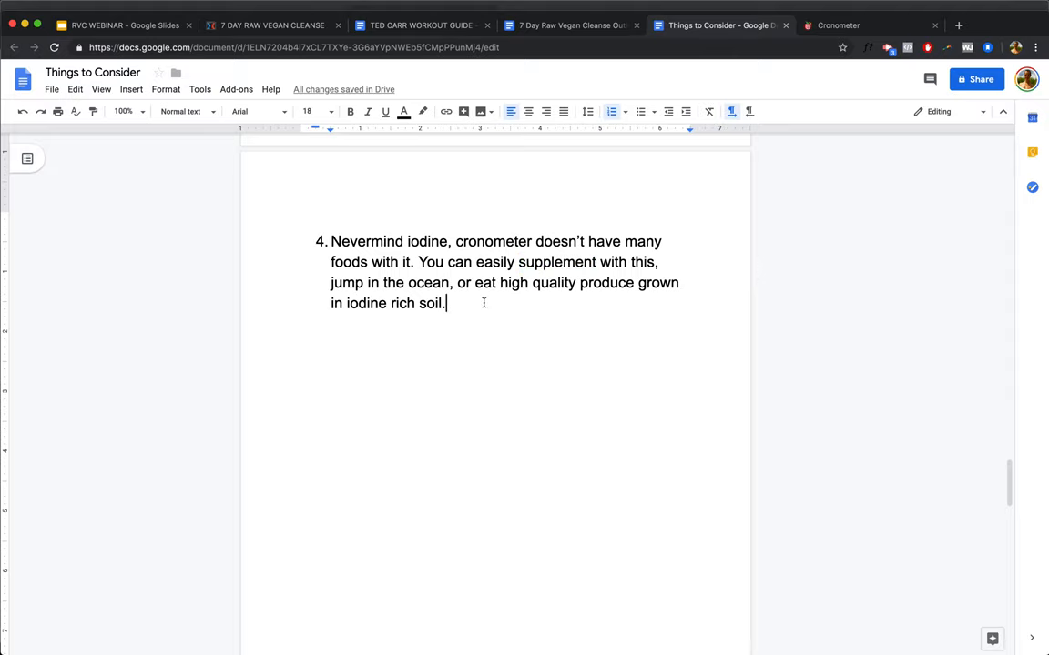
Step: Scroll to point 5 about variety across the week or month and clear its text highlight
{"action": "scroll", "scroll_direction": "down", "scroll_amount": 3}
{"action": "type", "text": "Everyday doesn’t need to be perfect. You can aim for variety throughout the week or month rather than variety every single day."}
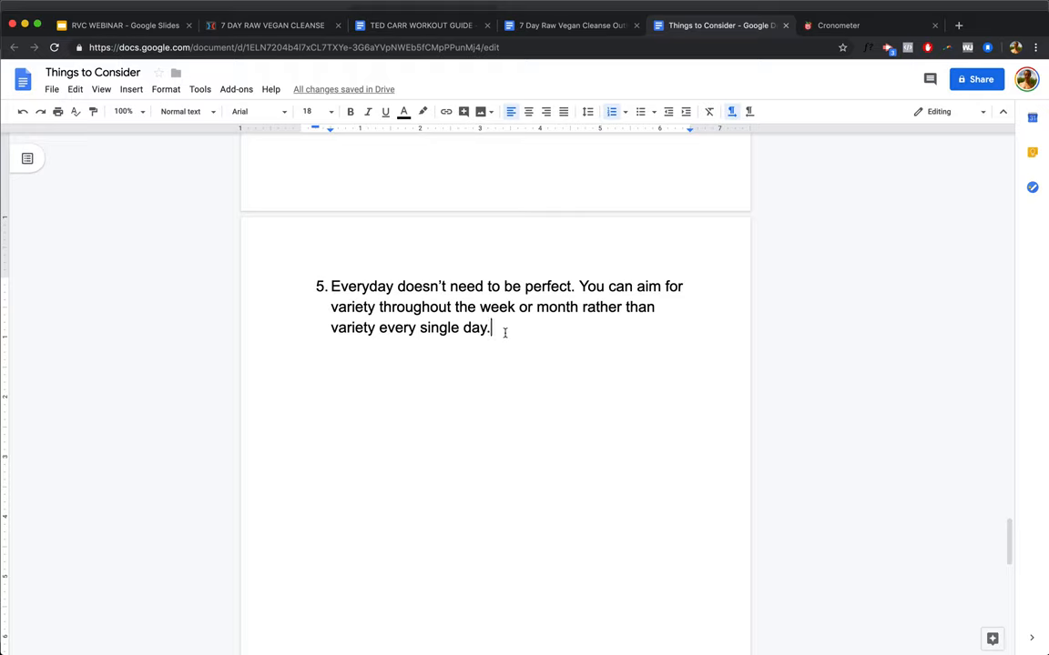
{"action": "mouse_move", "coordinate": [517, 327]}
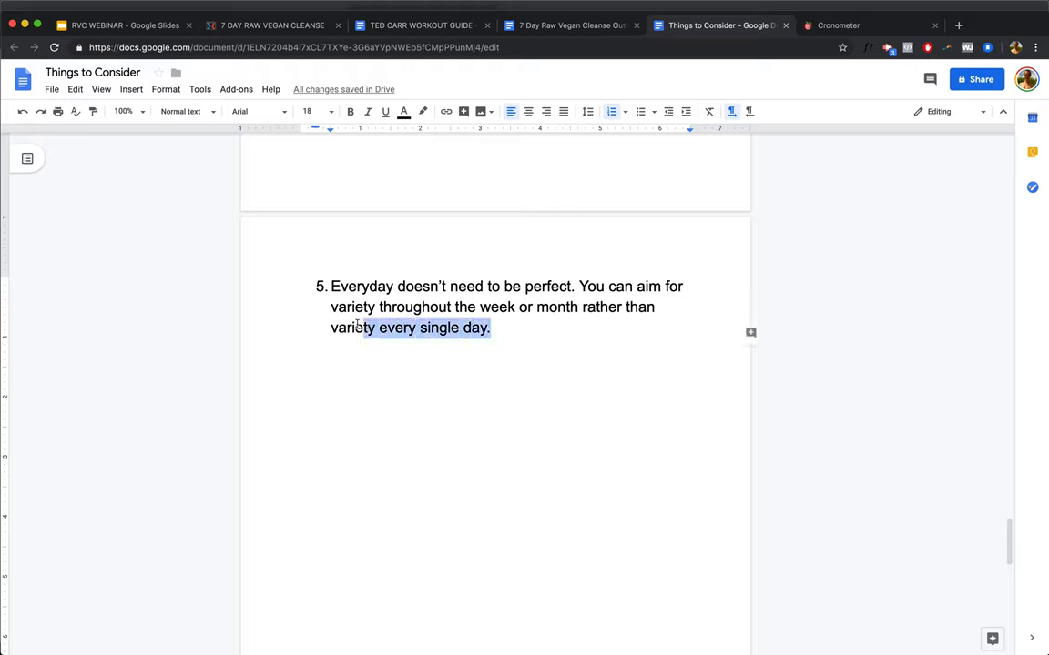
{"action": "left_click", "coordinate": [495, 327]}
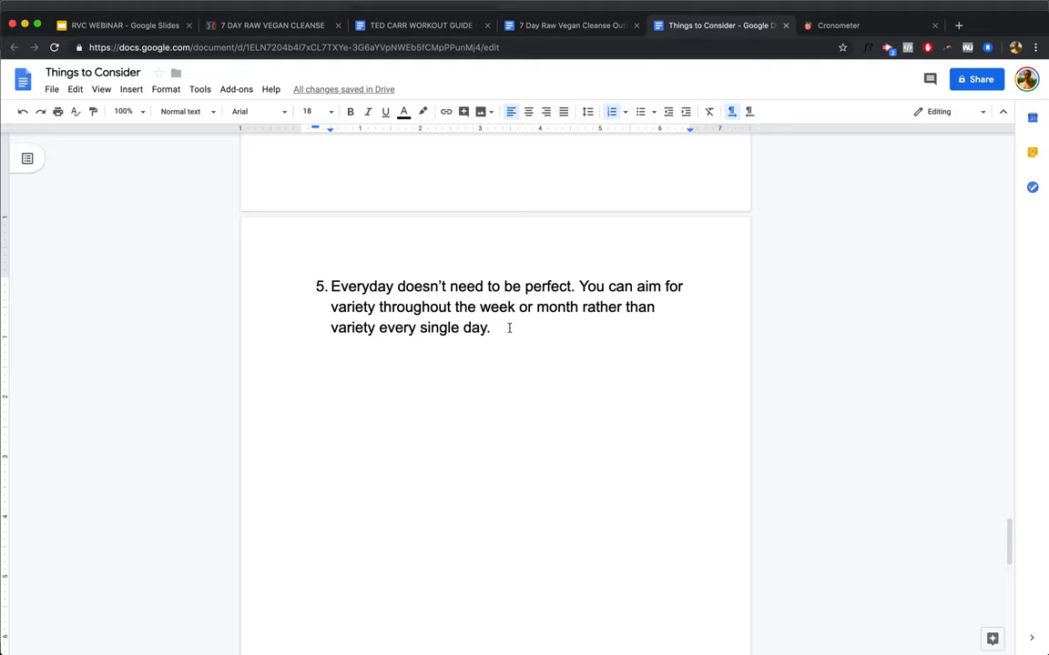
Step: Scroll to point 6 and highlight its opening sentence and the bold diet-program sentence in turn
{"action": "scroll", "scroll_direction": "down", "scroll_amount": 3}
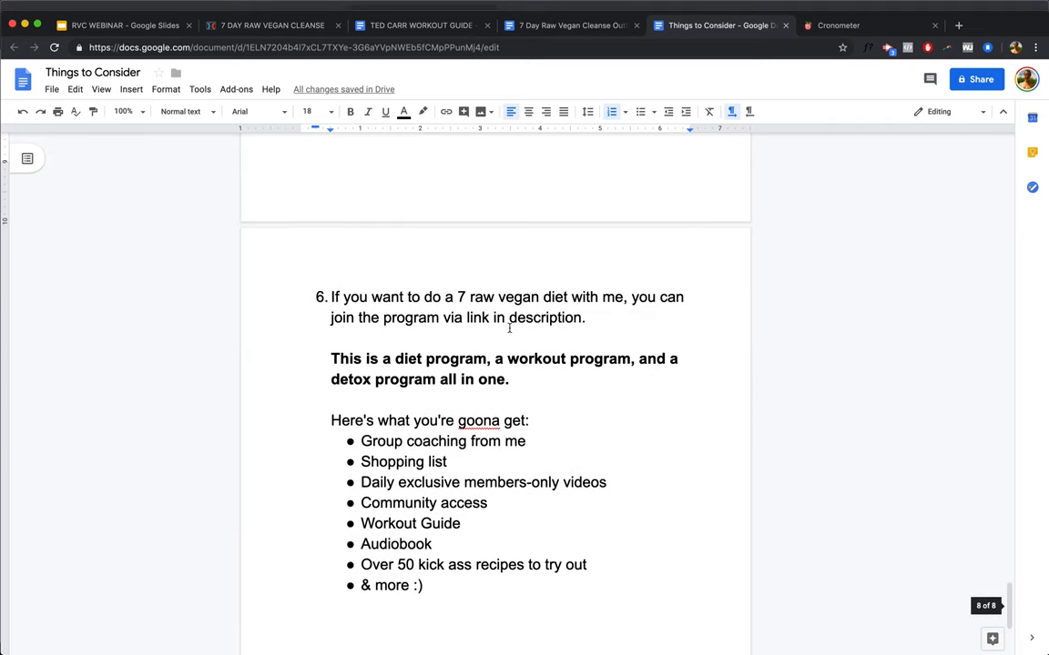
{"action": "scroll", "scroll_direction": "down", "scroll_amount": 3}
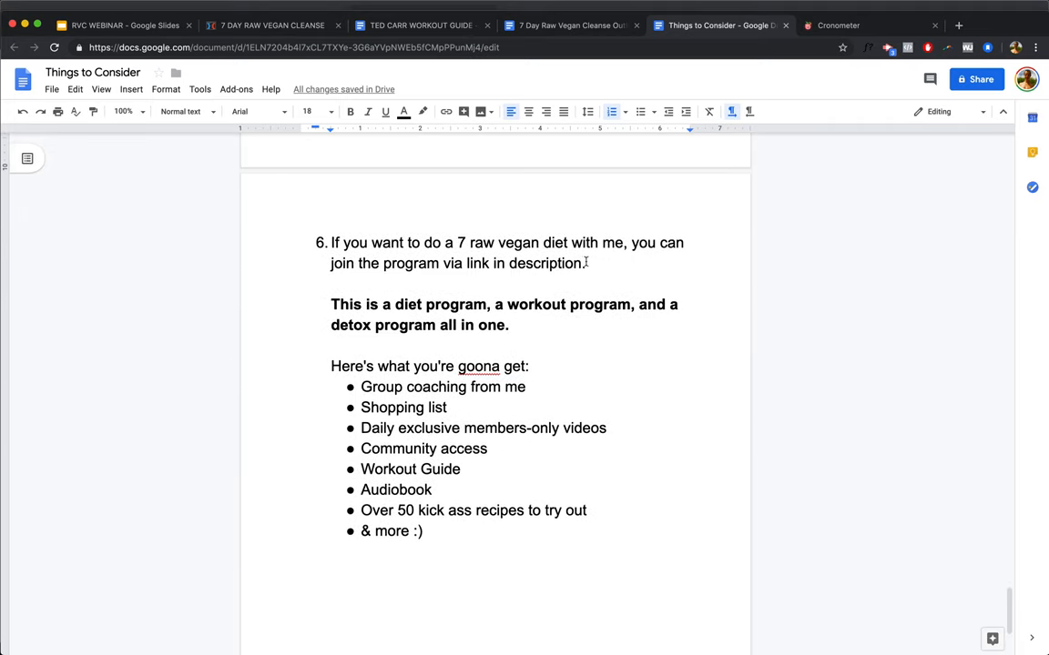
{"action": "left_click_drag", "start_coordinate": [423, 242], "coordinate": [622, 242]}
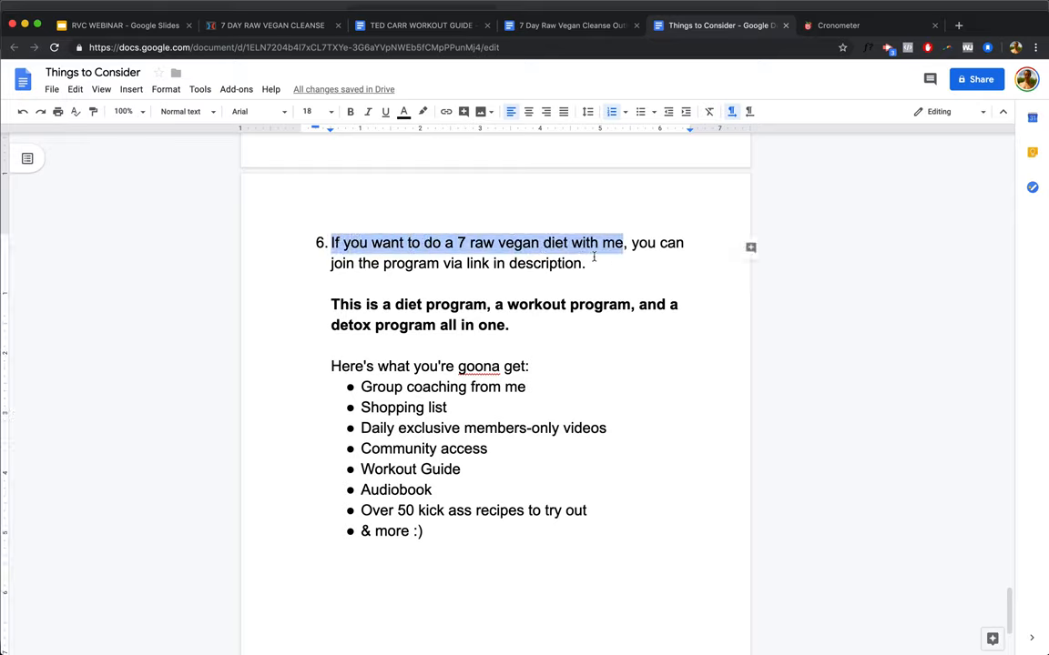
{"action": "left_click", "coordinate": [586, 263]}
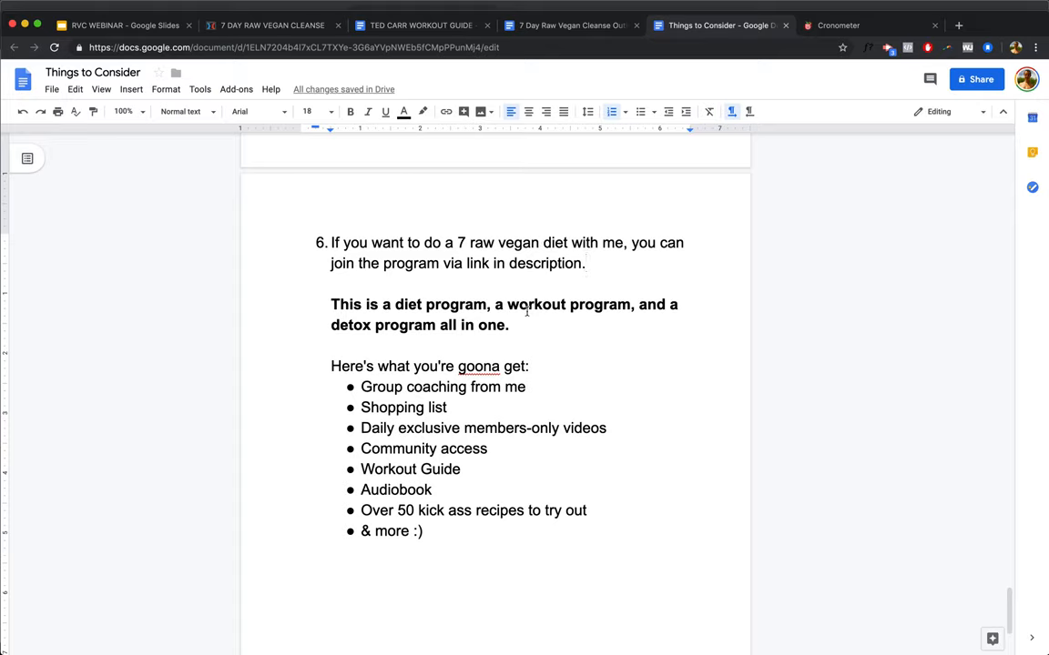
{"action": "left_click_drag", "start_coordinate": [331, 304], "coordinate": [488, 304]}
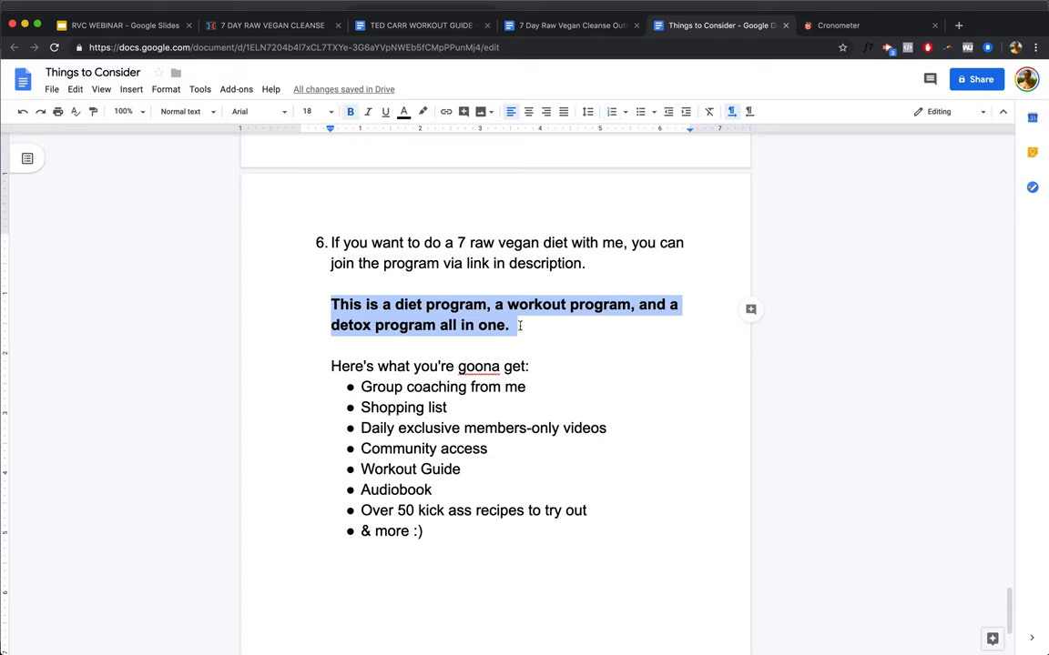
{"action": "left_click", "coordinate": [539, 389]}
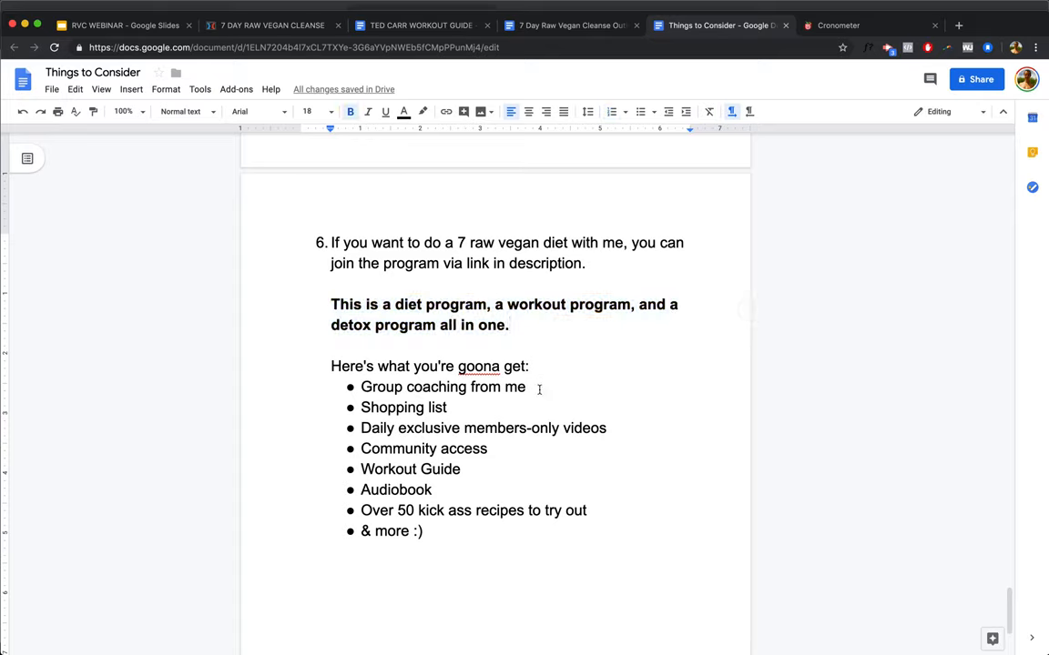
Step: Highlight the members-only videos, Community access and Workout Guide bullets one at a time
{"action": "double_click", "coordinate": [405, 408]}
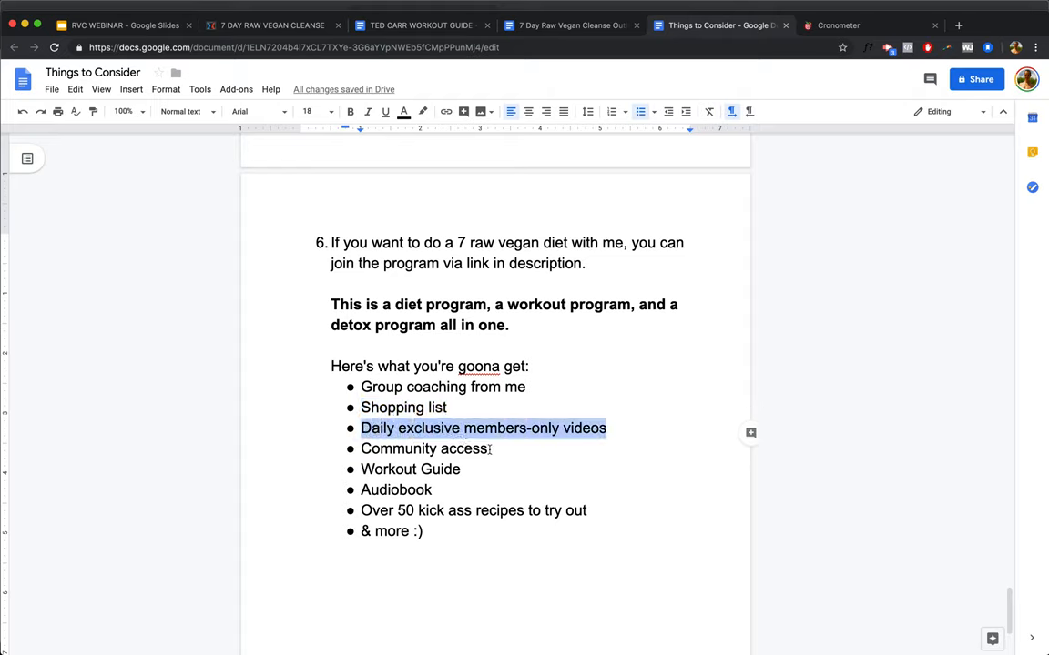
{"action": "left_click", "coordinate": [607, 428]}
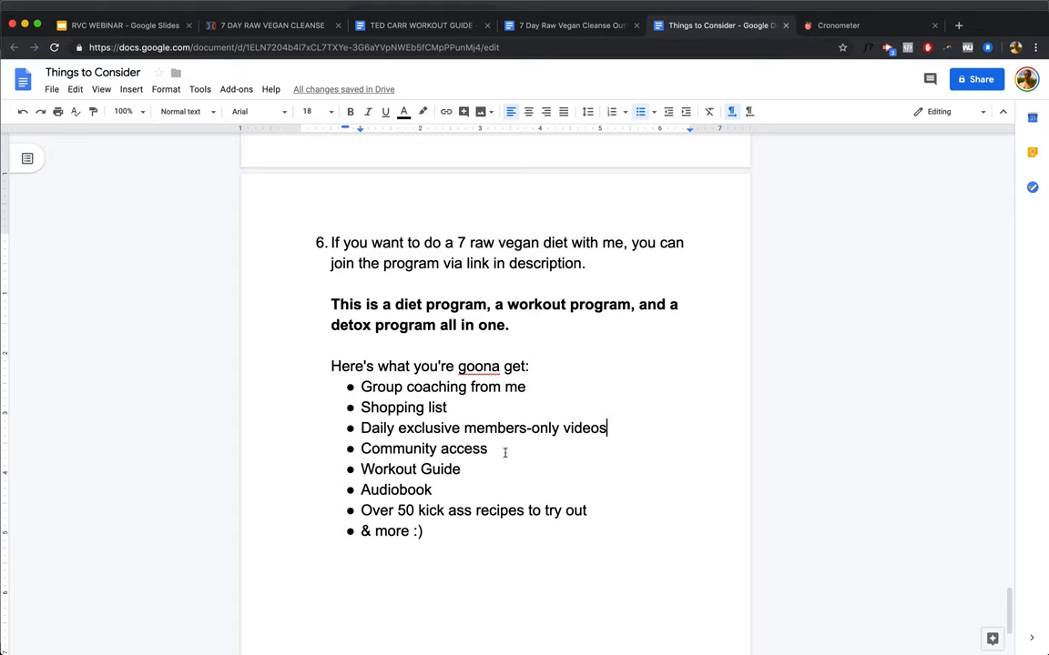
{"action": "double_click", "coordinate": [422, 448]}
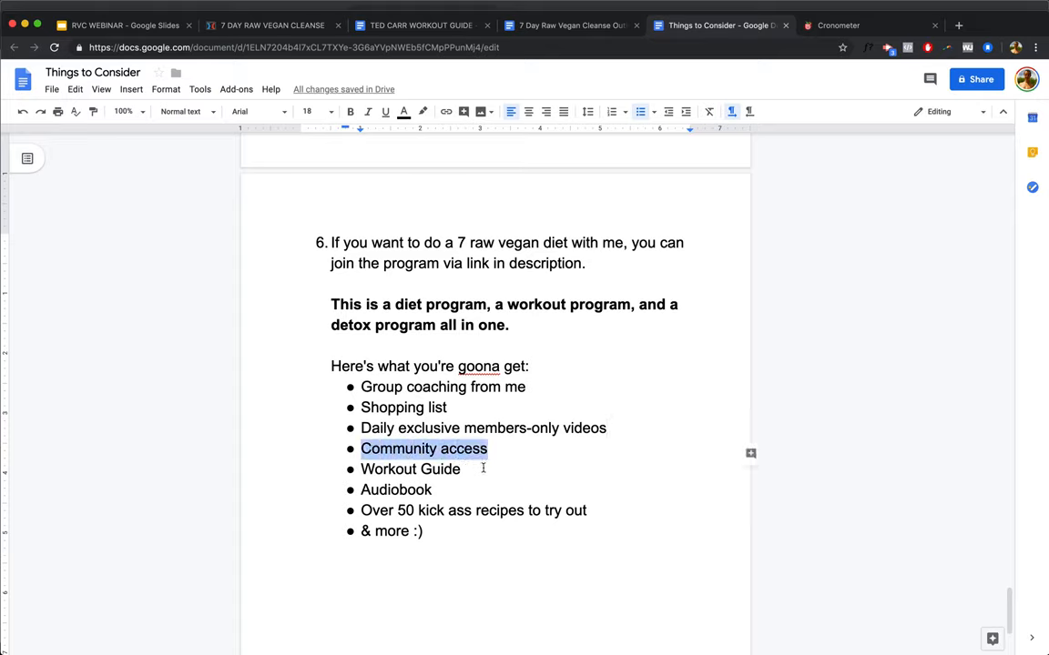
{"action": "left_click", "coordinate": [477, 470]}
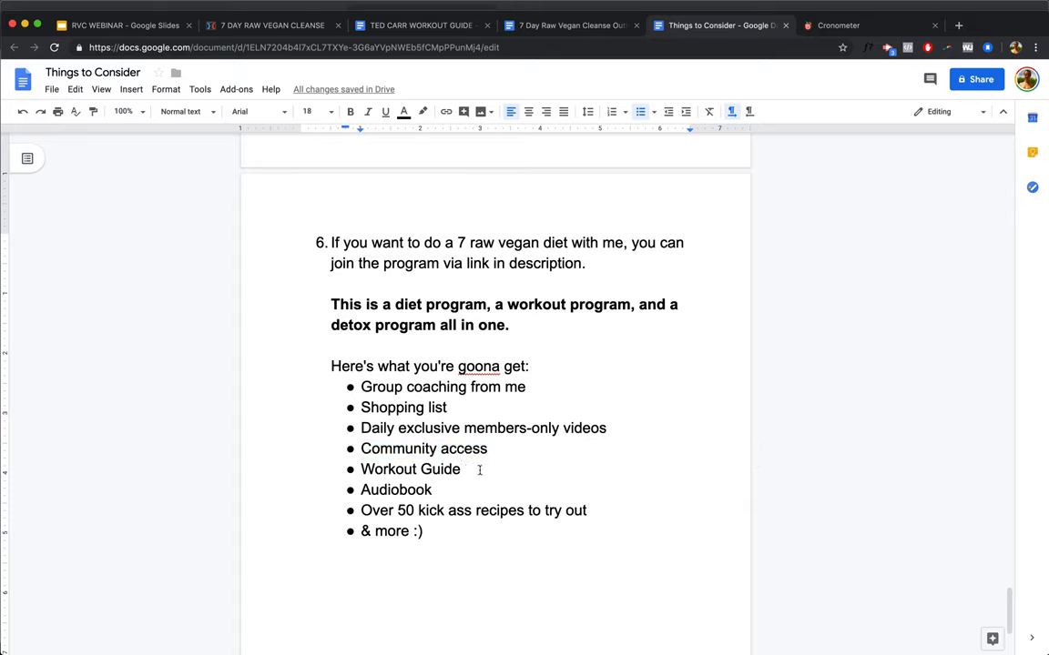
{"action": "double_click", "coordinate": [393, 489]}
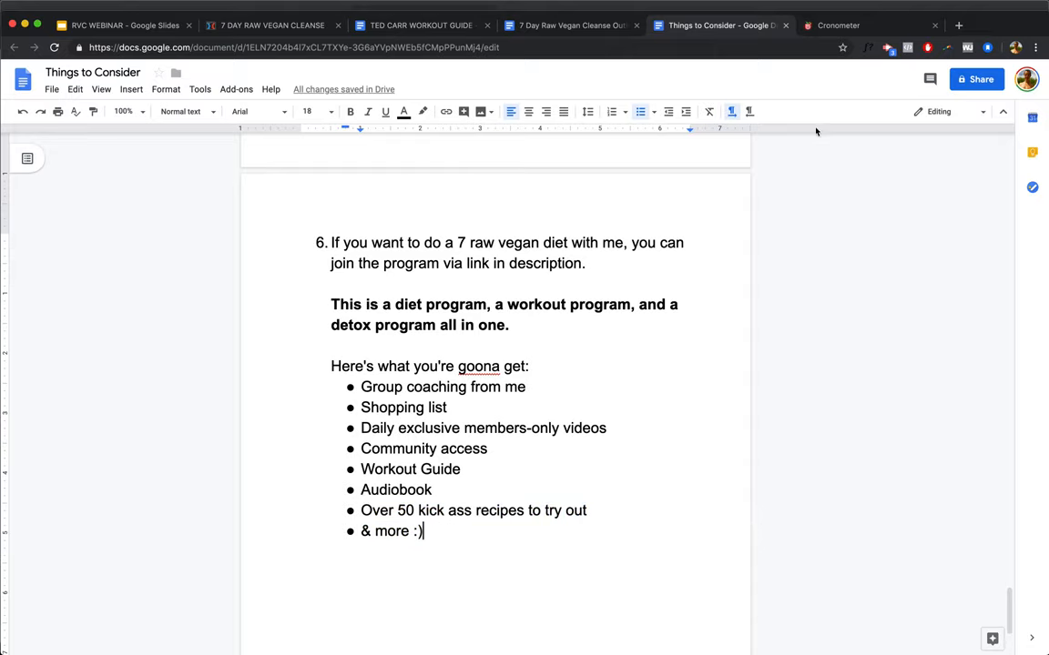
Step: Return to the Cronometer May 14, 2019 diary and scroll to its nutrient summaries
{"action": "left_click", "coordinate": [838, 25]}
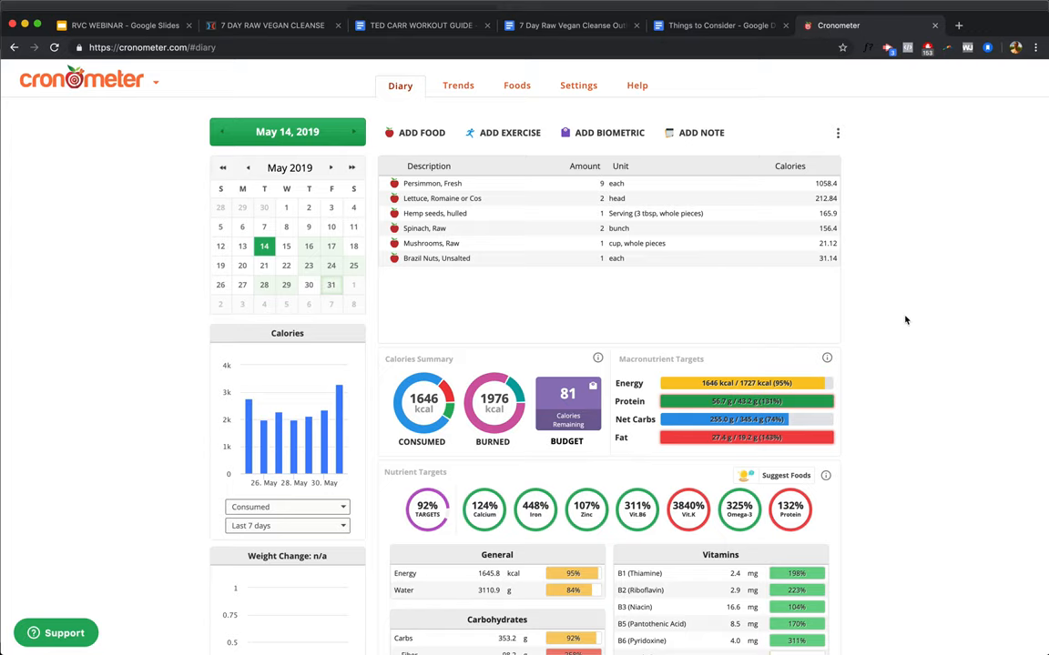
{"action": "scroll", "scroll_direction": "down", "scroll_amount": 3}
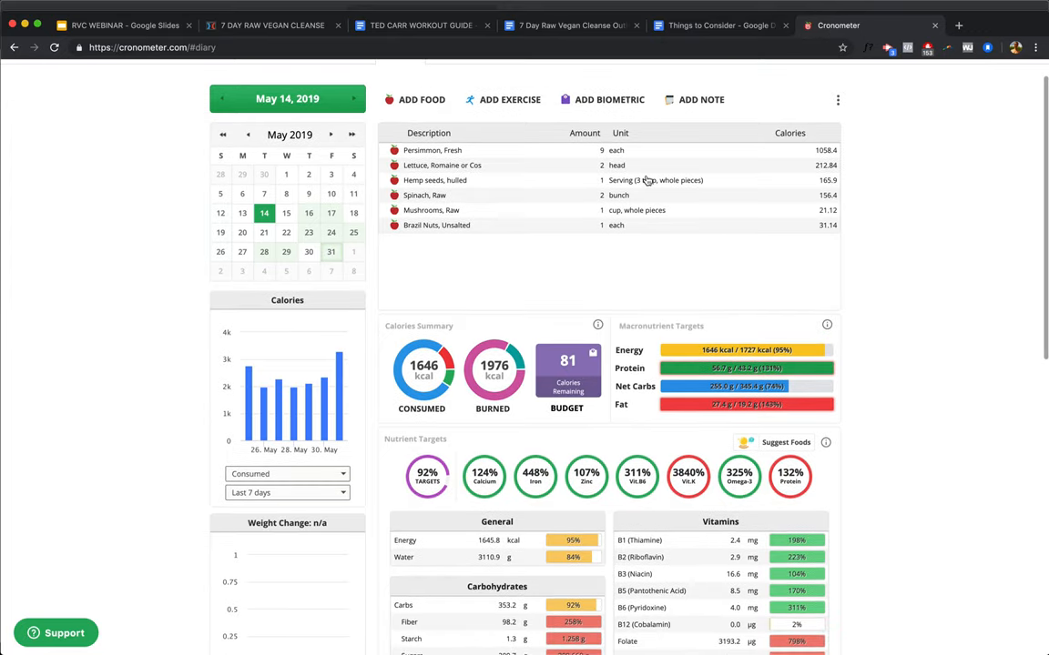
{"action": "mouse_move", "coordinate": [531, 157]}
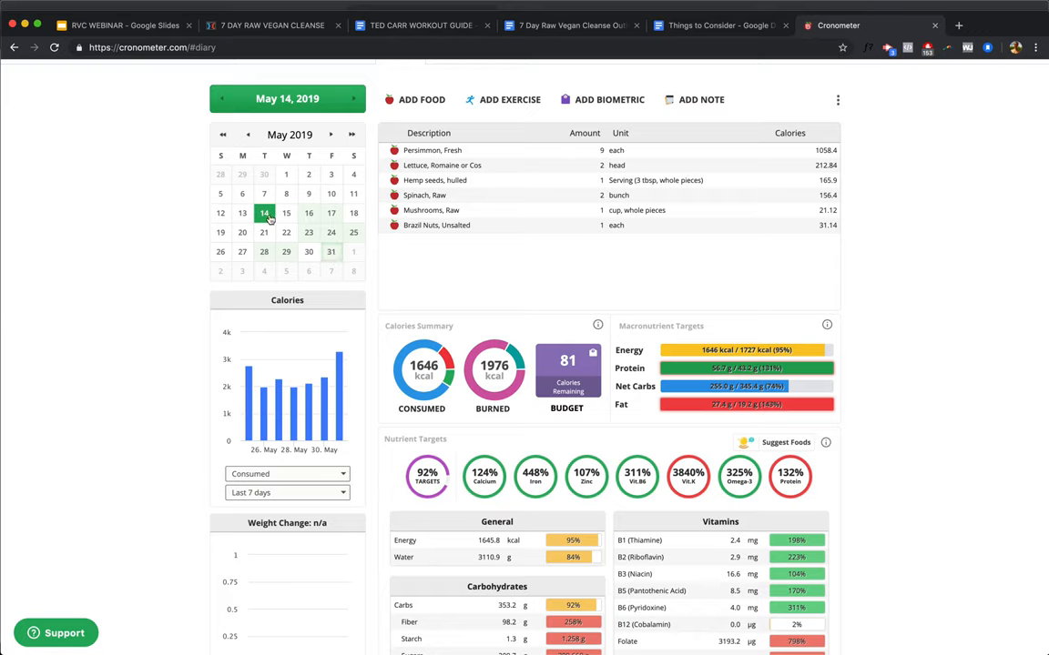
{"action": "mouse_move", "coordinate": [310, 235]}
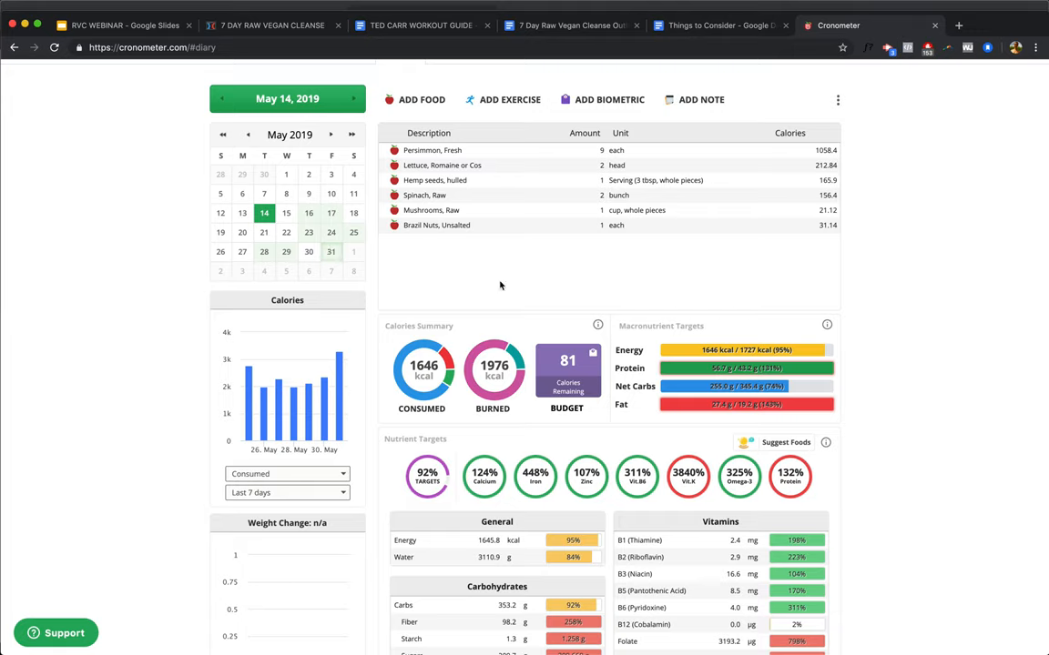
{"action": "mouse_move", "coordinate": [895, 314]}
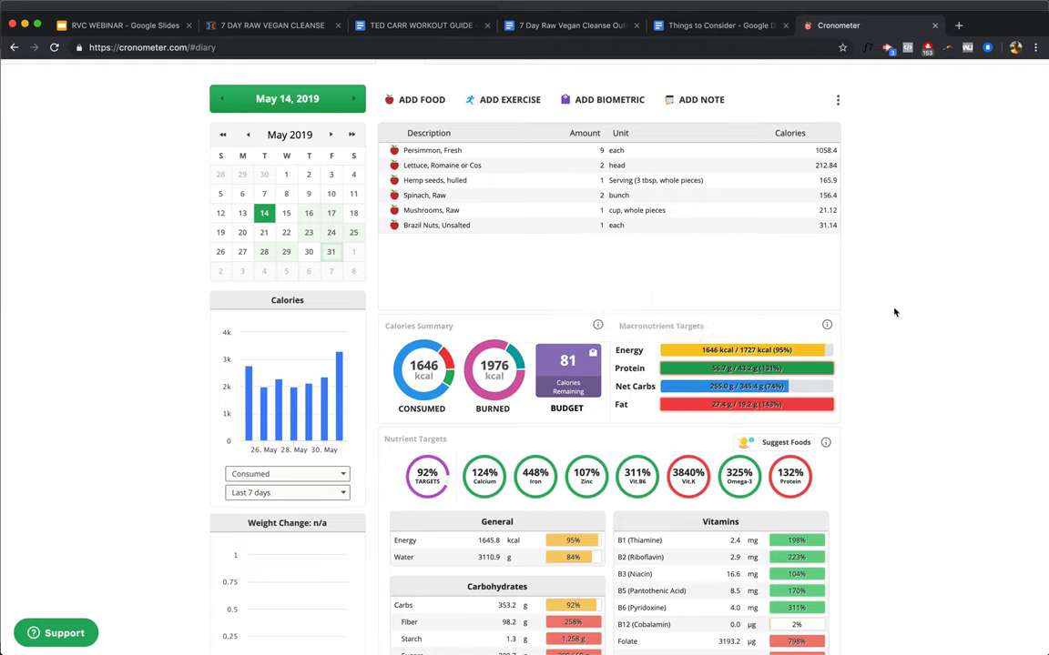
{"action": "mouse_move", "coordinate": [598, 175]}
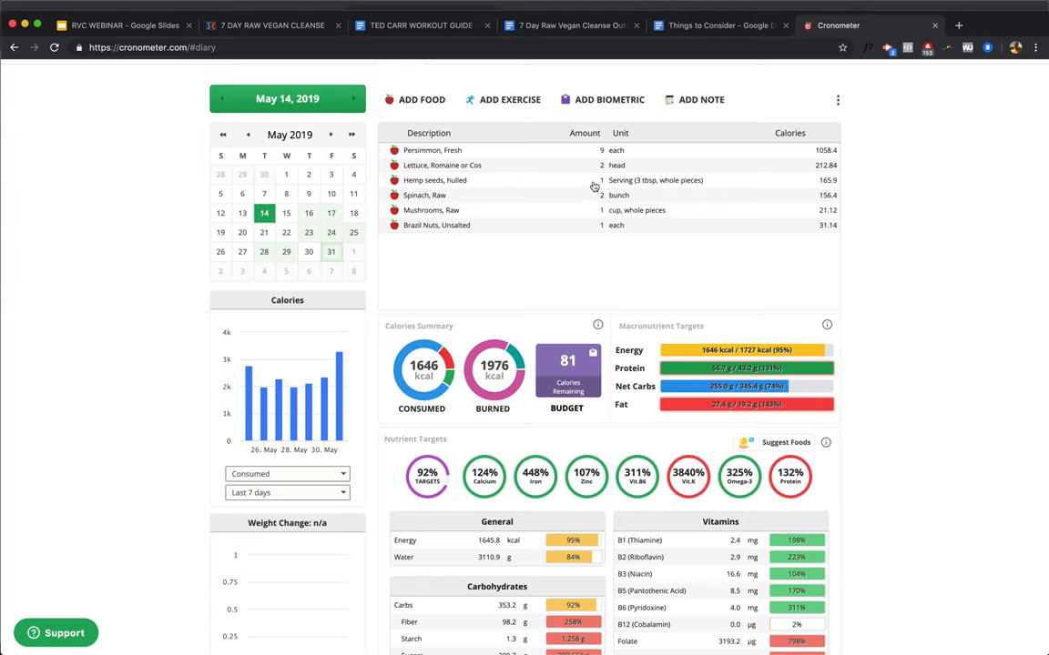
{"action": "mouse_move", "coordinate": [590, 218]}
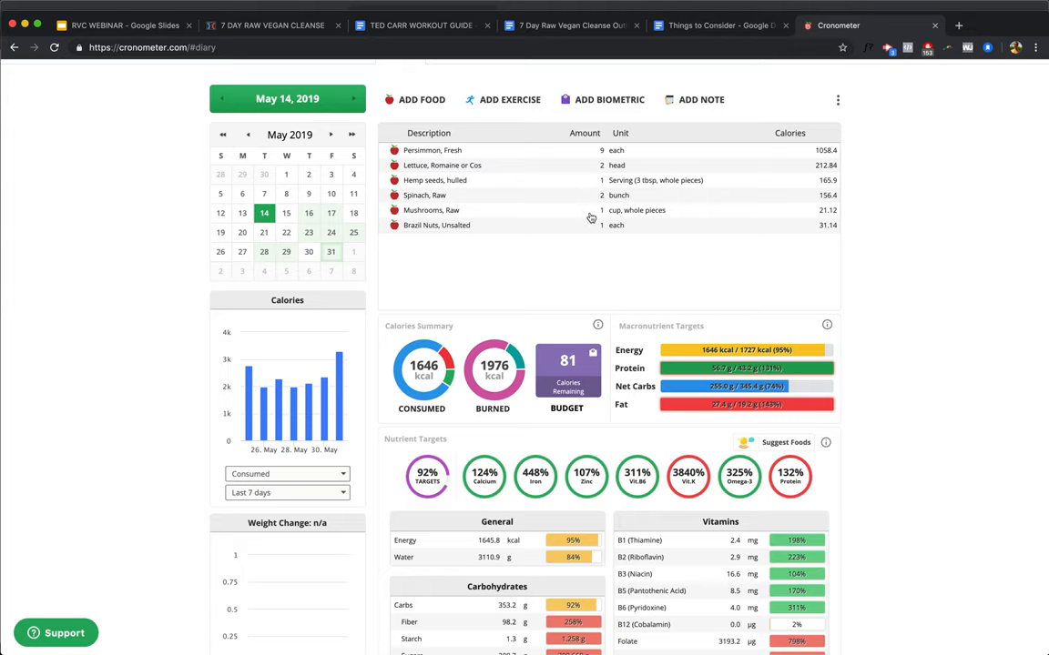
{"action": "mouse_move", "coordinate": [583, 229]}
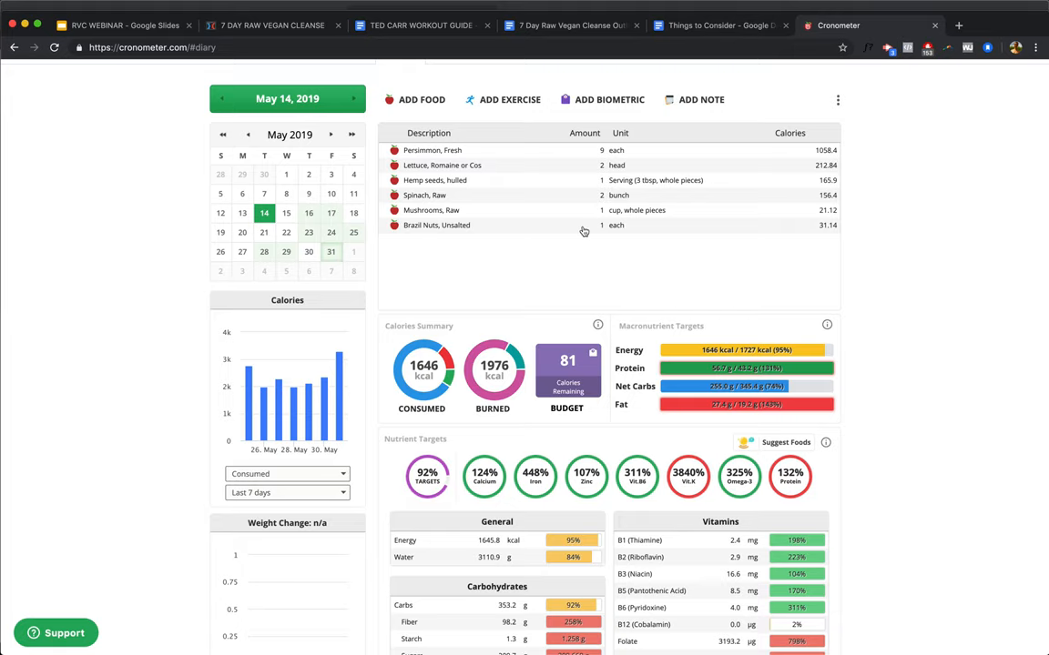
{"action": "scroll", "scroll_direction": "down", "scroll_amount": 3}
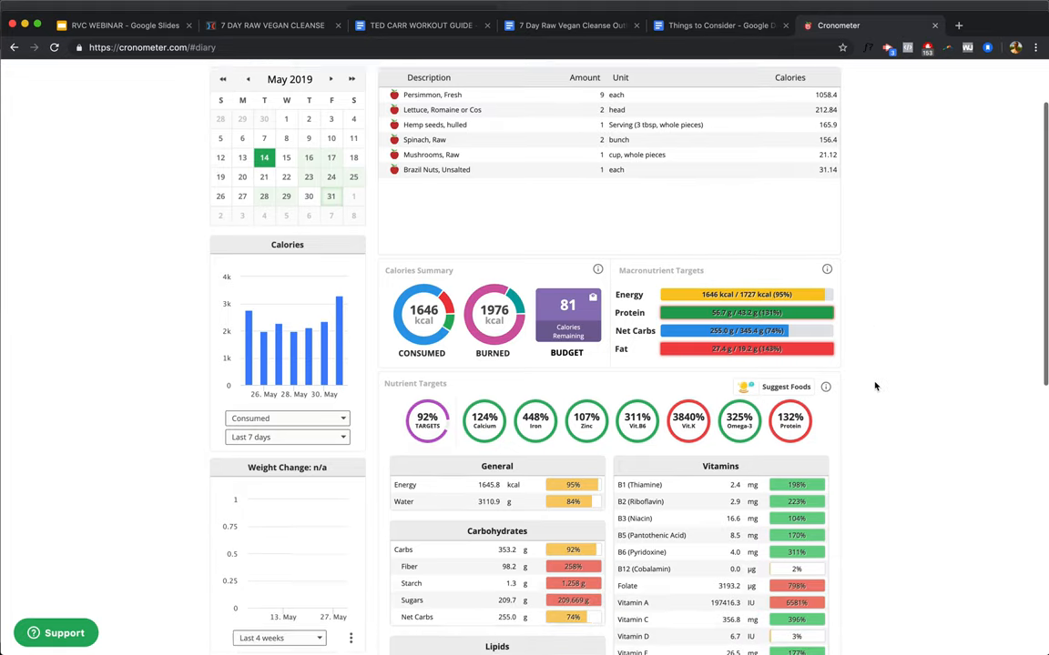
{"action": "scroll", "scroll_direction": "down", "scroll_amount": 3}
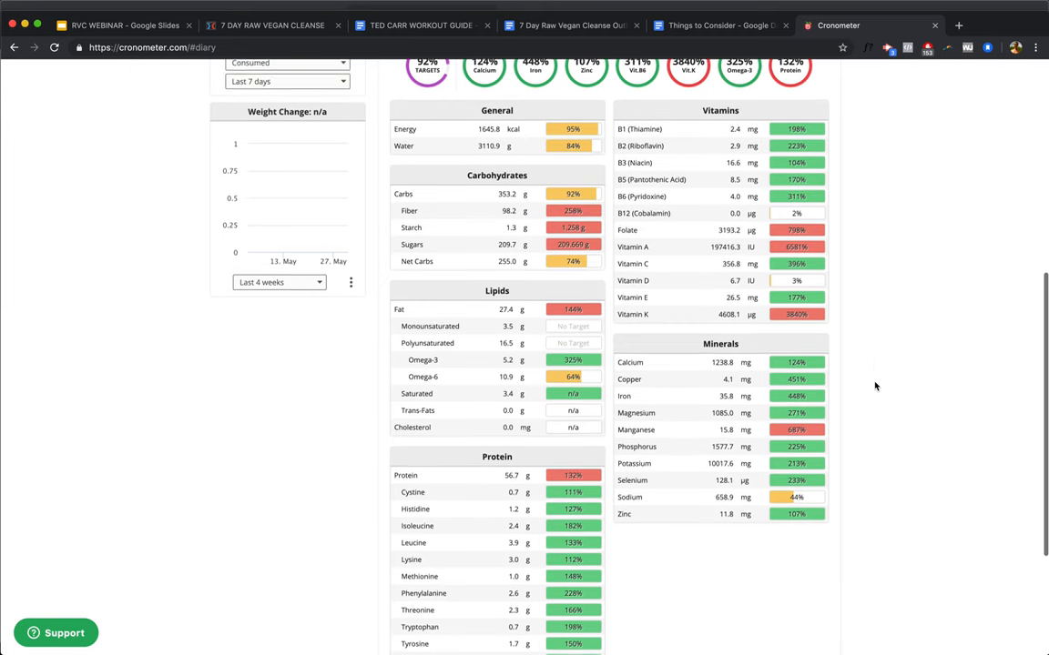
{"action": "scroll", "scroll_direction": "down", "scroll_amount": 3}
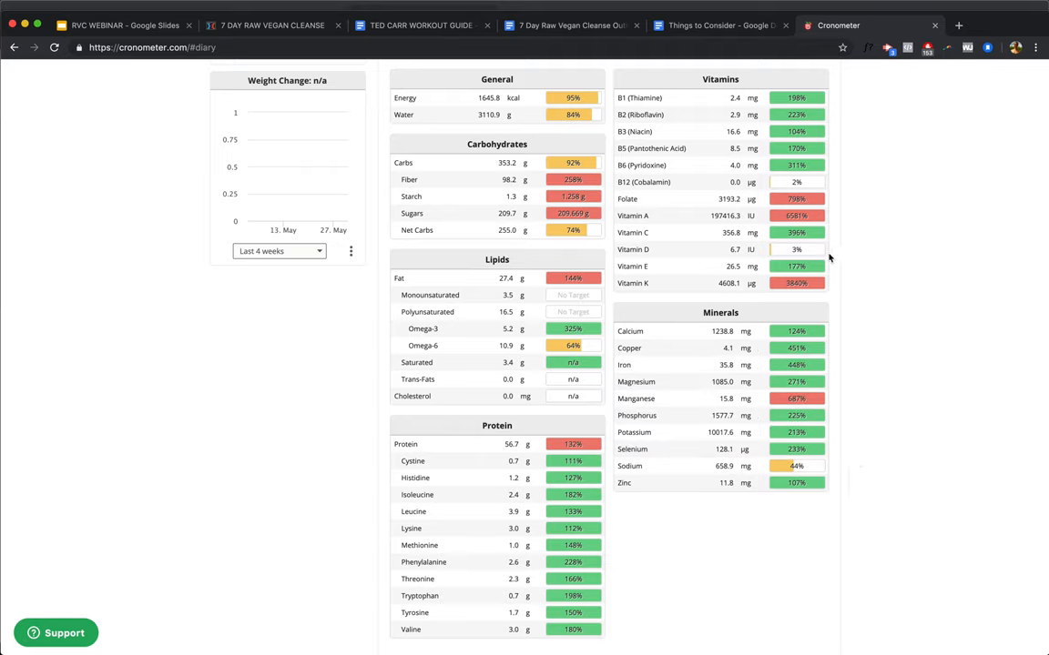
{"action": "mouse_move", "coordinate": [817, 253]}
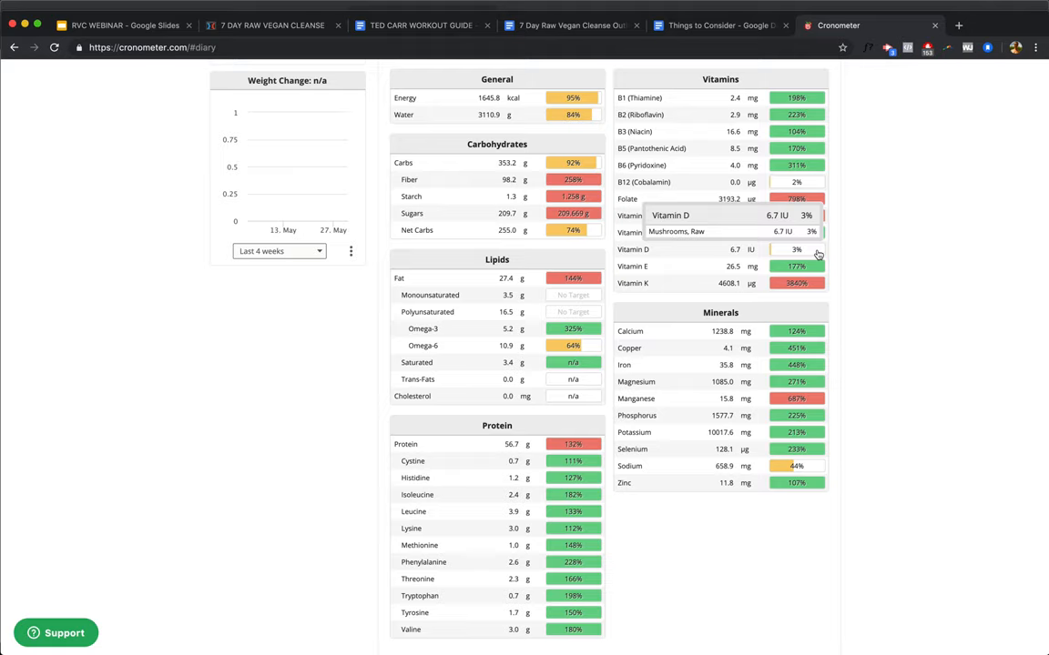
{"action": "mouse_move", "coordinate": [861, 255]}
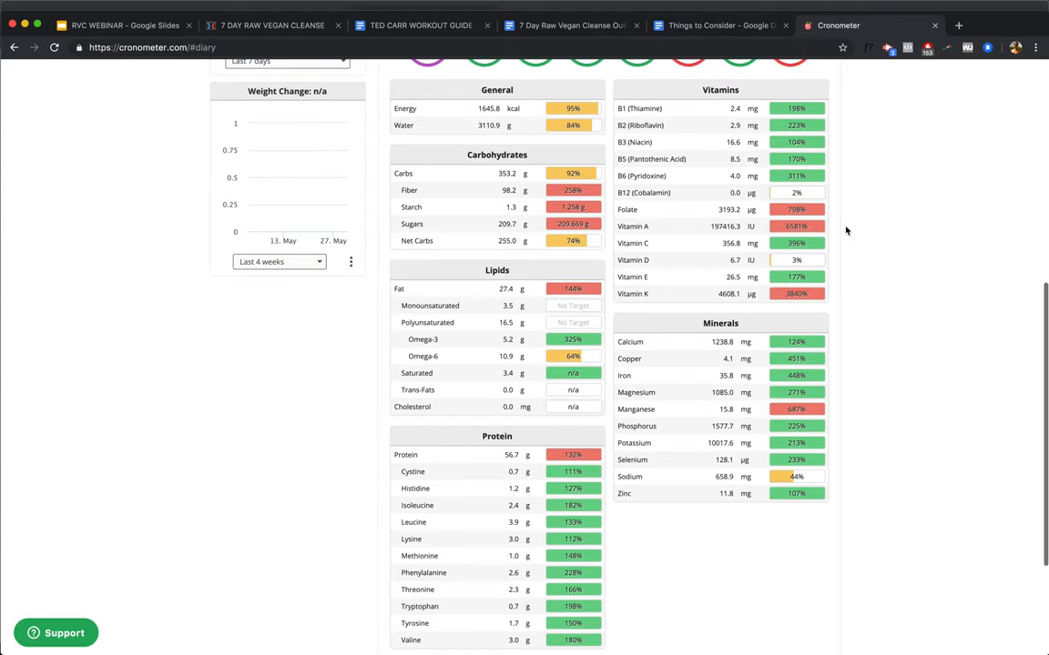
{"action": "scroll", "scroll_direction": "down", "scroll_amount": 3}
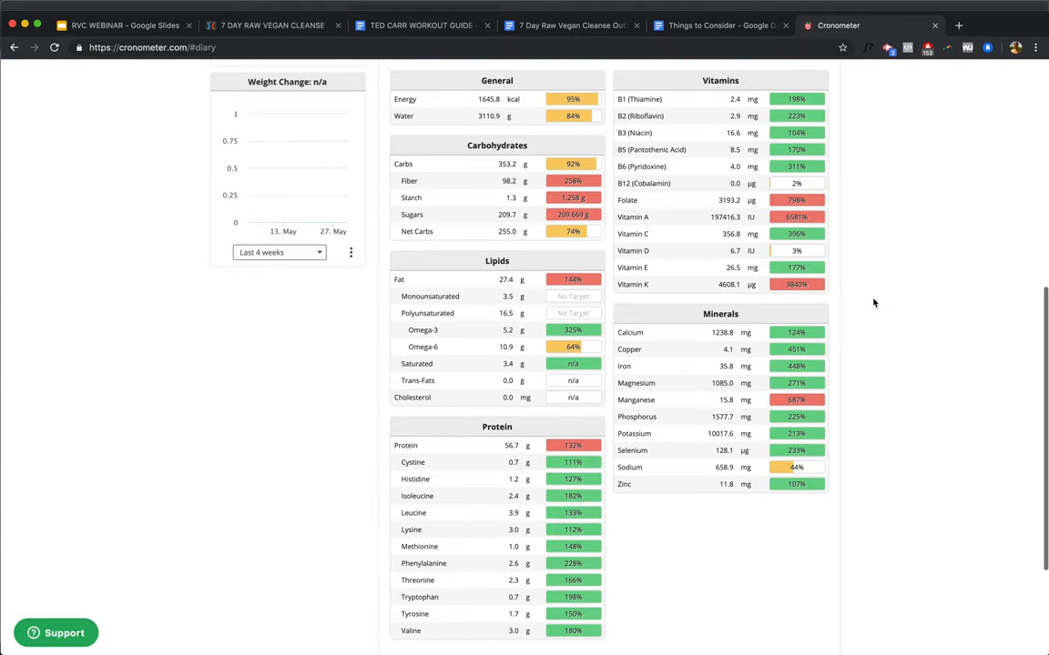
{"action": "mouse_move", "coordinate": [495, 546]}
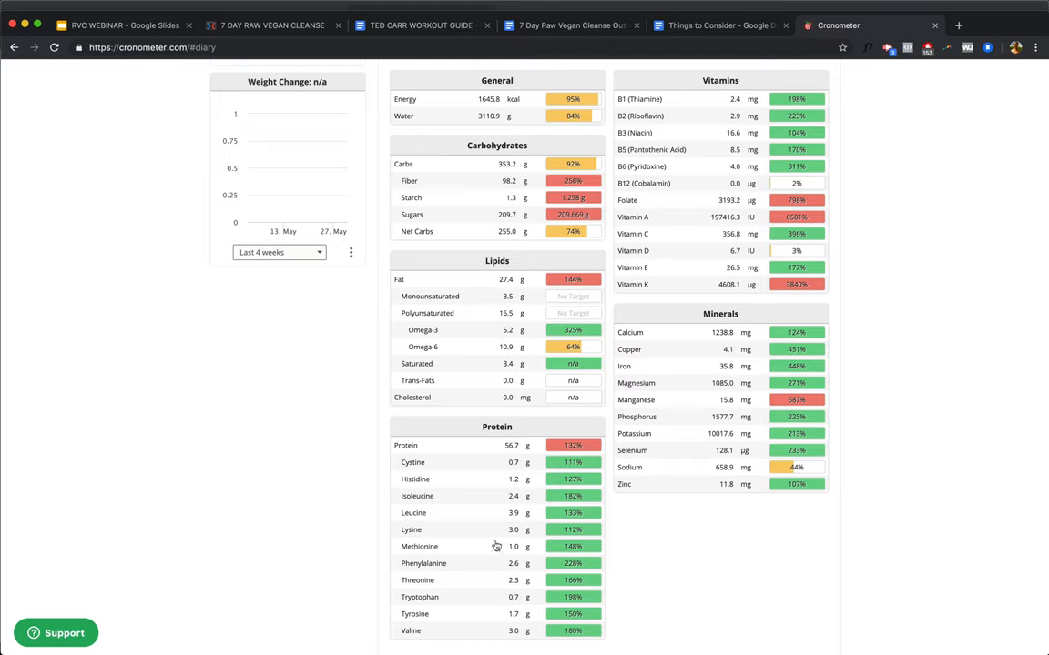
{"action": "mouse_move", "coordinate": [309, 421]}
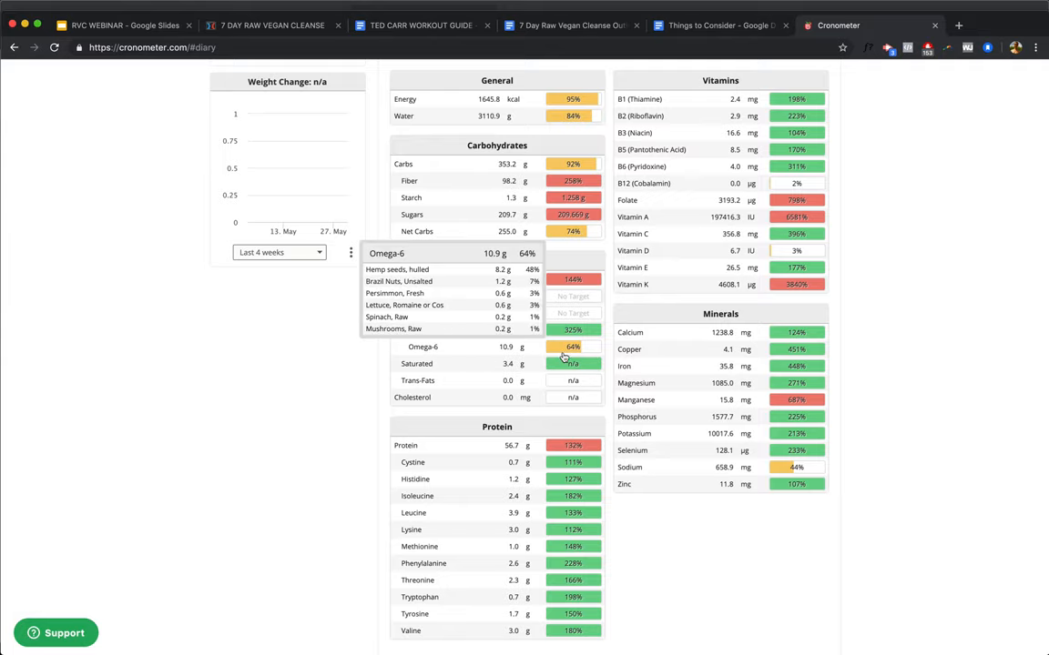
{"action": "mouse_move", "coordinate": [430, 386]}
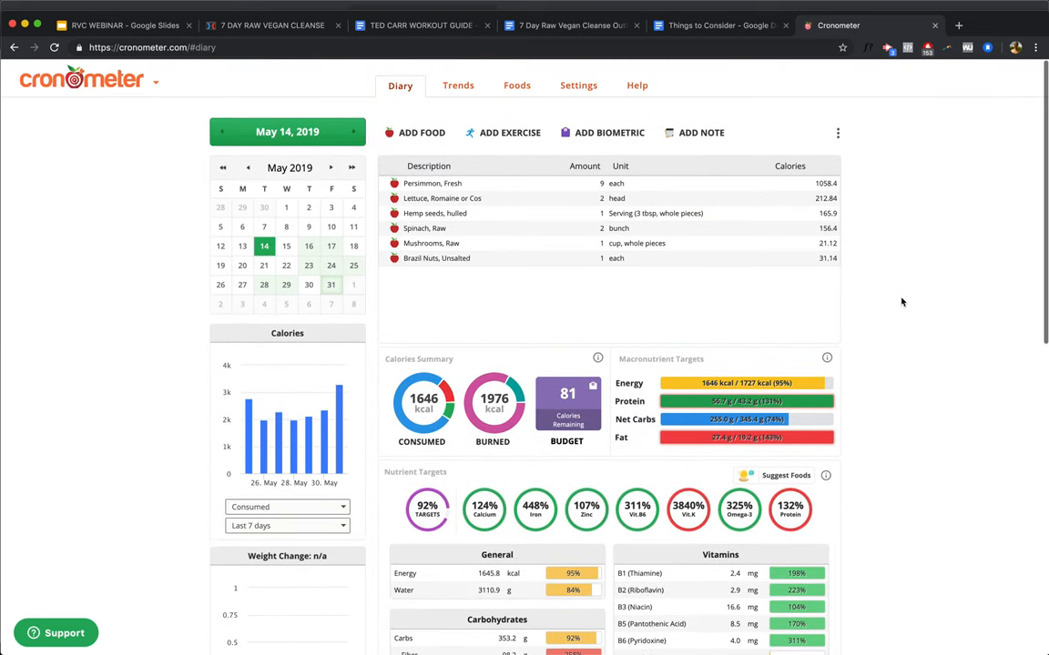
{"action": "mouse_move", "coordinate": [423, 404]}
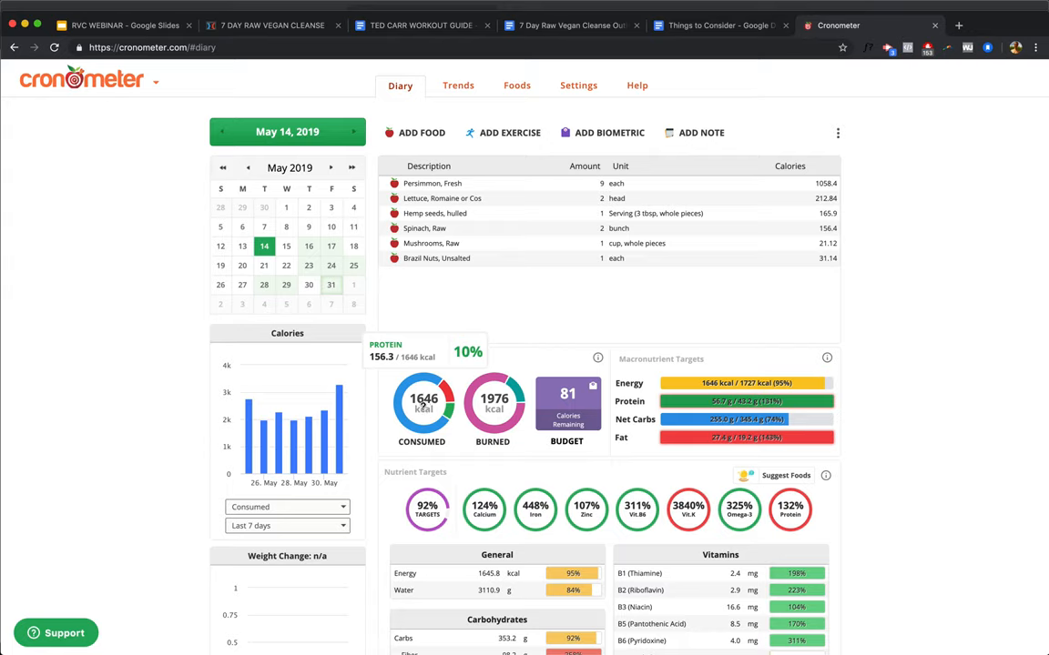
{"action": "mouse_move", "coordinate": [384, 434]}
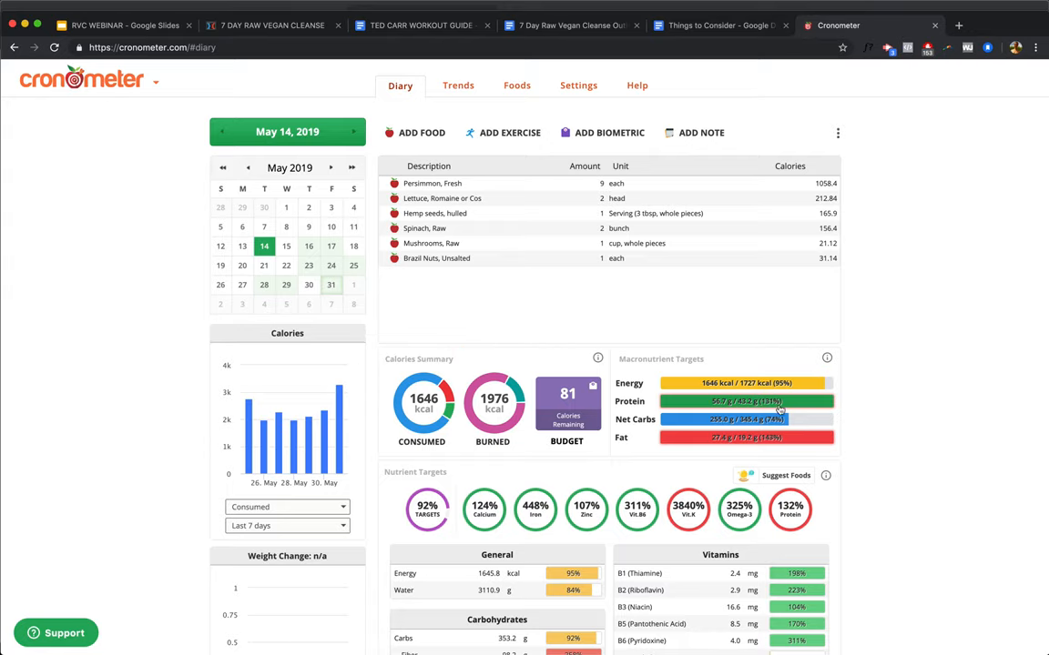
{"action": "scroll", "scroll_direction": "down", "scroll_amount": 3}
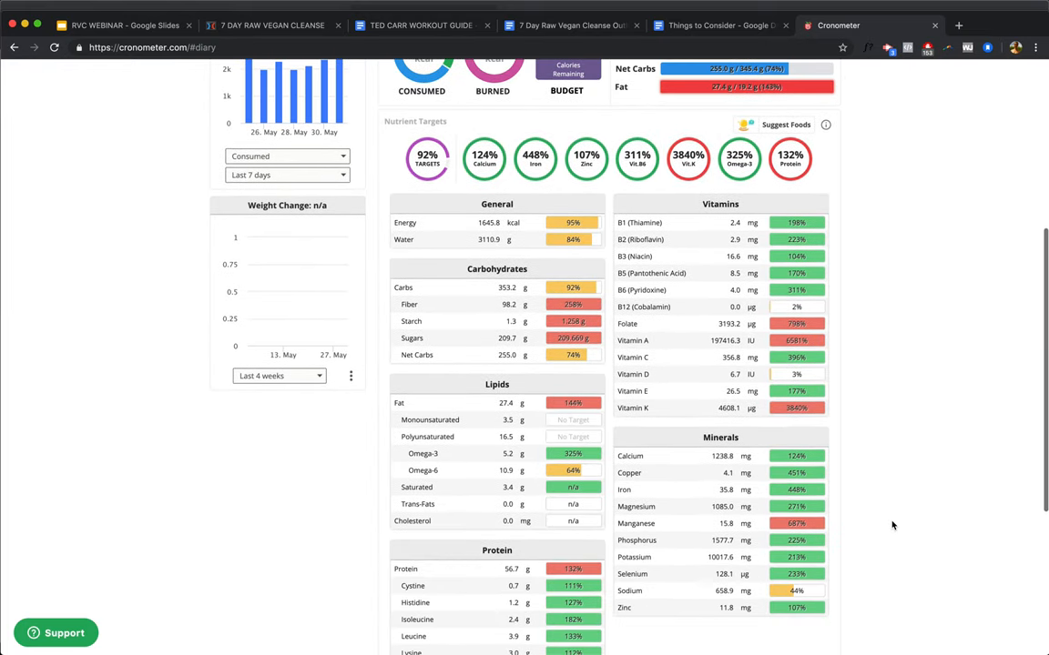
{"action": "scroll", "scroll_direction": "up", "scroll_amount": 3}
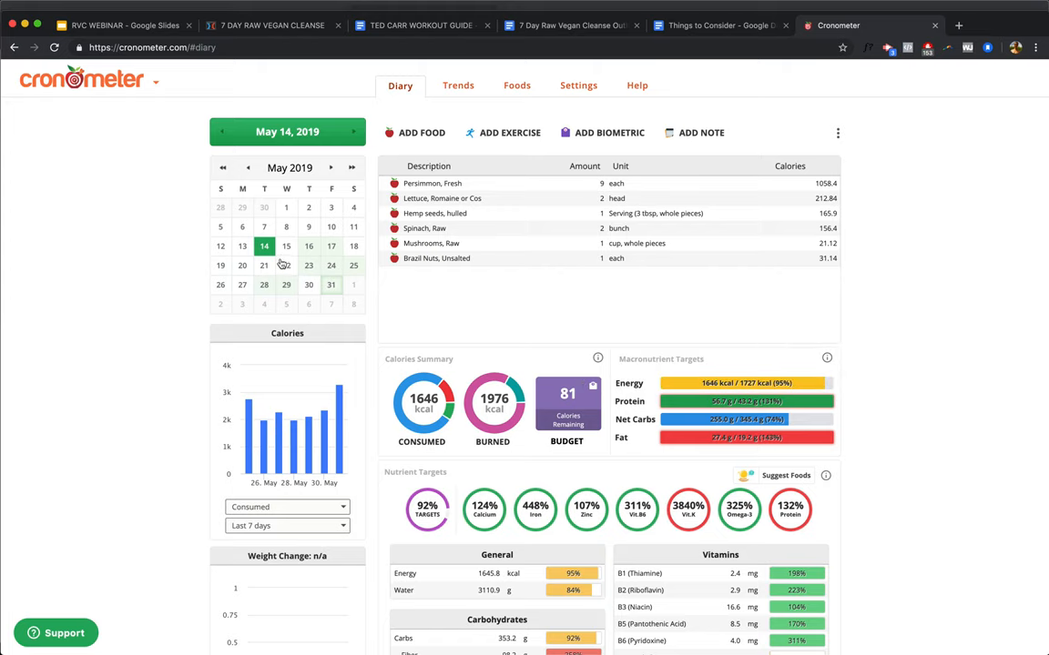
Step: Show the May 15, 2019 diary with bananas, dates and vitamin D at 2075 kcal
{"action": "left_click", "coordinate": [286, 246]}
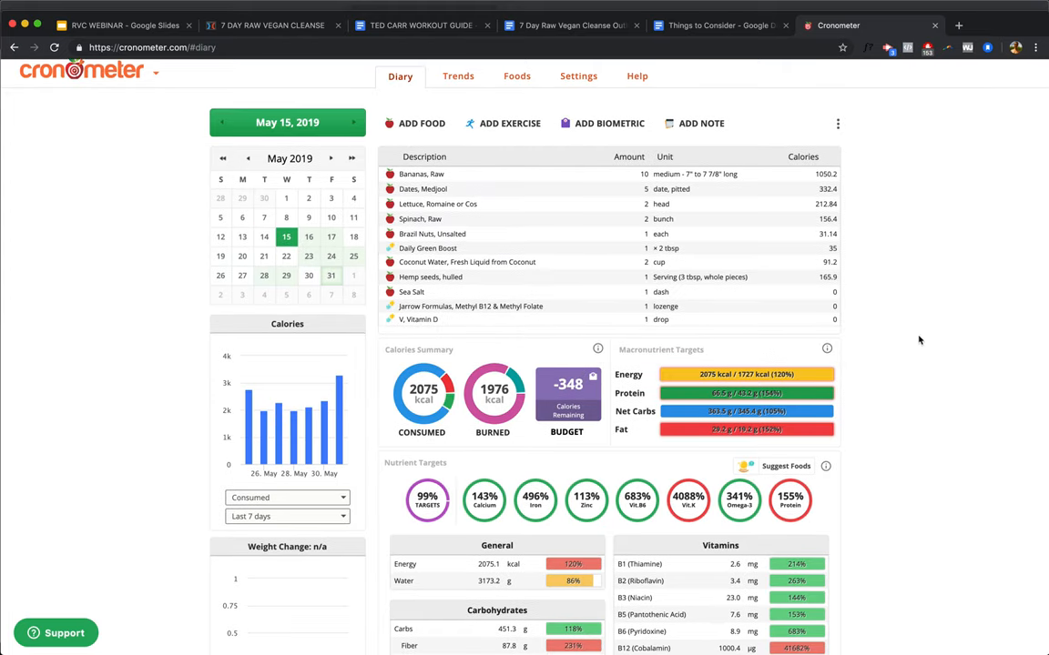
{"action": "mouse_move", "coordinate": [610, 197]}
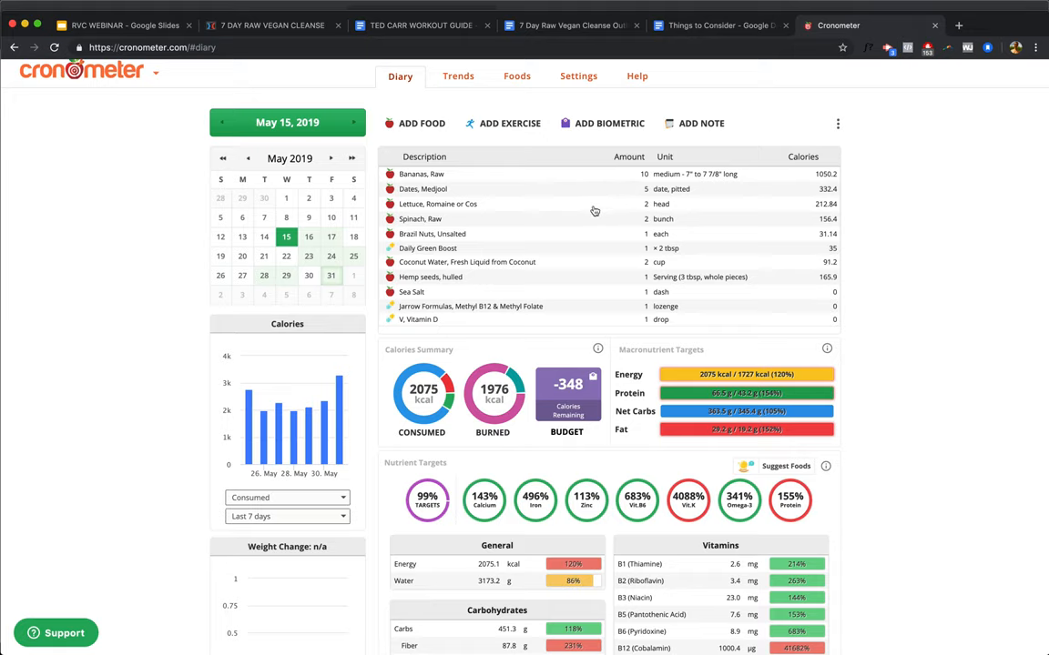
{"action": "mouse_move", "coordinate": [590, 243]}
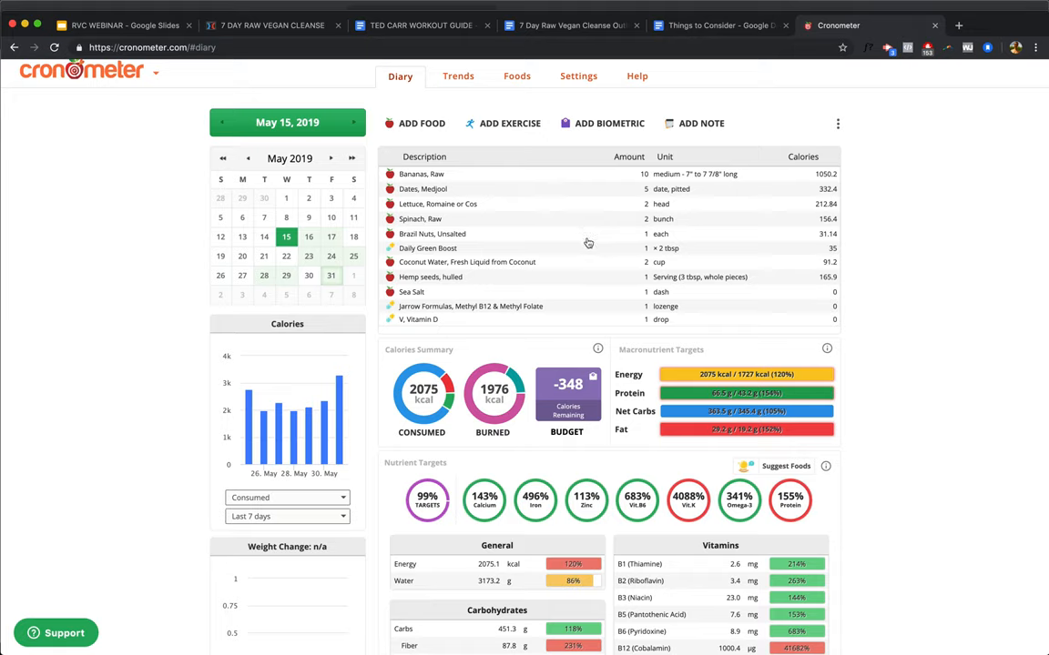
{"action": "mouse_move", "coordinate": [604, 255]}
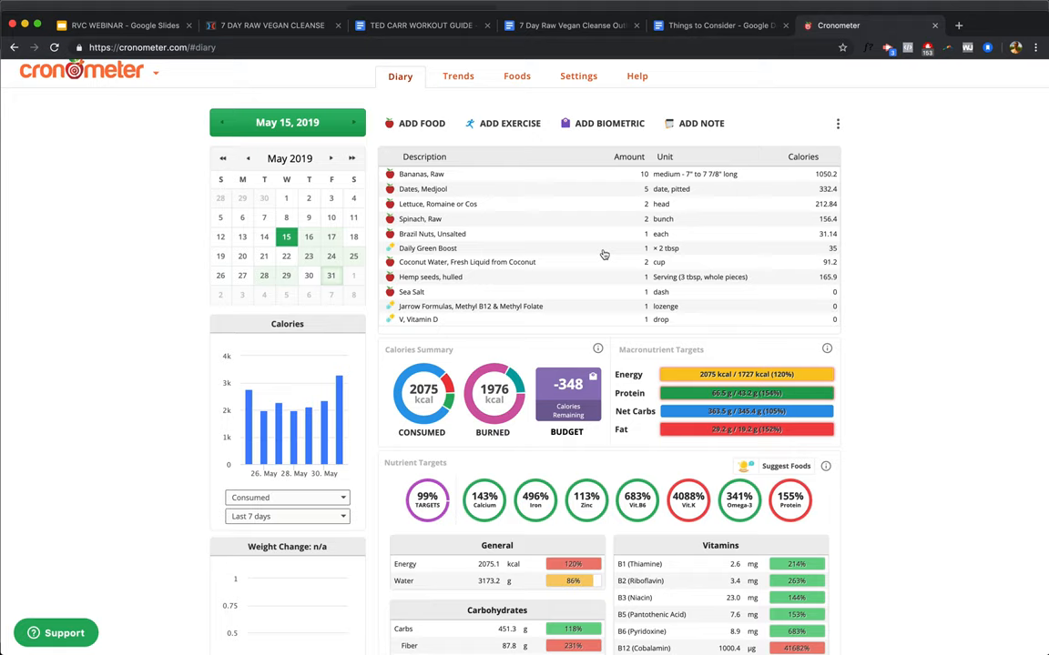
{"action": "mouse_move", "coordinate": [603, 286]}
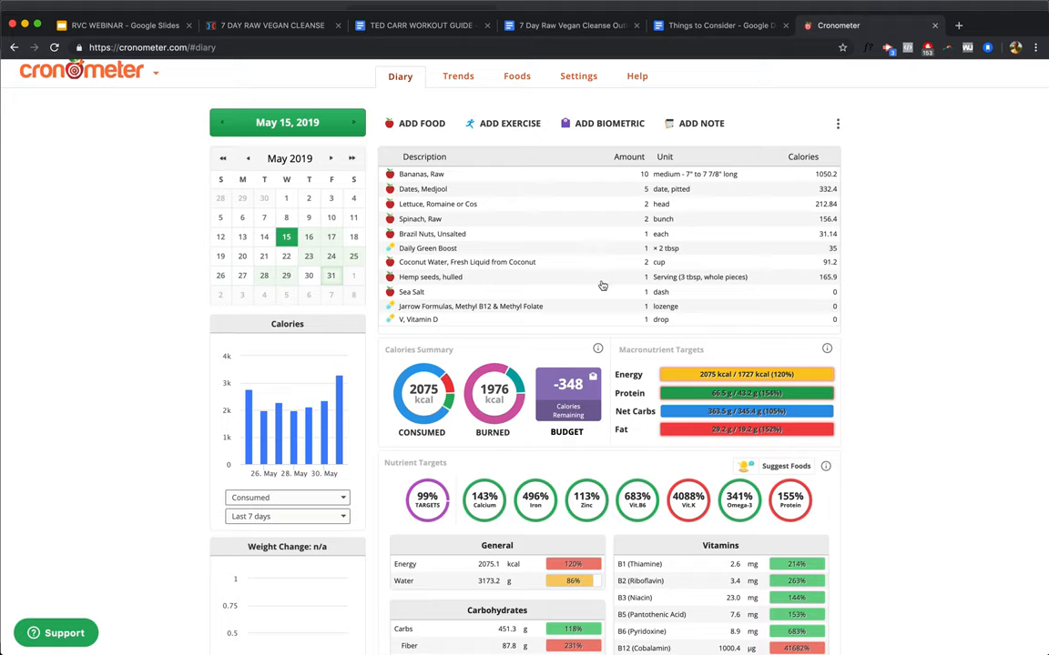
{"action": "mouse_move", "coordinate": [601, 296]}
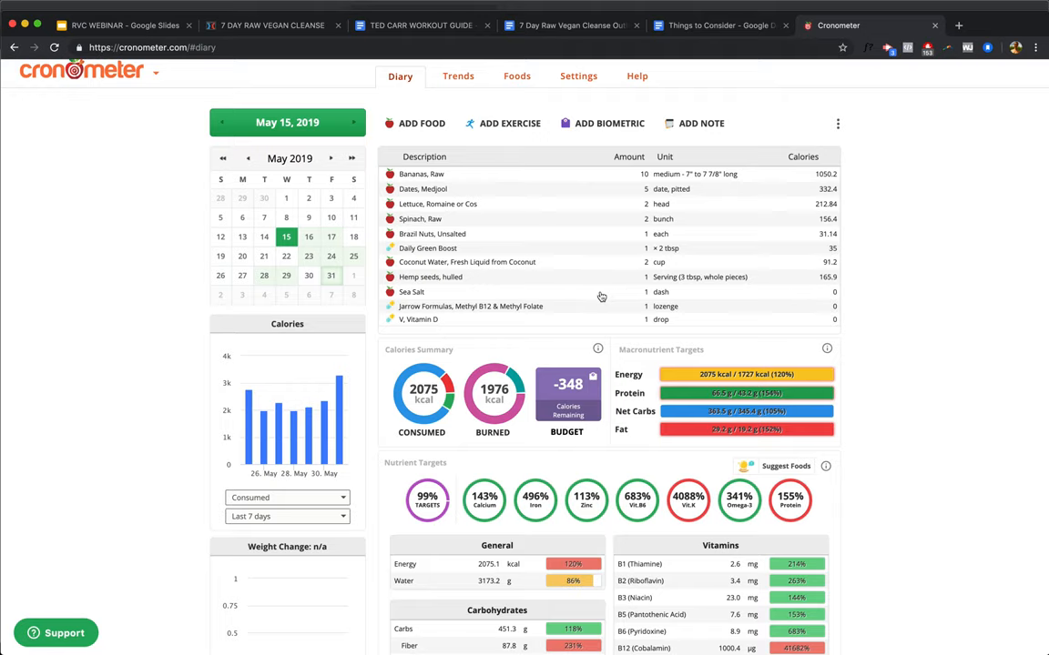
{"action": "mouse_move", "coordinate": [874, 368]}
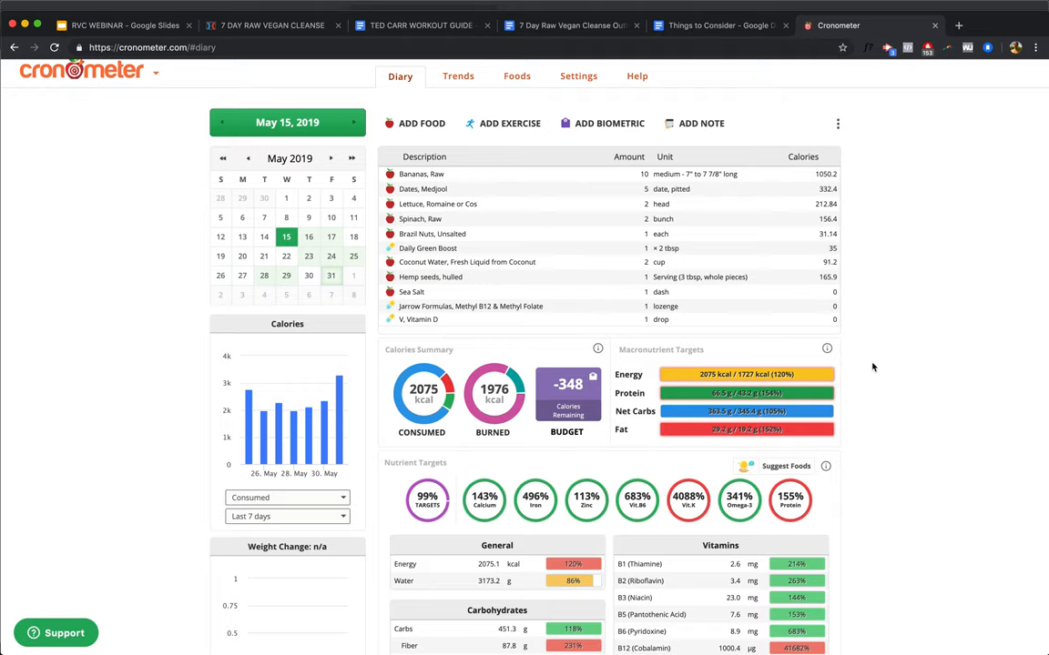
{"action": "scroll", "scroll_direction": "down", "scroll_amount": 3}
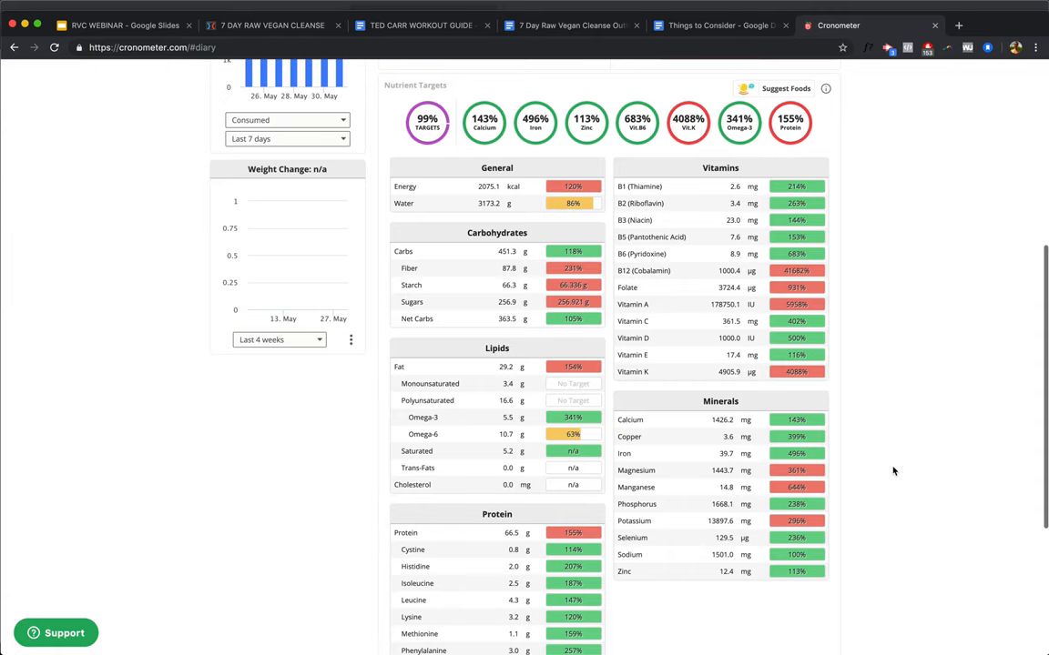
{"action": "scroll", "scroll_direction": "down", "scroll_amount": 3}
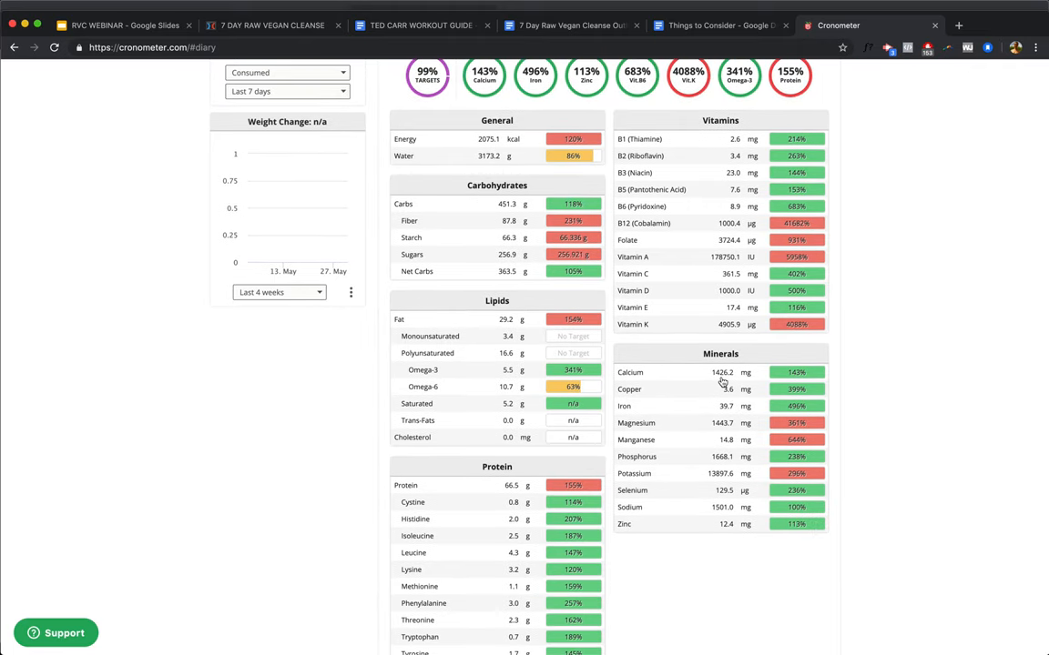
{"action": "mouse_move", "coordinate": [745, 415]}
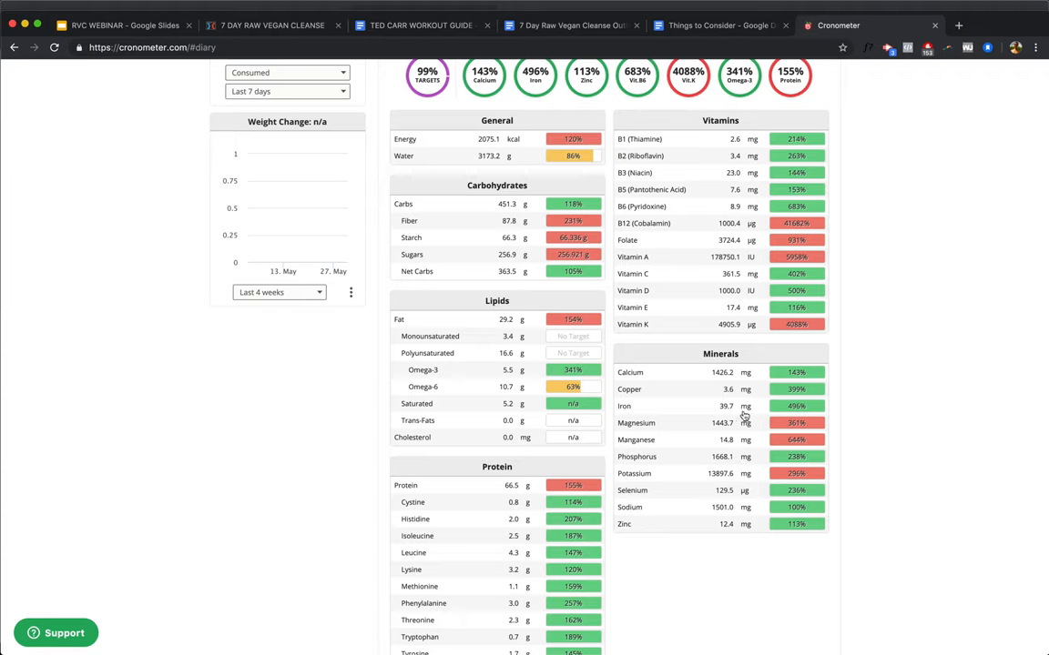
{"action": "mouse_move", "coordinate": [860, 411]}
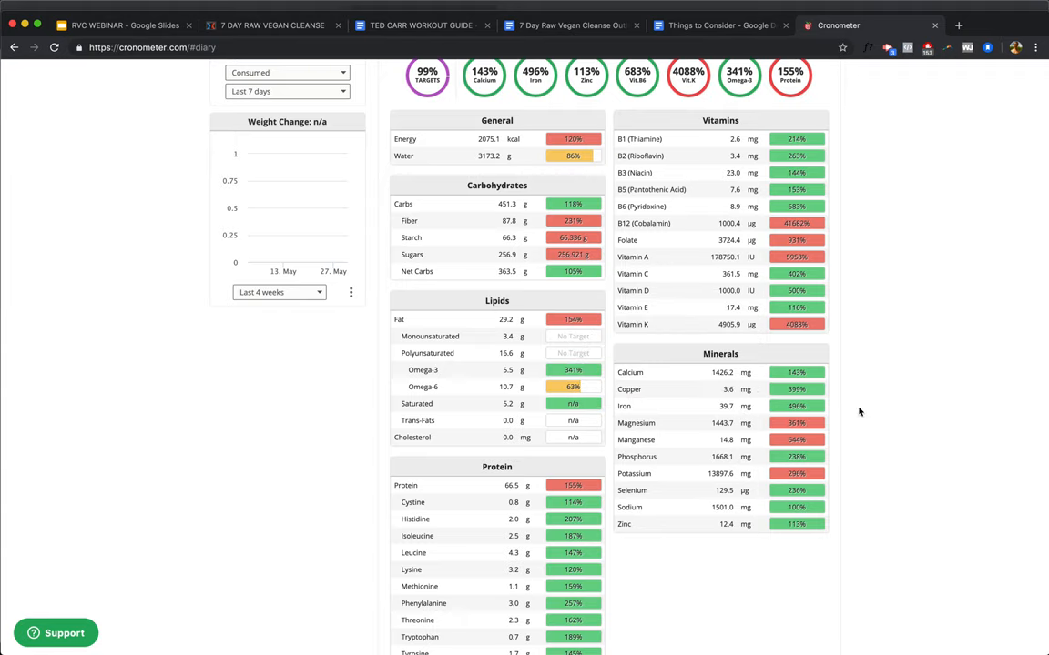
{"action": "mouse_move", "coordinate": [850, 412]}
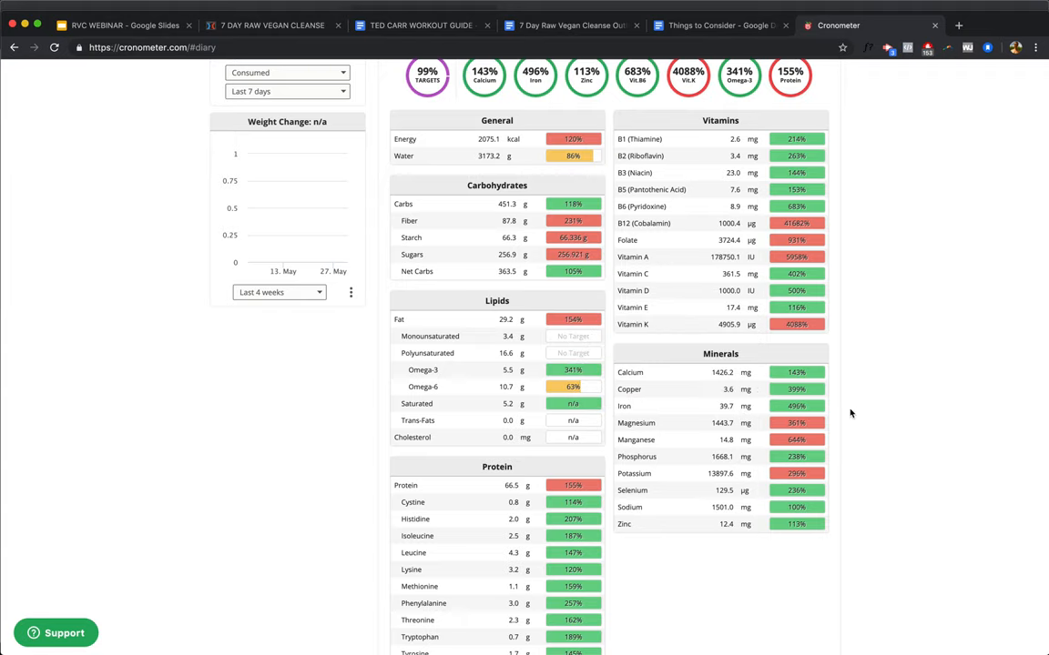
{"action": "mouse_move", "coordinate": [840, 532]}
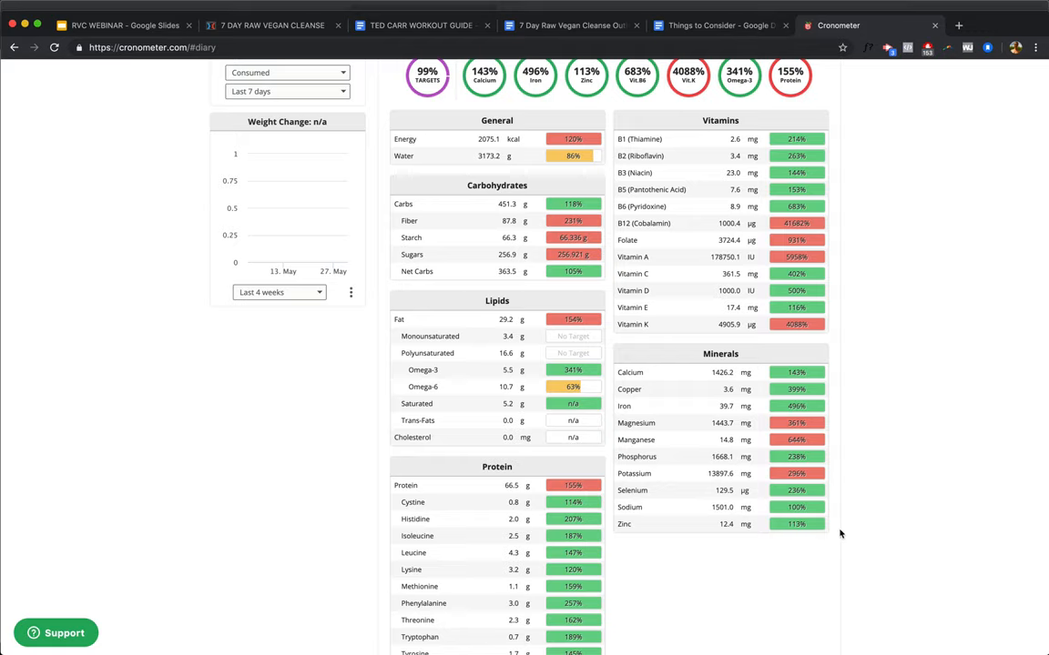
{"action": "mouse_move", "coordinate": [833, 498]}
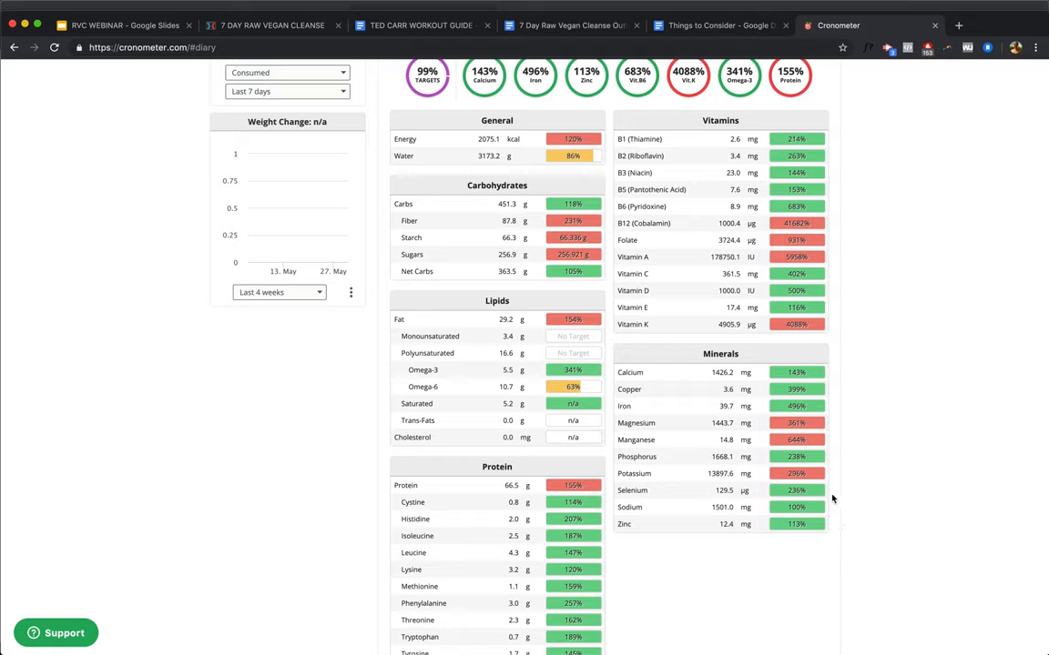
{"action": "mouse_move", "coordinate": [817, 494]}
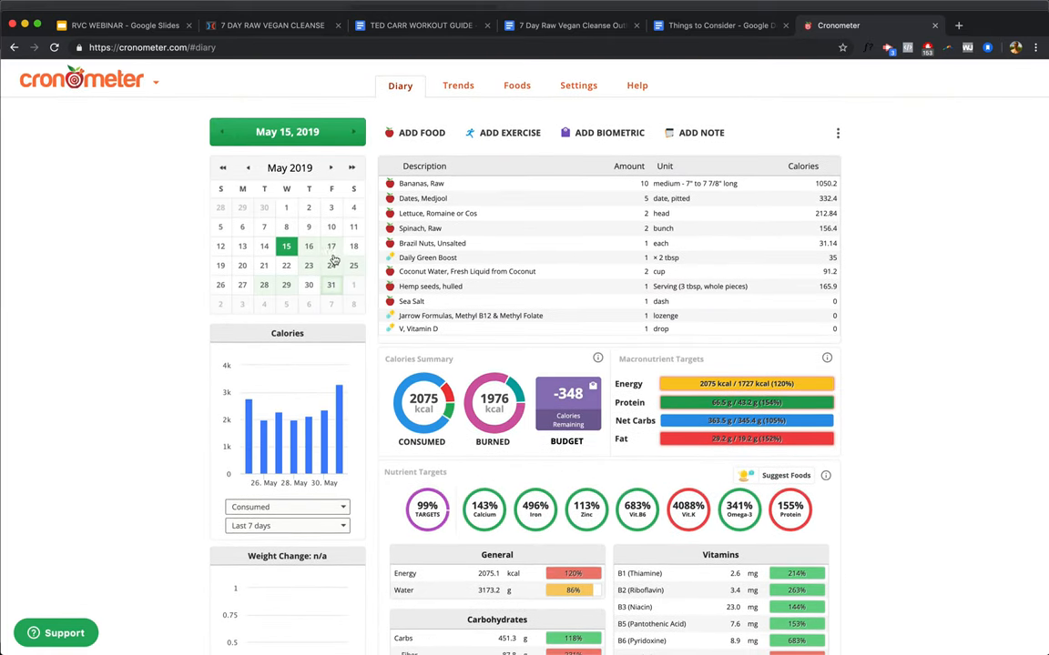
{"action": "left_click", "coordinate": [310, 246]}
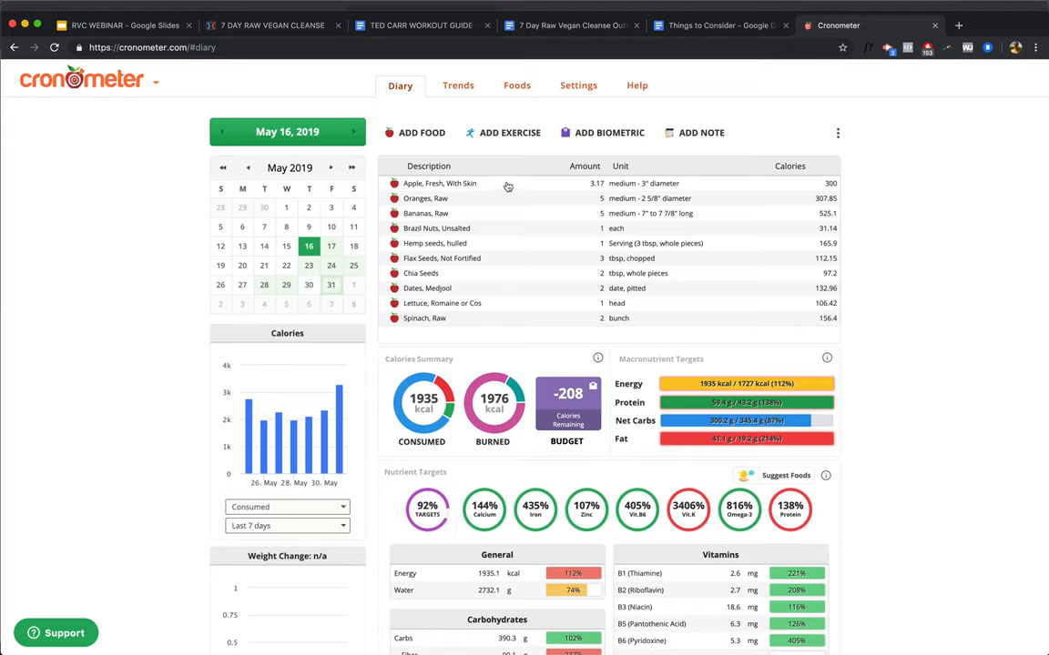
{"action": "mouse_move", "coordinate": [564, 186]}
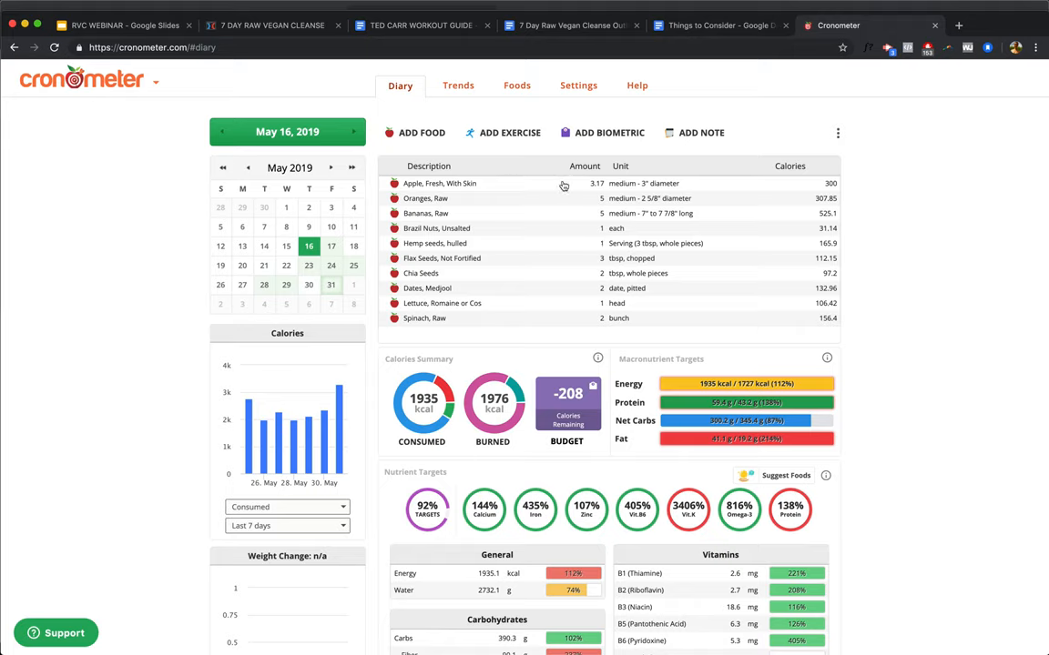
{"action": "mouse_move", "coordinate": [542, 204]}
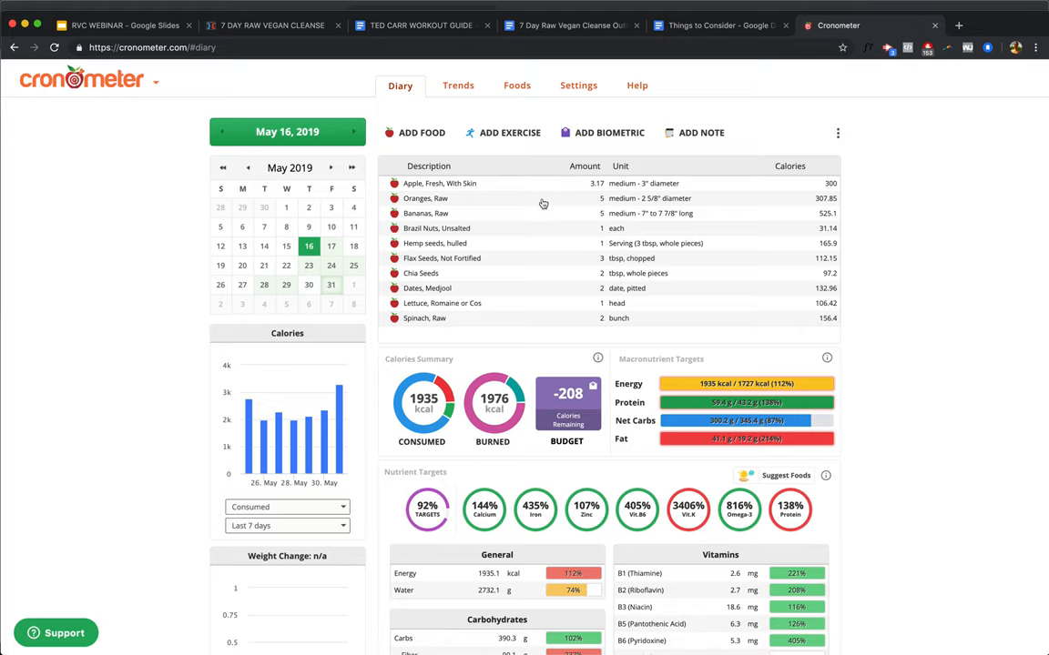
{"action": "mouse_move", "coordinate": [524, 220]}
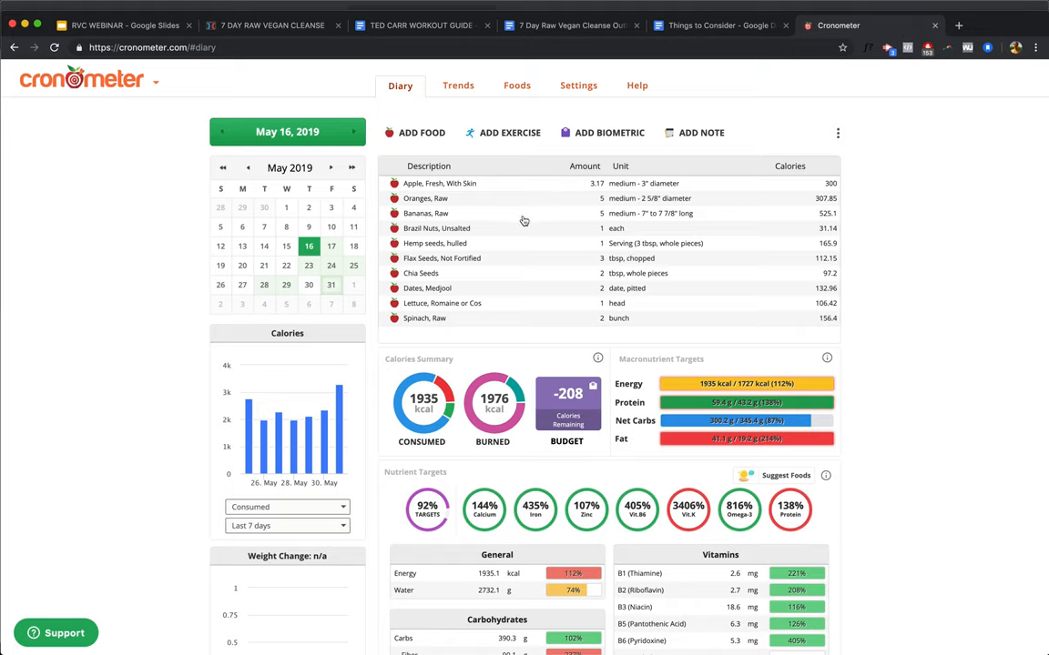
{"action": "mouse_move", "coordinate": [514, 211]}
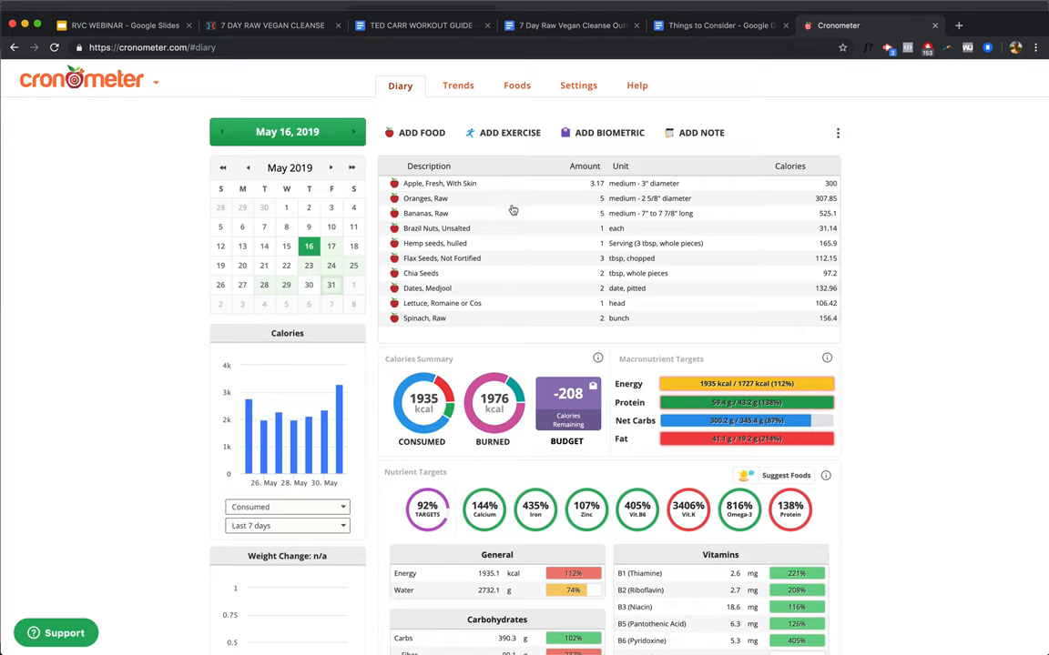
{"action": "mouse_move", "coordinate": [524, 191]}
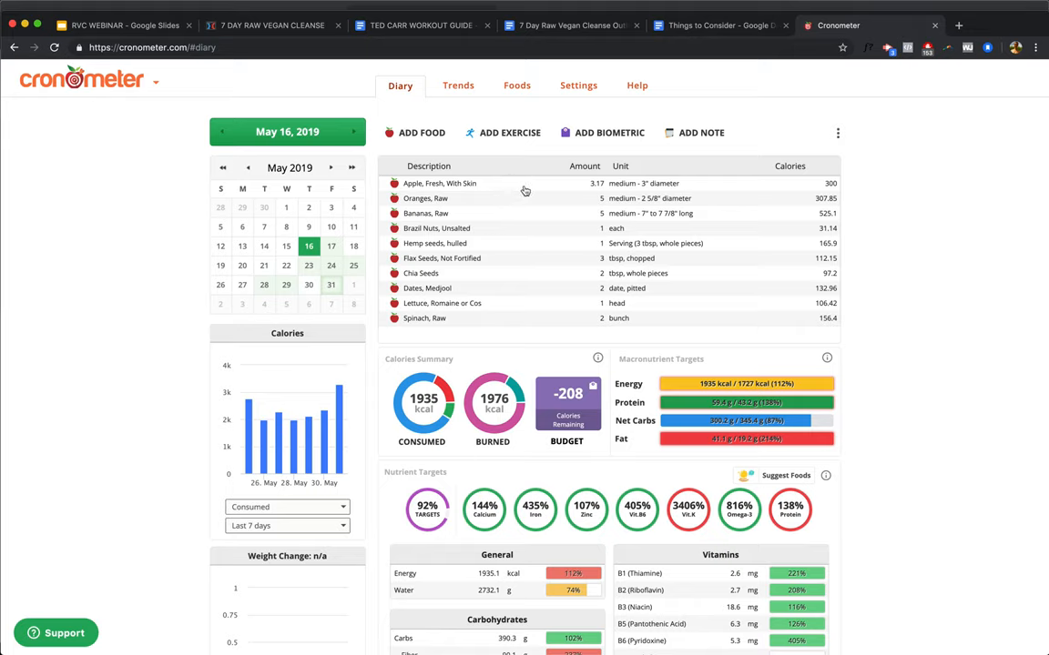
{"action": "mouse_move", "coordinate": [533, 190]}
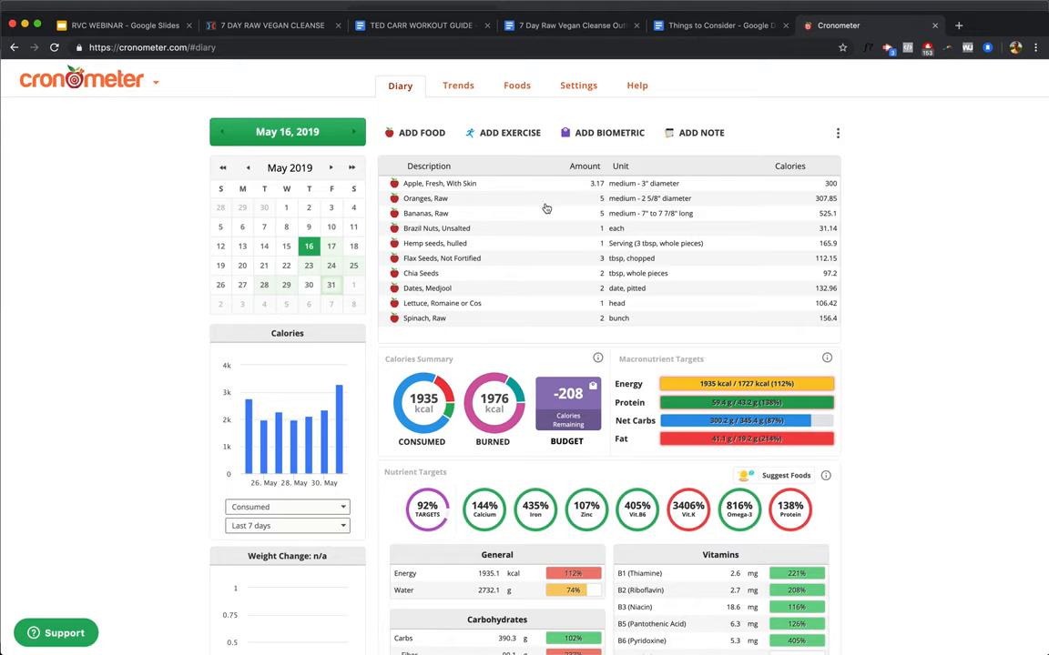
{"action": "mouse_move", "coordinate": [539, 215]}
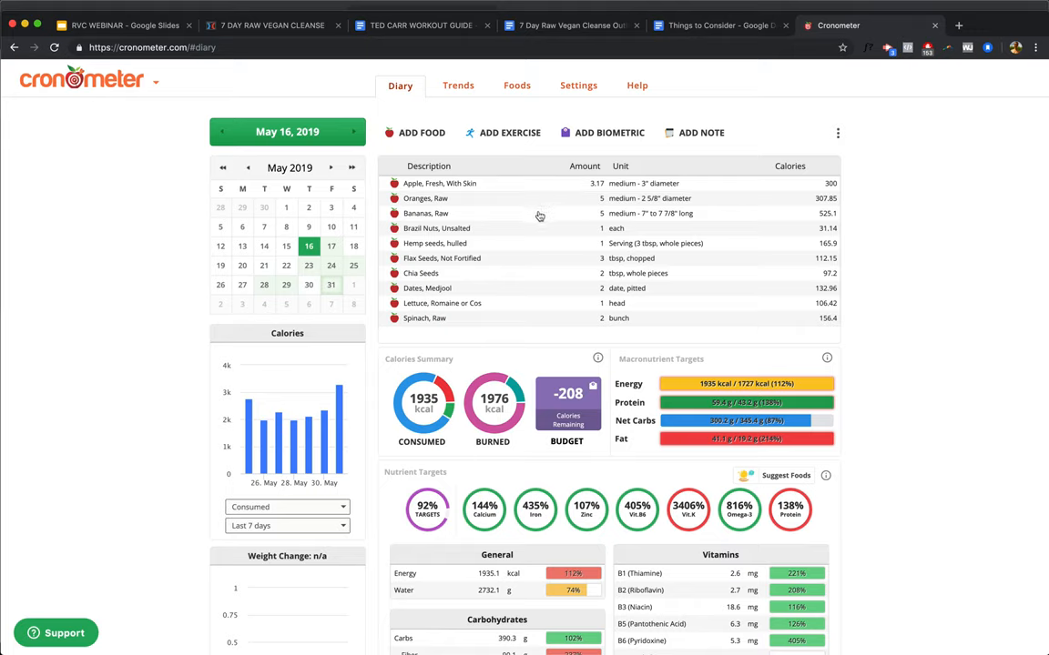
{"action": "mouse_move", "coordinate": [568, 245]}
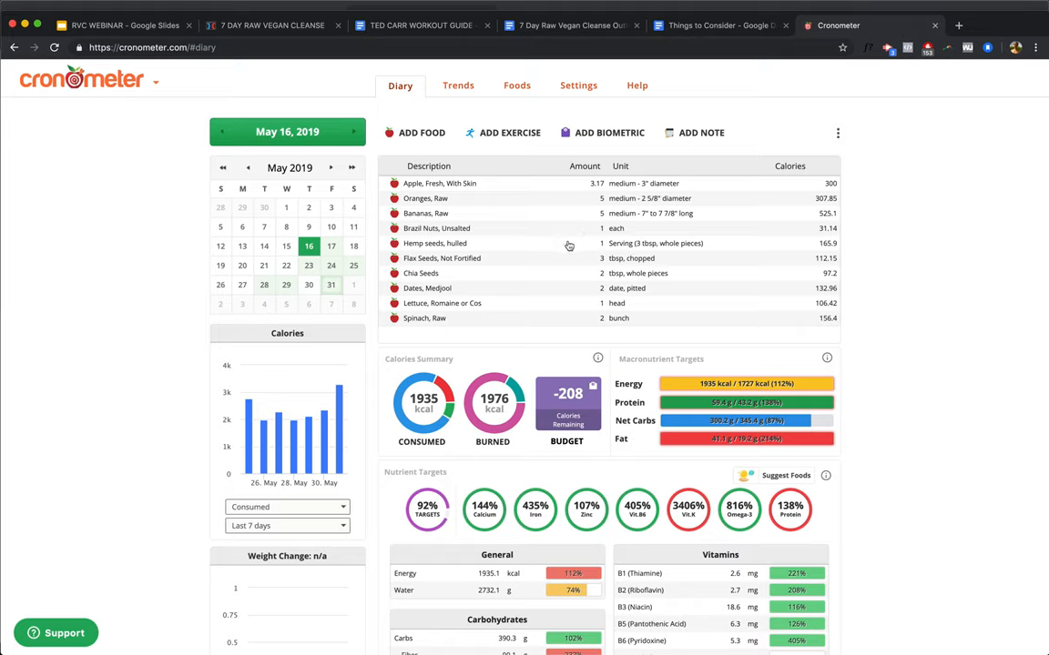
{"action": "mouse_move", "coordinate": [576, 250]}
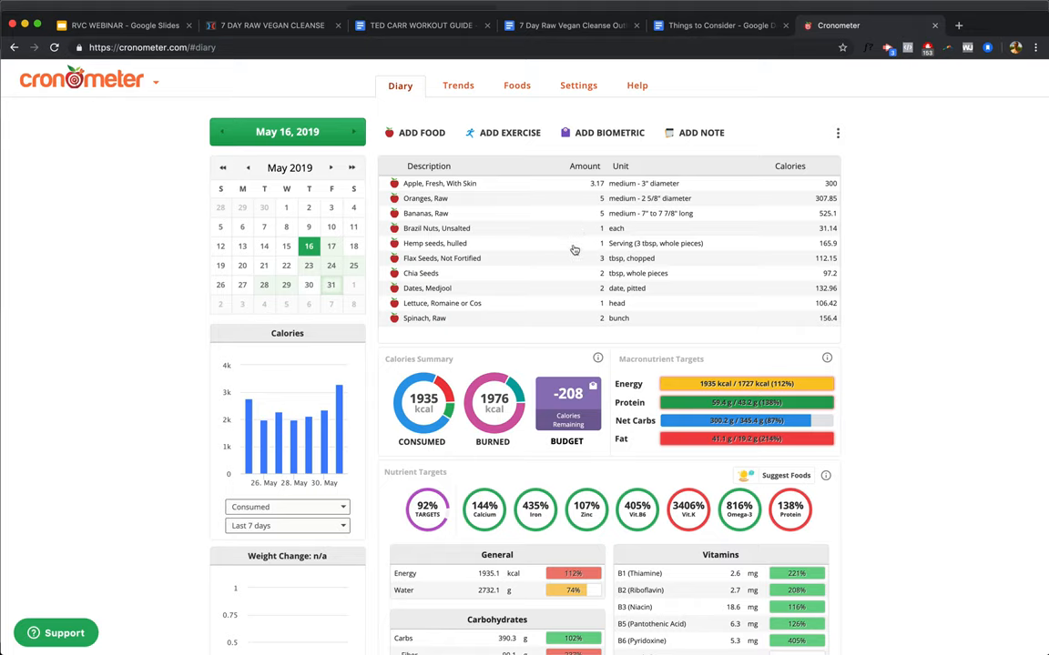
{"action": "mouse_move", "coordinate": [581, 273]}
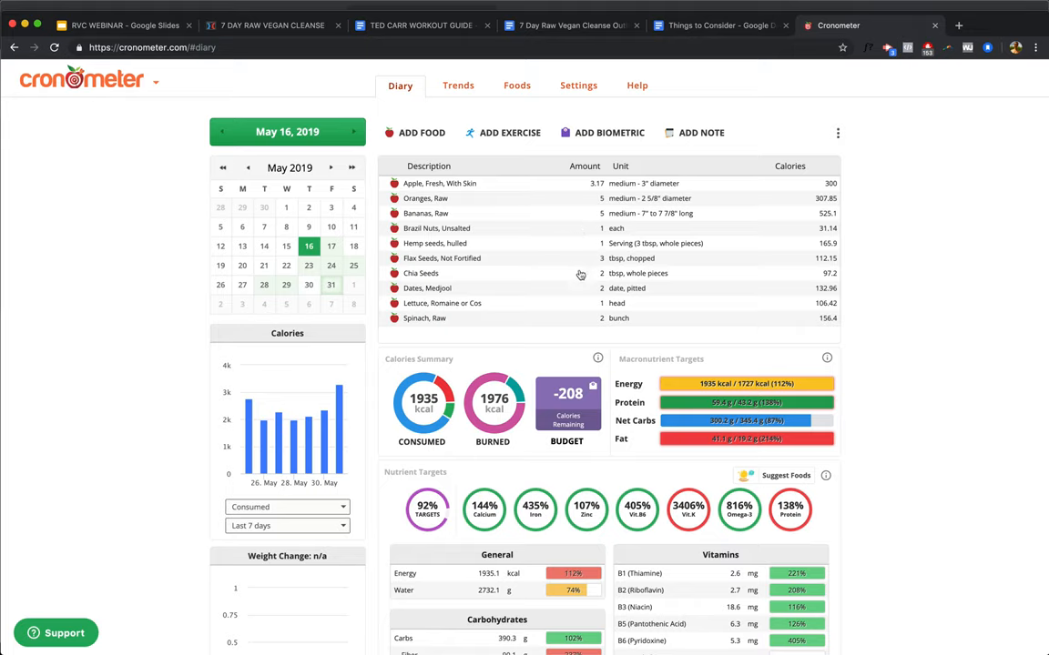
{"action": "scroll", "scroll_direction": "down", "scroll_amount": 3}
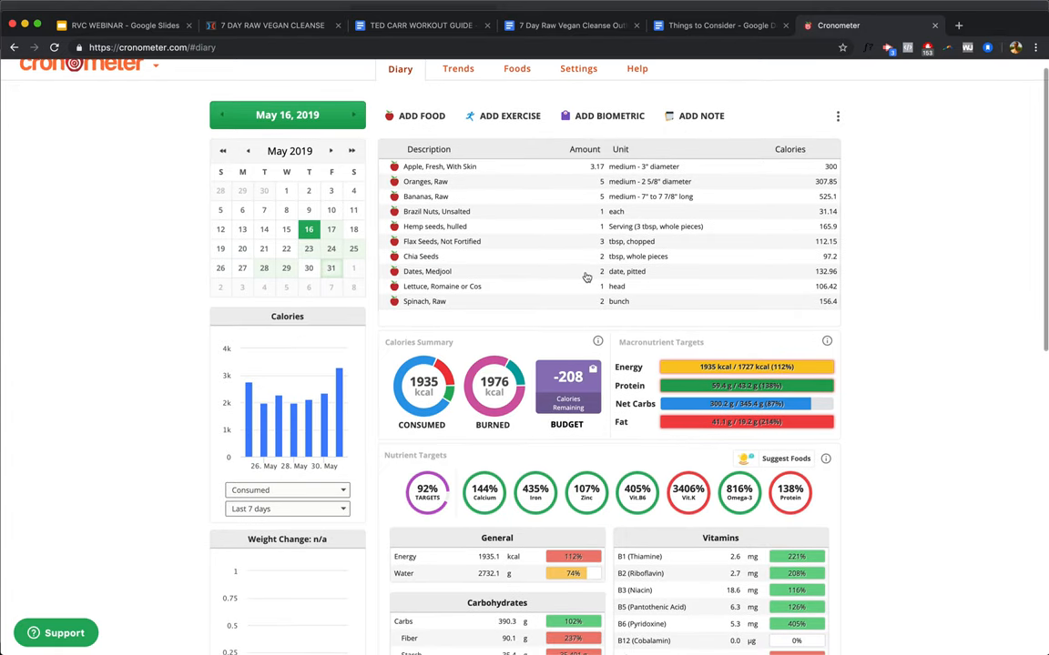
{"action": "mouse_move", "coordinate": [579, 295]}
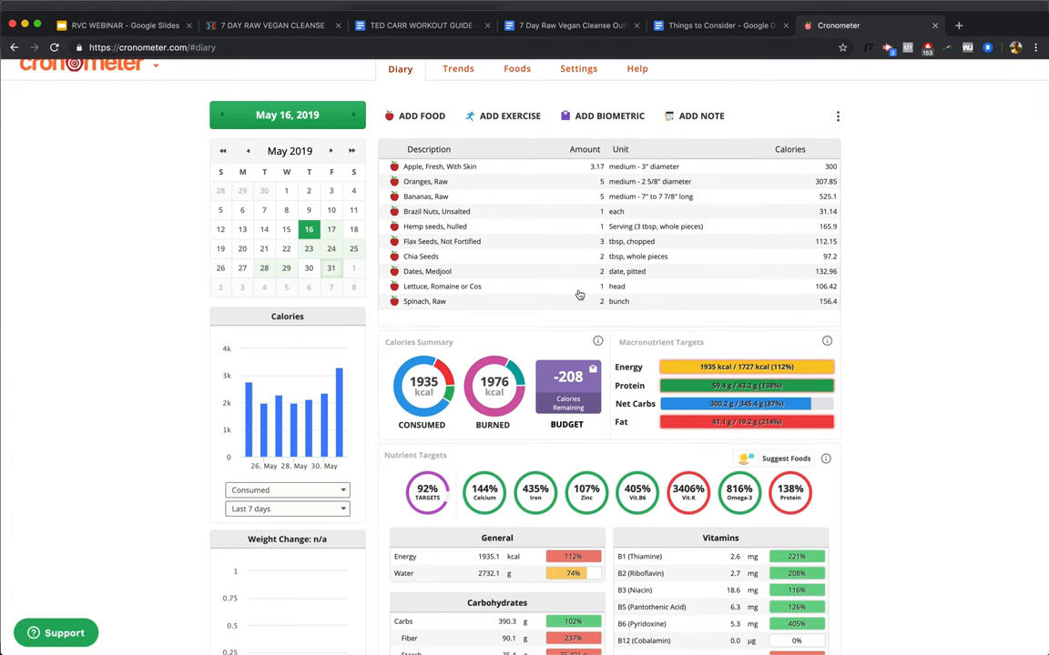
{"action": "mouse_move", "coordinate": [546, 264]}
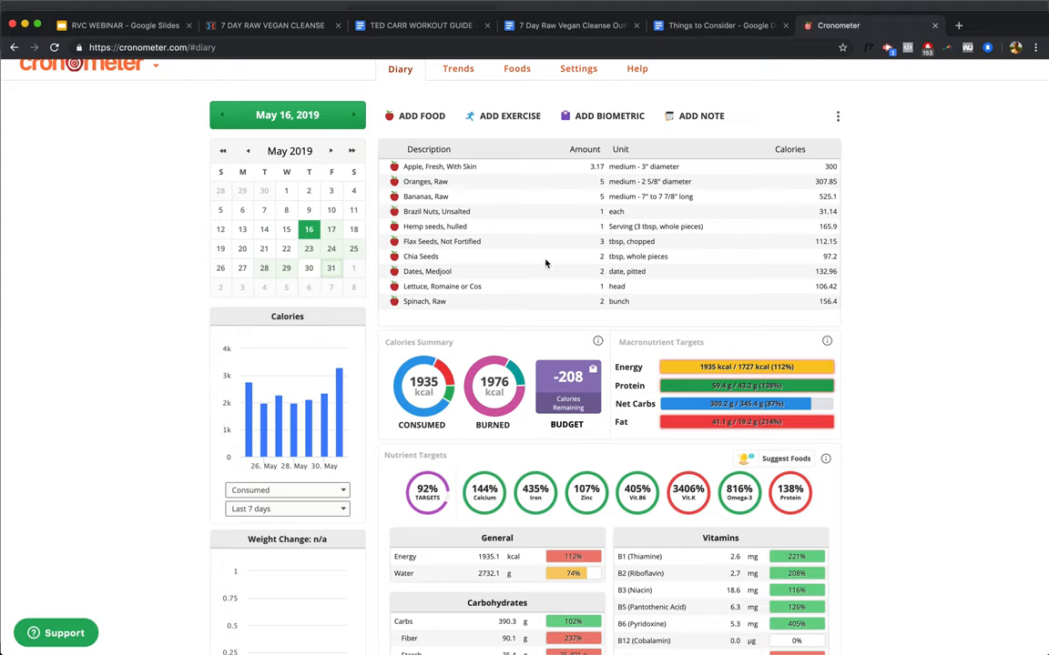
{"action": "mouse_move", "coordinate": [587, 308]}
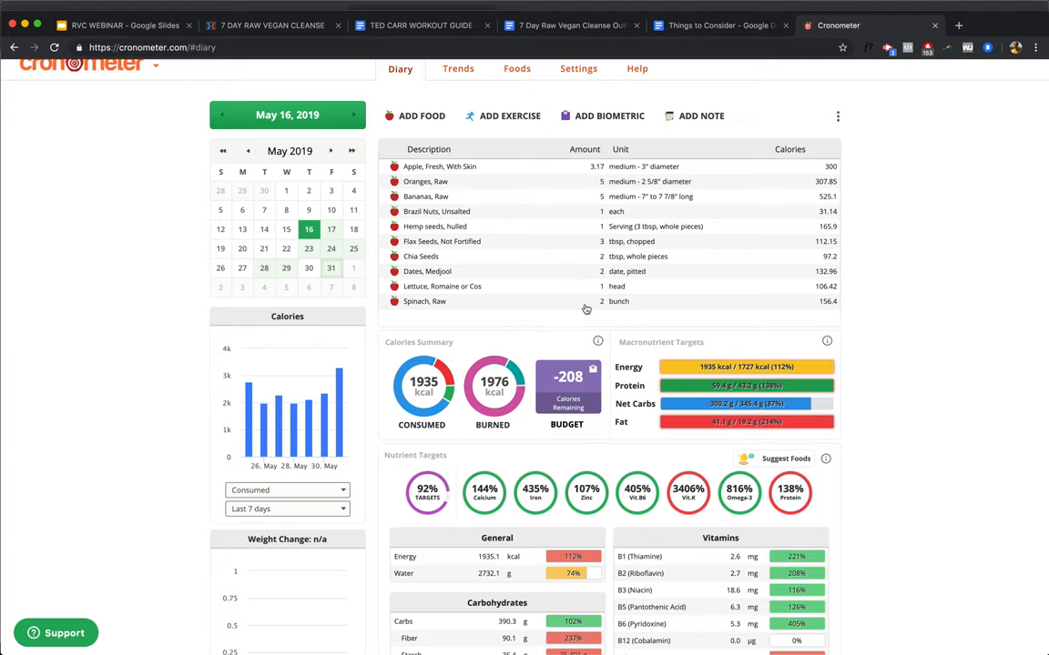
{"action": "scroll", "scroll_direction": "down", "scroll_amount": 3}
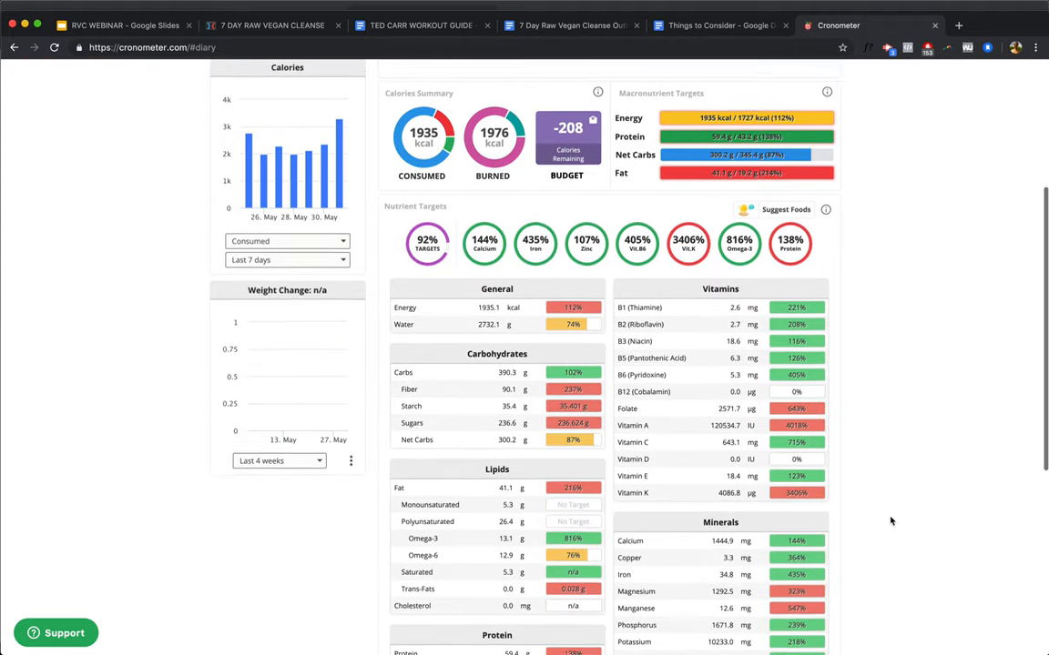
{"action": "scroll", "scroll_direction": "down", "scroll_amount": 3}
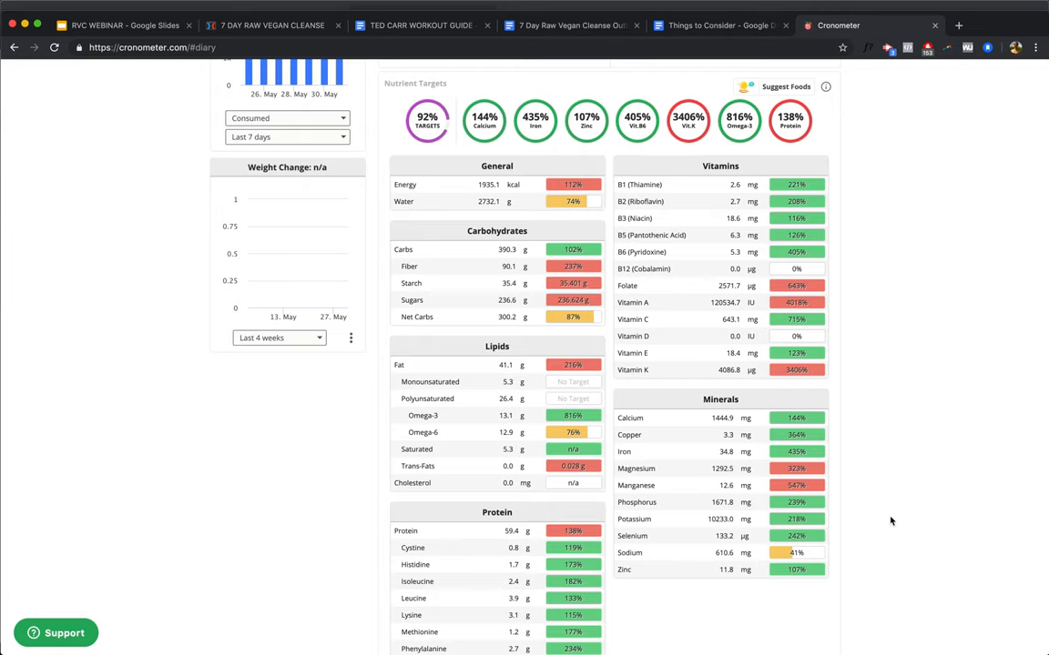
{"action": "scroll", "scroll_direction": "down", "scroll_amount": 3}
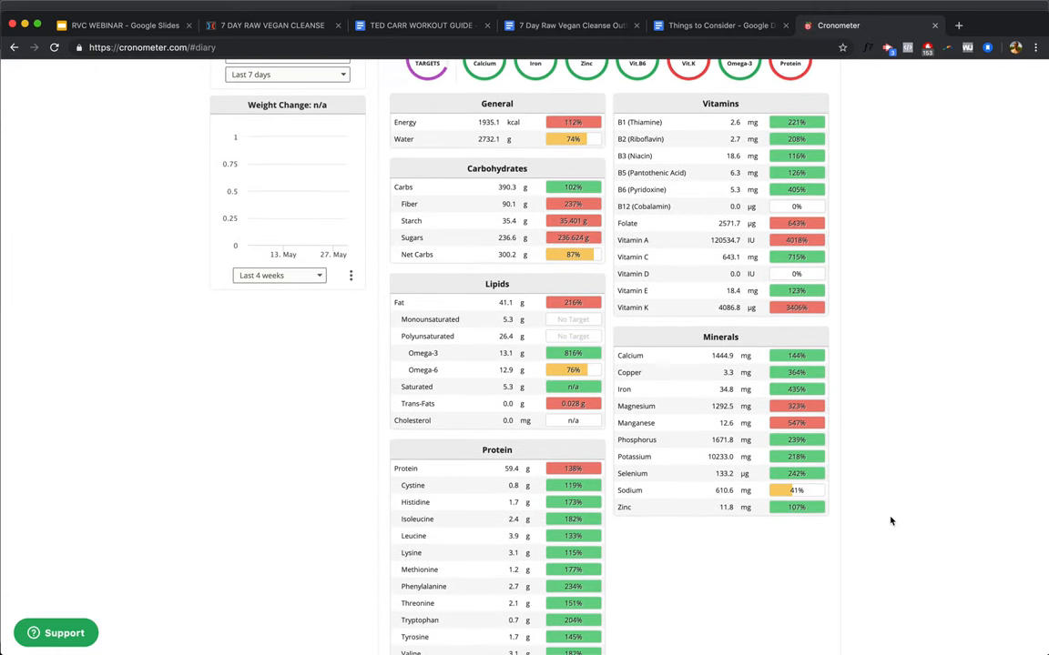
{"action": "scroll", "scroll_direction": "down", "scroll_amount": 3}
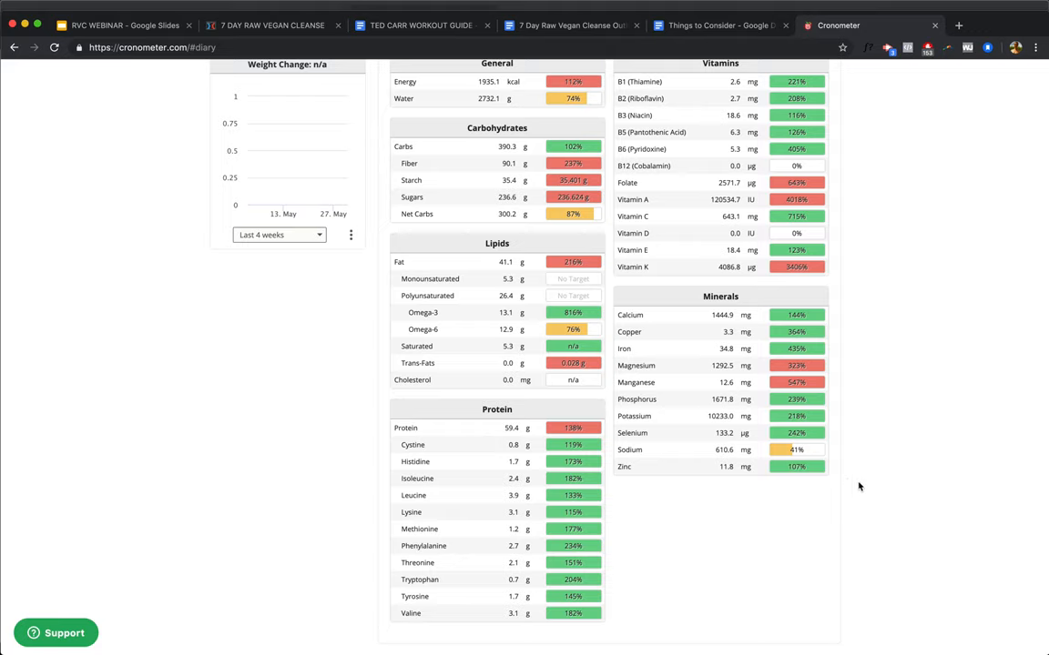
{"action": "mouse_move", "coordinate": [837, 404]}
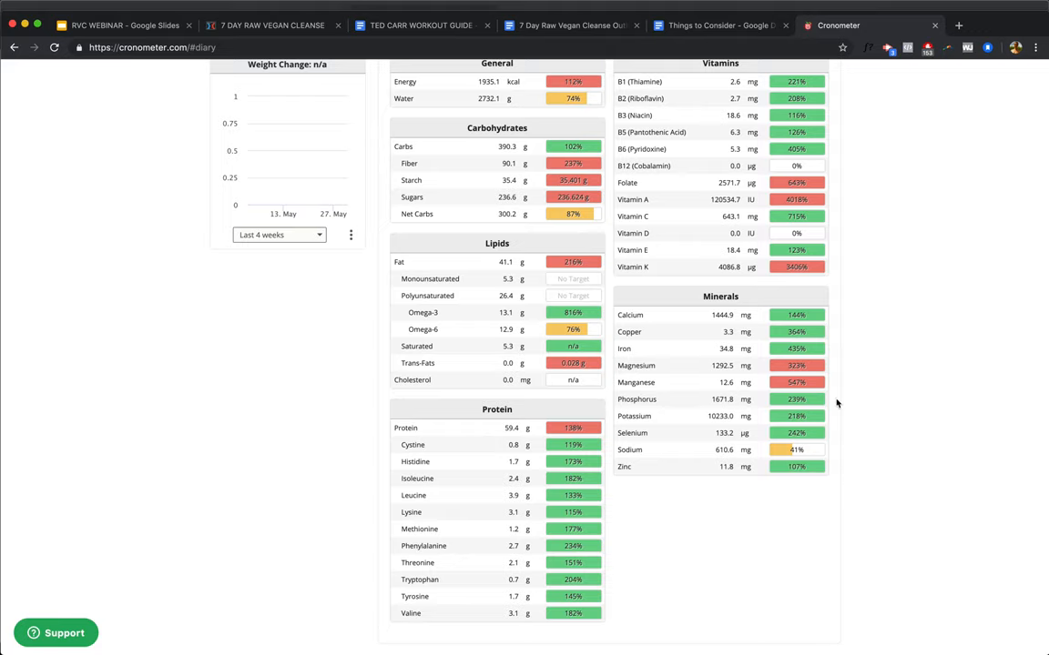
{"action": "mouse_move", "coordinate": [827, 357]}
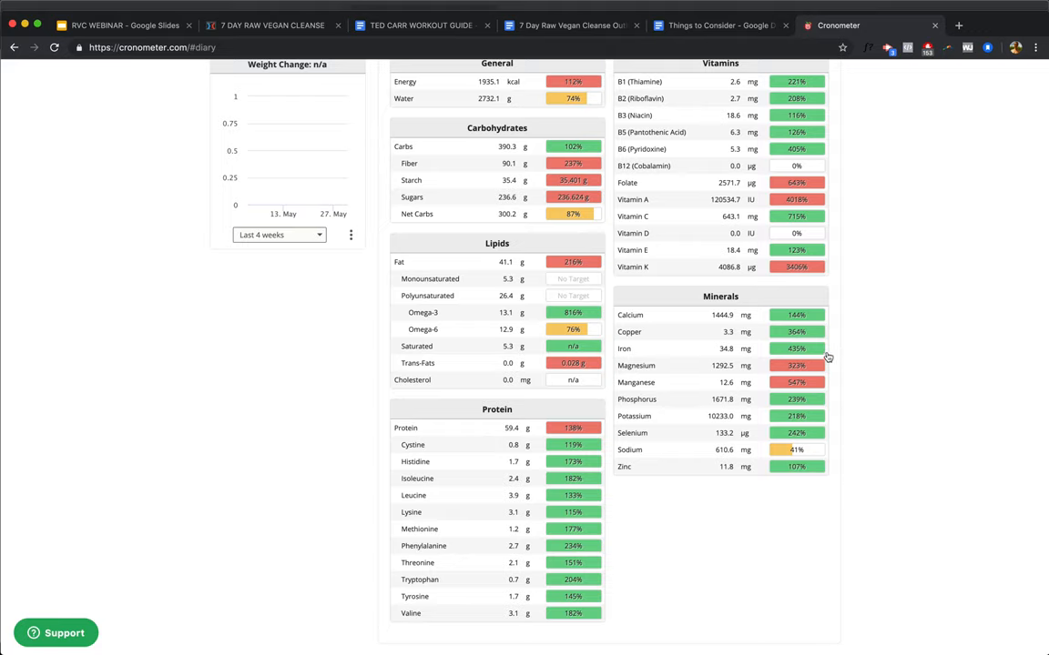
{"action": "mouse_move", "coordinate": [847, 360]}
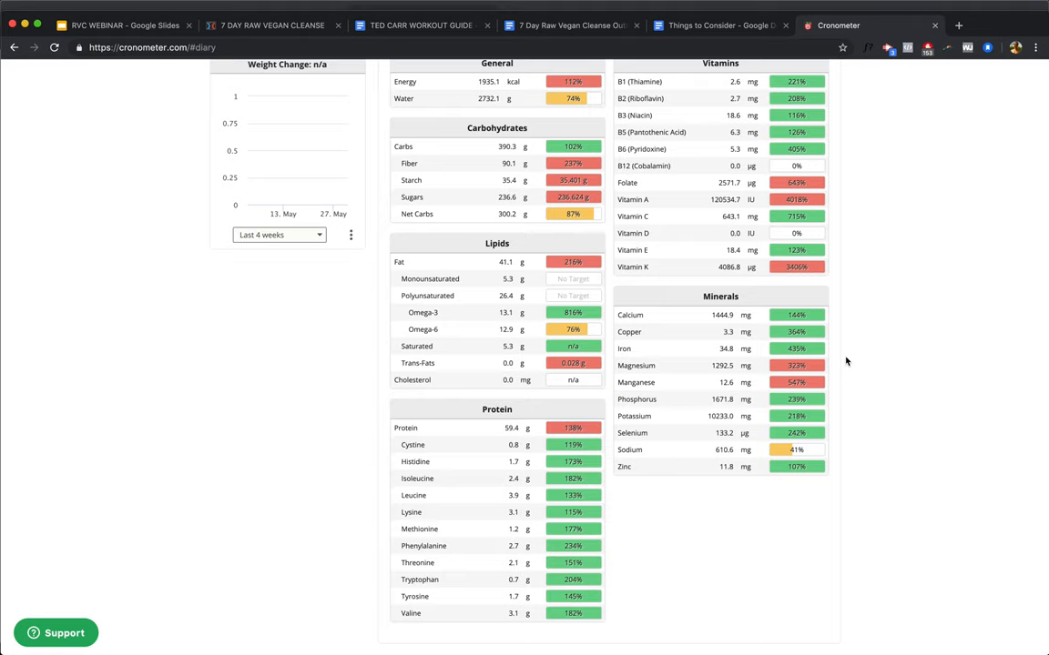
{"action": "mouse_move", "coordinate": [795, 597]}
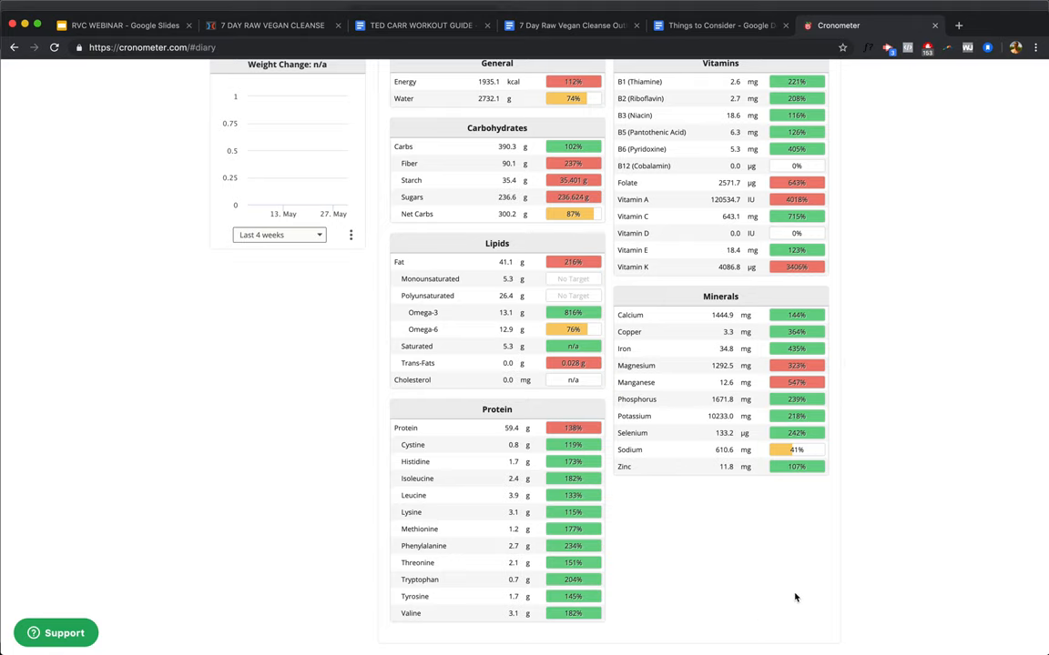
{"action": "scroll", "scroll_direction": "up", "scroll_amount": 3}
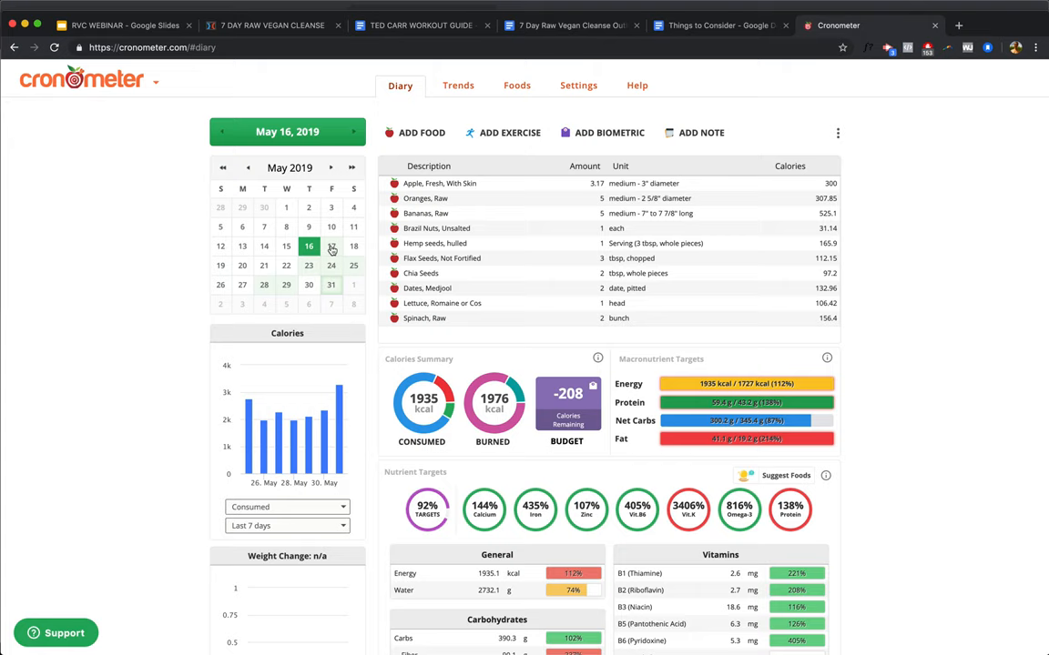
Step: Show the May 17, 2019 diary at 2142 kcal and scroll through its nutrient targets tables
{"action": "left_click", "coordinate": [331, 246]}
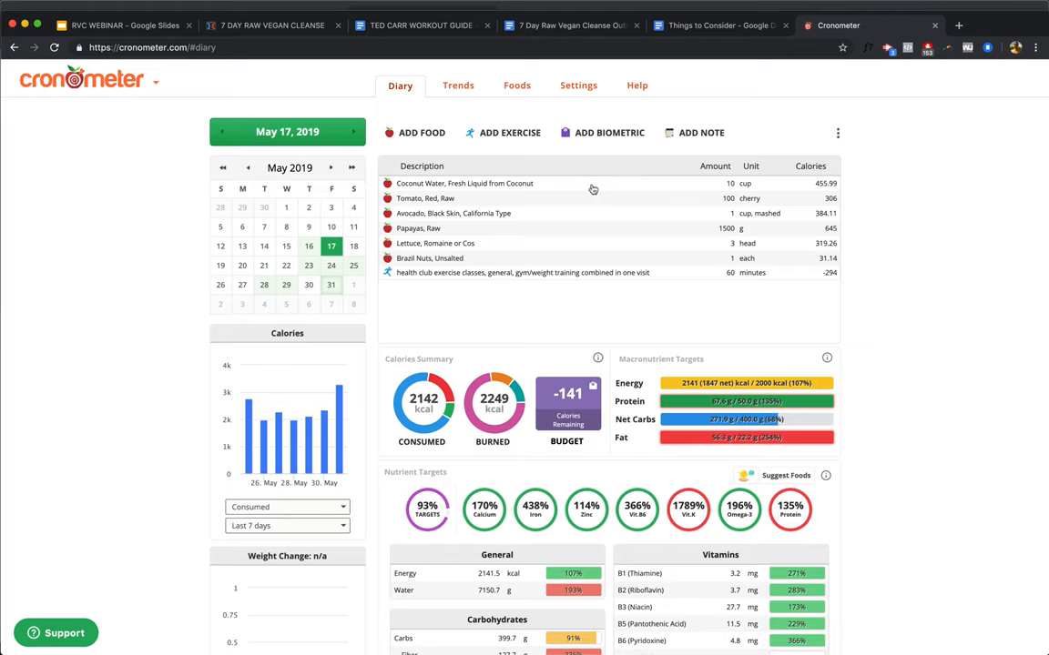
{"action": "mouse_move", "coordinate": [615, 208]}
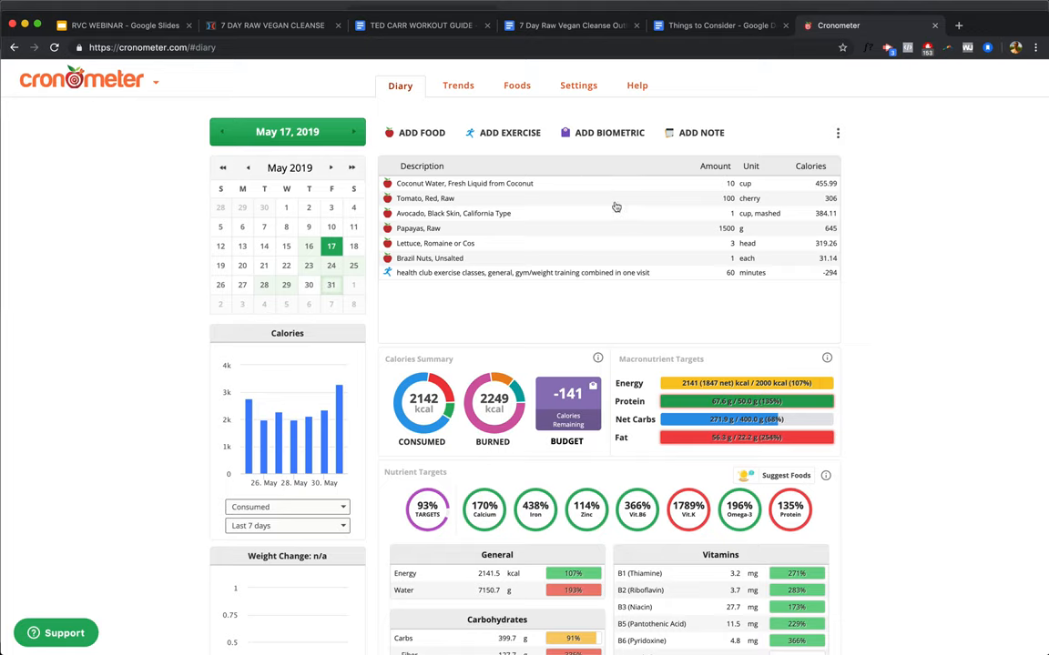
{"action": "mouse_move", "coordinate": [630, 222]}
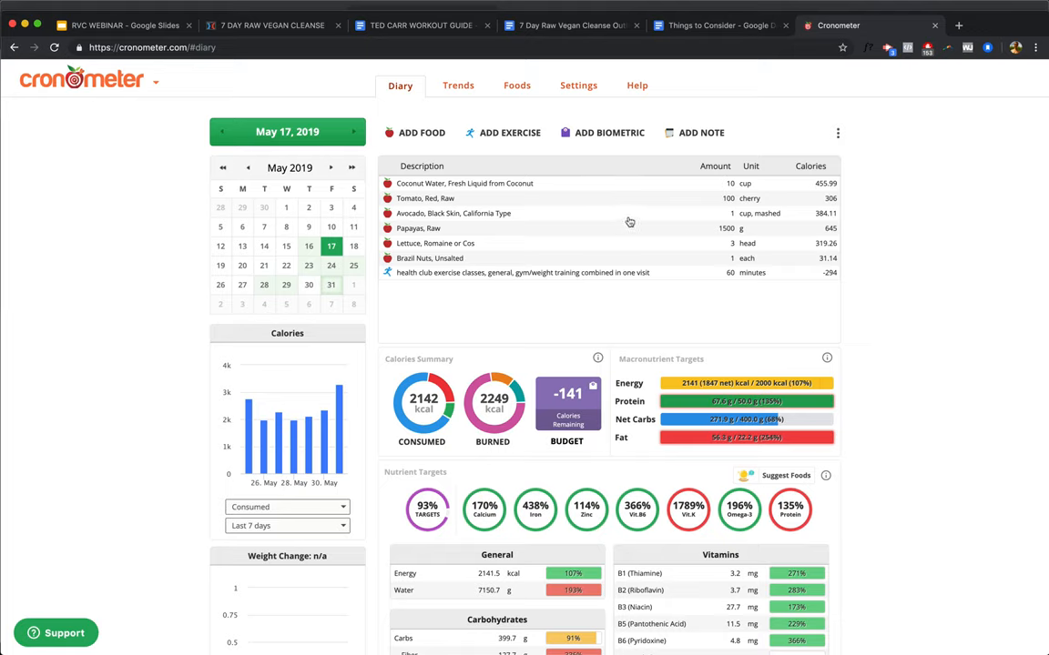
{"action": "mouse_move", "coordinate": [645, 241]}
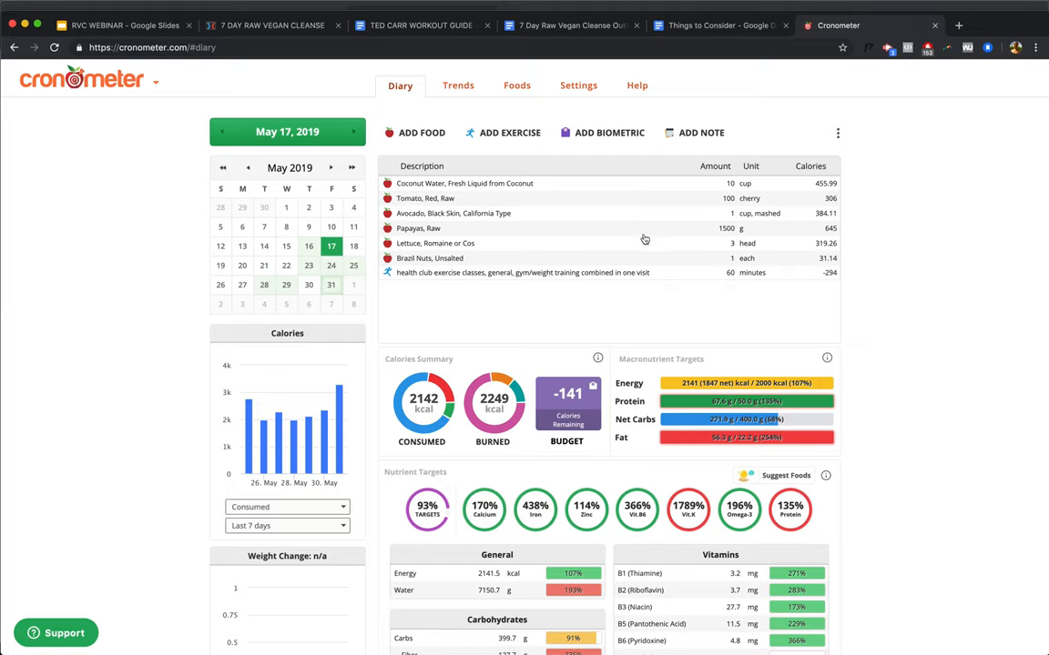
{"action": "mouse_move", "coordinate": [677, 237]}
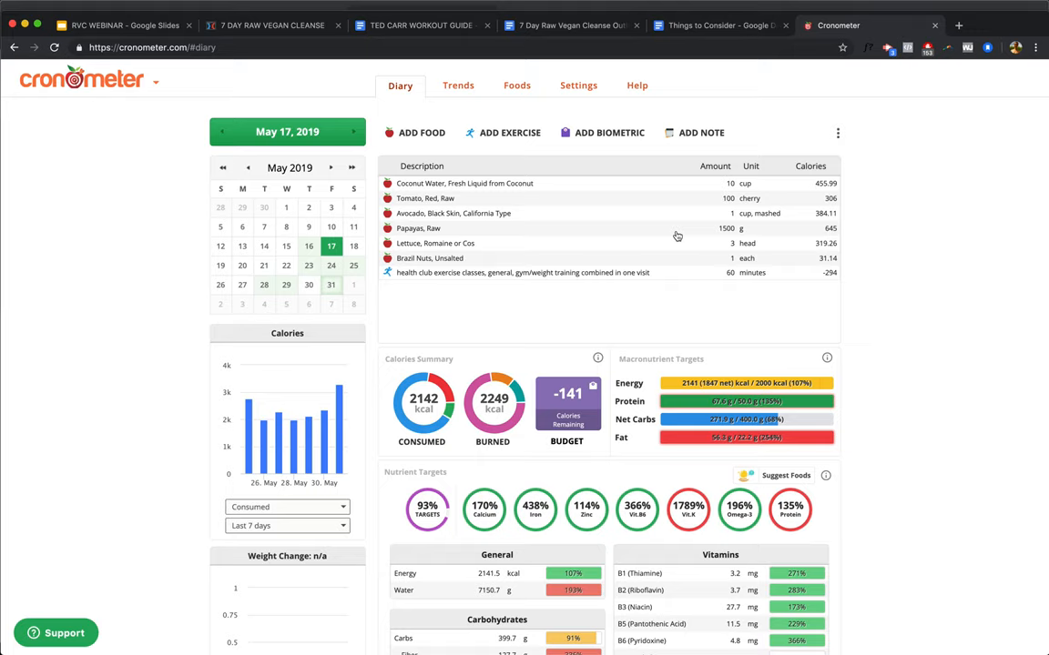
{"action": "mouse_move", "coordinate": [685, 235]}
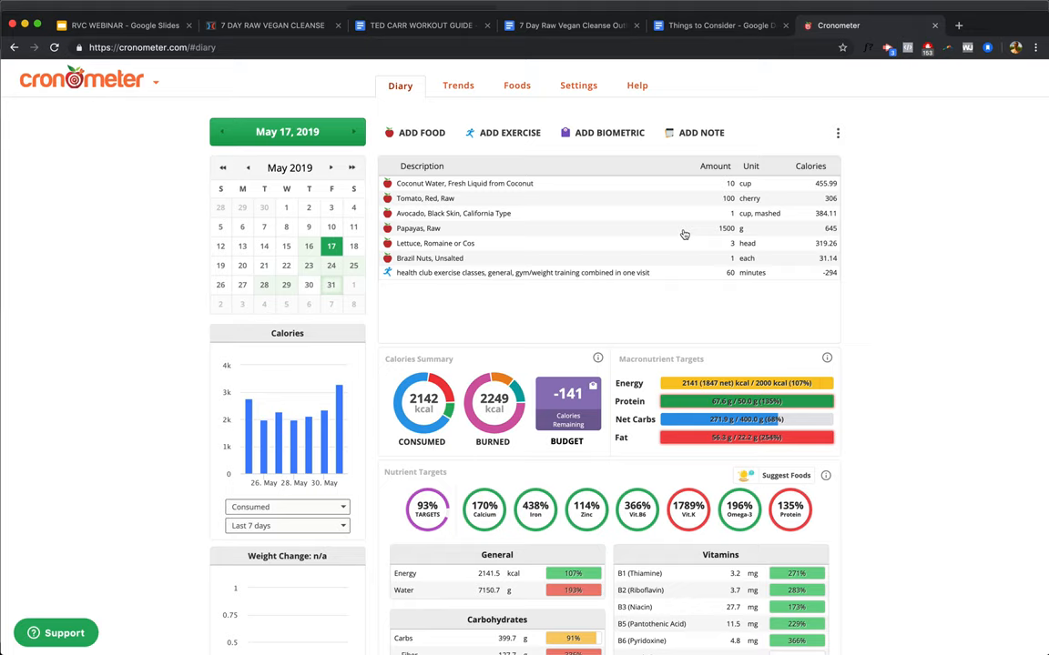
{"action": "mouse_move", "coordinate": [652, 251]}
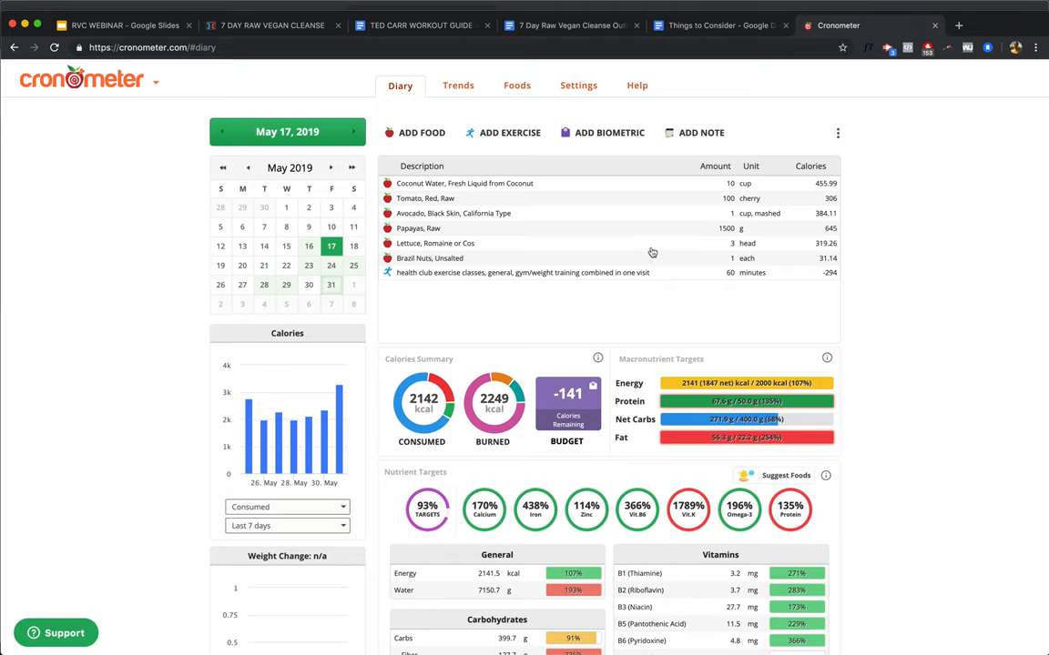
{"action": "mouse_move", "coordinate": [675, 248]}
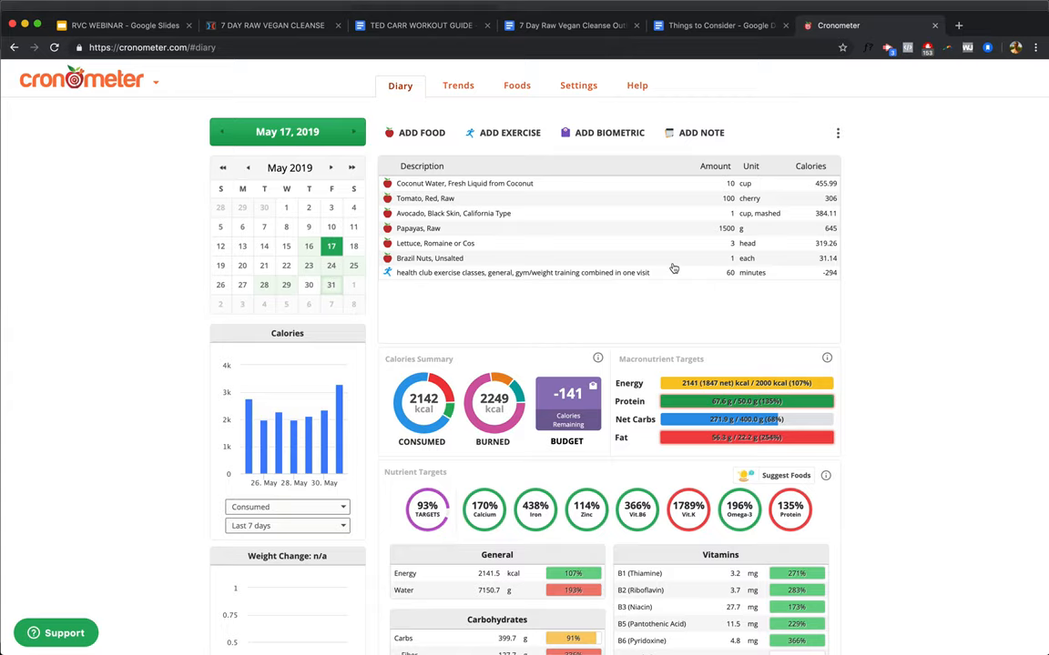
{"action": "mouse_move", "coordinate": [738, 273]}
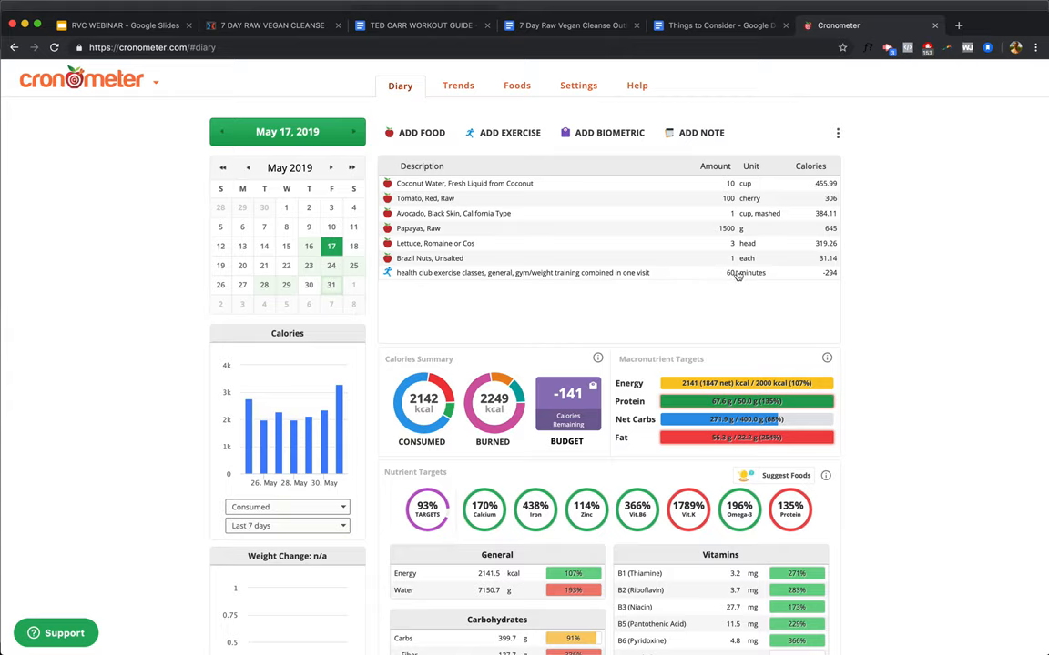
{"action": "scroll", "scroll_direction": "down", "scroll_amount": 3}
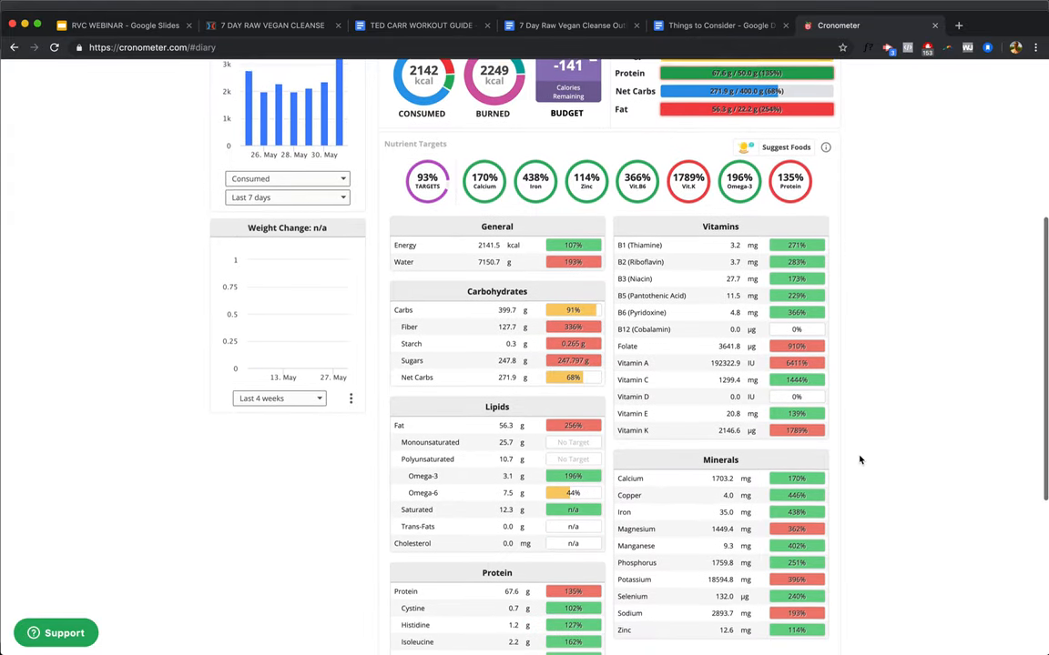
{"action": "scroll", "scroll_direction": "down", "scroll_amount": 3}
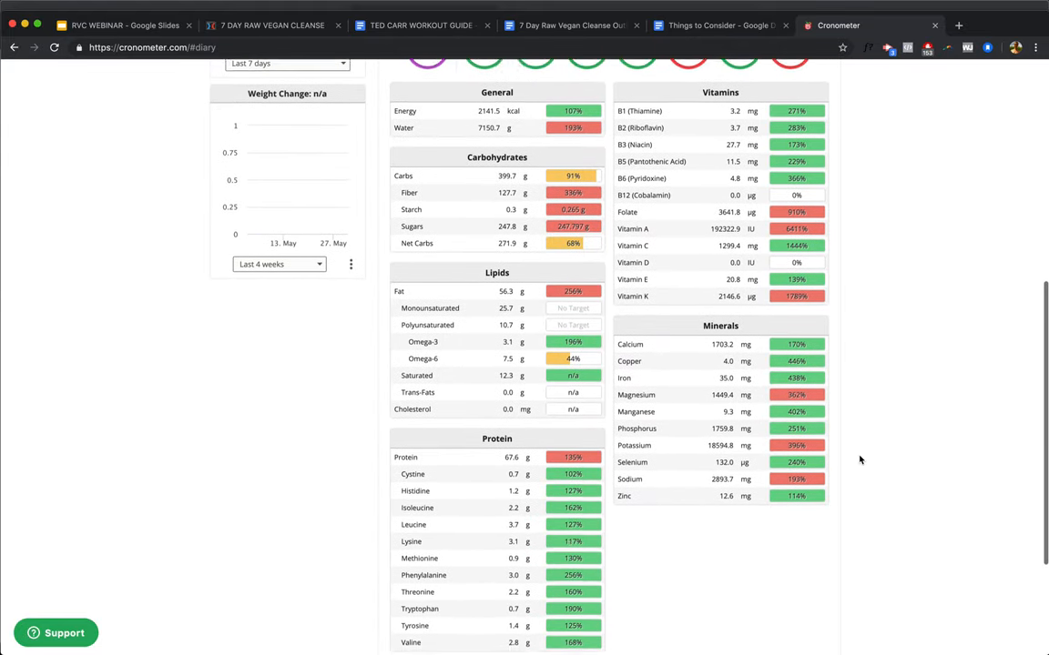
{"action": "scroll", "scroll_direction": "down", "scroll_amount": 3}
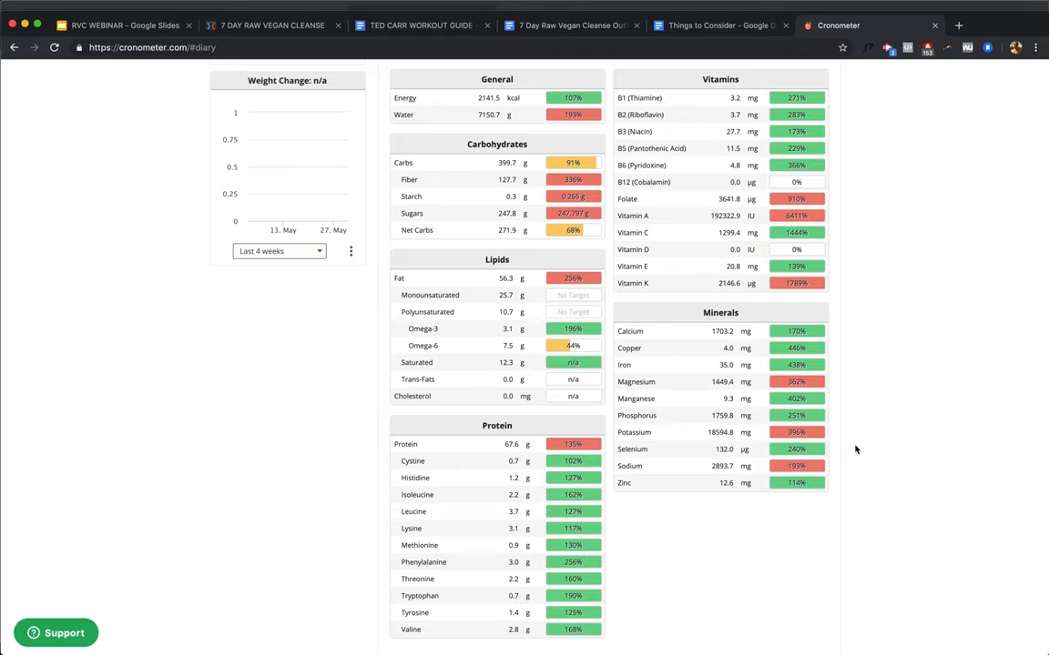
{"action": "mouse_move", "coordinate": [815, 364]}
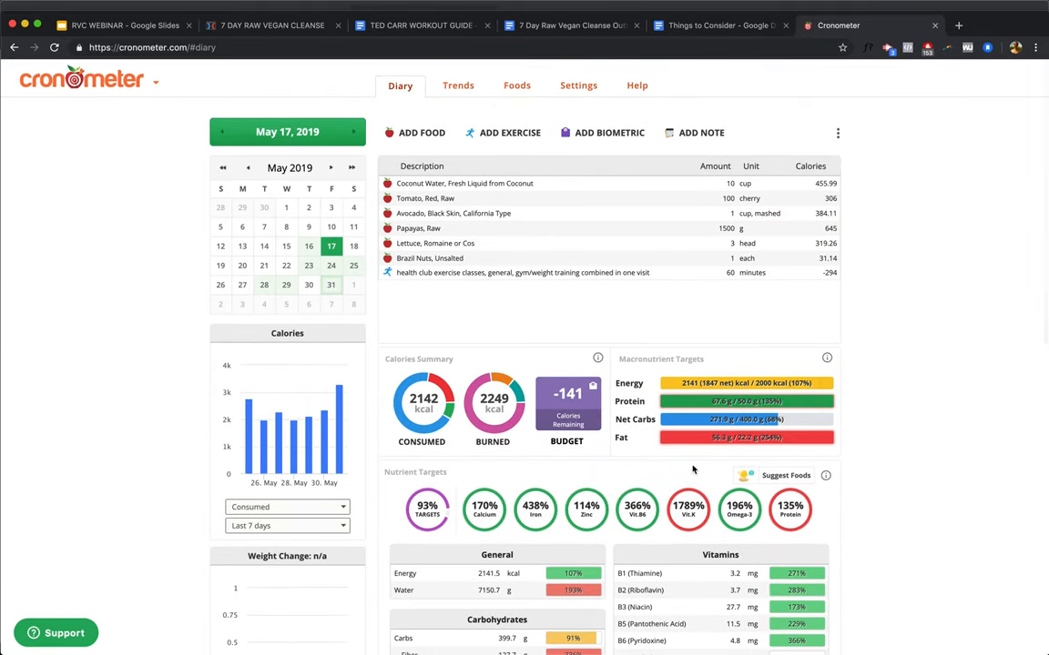
{"action": "mouse_move", "coordinate": [423, 401]}
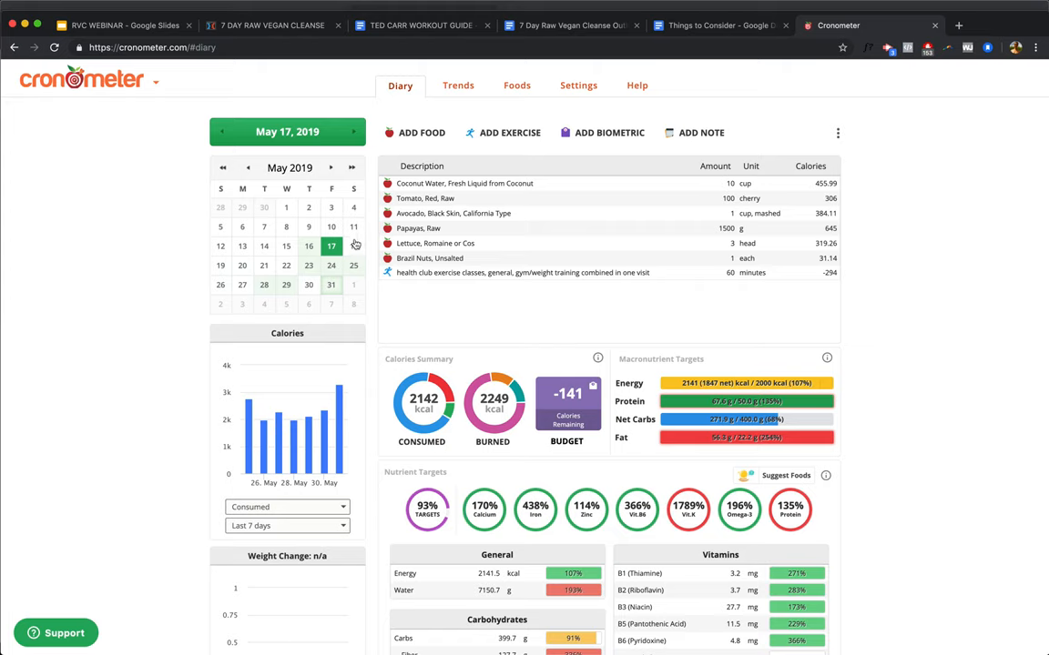
{"action": "left_click", "coordinate": [353, 246]}
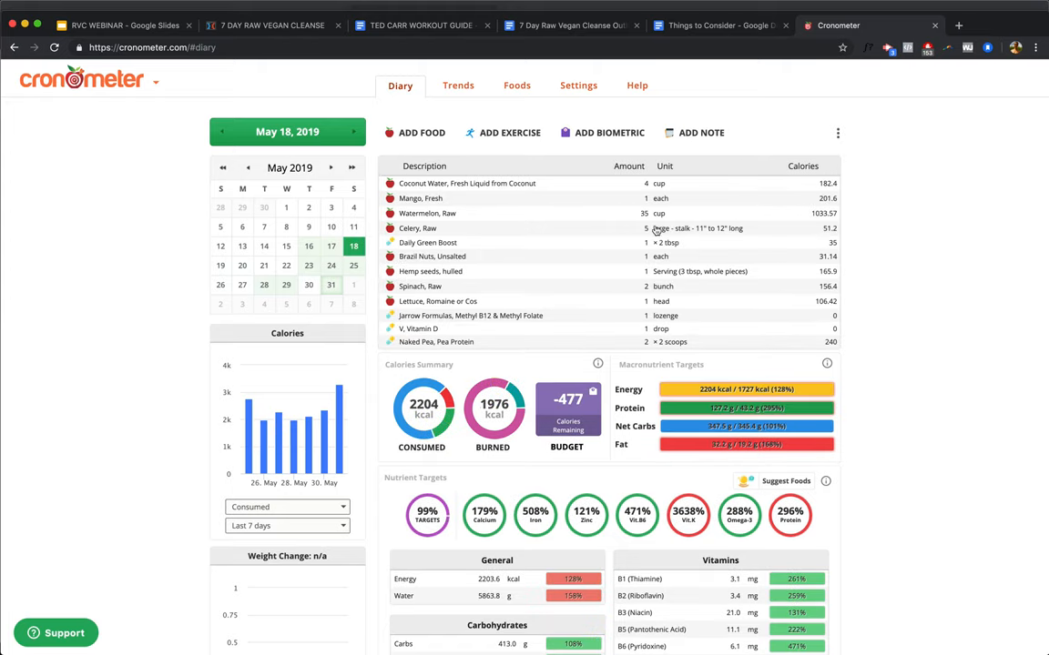
{"action": "mouse_move", "coordinate": [597, 222]}
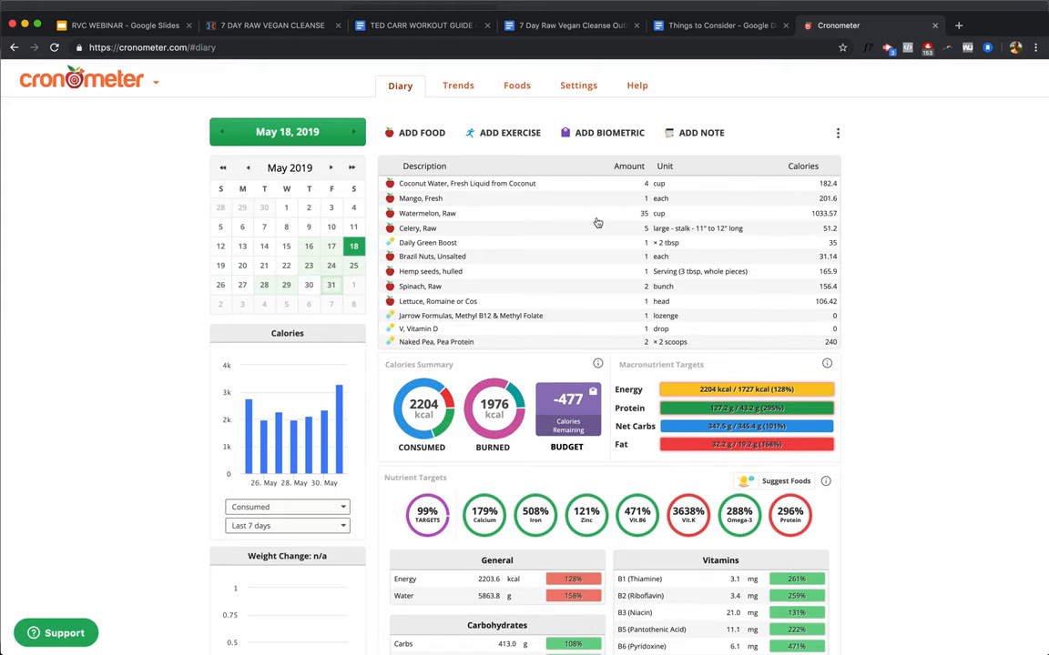
{"action": "mouse_move", "coordinate": [592, 222]}
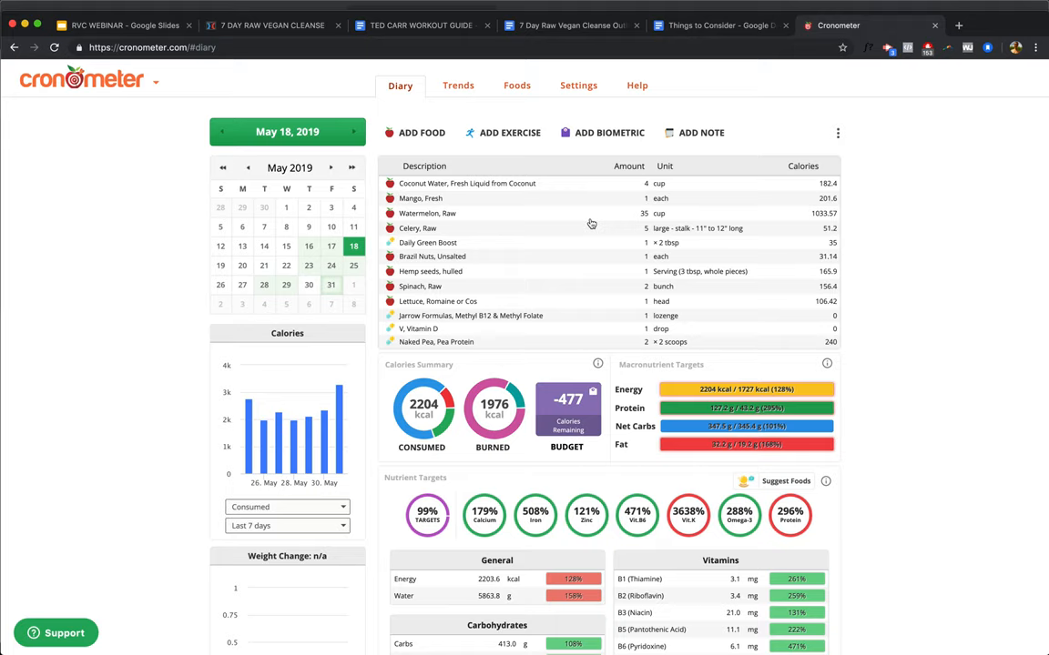
{"action": "mouse_move", "coordinate": [605, 222]}
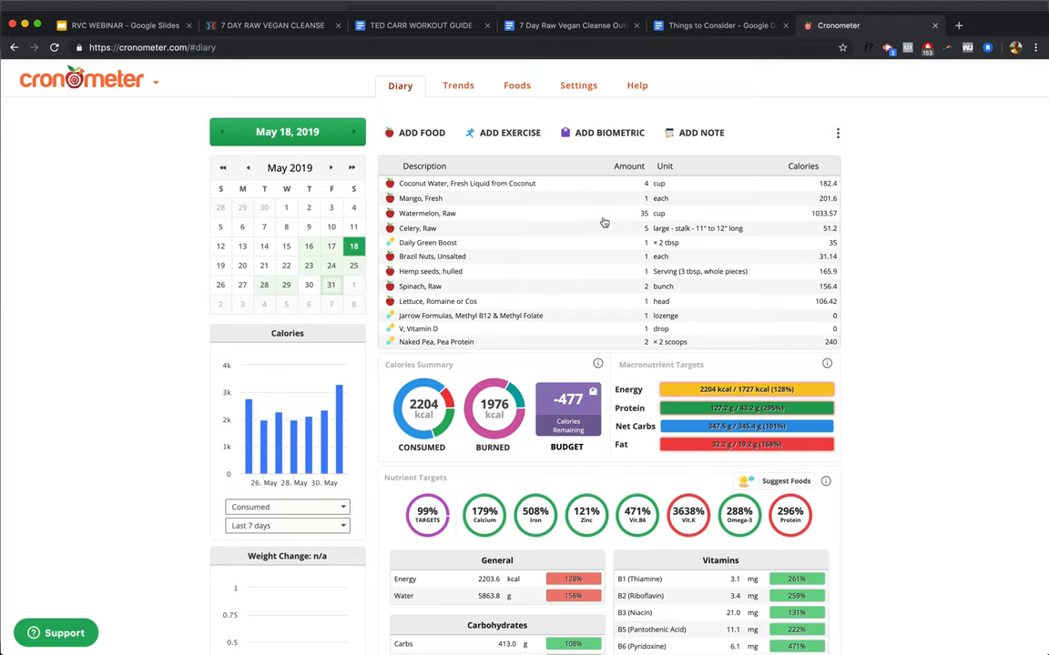
{"action": "mouse_move", "coordinate": [648, 222]}
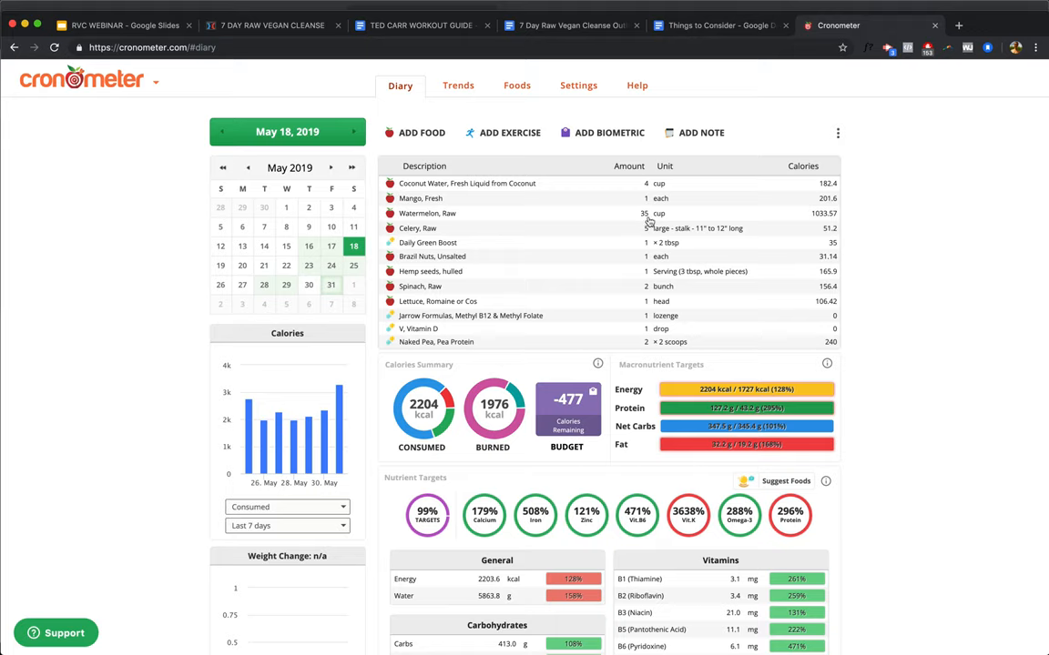
{"action": "mouse_move", "coordinate": [617, 237]}
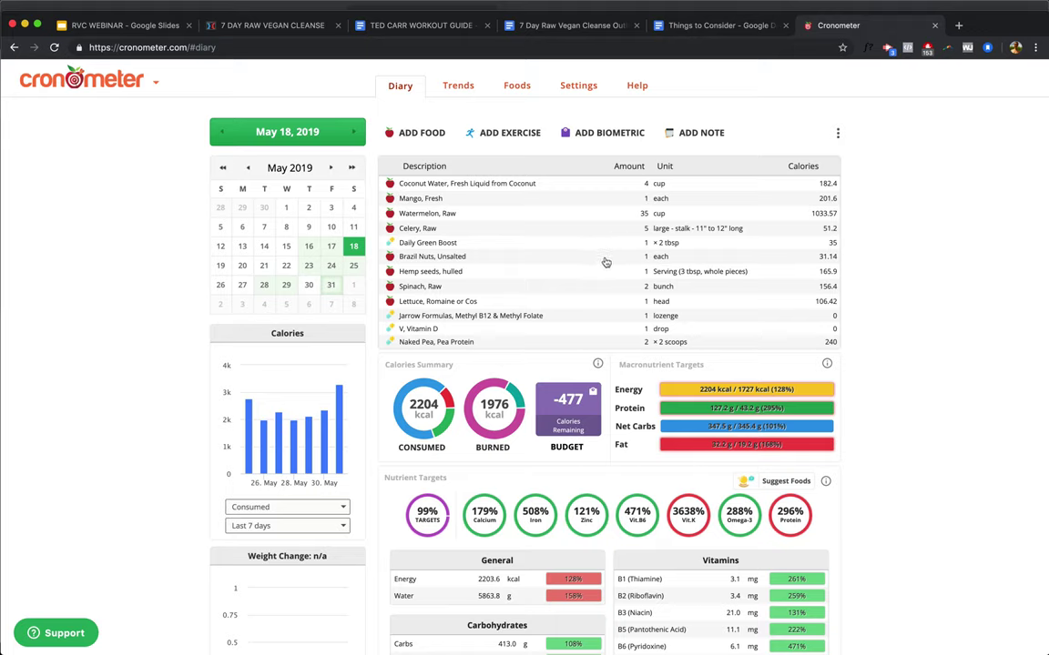
{"action": "mouse_move", "coordinate": [580, 277]}
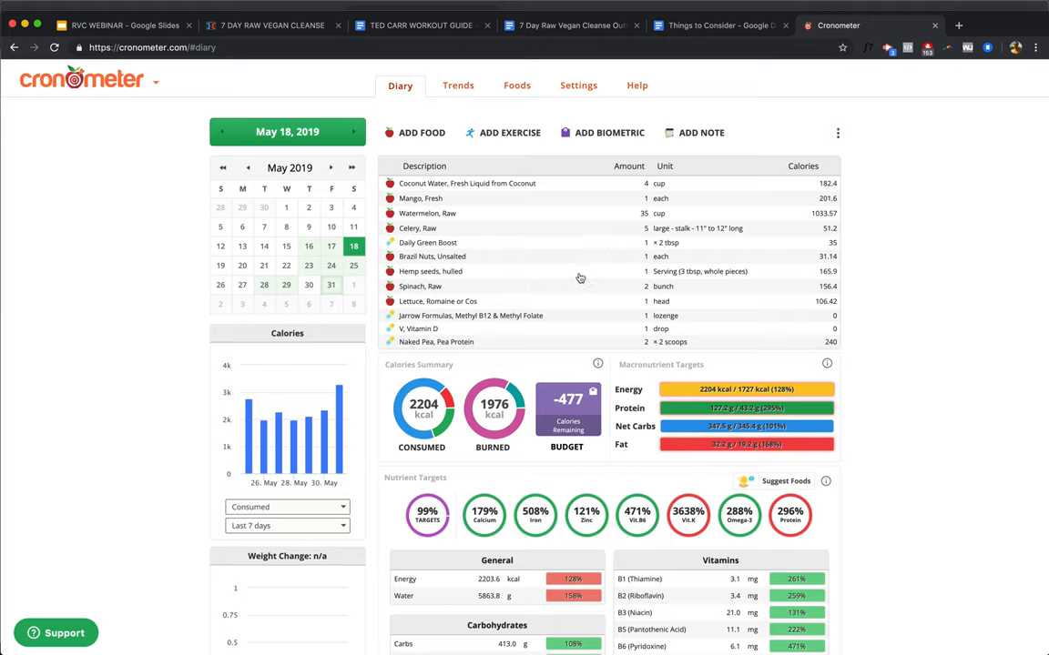
{"action": "mouse_move", "coordinate": [571, 295]}
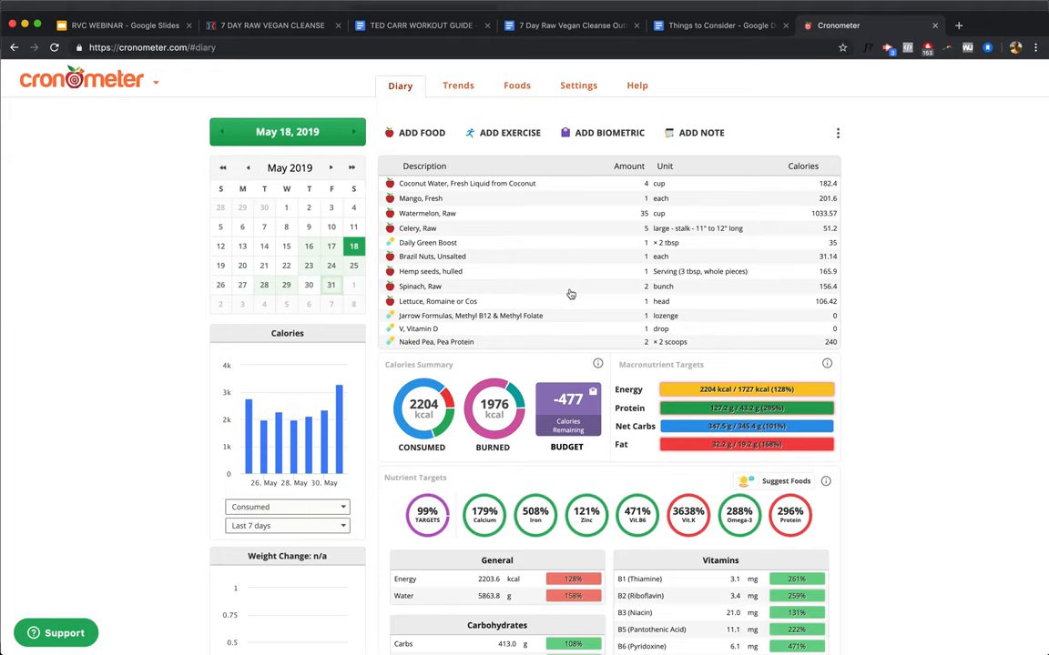
{"action": "scroll", "scroll_direction": "down", "scroll_amount": 3}
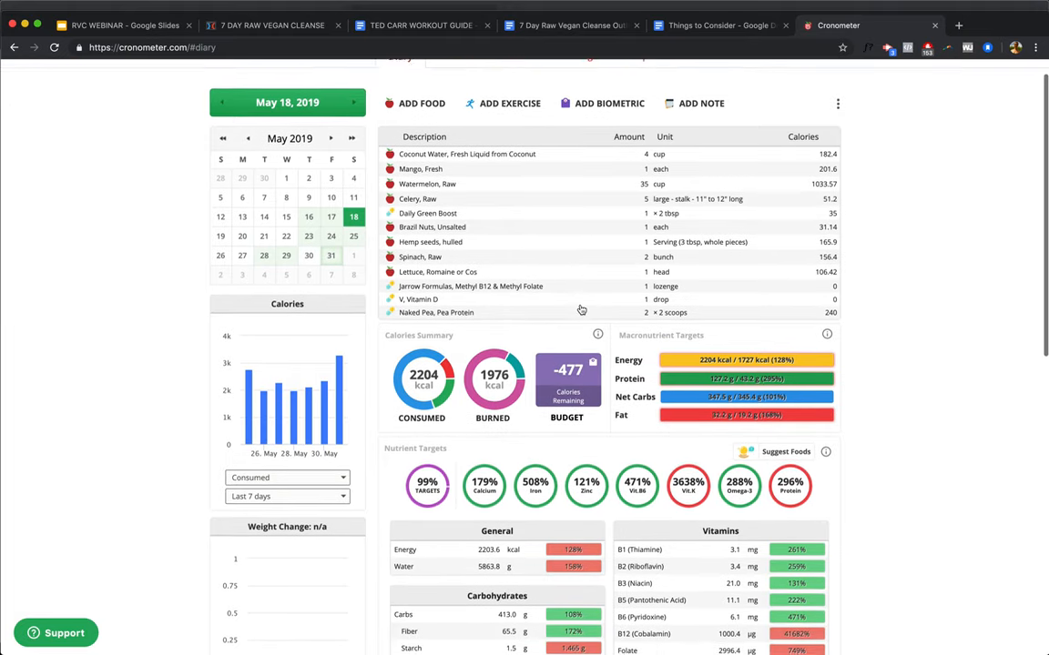
{"action": "scroll", "scroll_direction": "down", "scroll_amount": 3}
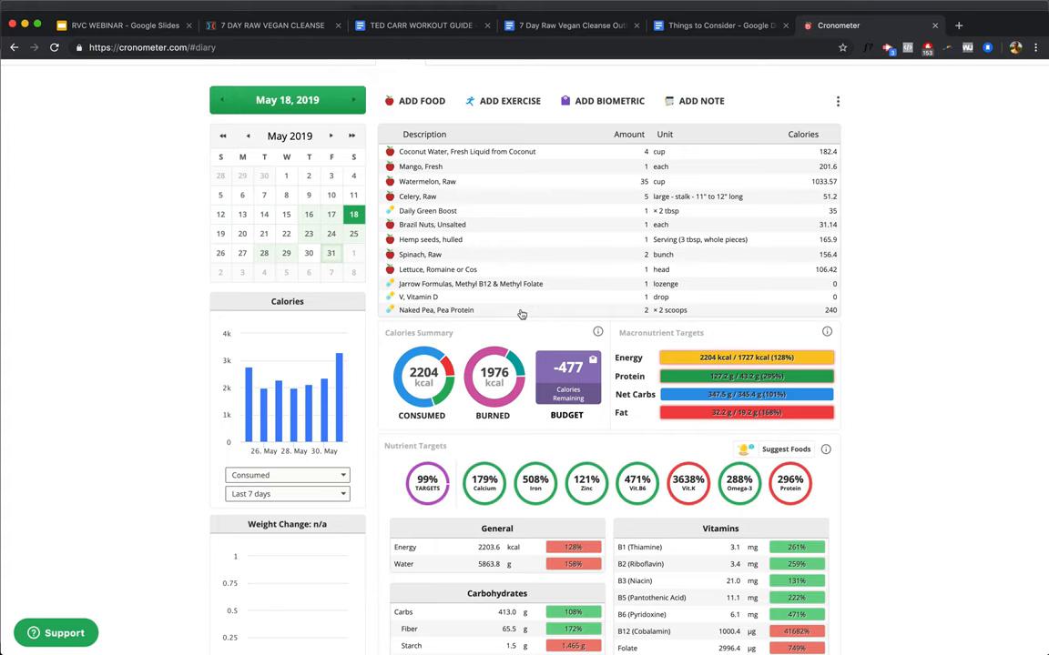
{"action": "mouse_move", "coordinate": [898, 323]}
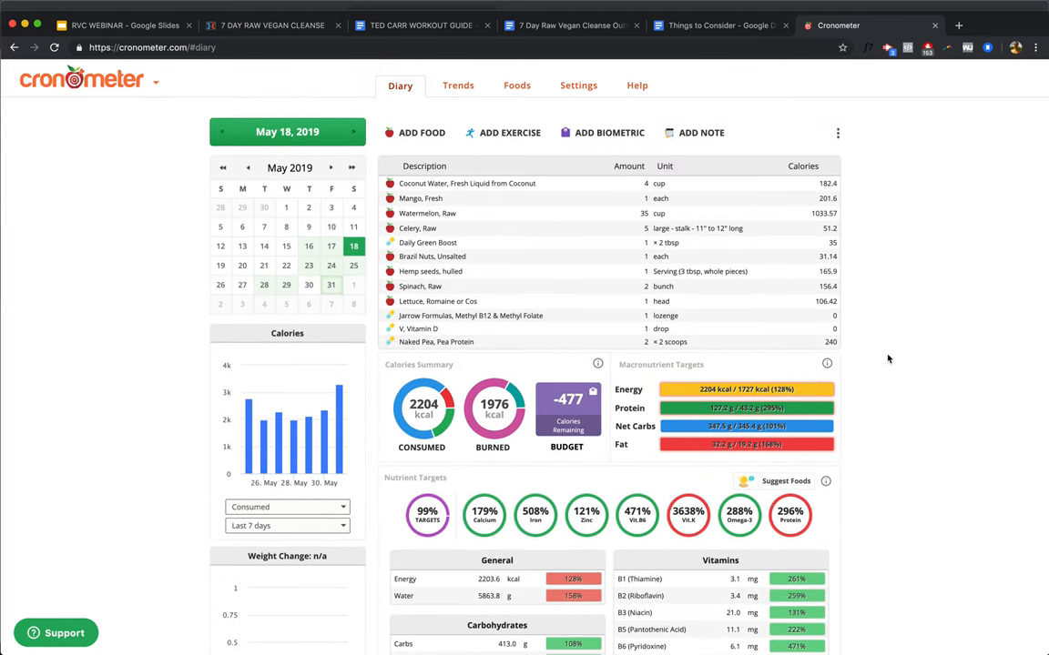
{"action": "scroll", "scroll_direction": "down", "scroll_amount": 3}
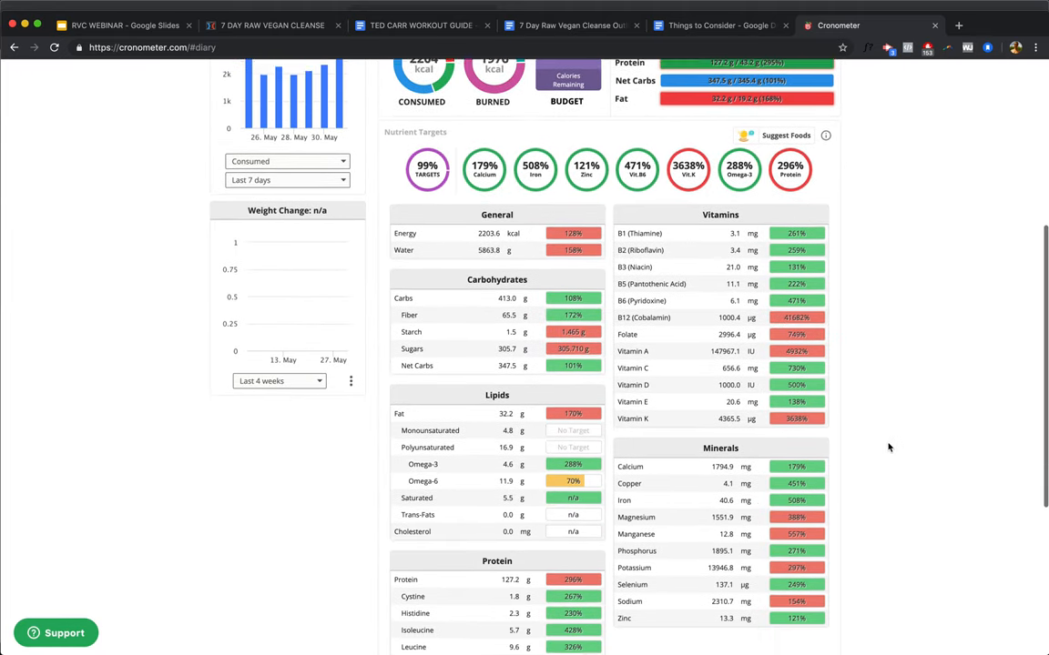
{"action": "scroll", "scroll_direction": "down", "scroll_amount": 3}
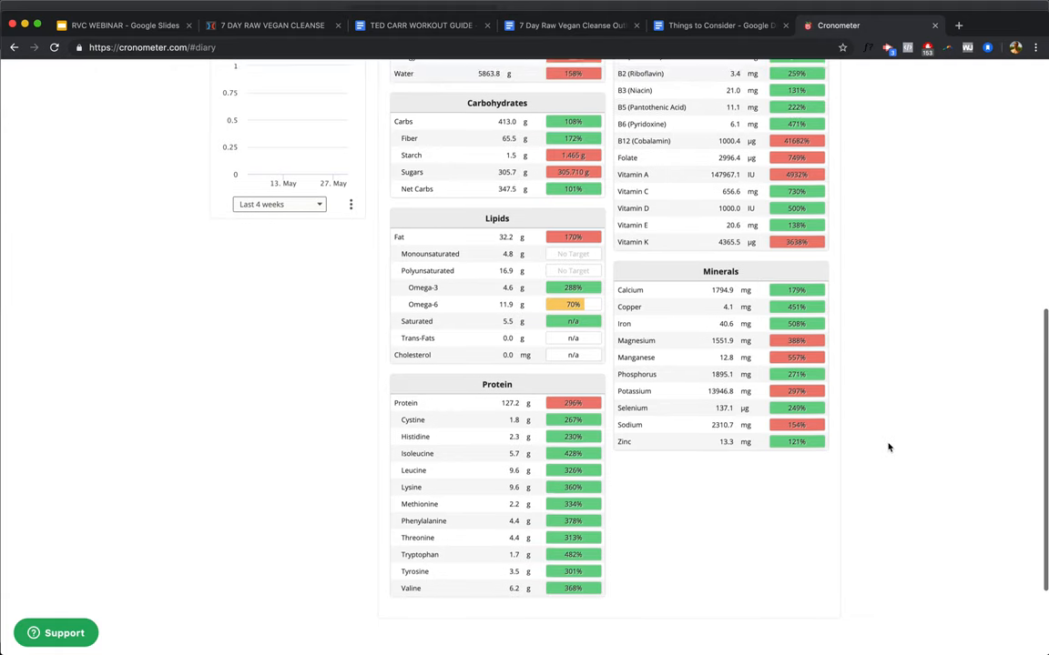
{"action": "scroll", "scroll_direction": "up", "scroll_amount": 3}
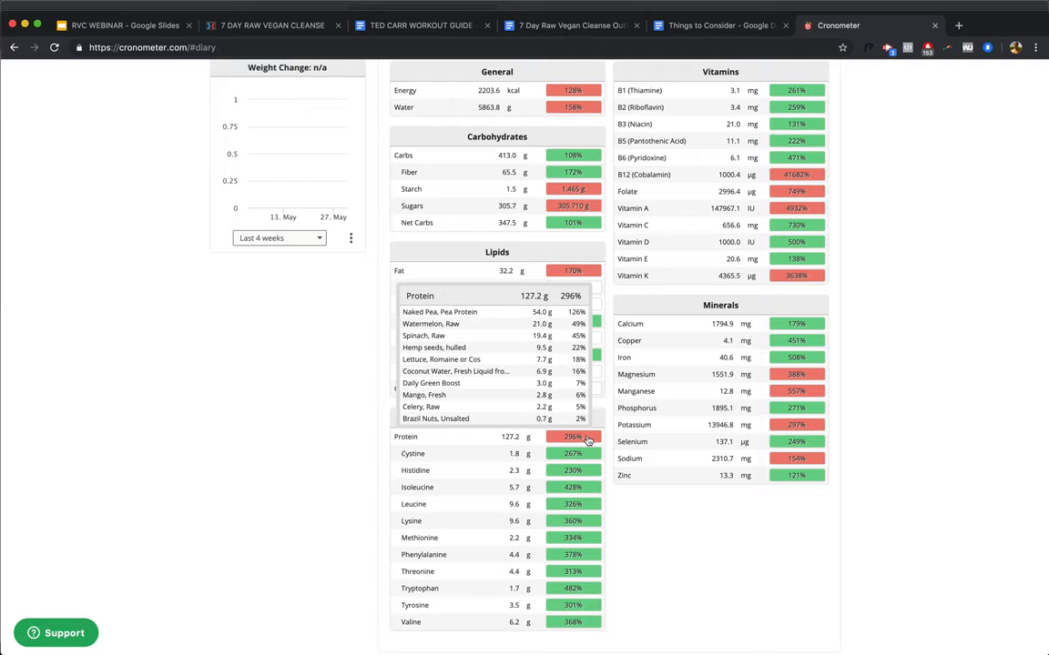
{"action": "mouse_move", "coordinate": [889, 479]}
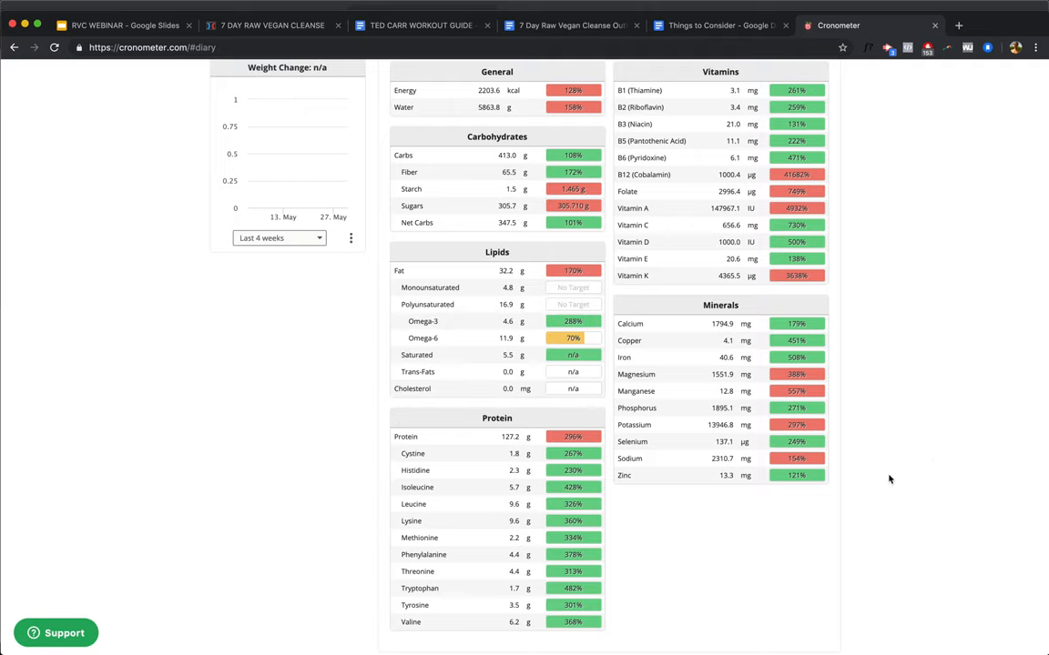
{"action": "scroll", "scroll_direction": "down", "scroll_amount": 3}
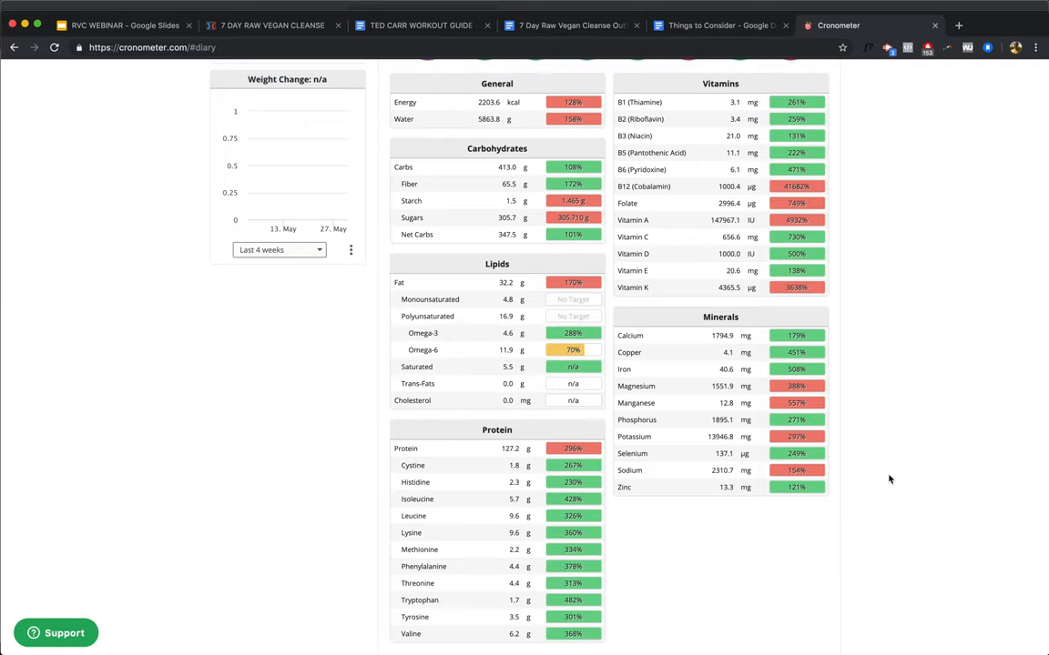
{"action": "scroll", "scroll_direction": "down", "scroll_amount": 3}
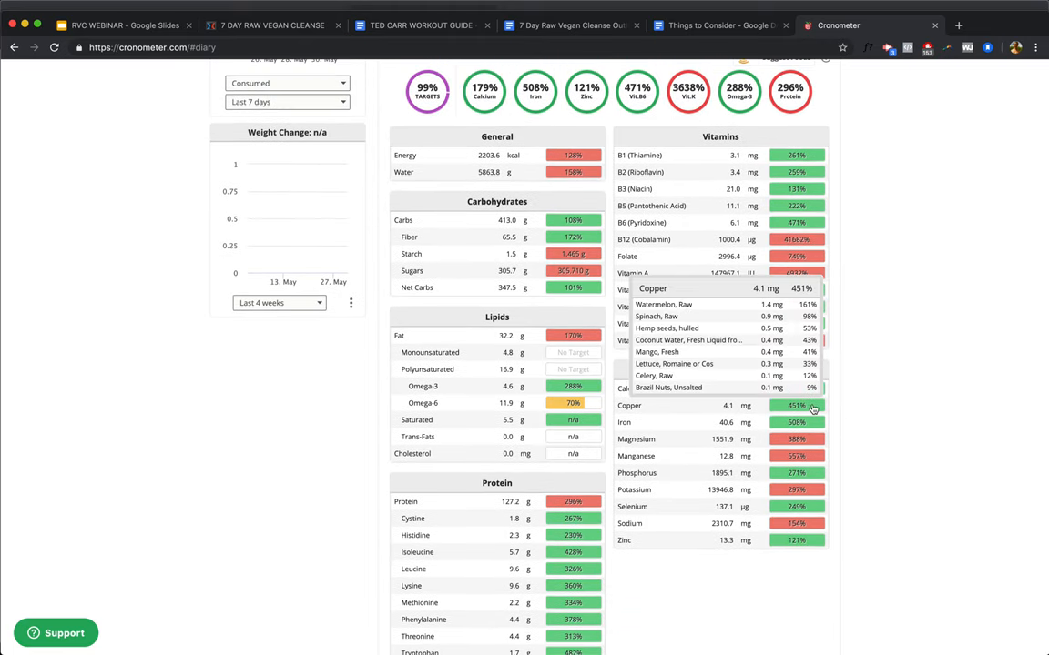
{"action": "mouse_move", "coordinate": [874, 415]}
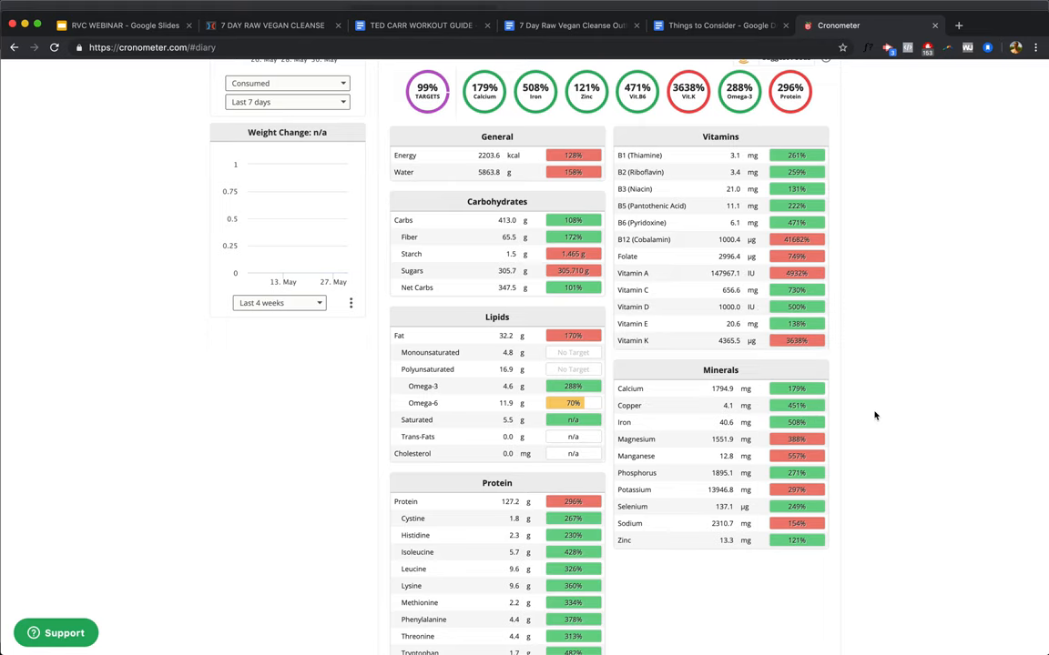
{"action": "scroll", "scroll_direction": "up", "scroll_amount": 3}
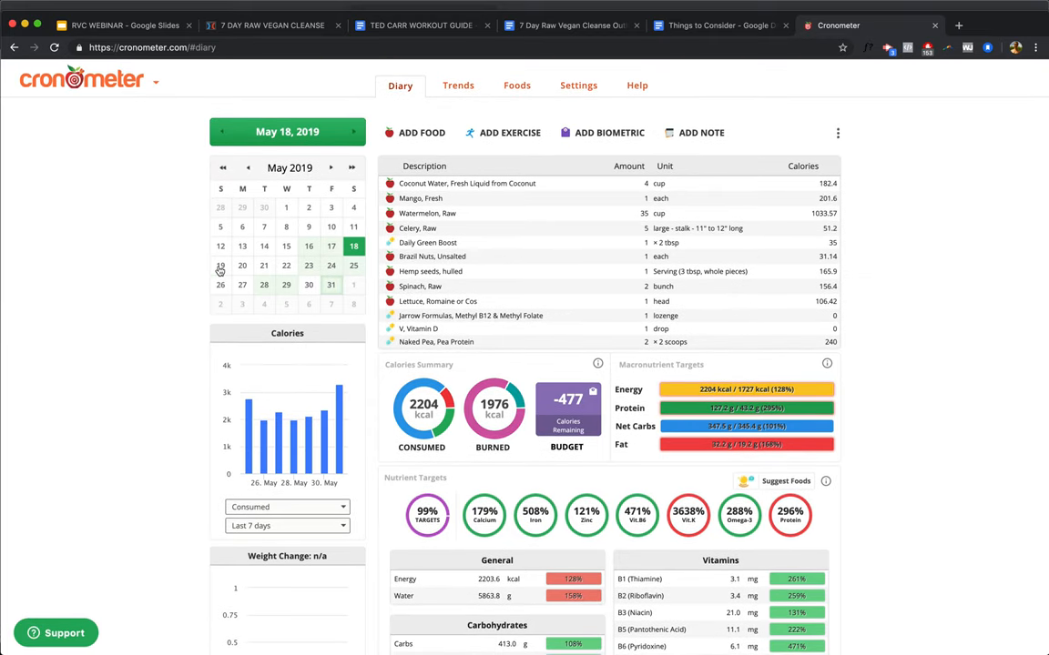
Step: Show the May 19, 2019 diary at 2580 kcal and review its nutrient targets at 100%
{"action": "left_click", "coordinate": [218, 266]}
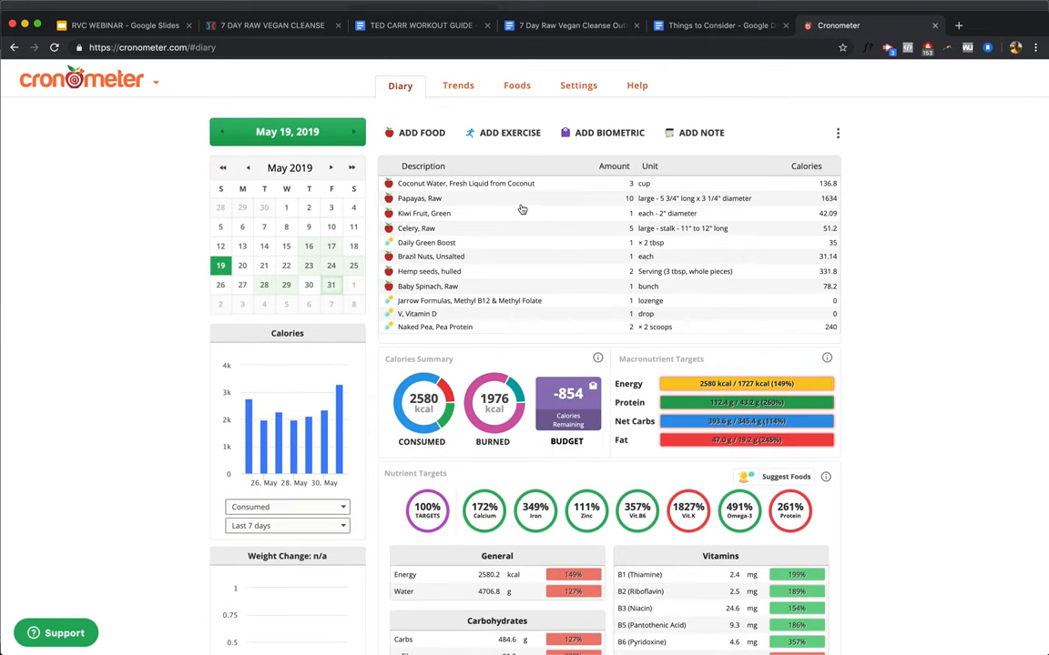
{"action": "mouse_move", "coordinate": [479, 202]}
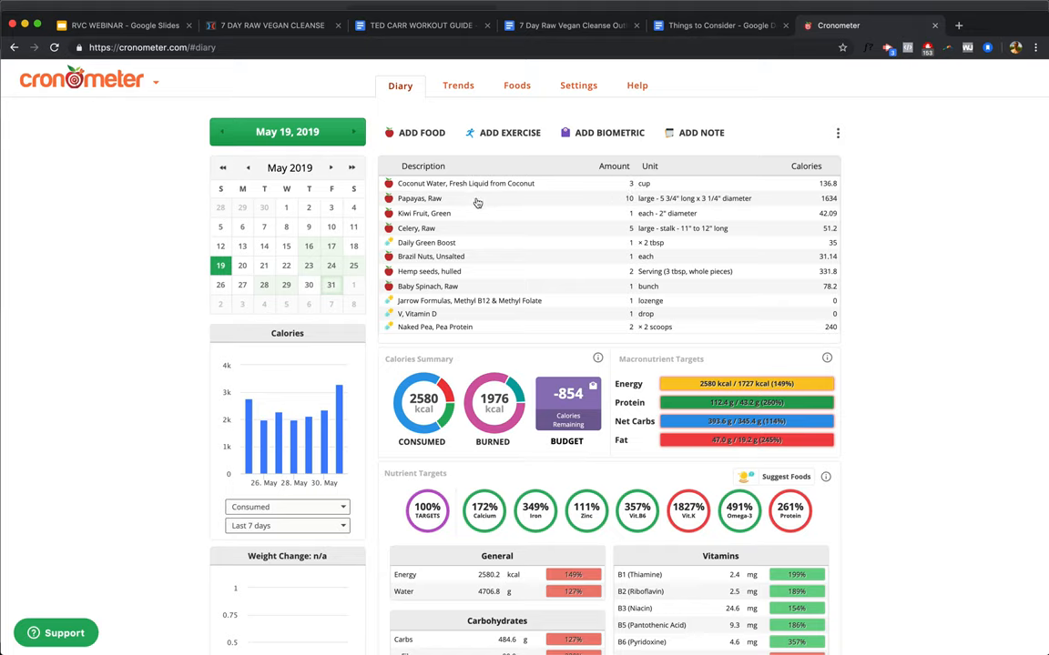
{"action": "mouse_move", "coordinate": [484, 204]}
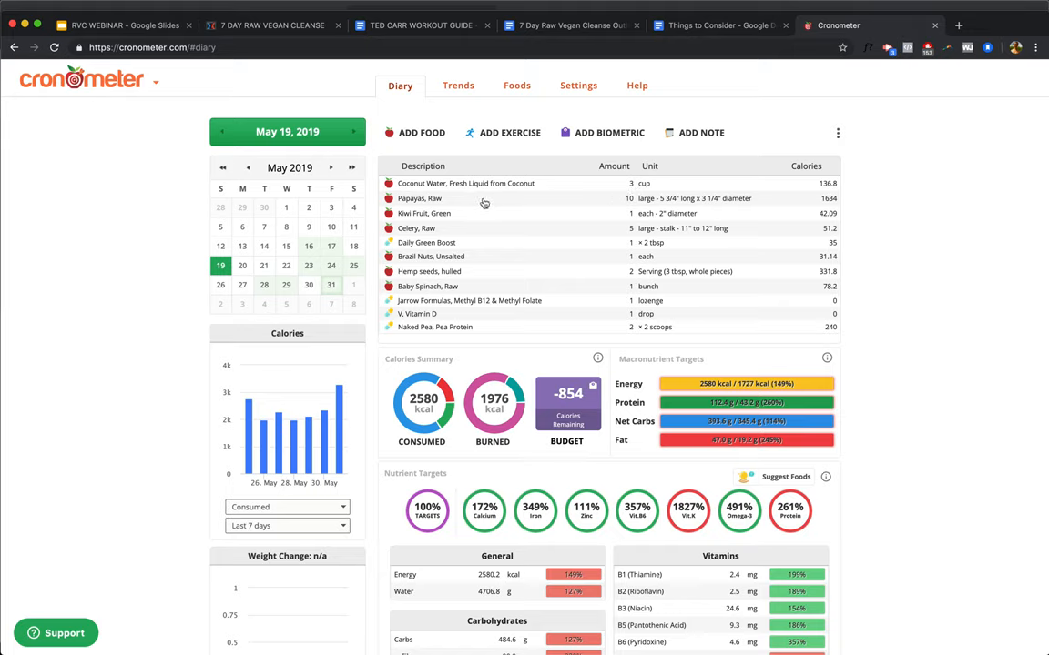
{"action": "mouse_move", "coordinate": [480, 237]}
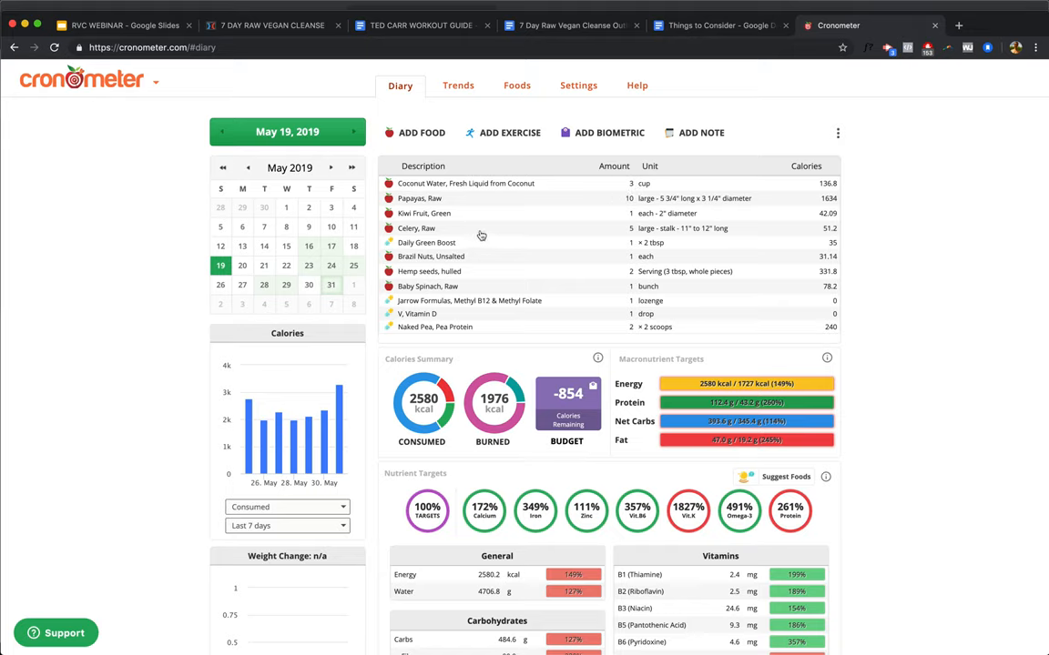
{"action": "mouse_move", "coordinate": [485, 263]}
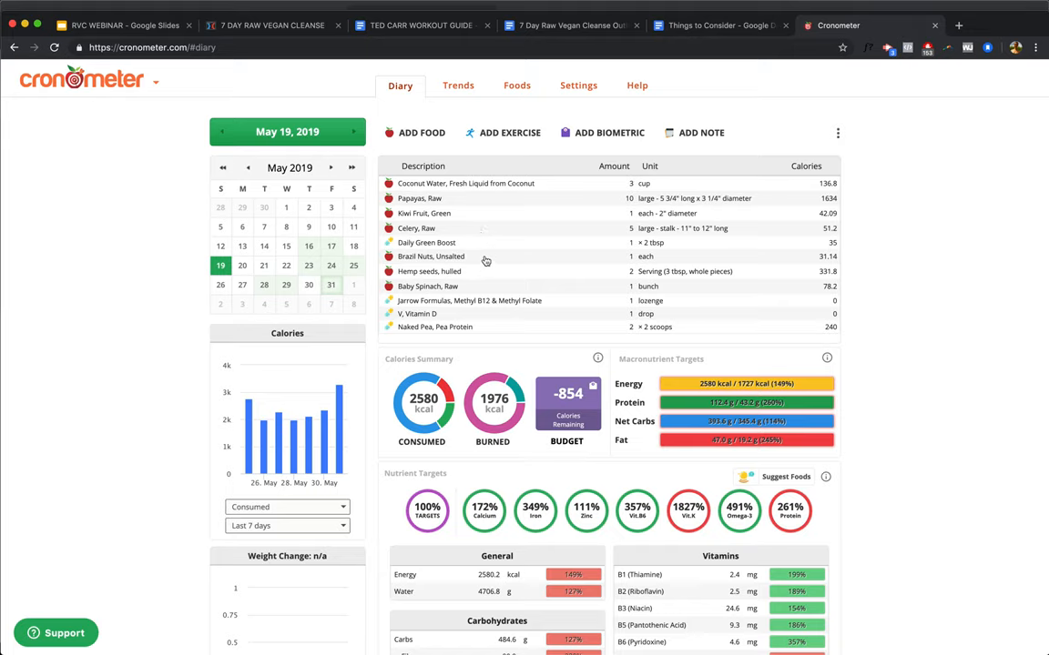
{"action": "mouse_move", "coordinate": [497, 277]}
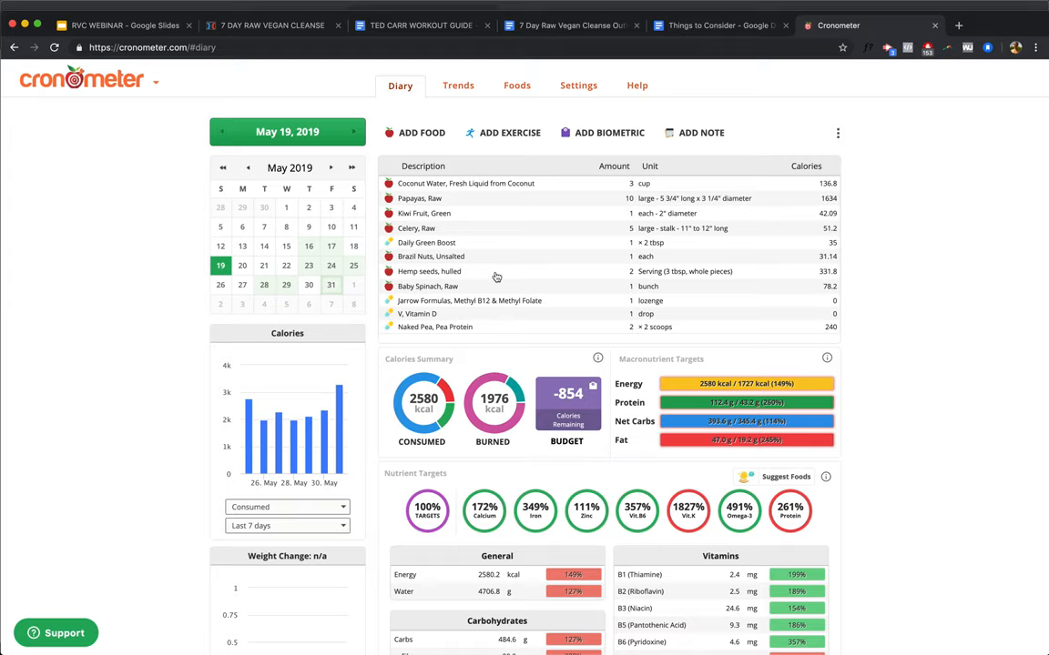
{"action": "mouse_move", "coordinate": [486, 322]}
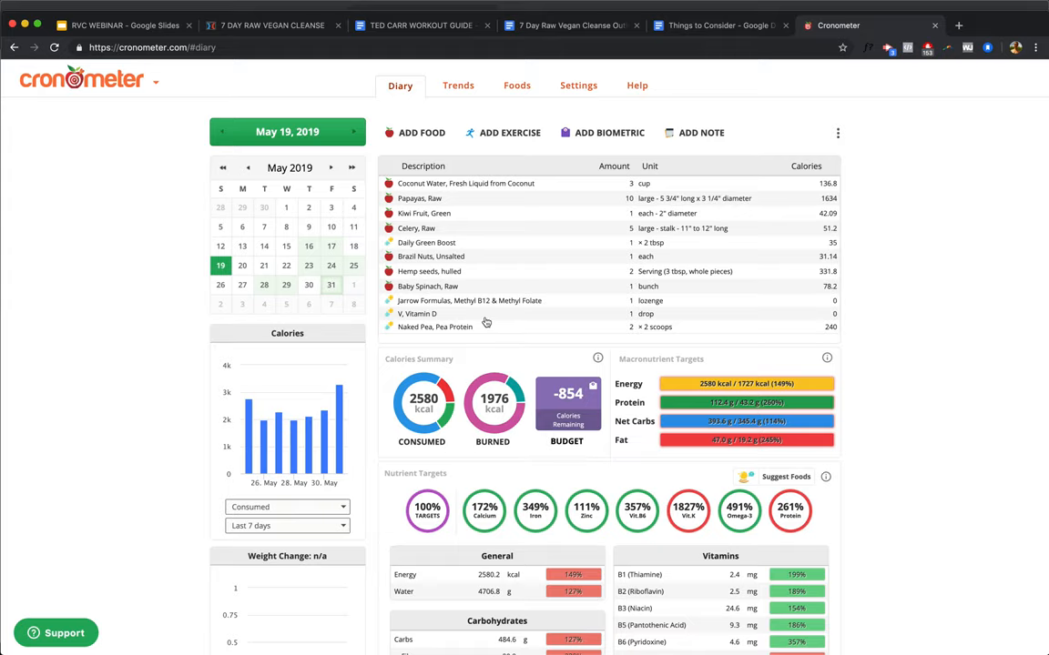
{"action": "scroll", "scroll_direction": "down", "scroll_amount": 3}
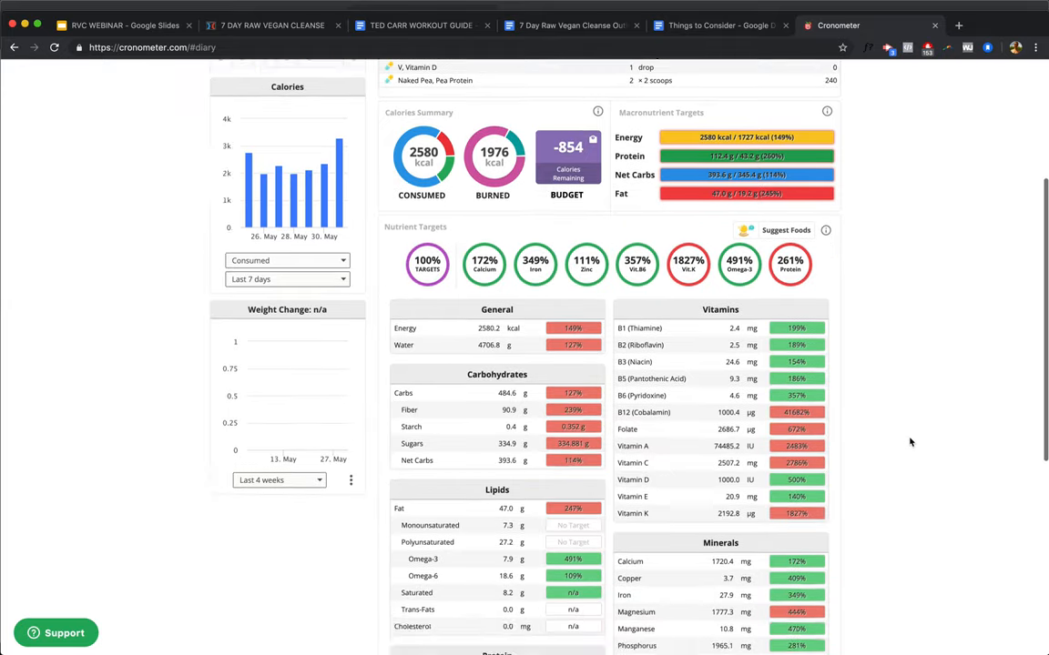
{"action": "scroll", "scroll_direction": "down", "scroll_amount": 3}
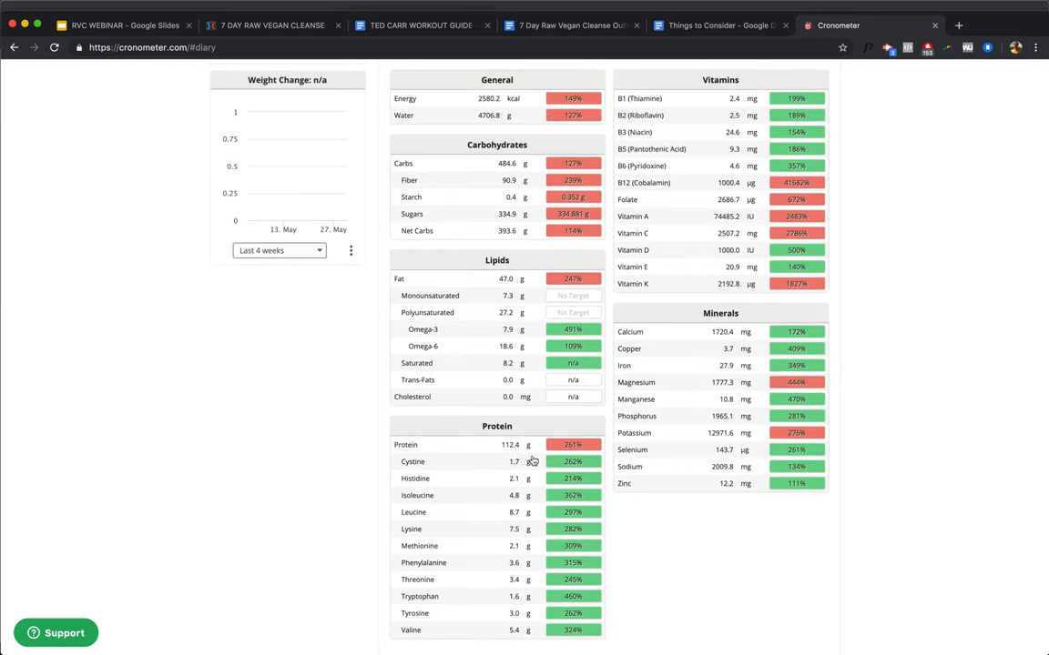
{"action": "mouse_move", "coordinate": [870, 349]}
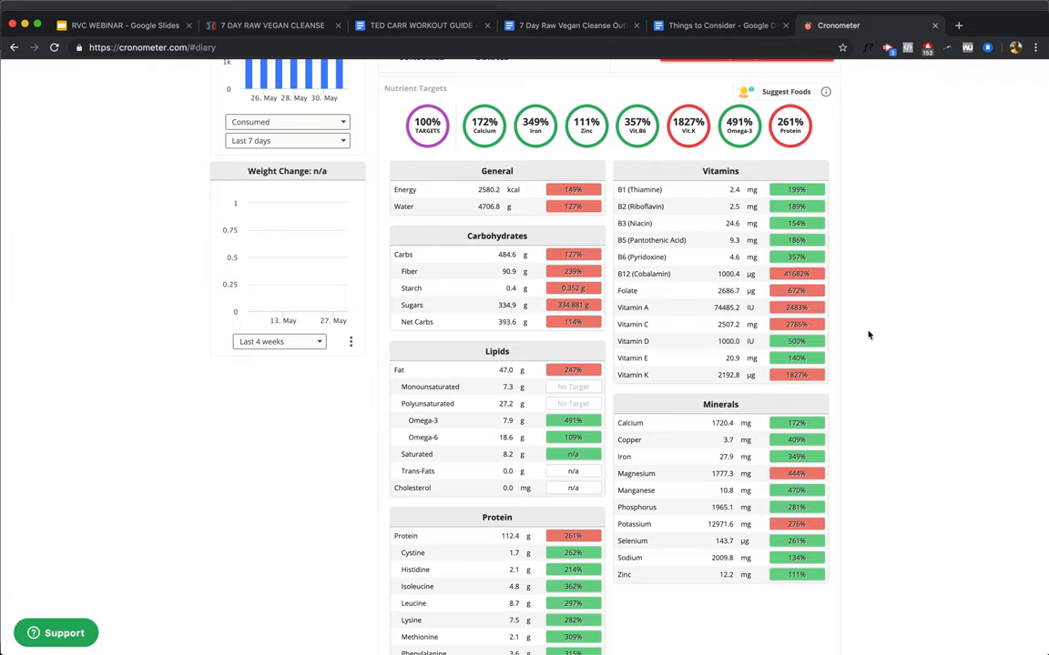
{"action": "scroll", "scroll_direction": "up", "scroll_amount": 3}
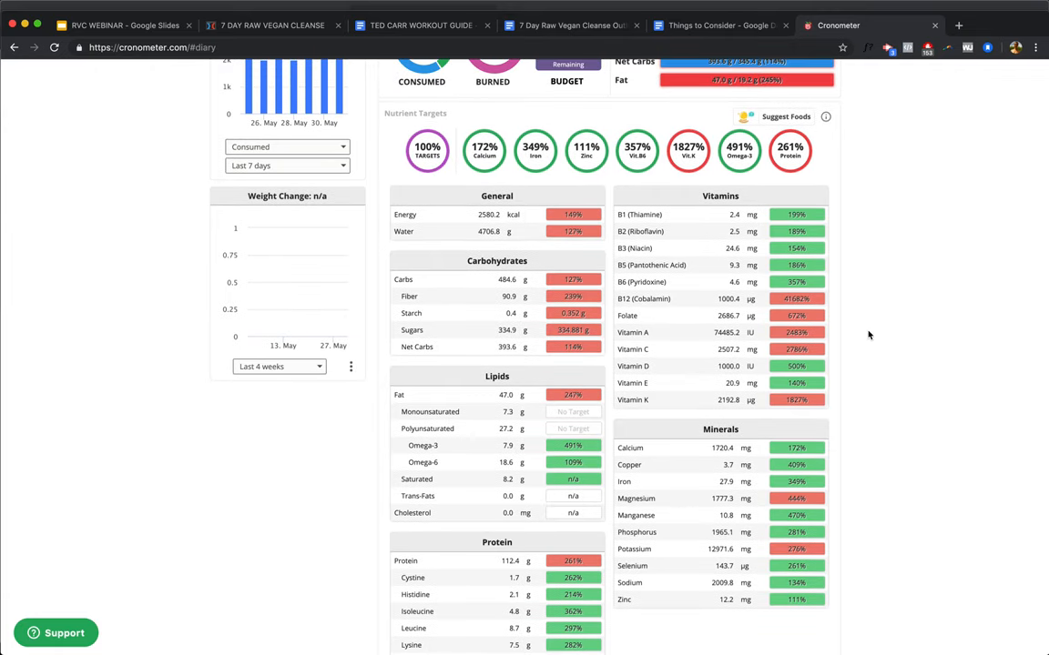
{"action": "mouse_move", "coordinate": [494, 564]}
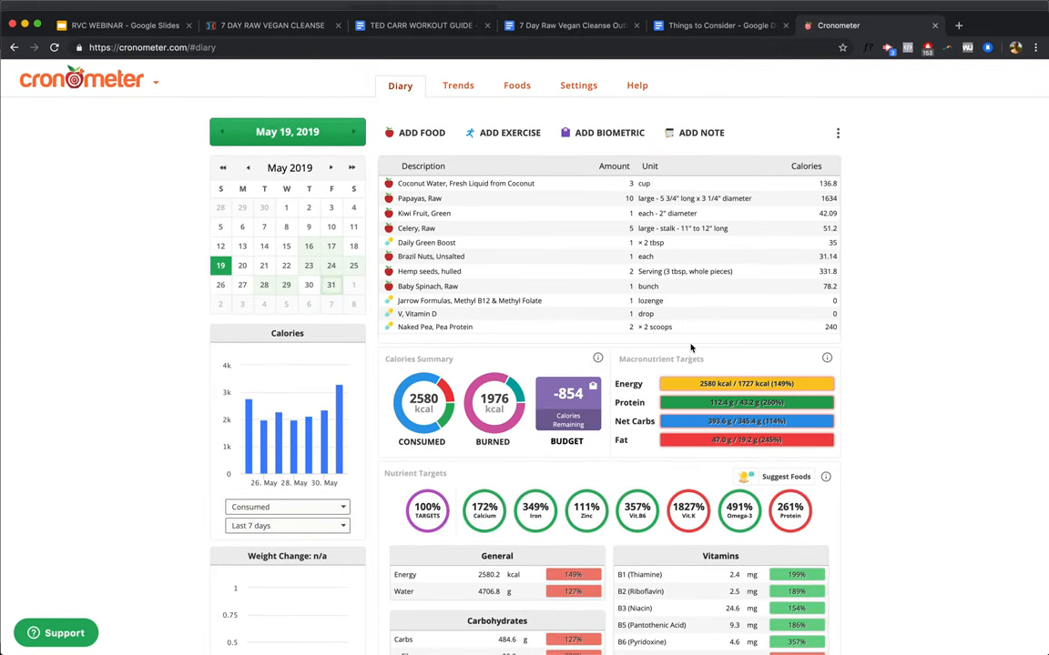
{"action": "mouse_move", "coordinate": [637, 336]}
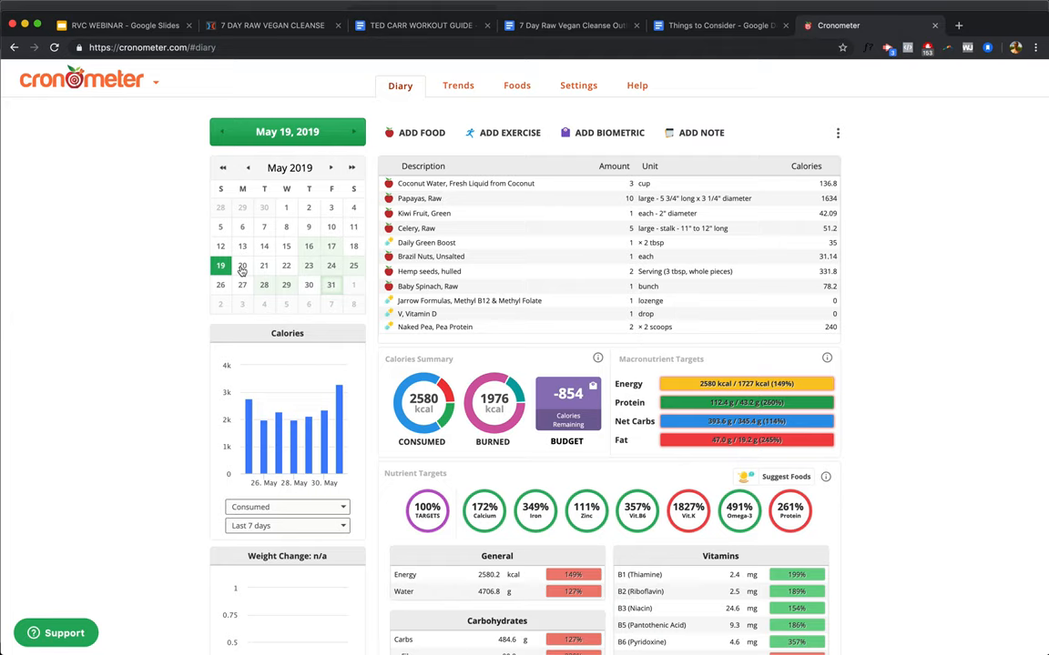
{"action": "left_click", "coordinate": [242, 266]}
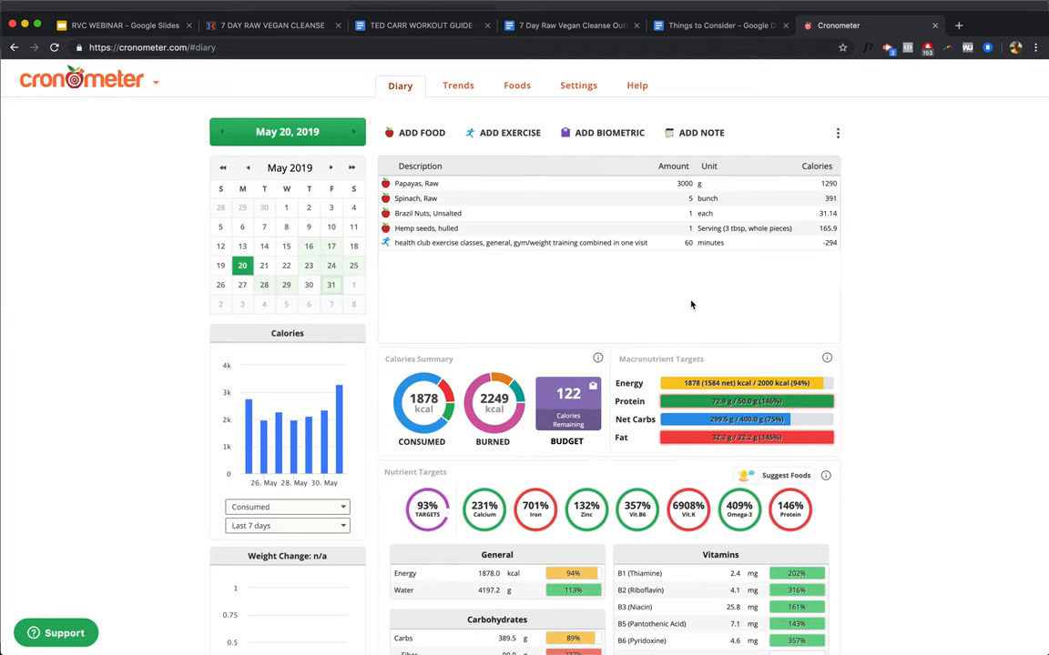
{"action": "mouse_move", "coordinate": [423, 417]}
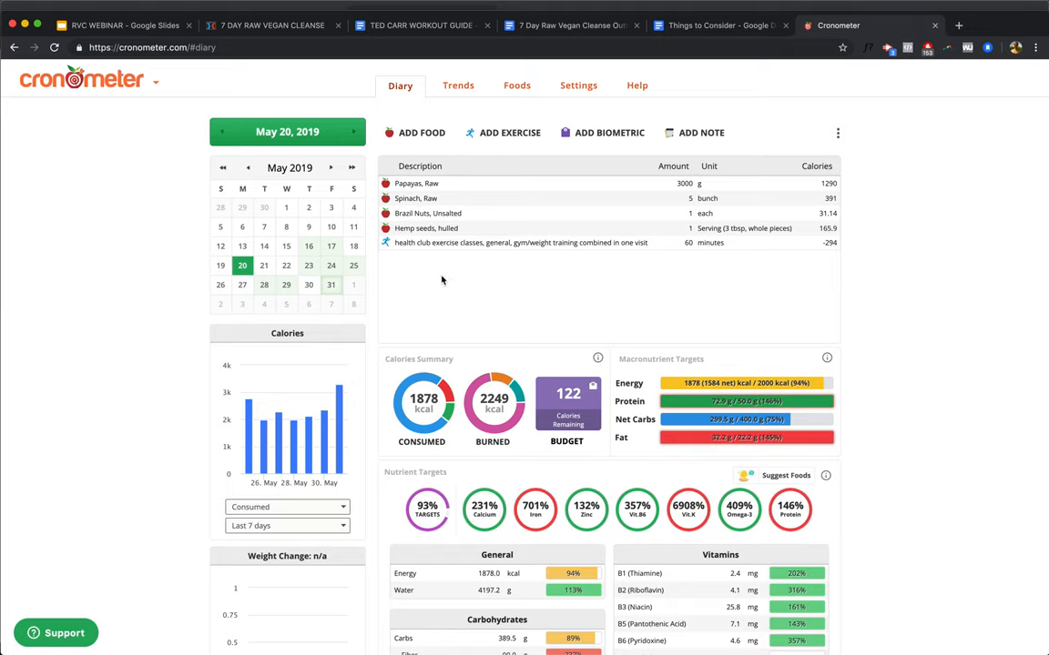
{"action": "mouse_move", "coordinate": [408, 194]}
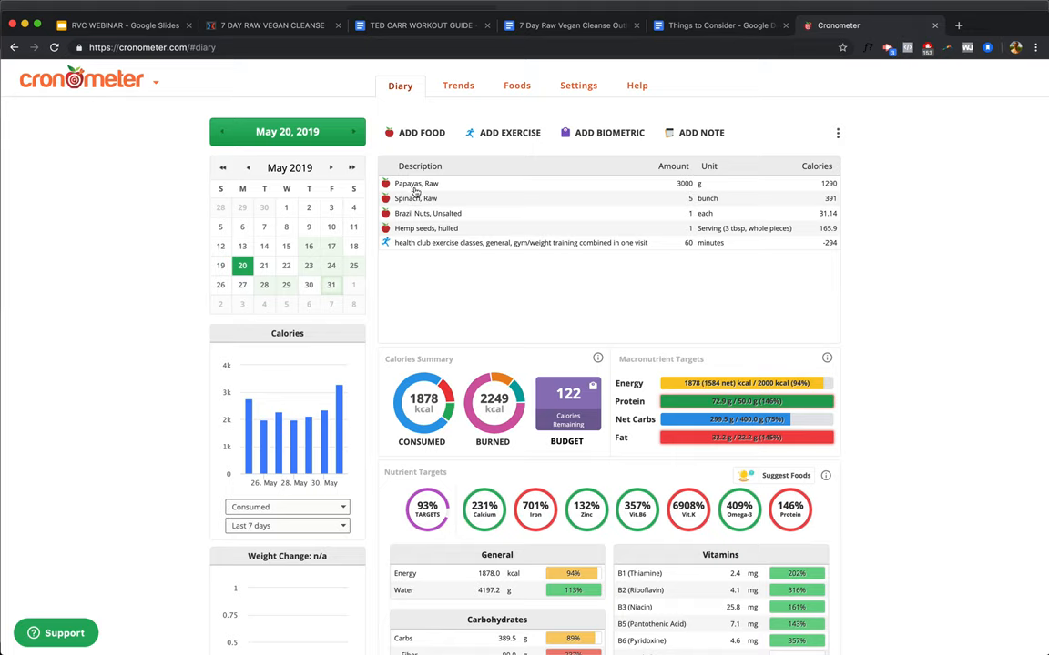
{"action": "mouse_move", "coordinate": [414, 231]}
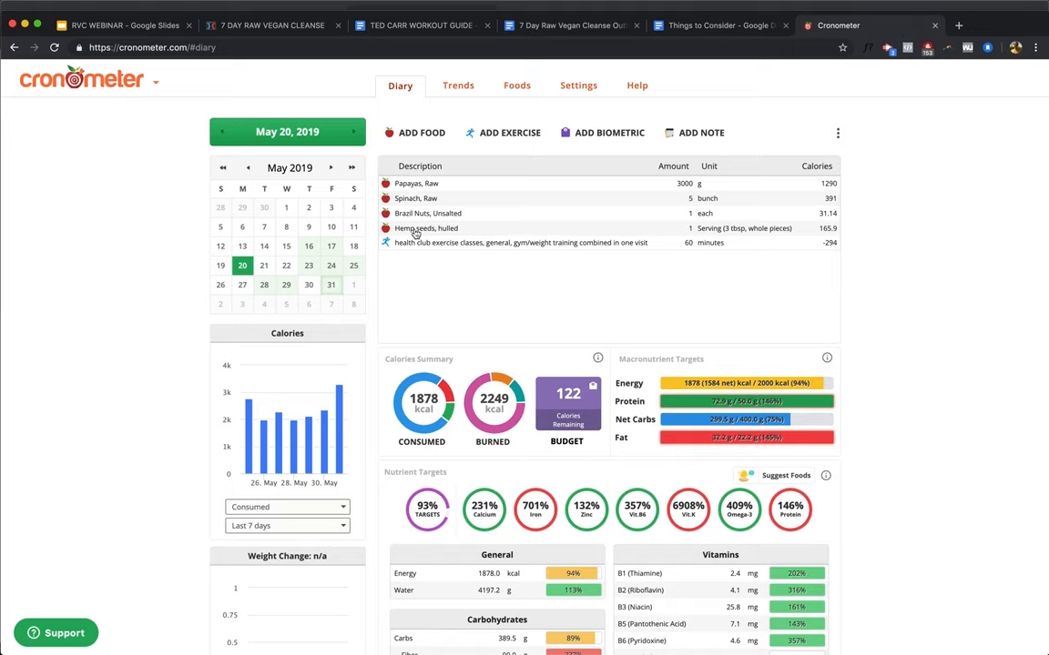
{"action": "mouse_move", "coordinate": [423, 217]}
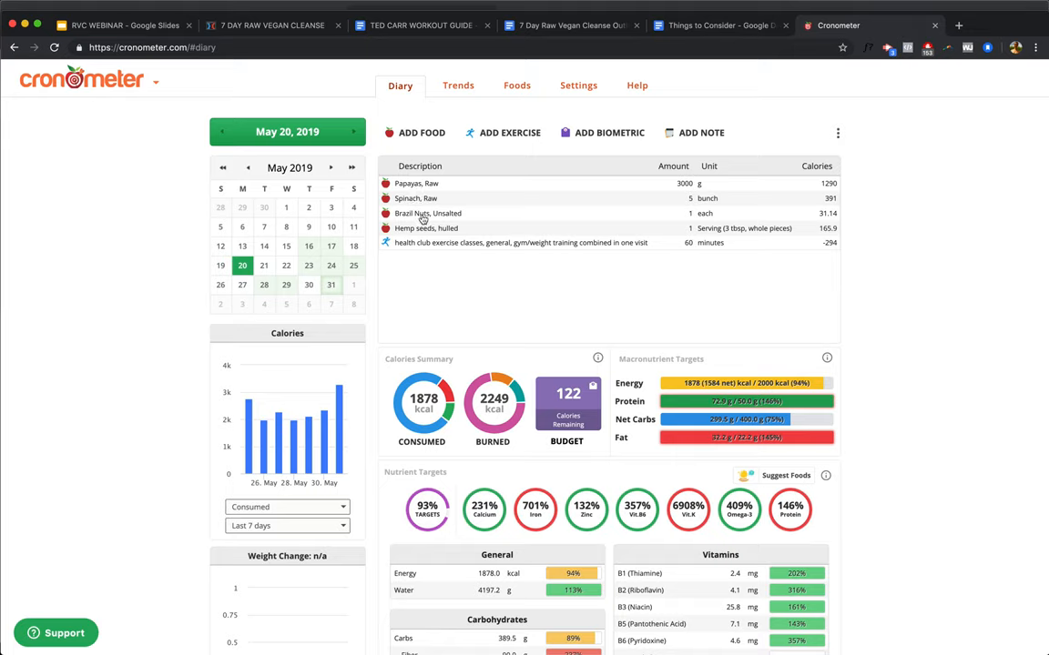
{"action": "scroll", "scroll_direction": "down", "scroll_amount": 3}
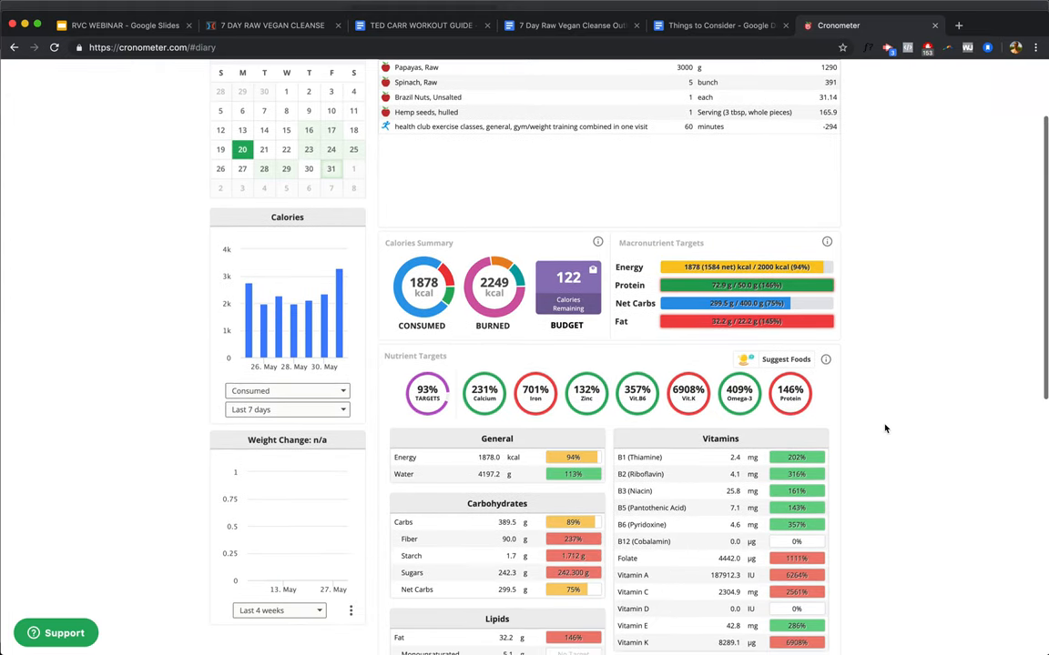
{"action": "scroll", "scroll_direction": "down", "scroll_amount": 3}
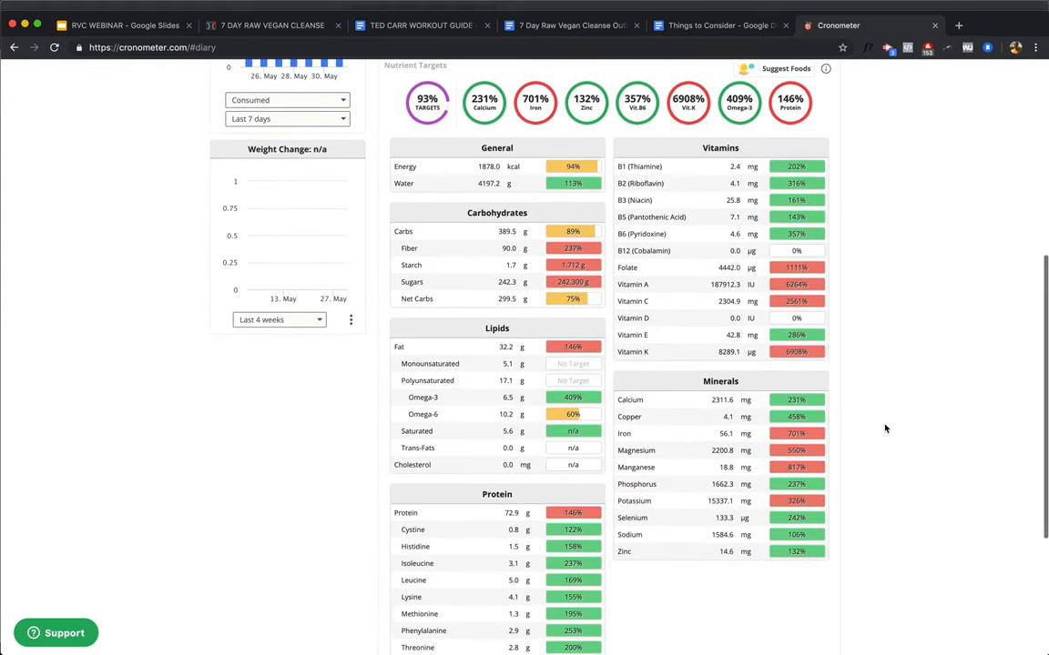
{"action": "scroll", "scroll_direction": "down", "scroll_amount": 3}
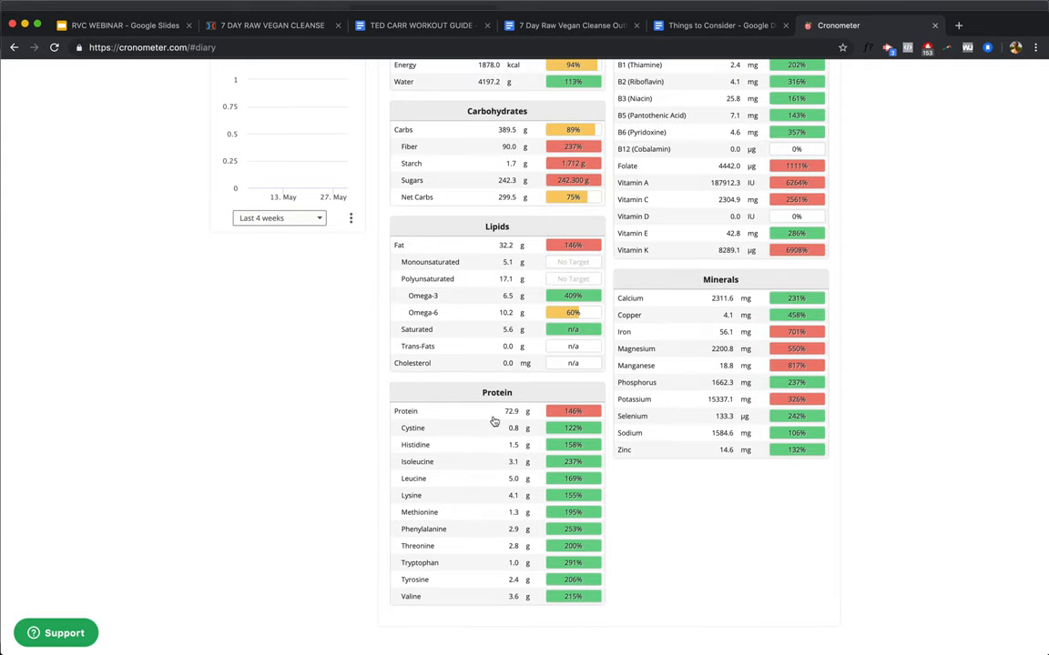
{"action": "mouse_move", "coordinate": [912, 414]}
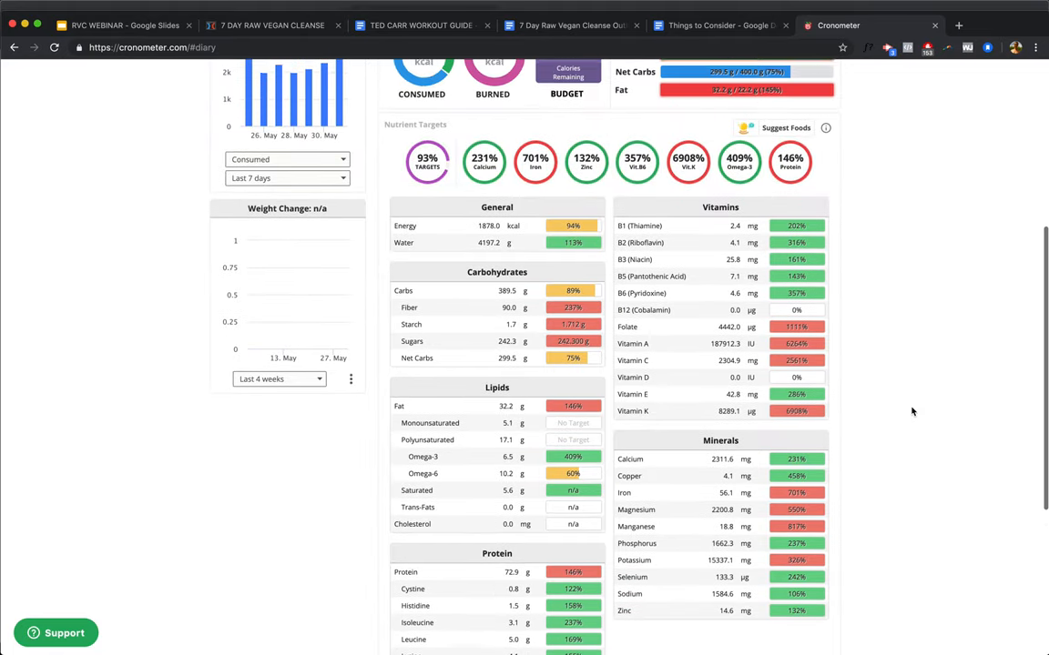
{"action": "mouse_move", "coordinate": [818, 419]}
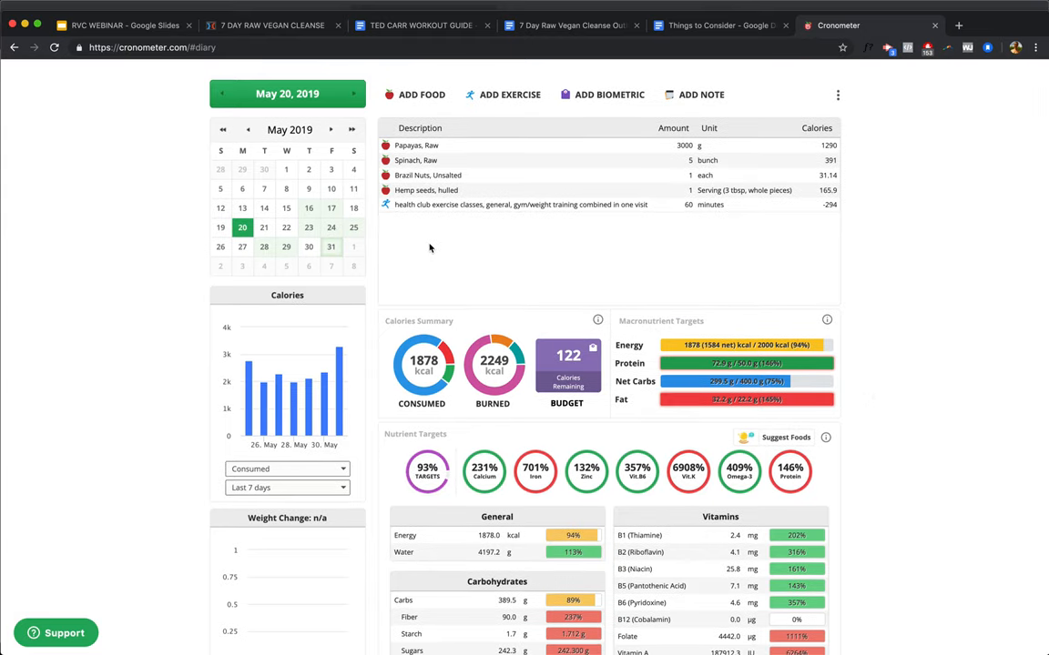
{"action": "mouse_move", "coordinate": [422, 365]}
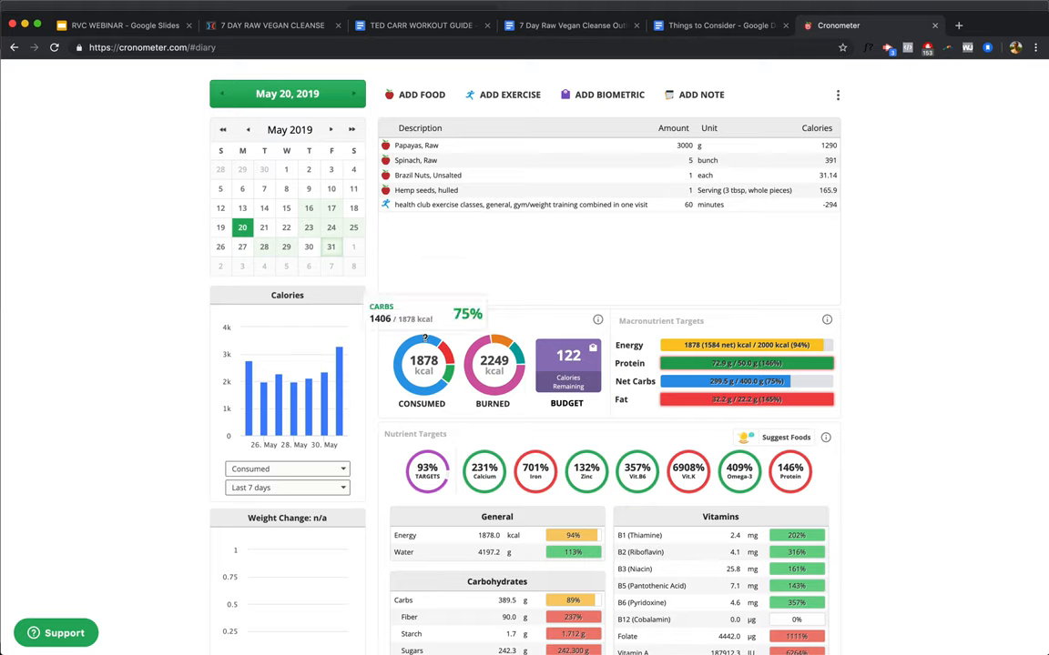
{"action": "mouse_move", "coordinate": [434, 364]}
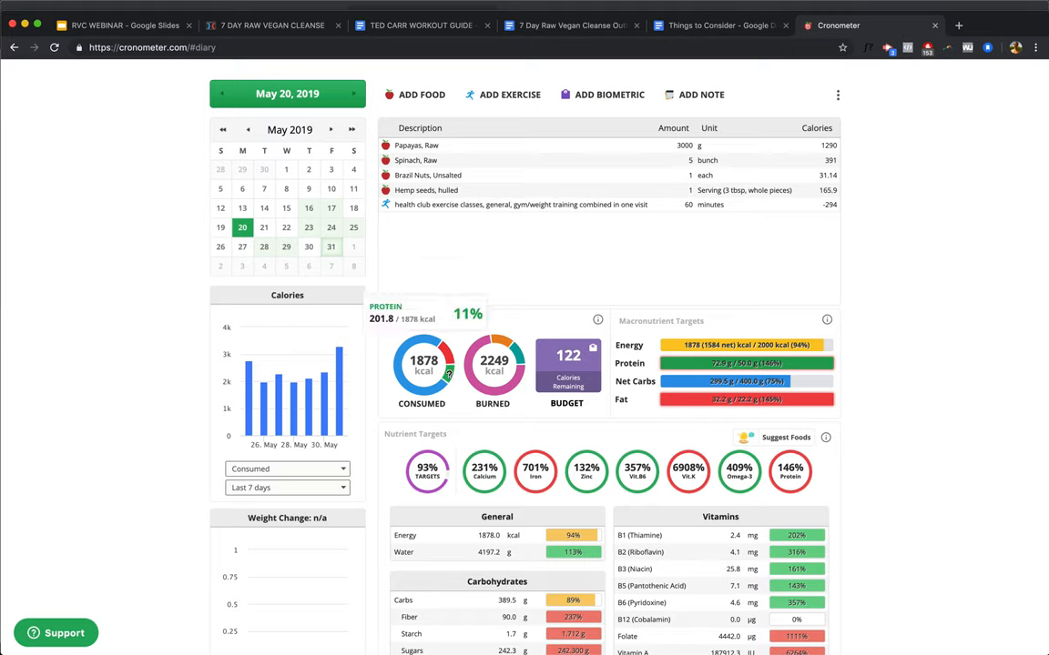
{"action": "scroll", "scroll_direction": "up", "scroll_amount": 3}
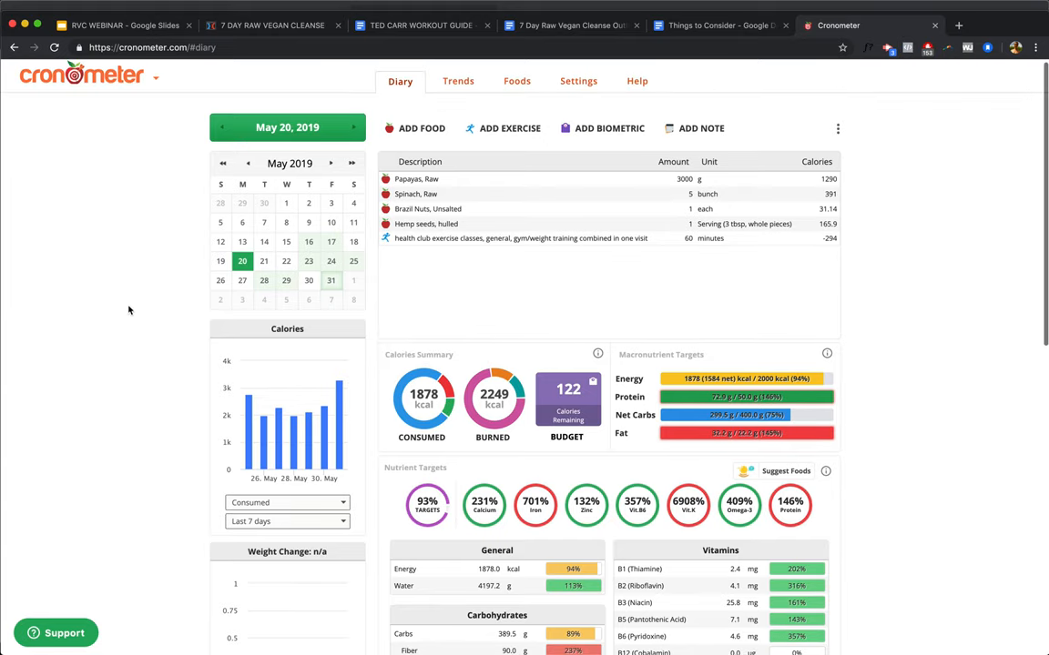
Step: Show the May 21, 2019 diary at 1916 kcal and review its nutrient targets
{"action": "left_click", "coordinate": [264, 263]}
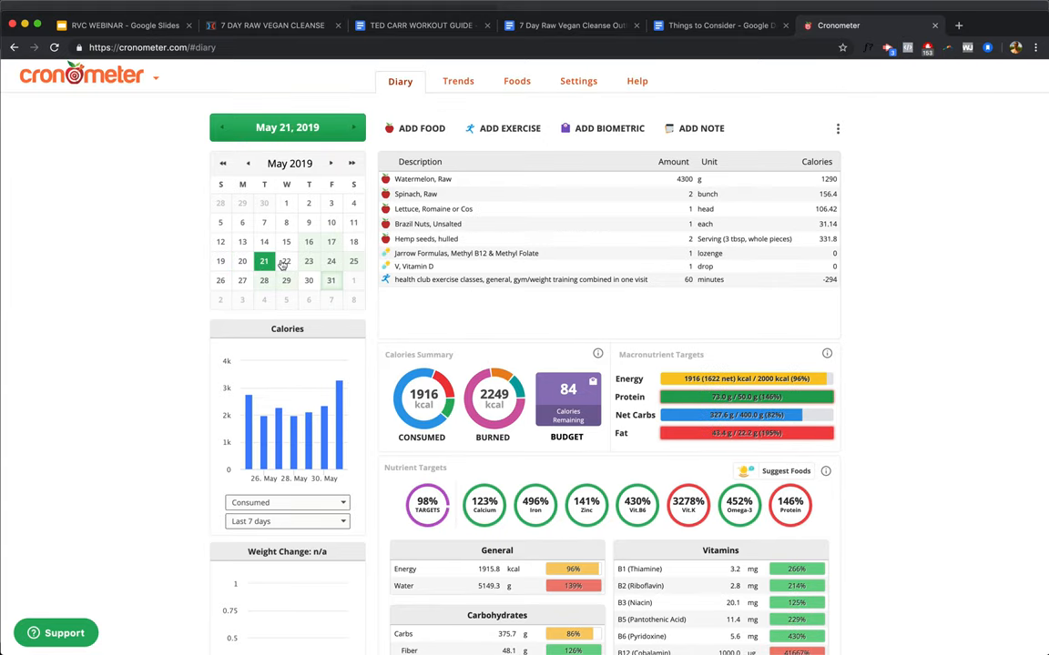
{"action": "mouse_move", "coordinate": [448, 193]}
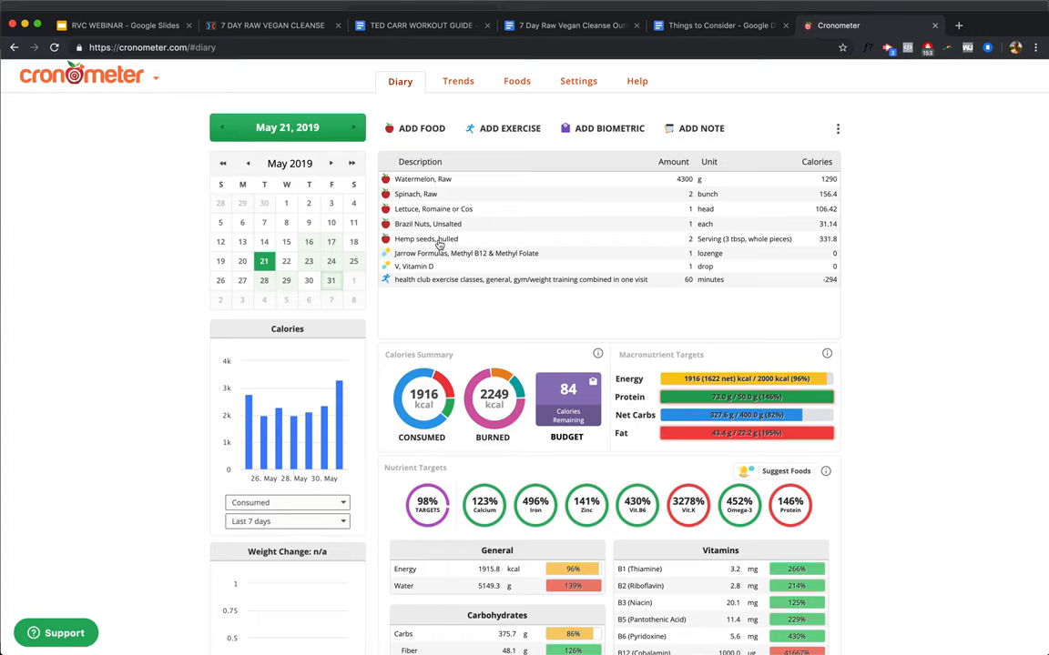
{"action": "scroll", "scroll_direction": "down", "scroll_amount": 3}
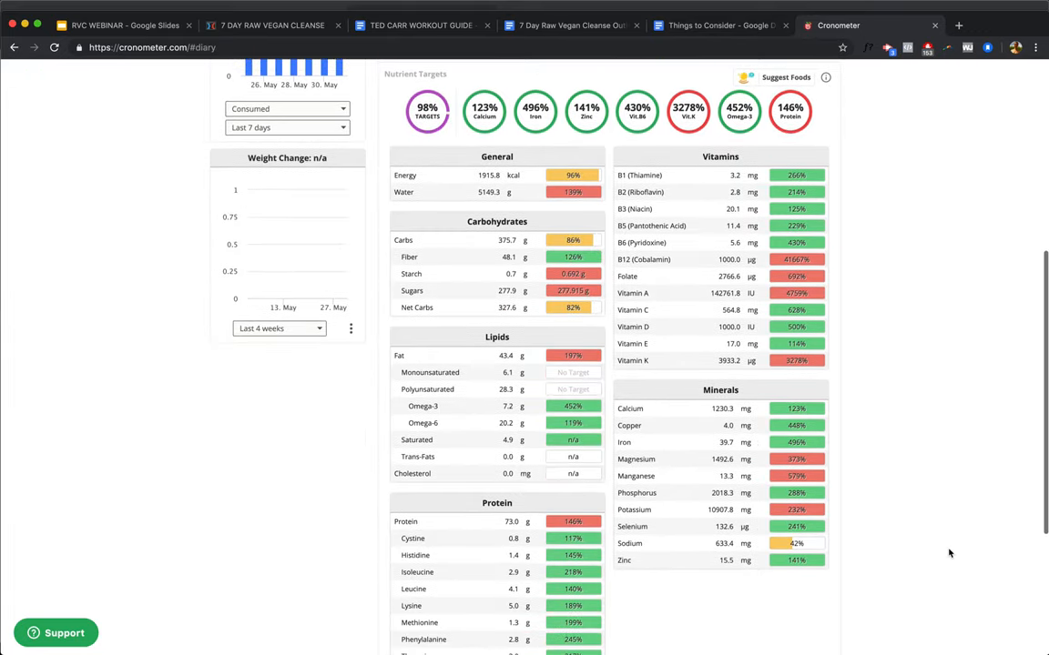
{"action": "scroll", "scroll_direction": "down", "scroll_amount": 3}
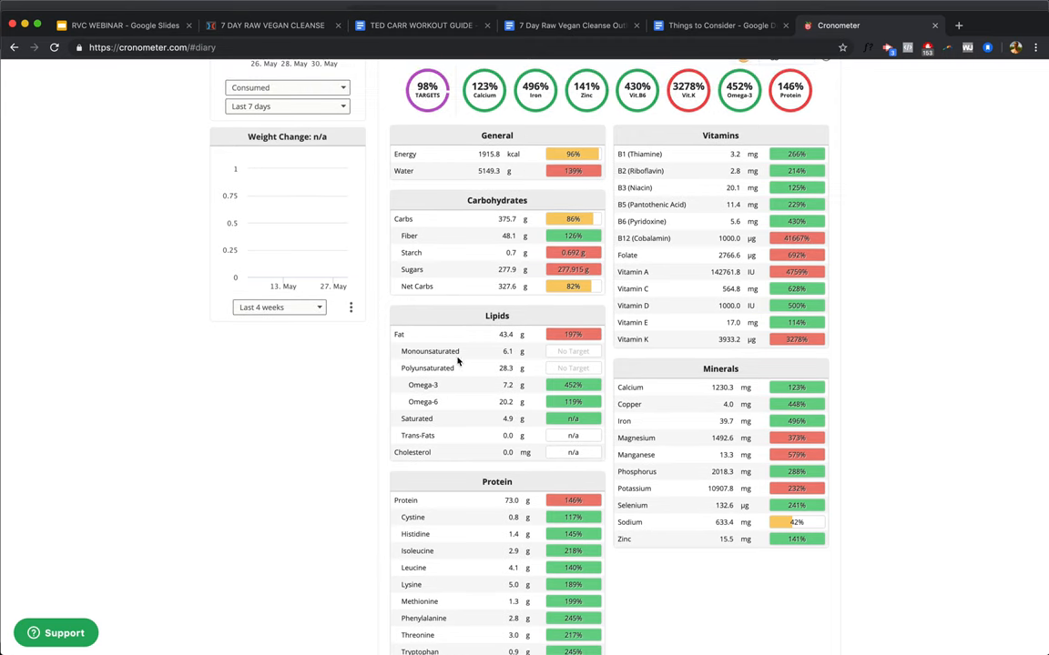
{"action": "scroll", "scroll_direction": "up", "scroll_amount": 3}
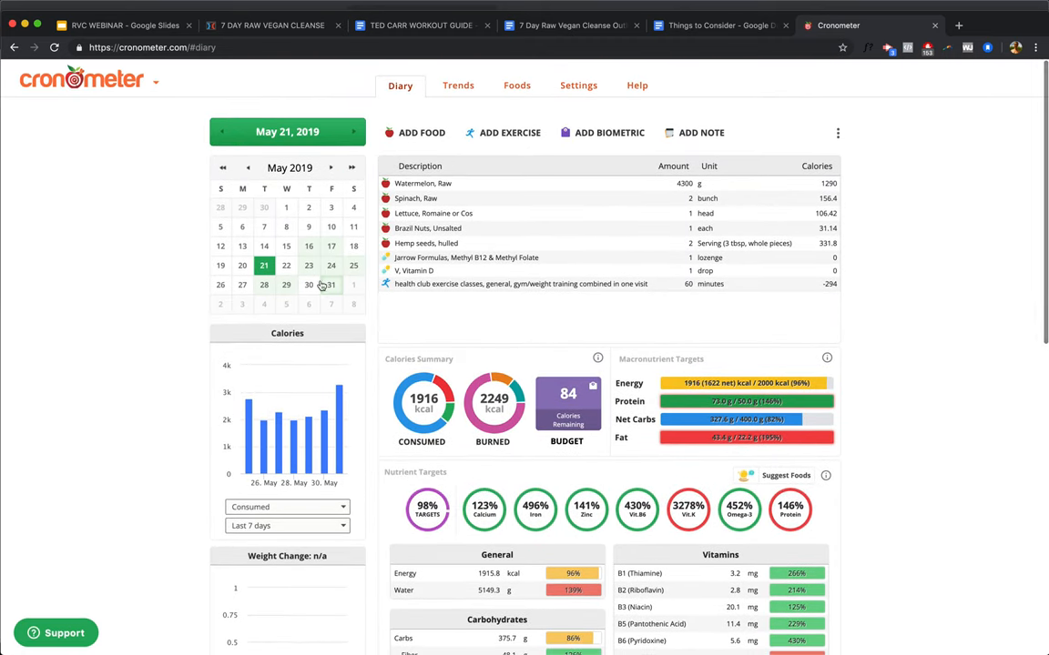
Step: Show the May 22, 2019 diary with spirulina and oranges at 2066 kcal and scroll its nutrient targets
{"action": "left_click", "coordinate": [286, 266]}
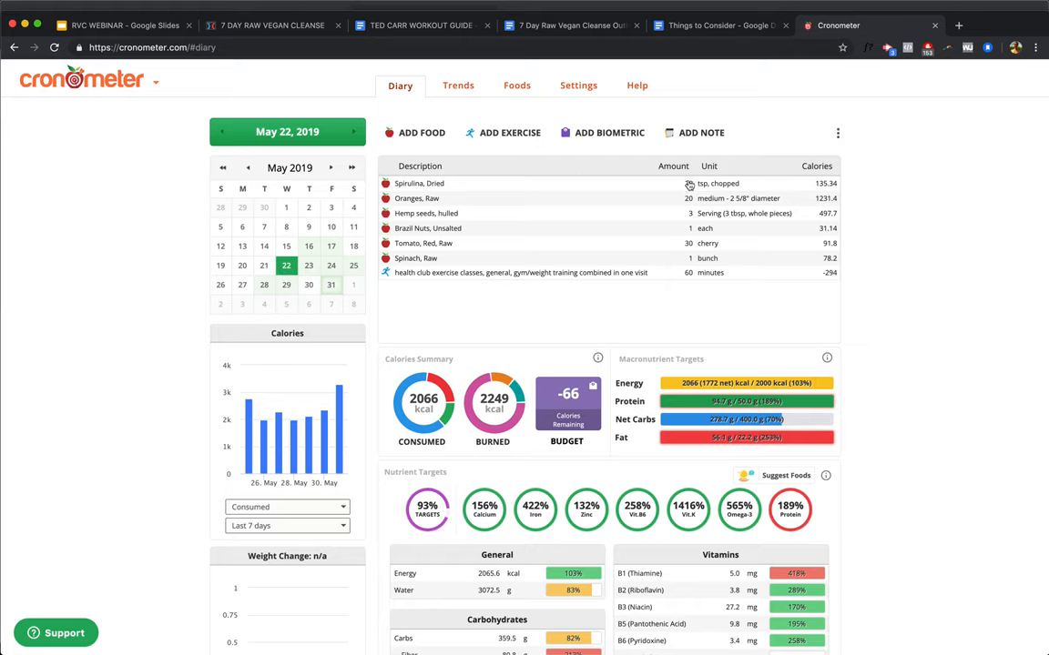
{"action": "mouse_move", "coordinate": [834, 188]}
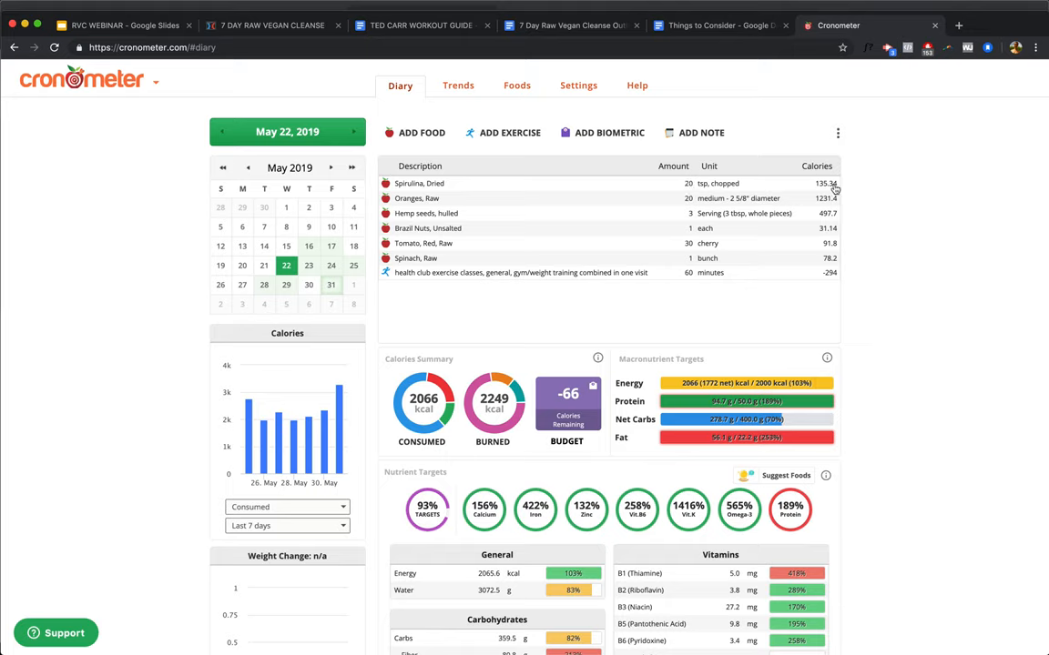
{"action": "mouse_move", "coordinate": [652, 208]}
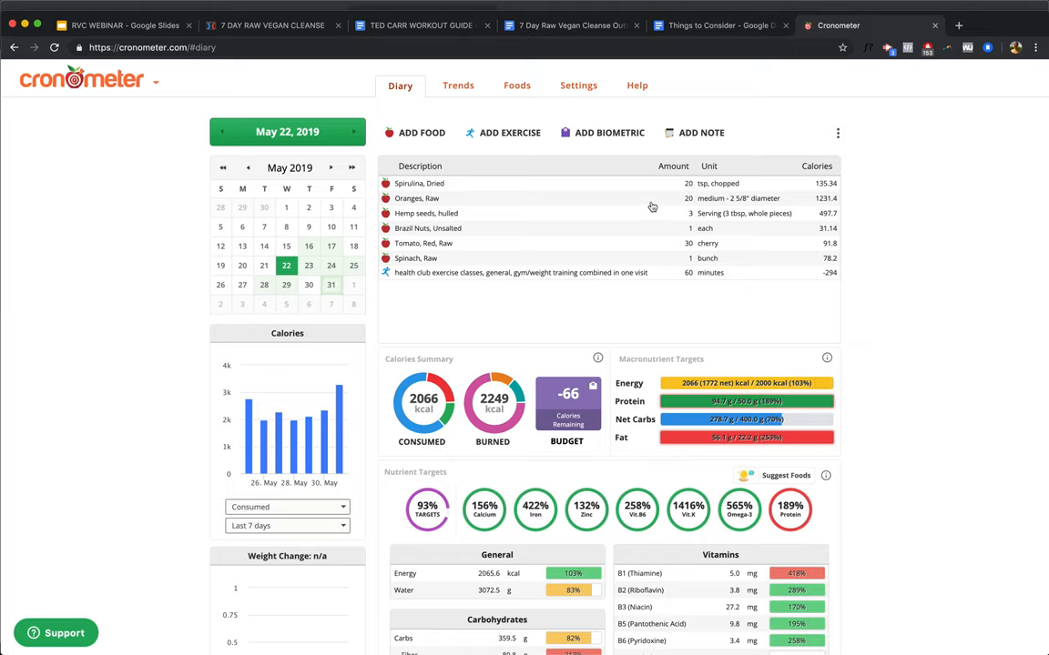
{"action": "mouse_move", "coordinate": [621, 190]}
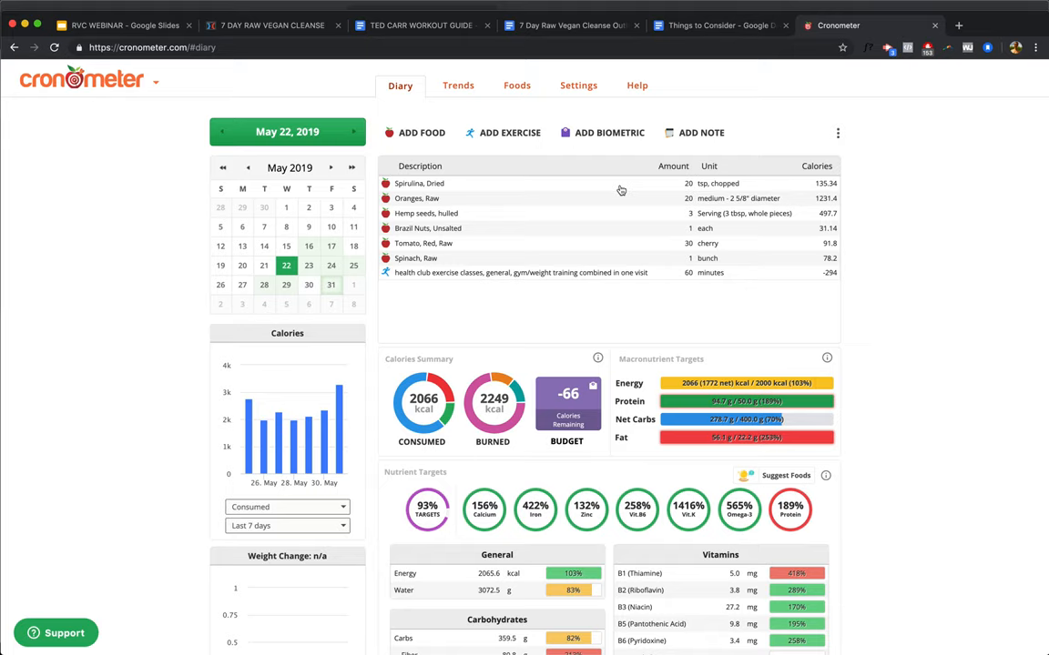
{"action": "mouse_move", "coordinate": [507, 212]}
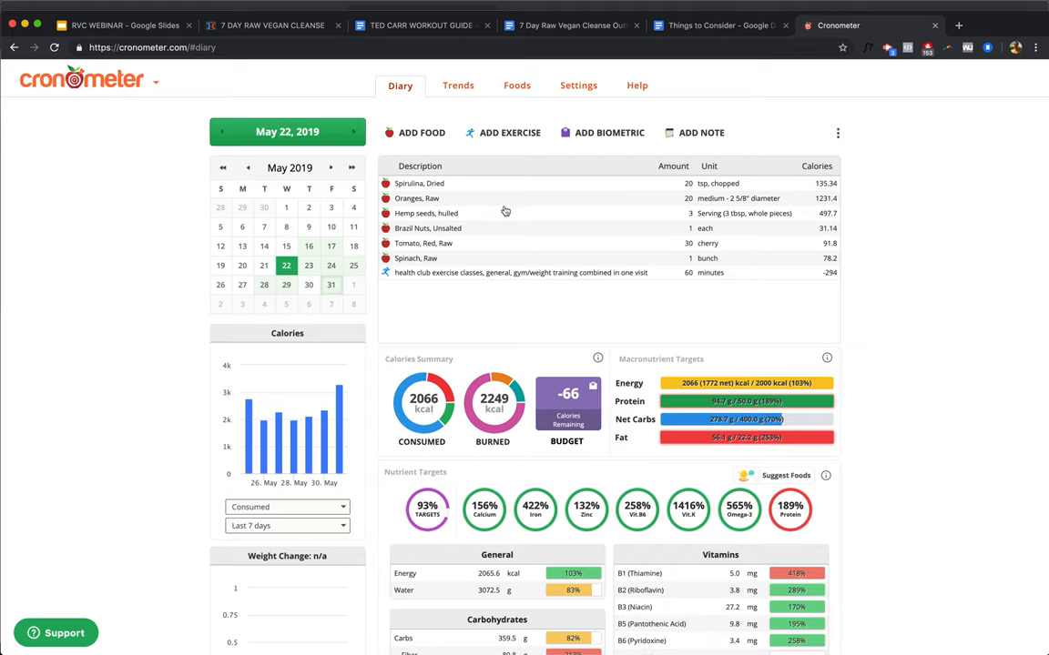
{"action": "mouse_move", "coordinate": [477, 222]}
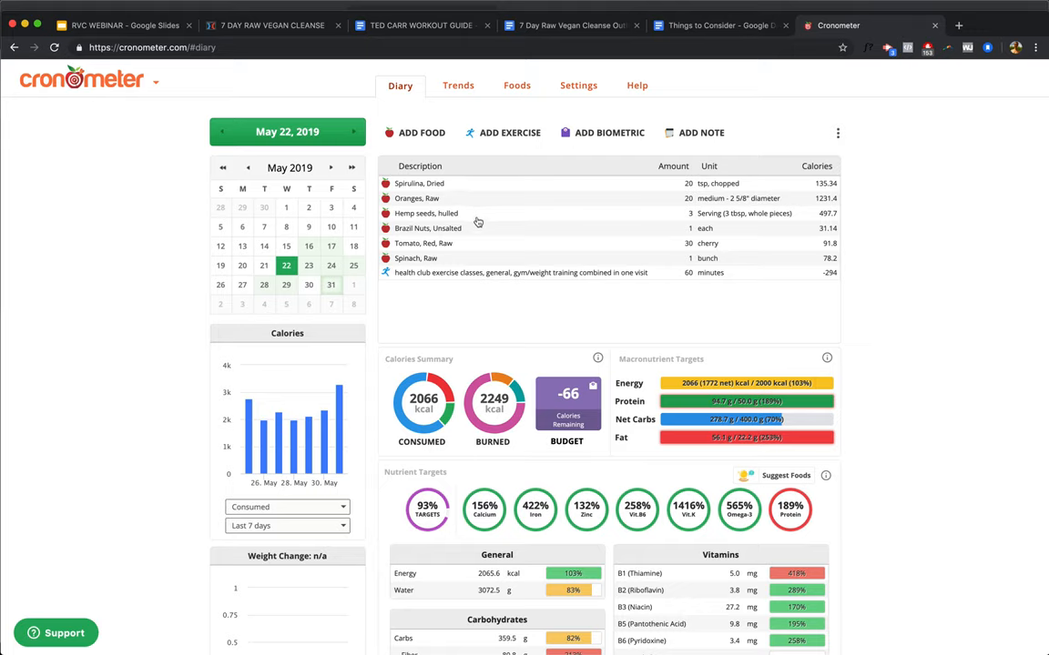
{"action": "mouse_move", "coordinate": [467, 247]}
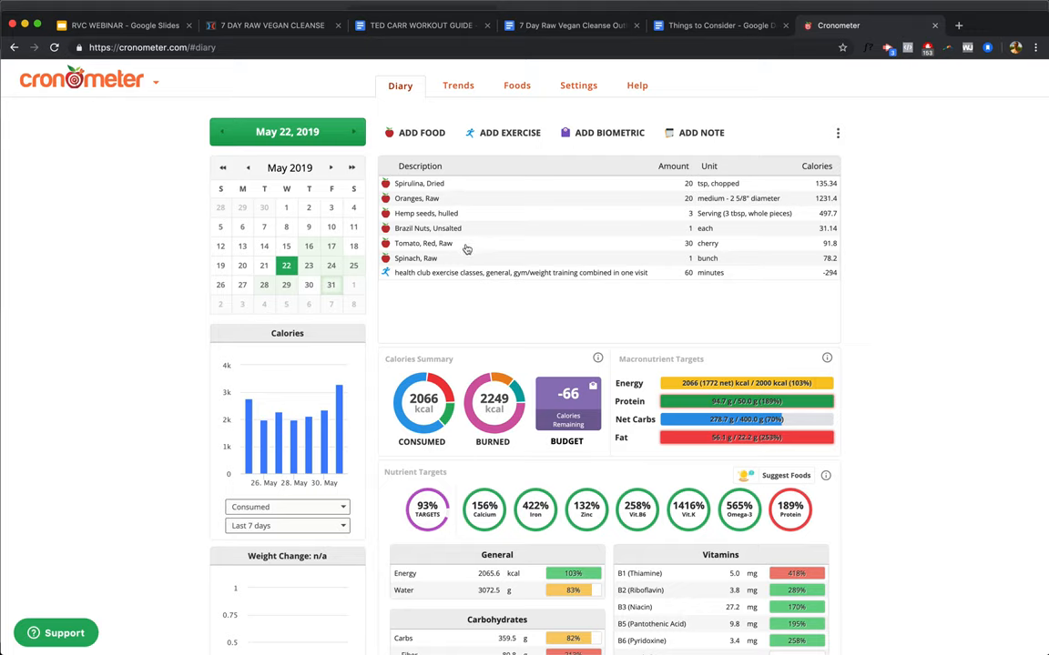
{"action": "mouse_move", "coordinate": [506, 264]}
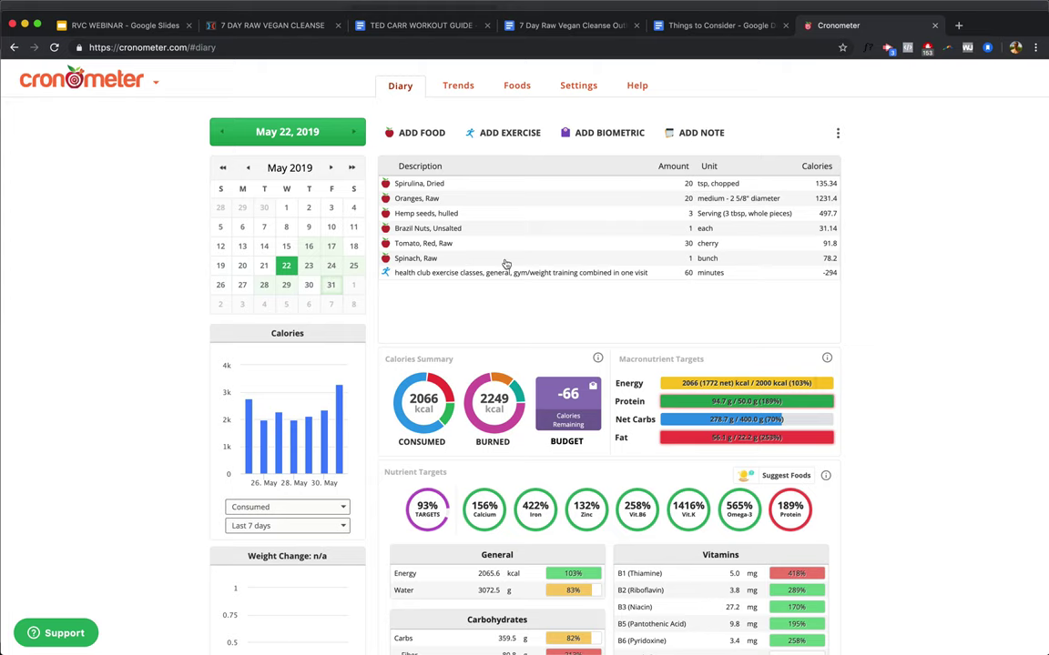
{"action": "scroll", "scroll_direction": "down", "scroll_amount": 3}
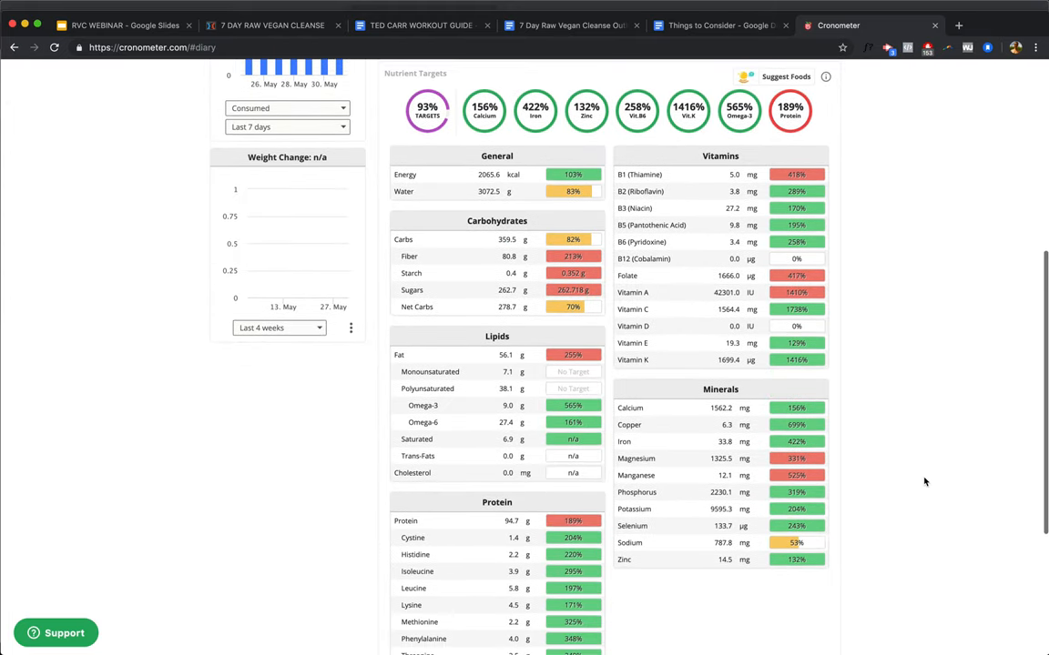
{"action": "scroll", "scroll_direction": "down", "scroll_amount": 3}
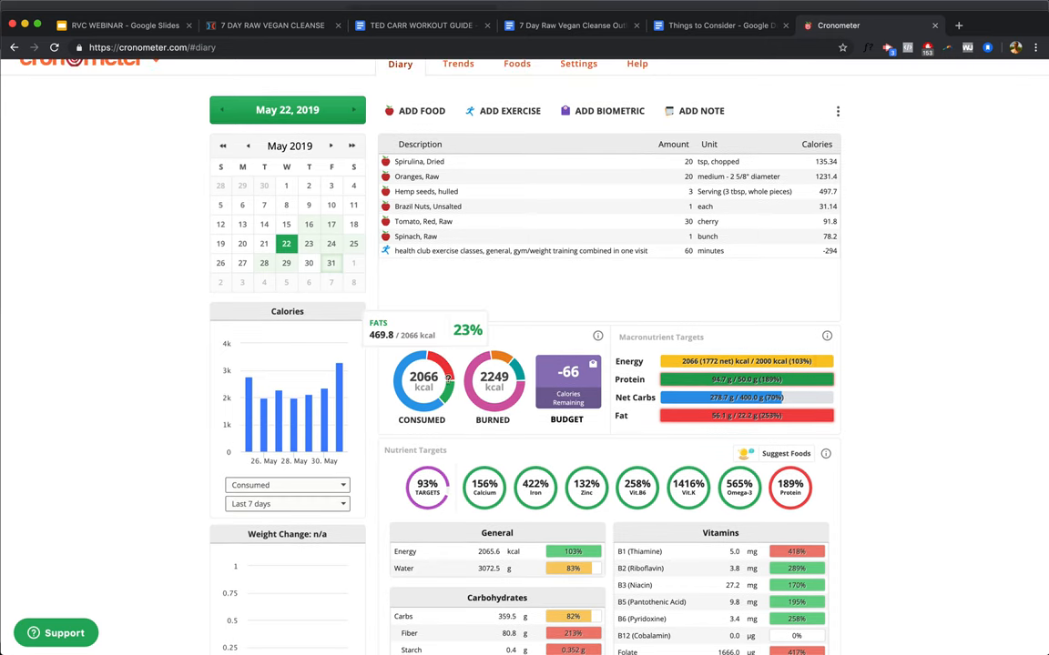
{"action": "mouse_move", "coordinate": [417, 391]}
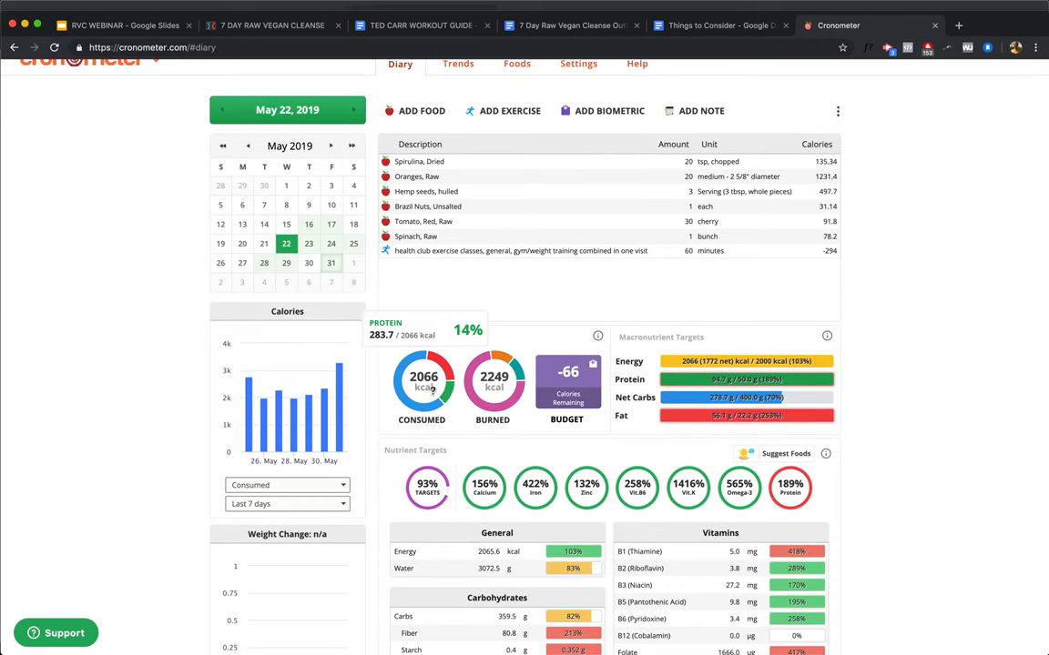
{"action": "mouse_move", "coordinate": [392, 386]}
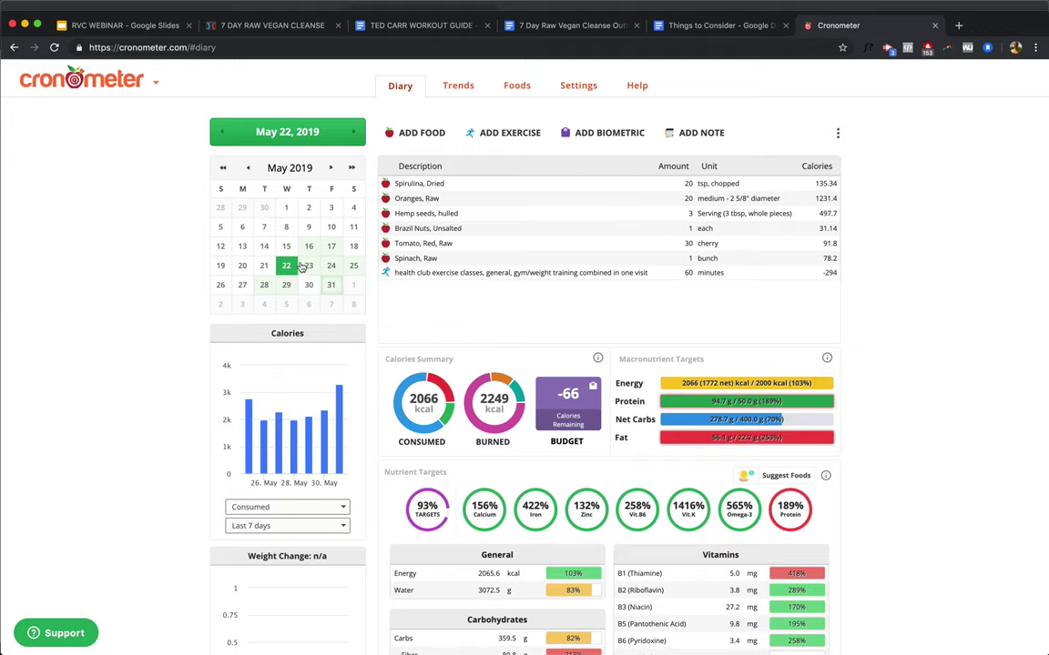
{"action": "left_click", "coordinate": [310, 266]}
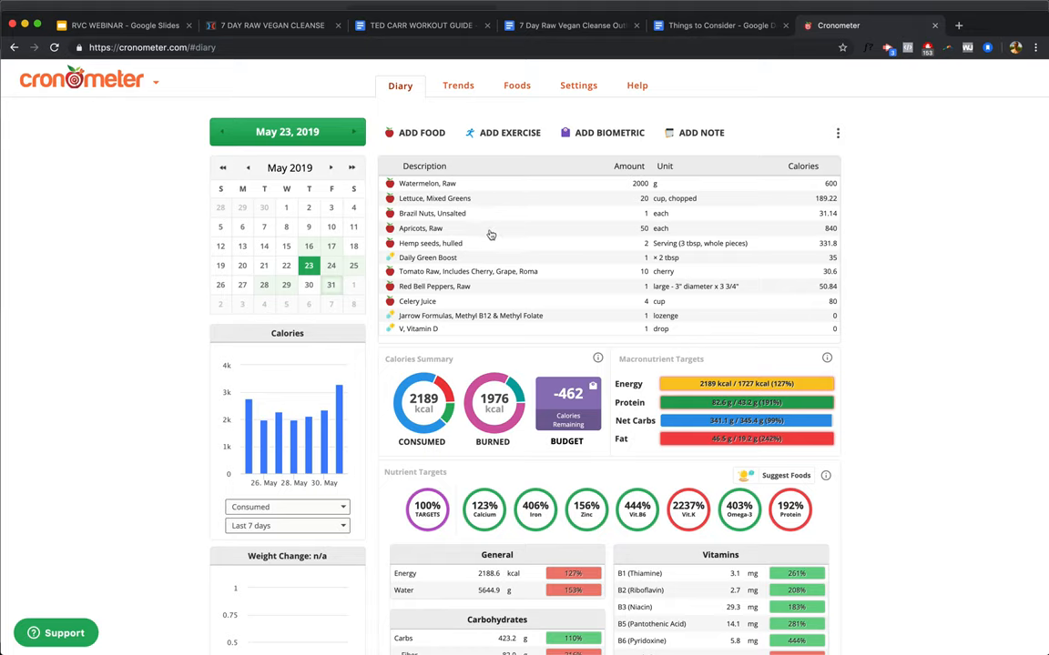
{"action": "mouse_move", "coordinate": [444, 204]}
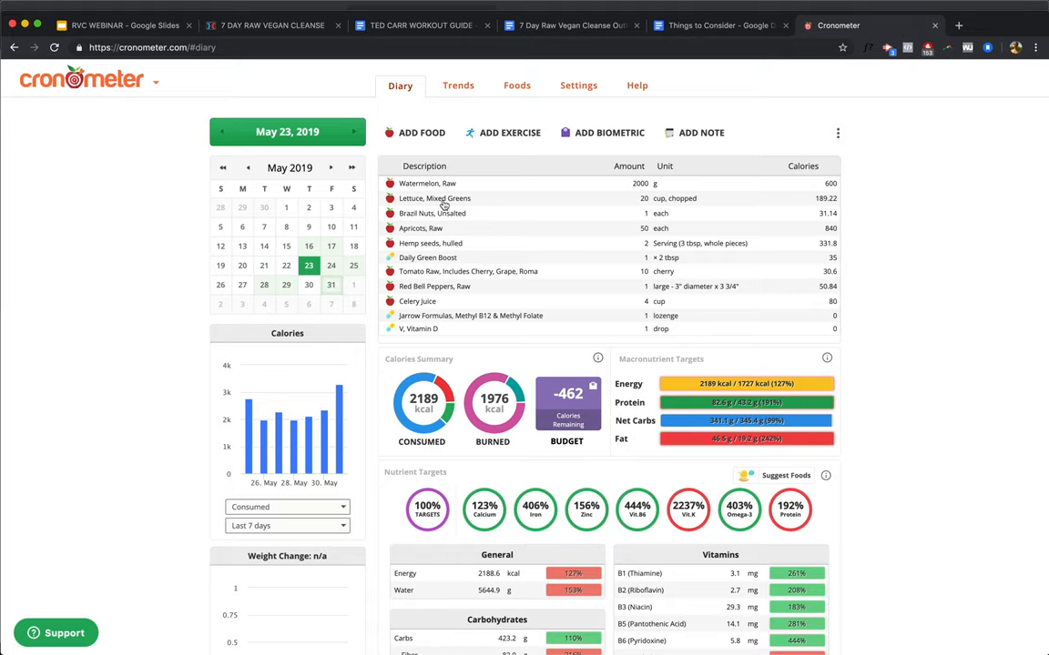
{"action": "mouse_move", "coordinate": [462, 230]}
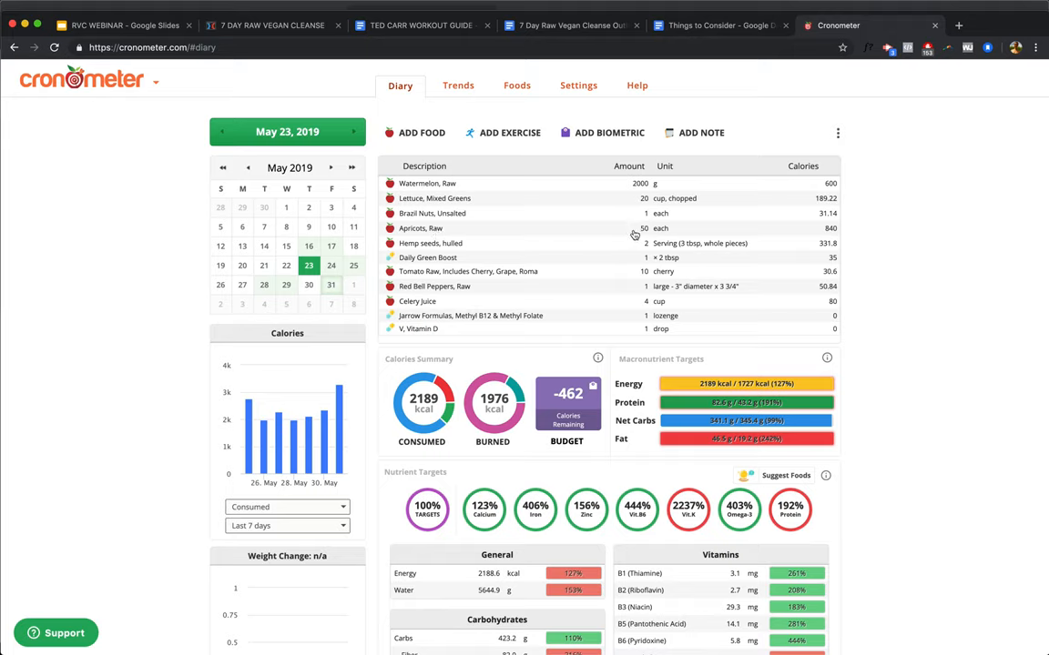
{"action": "mouse_move", "coordinate": [621, 233]}
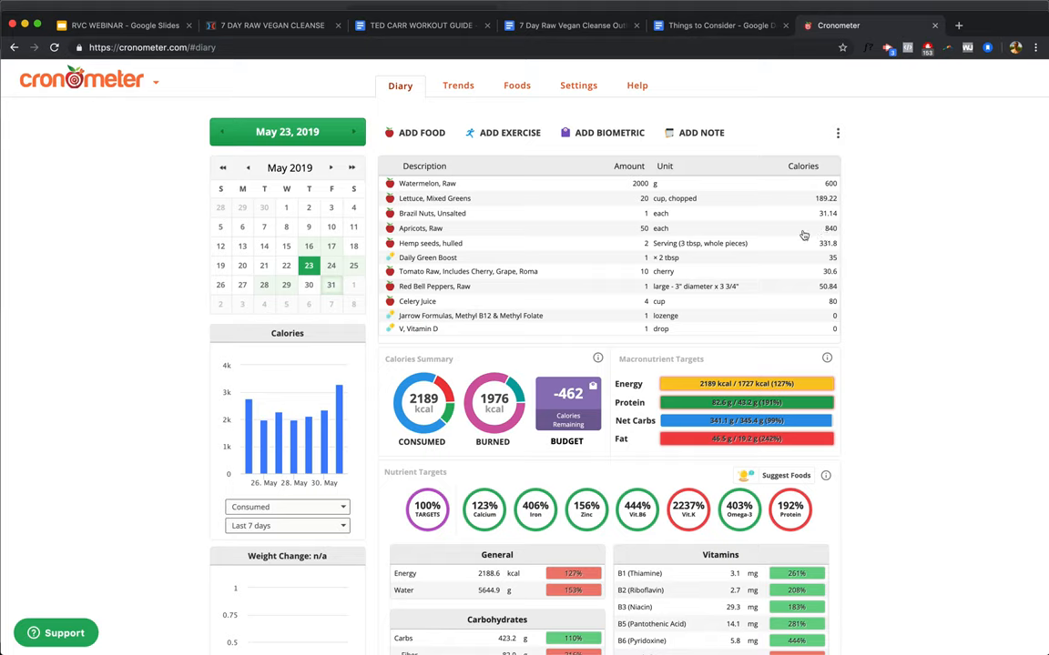
{"action": "mouse_move", "coordinate": [466, 264]}
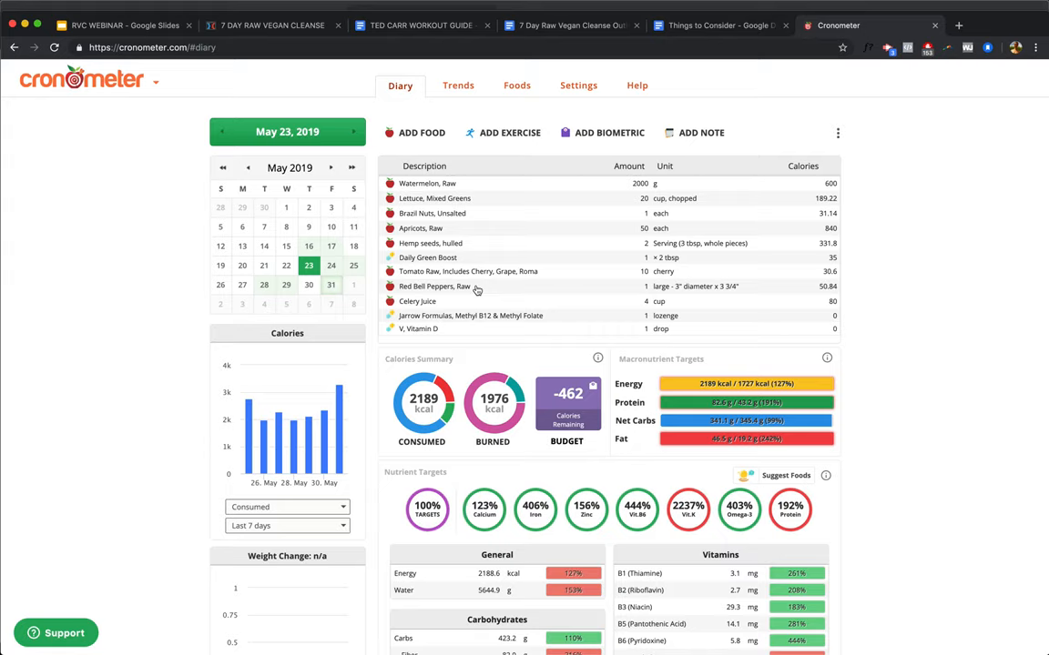
{"action": "mouse_move", "coordinate": [700, 298]}
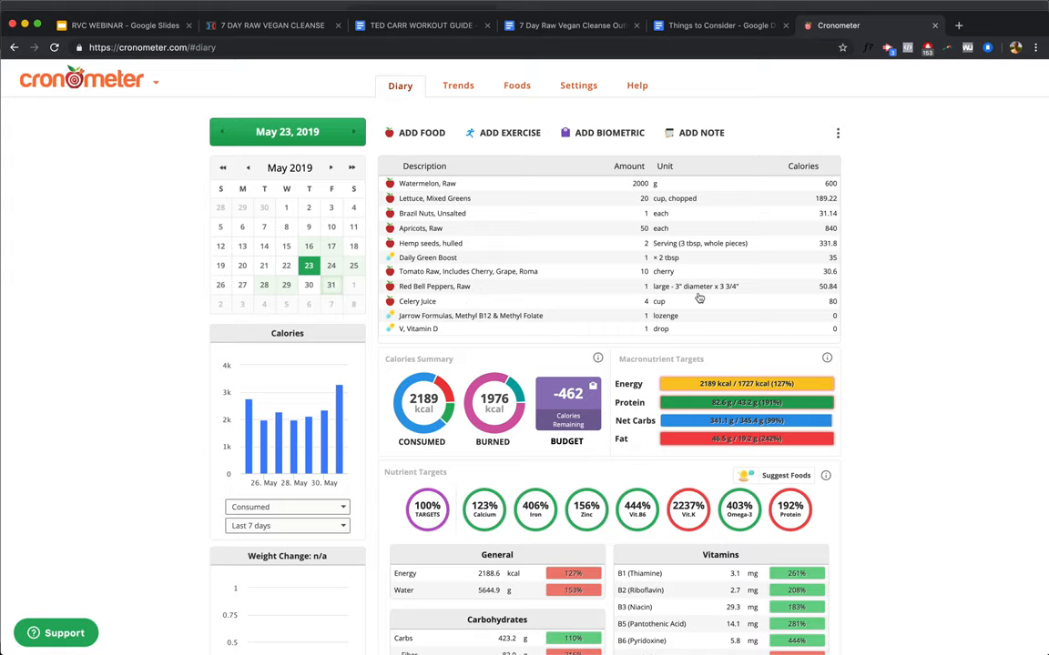
{"action": "scroll", "scroll_direction": "down", "scroll_amount": 3}
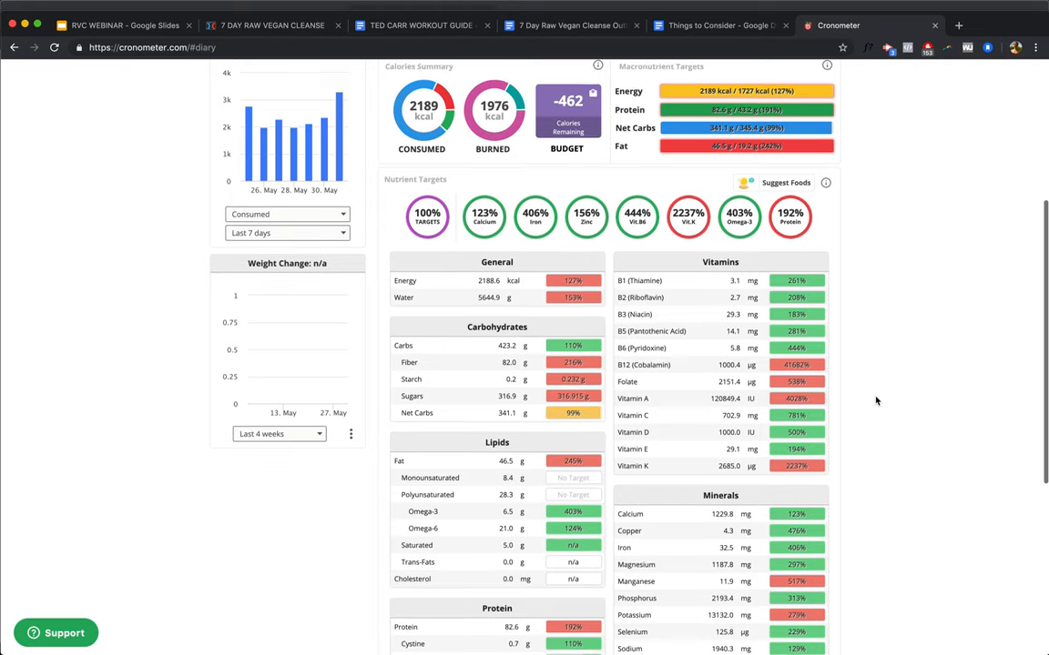
{"action": "scroll", "scroll_direction": "down", "scroll_amount": 3}
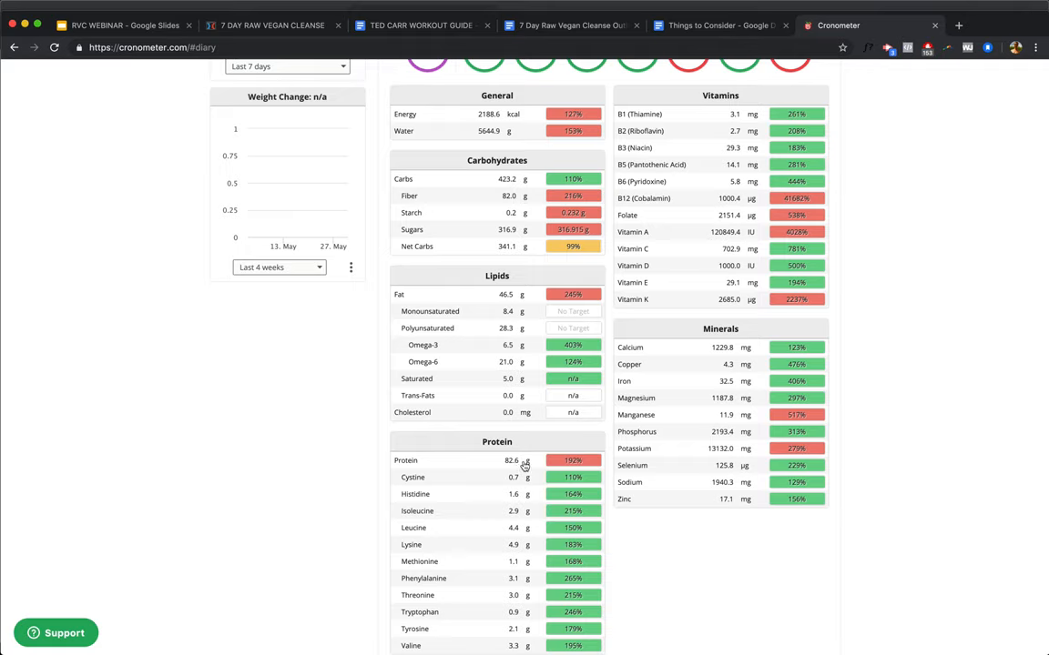
{"action": "mouse_move", "coordinate": [794, 417]}
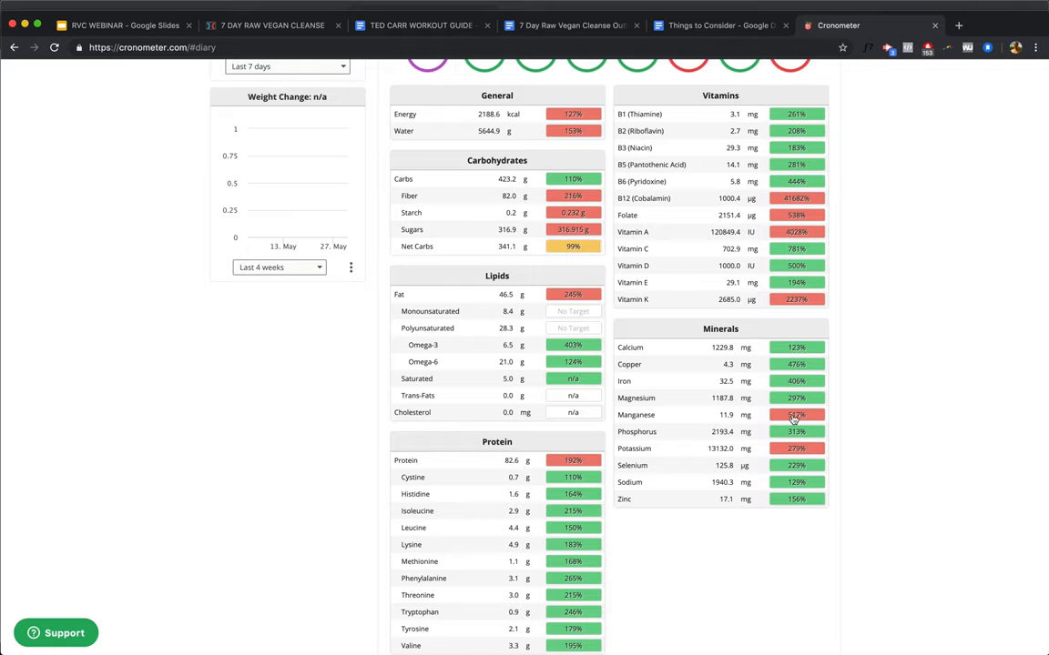
{"action": "mouse_move", "coordinate": [510, 466]}
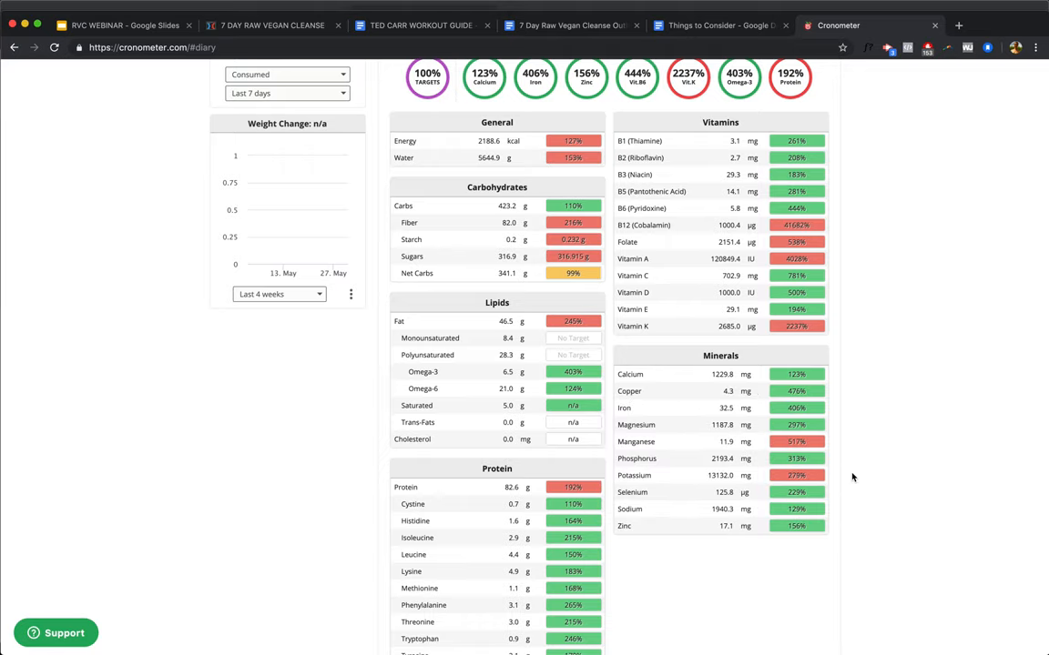
{"action": "mouse_move", "coordinate": [858, 477]}
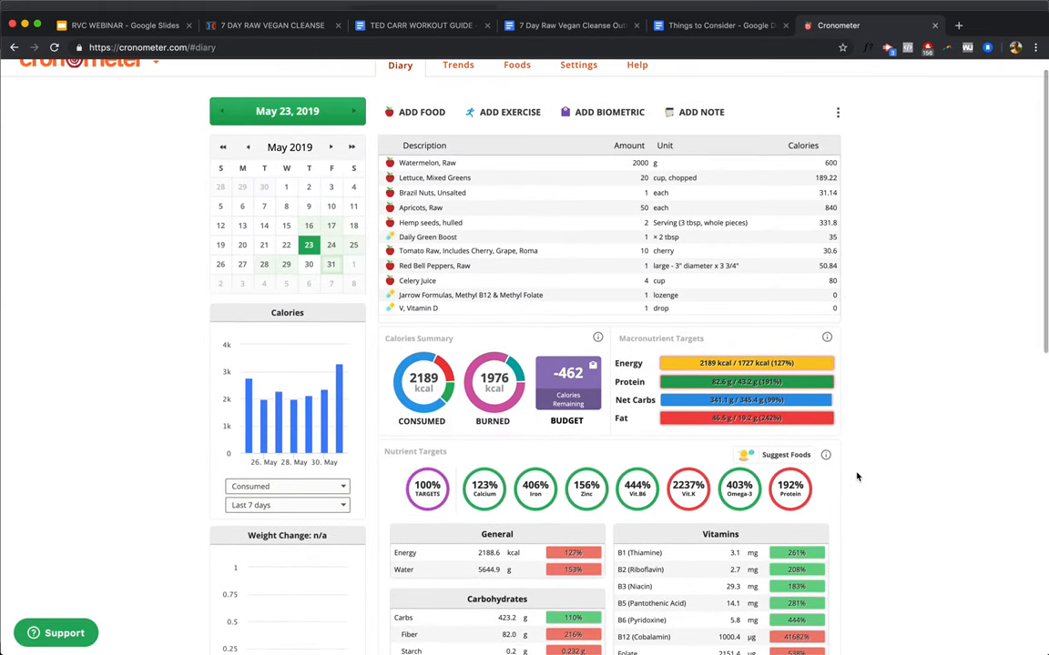
Step: Show the May 24, 2019 diary with cantaloupe, Brazil nuts and spinach at 2143 kcal and scroll its nutrient report
{"action": "left_click", "coordinate": [332, 244]}
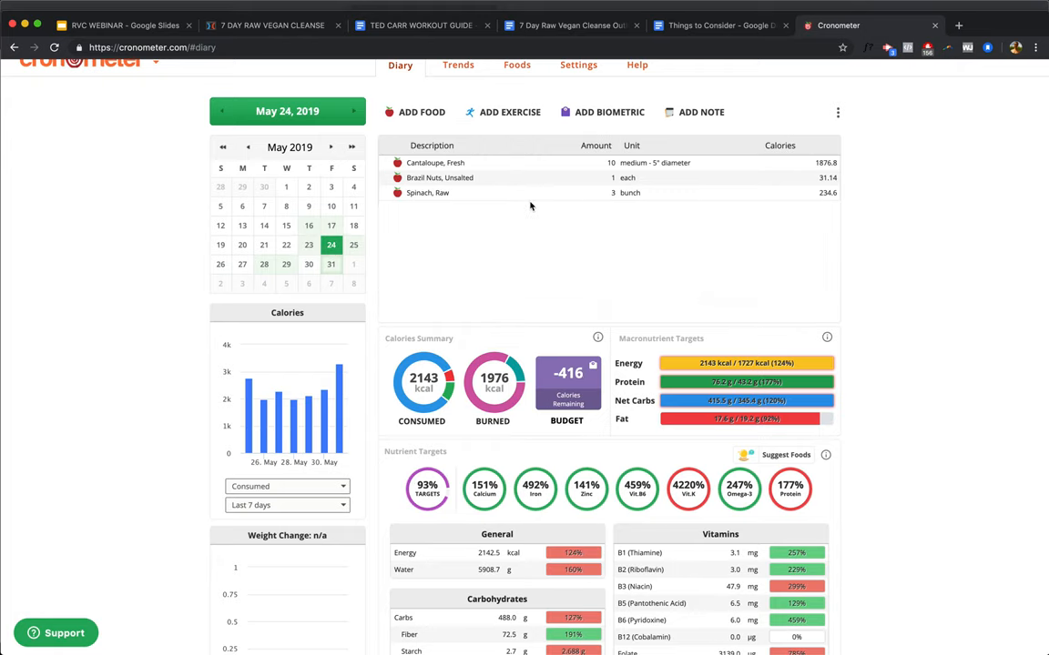
{"action": "mouse_move", "coordinate": [430, 164]}
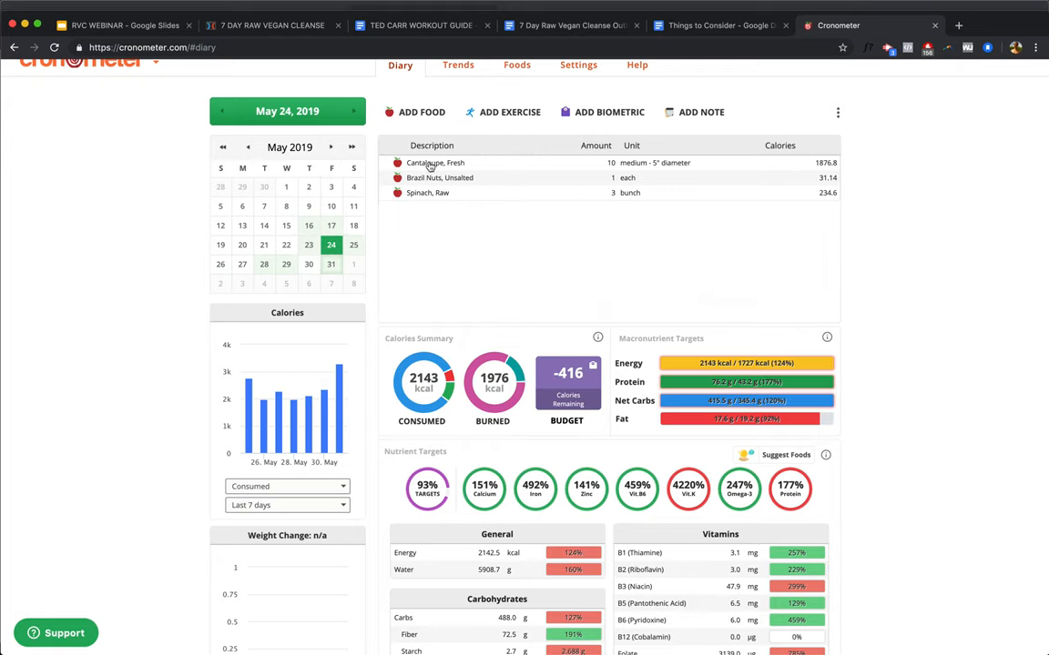
{"action": "mouse_move", "coordinate": [430, 192]}
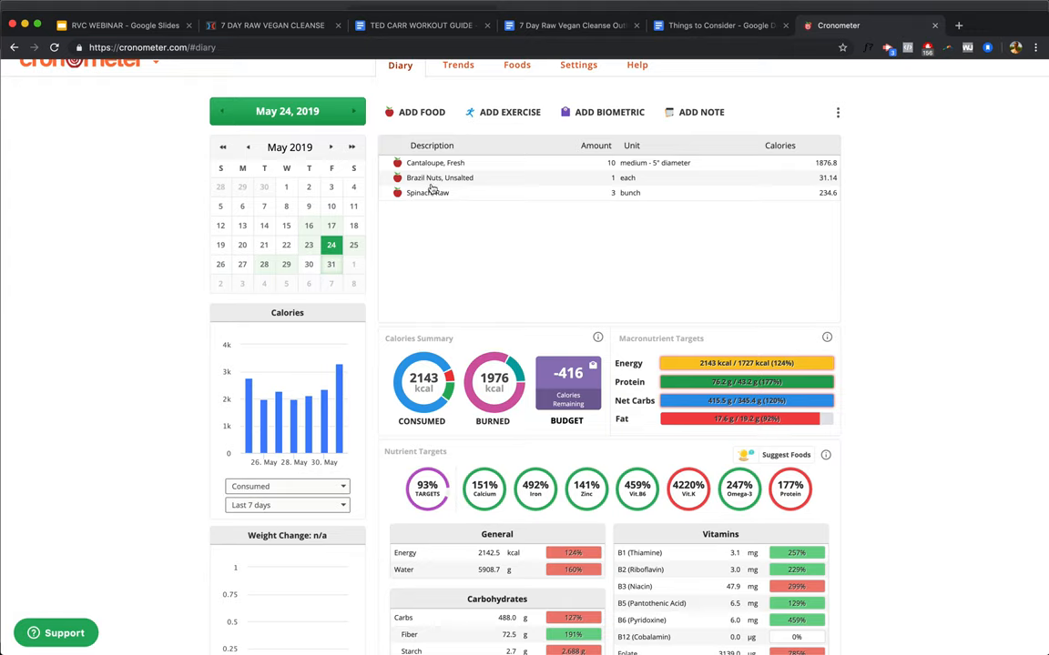
{"action": "mouse_move", "coordinate": [422, 198]}
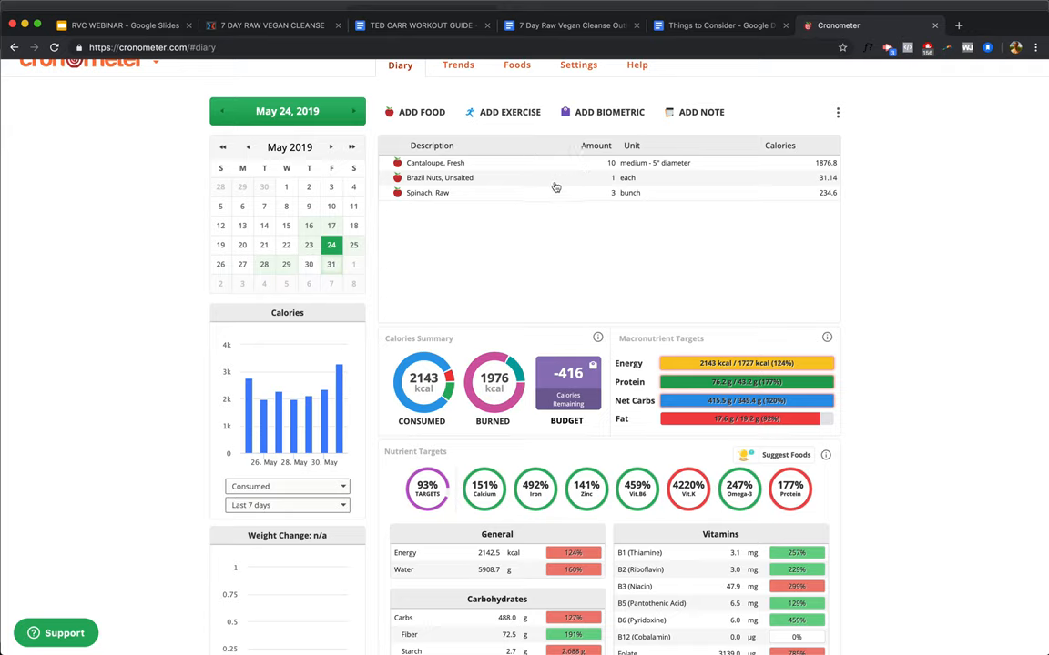
{"action": "mouse_move", "coordinate": [590, 171]}
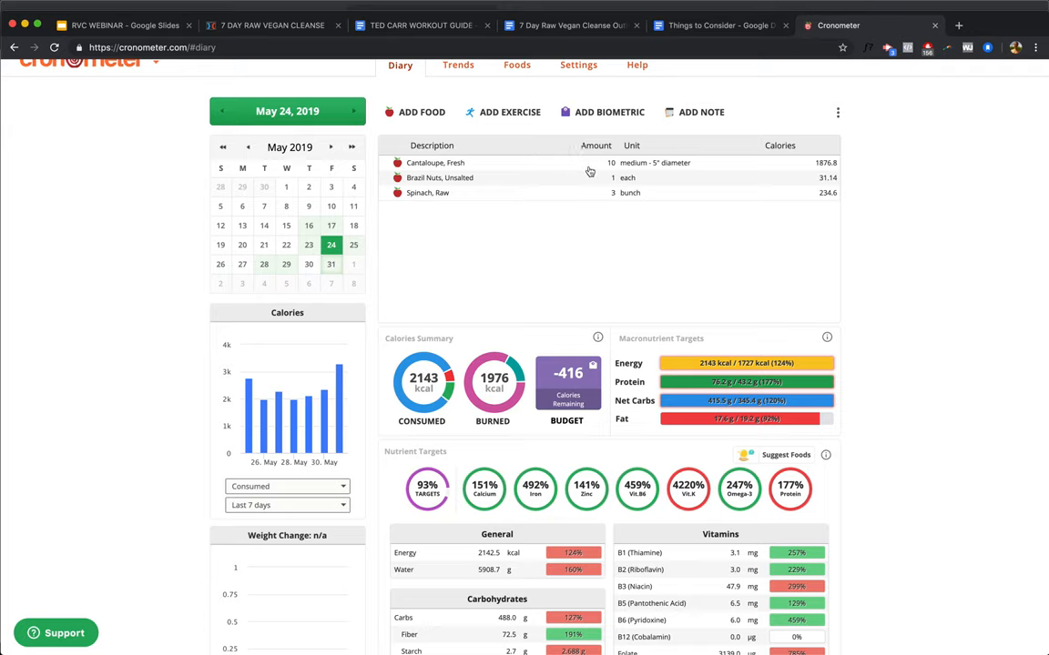
{"action": "mouse_move", "coordinate": [808, 170]}
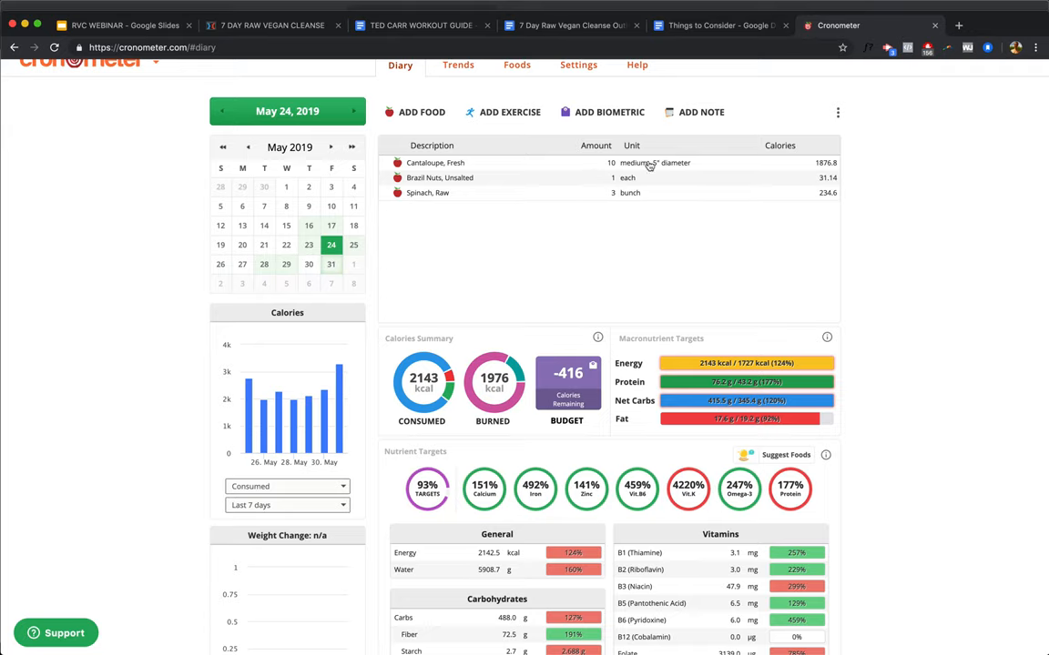
{"action": "mouse_move", "coordinate": [566, 171]}
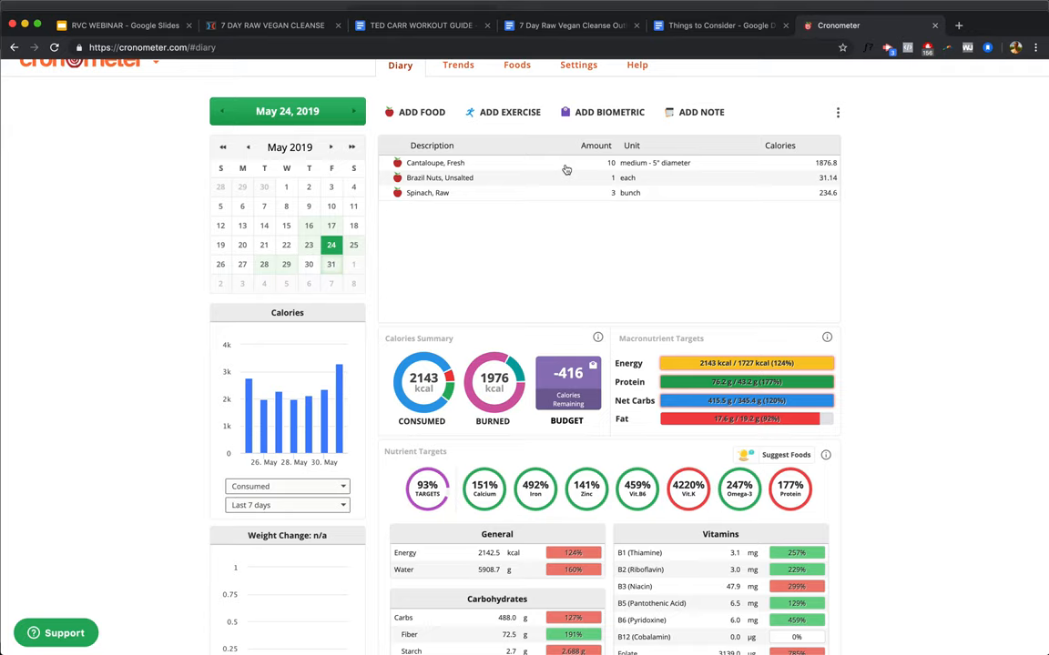
{"action": "mouse_move", "coordinate": [565, 186]}
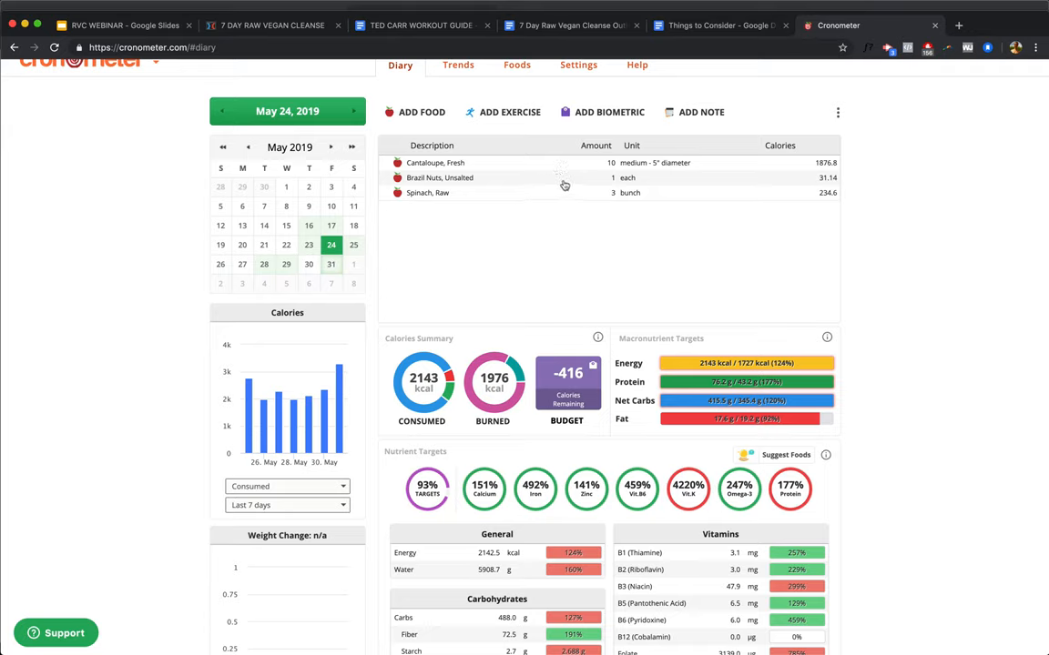
{"action": "mouse_move", "coordinate": [544, 200]}
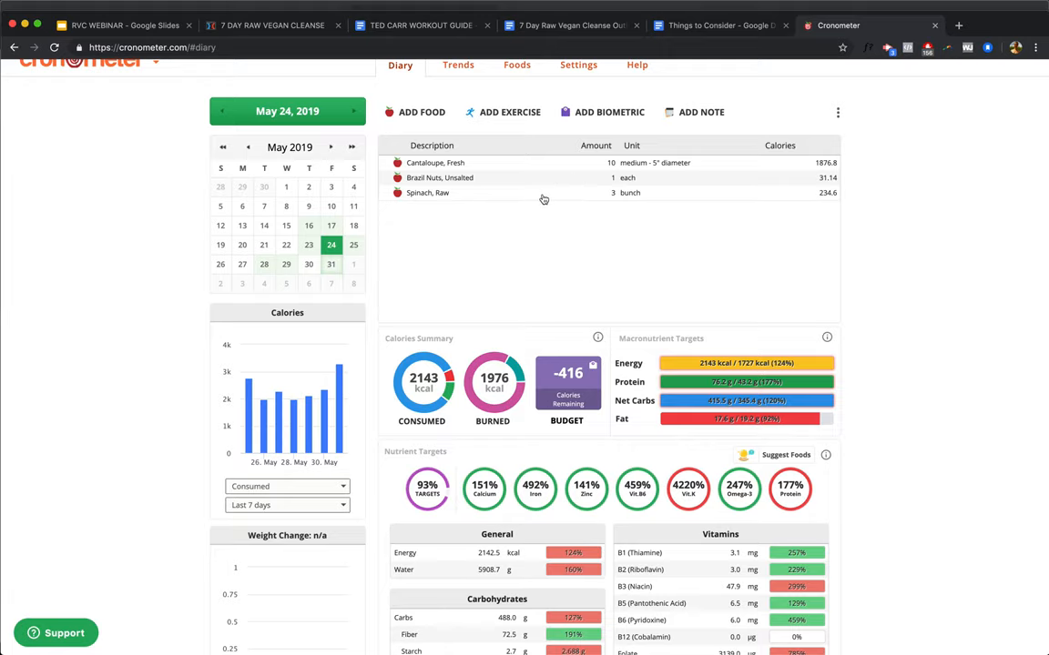
{"action": "scroll", "scroll_direction": "down", "scroll_amount": 3}
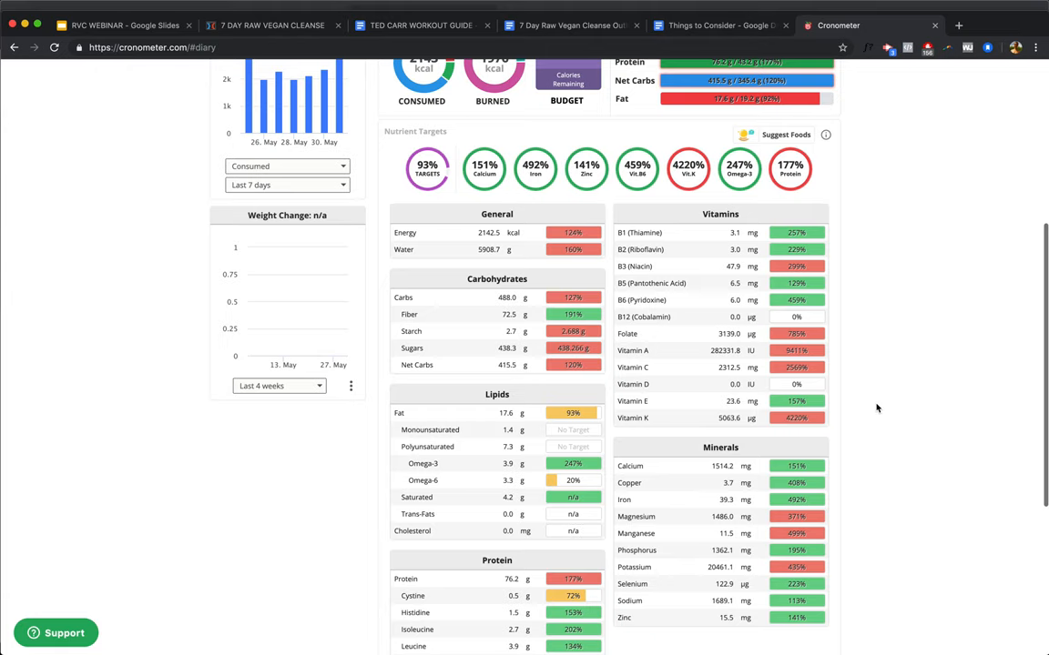
{"action": "scroll", "scroll_direction": "down", "scroll_amount": 3}
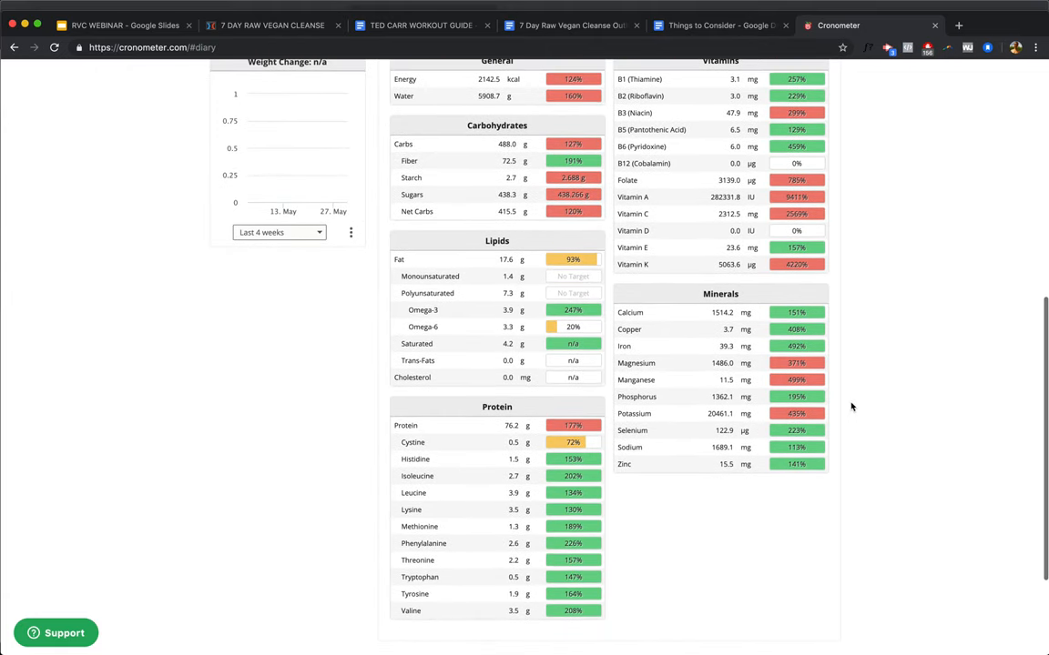
{"action": "mouse_move", "coordinate": [907, 335]}
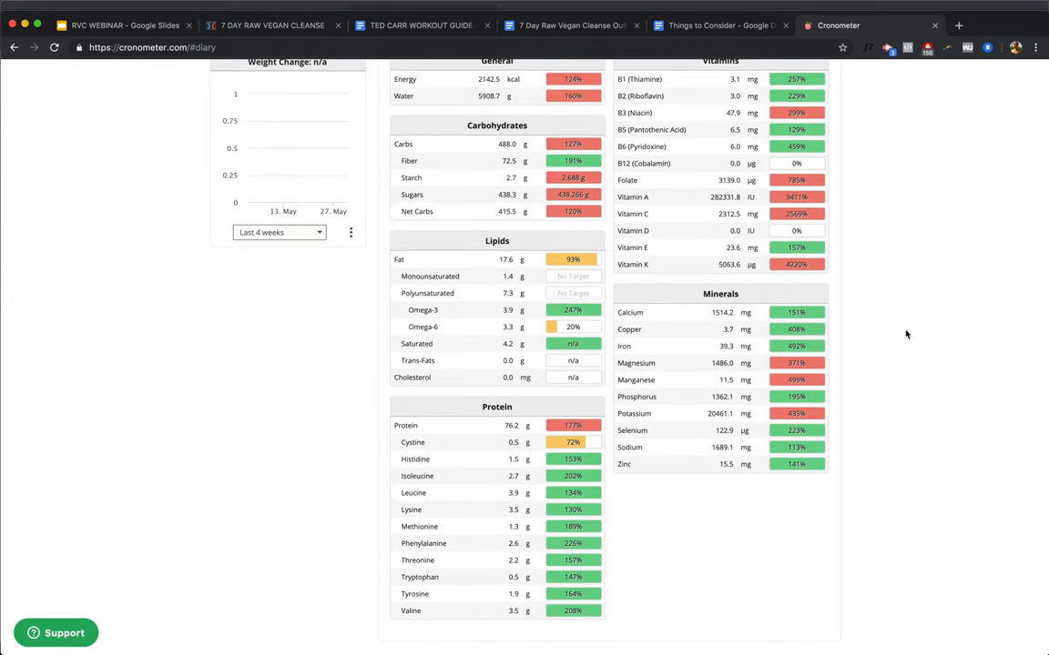
{"action": "mouse_move", "coordinate": [845, 397]}
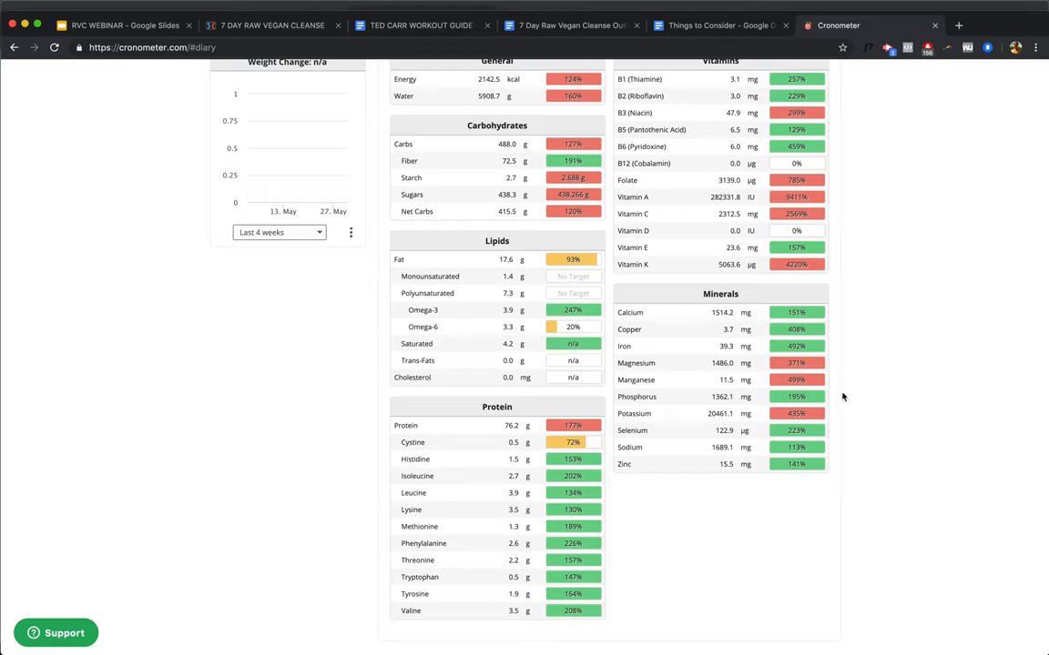
{"action": "mouse_move", "coordinate": [870, 389]}
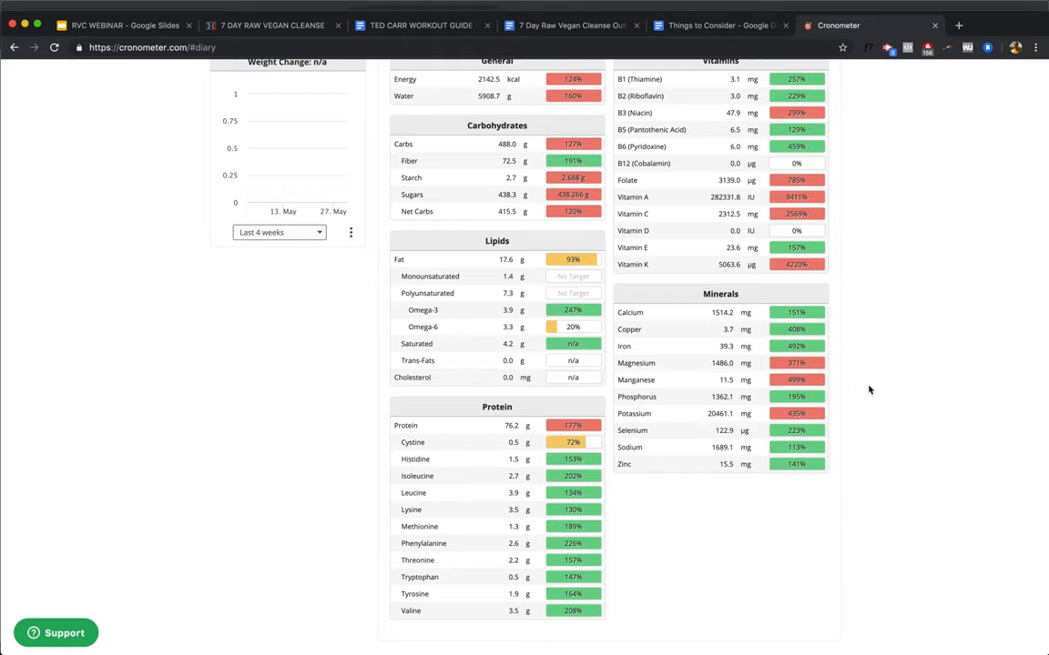
{"action": "mouse_move", "coordinate": [817, 381]}
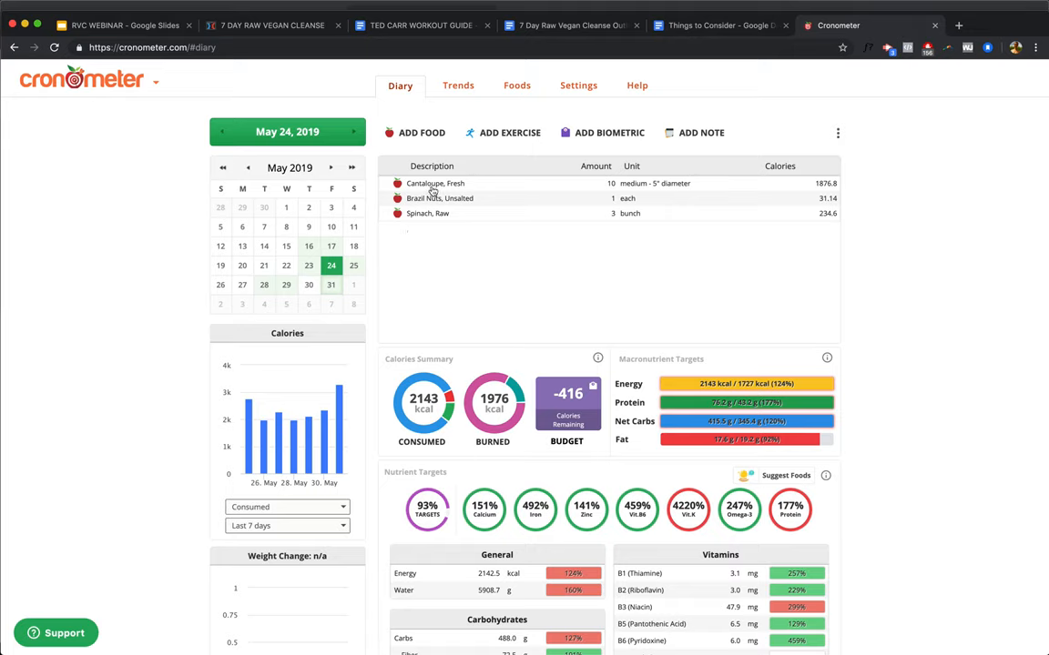
{"action": "mouse_move", "coordinate": [903, 433]}
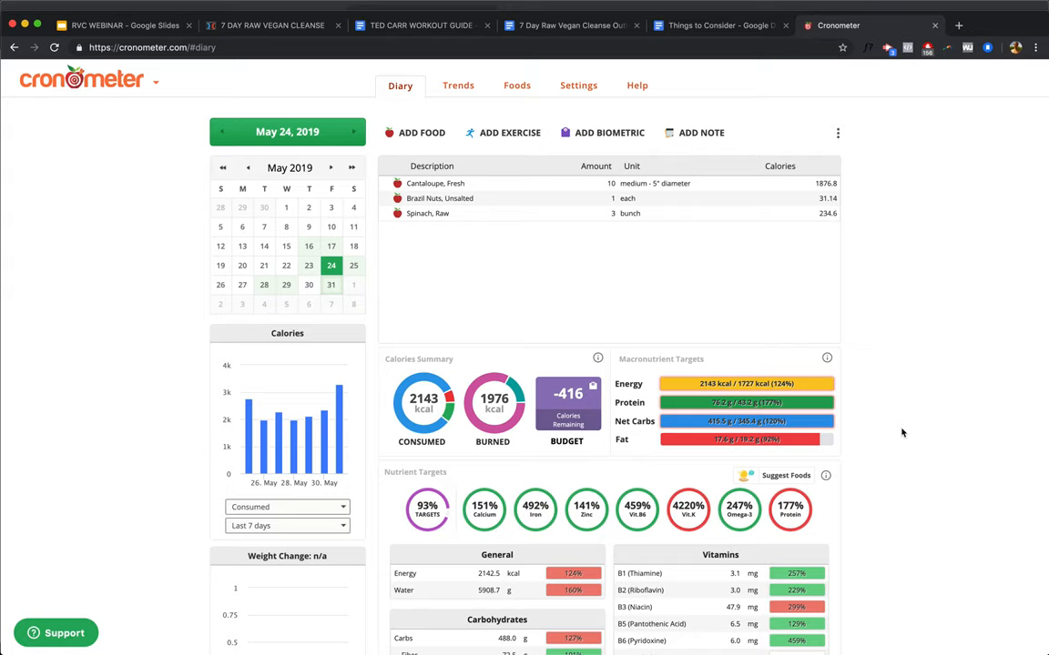
{"action": "mouse_move", "coordinate": [612, 203]}
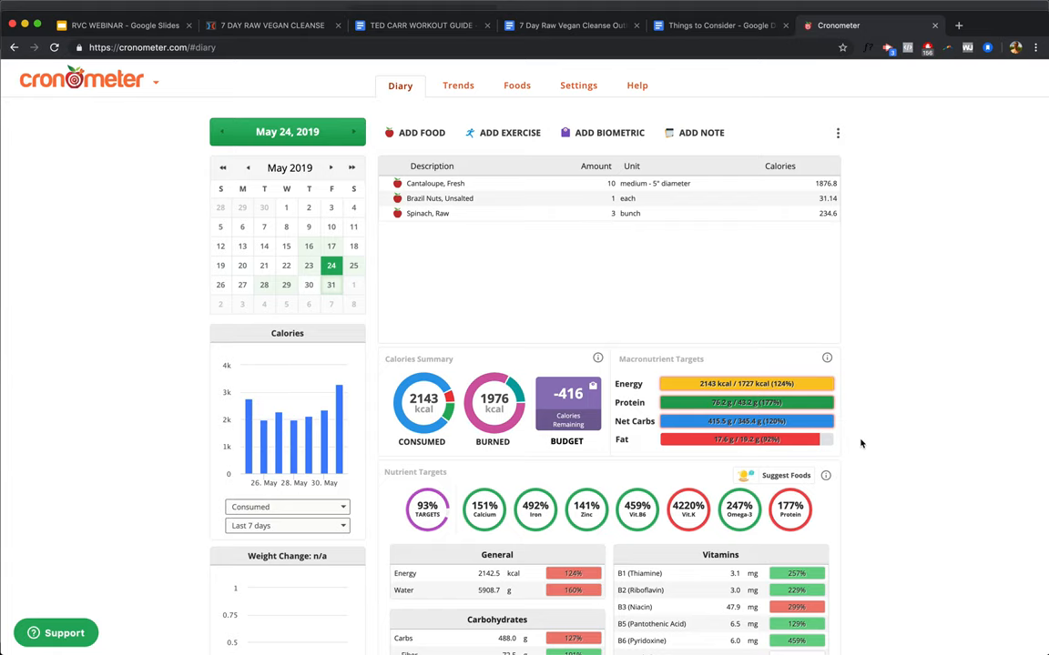
{"action": "scroll", "scroll_direction": "down", "scroll_amount": 3}
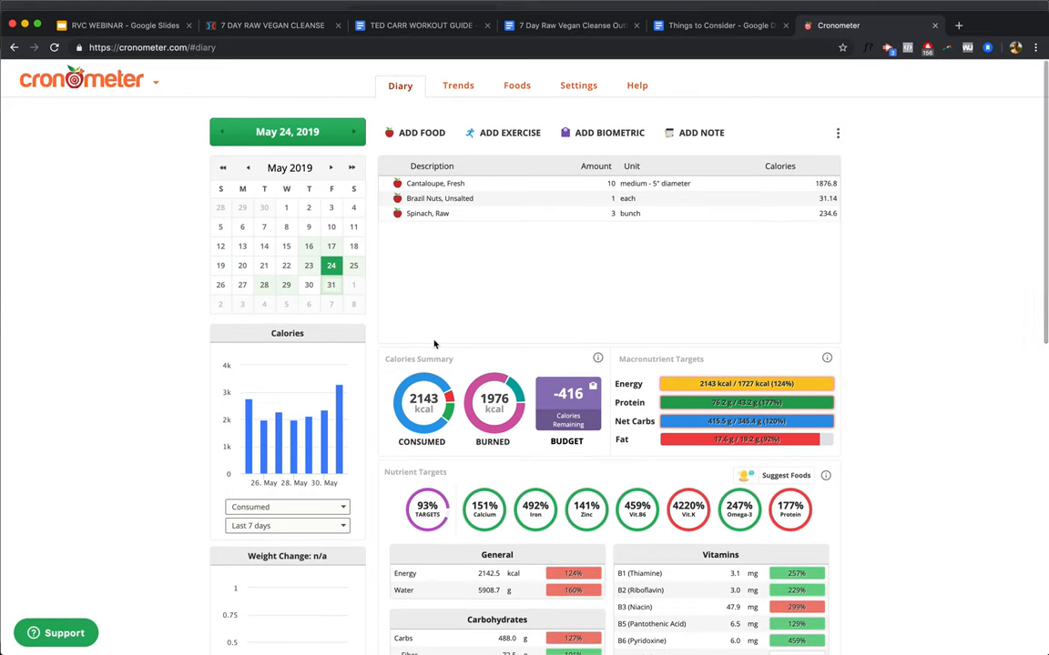
{"action": "mouse_move", "coordinate": [353, 266]}
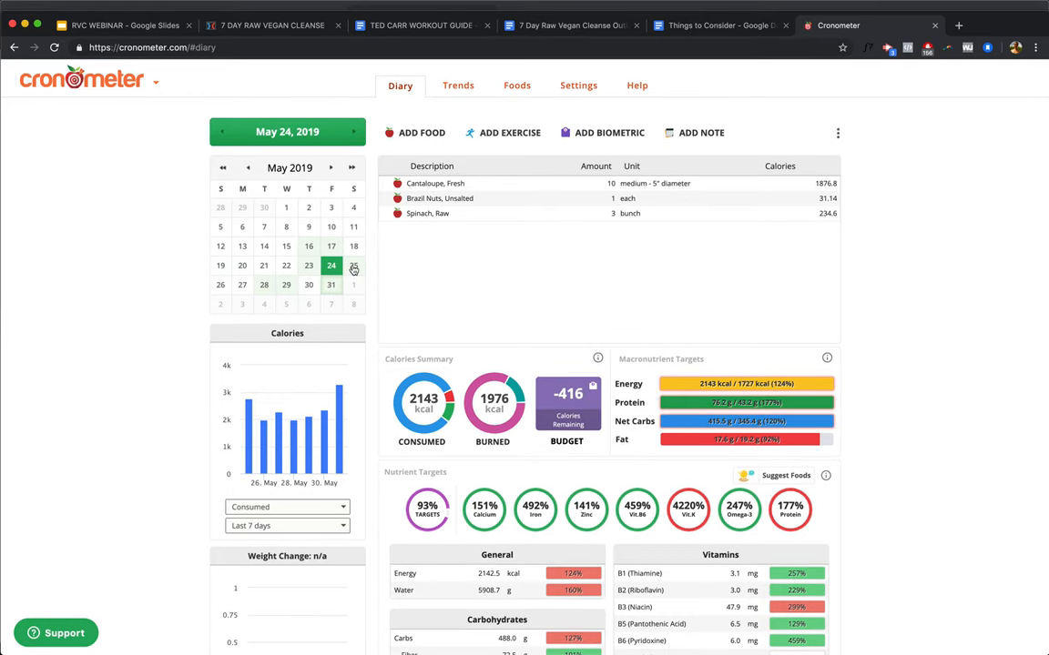
{"action": "left_click", "coordinate": [354, 266]}
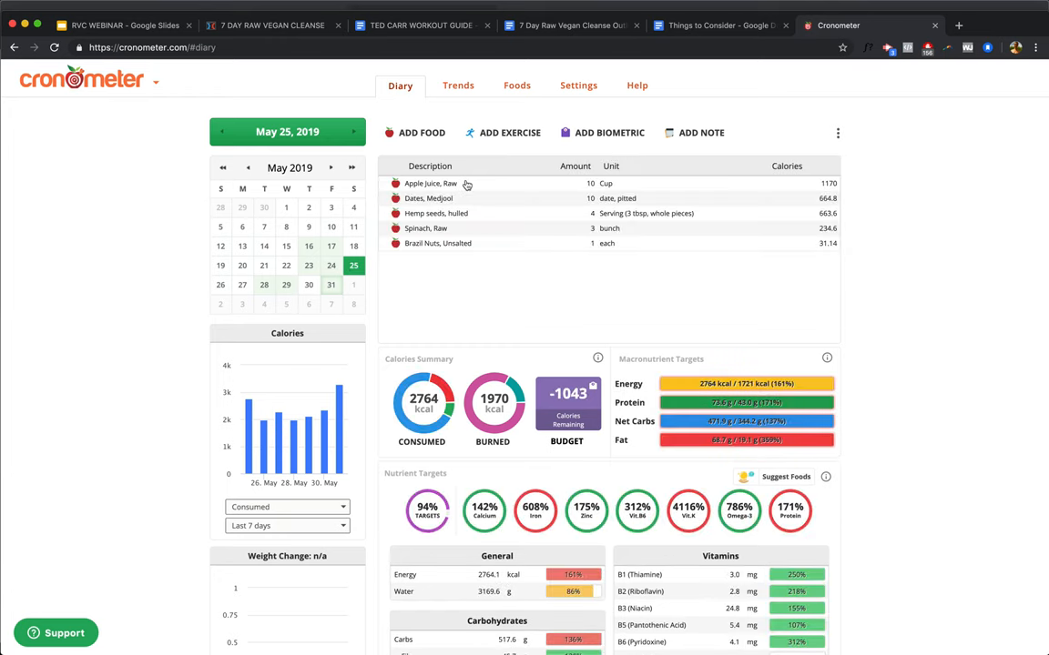
{"action": "mouse_move", "coordinate": [499, 204]}
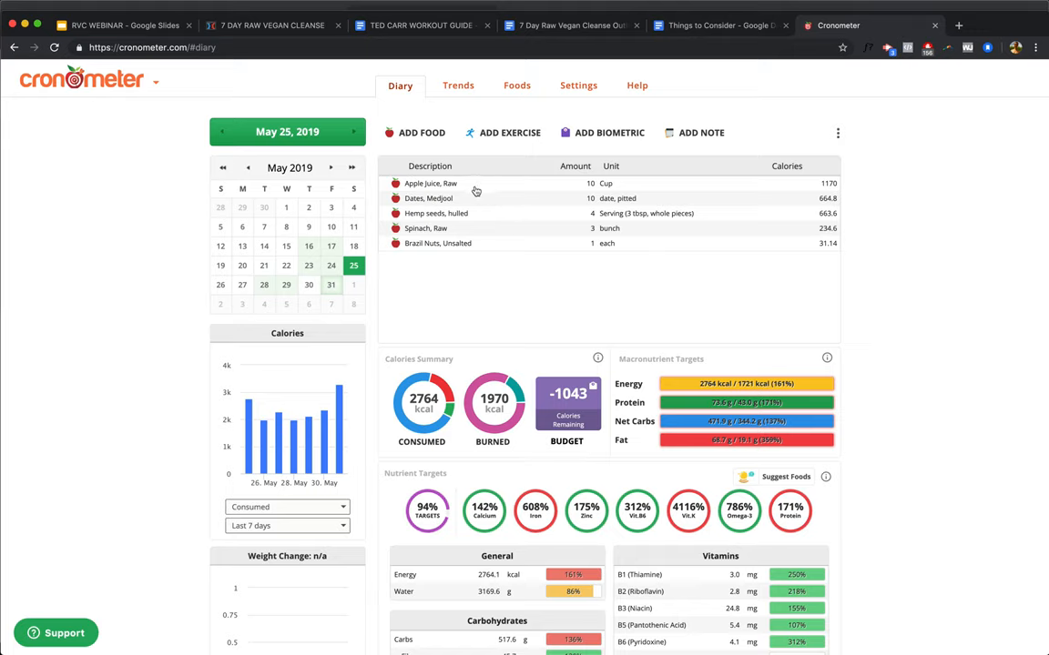
{"action": "mouse_move", "coordinate": [494, 187]}
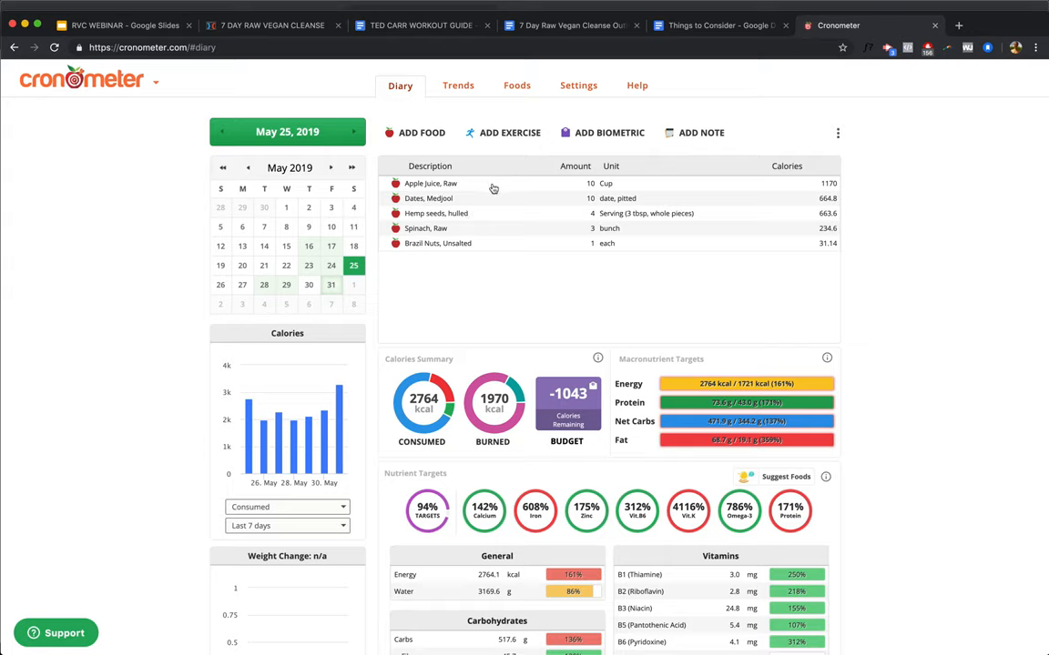
{"action": "mouse_move", "coordinate": [525, 204]}
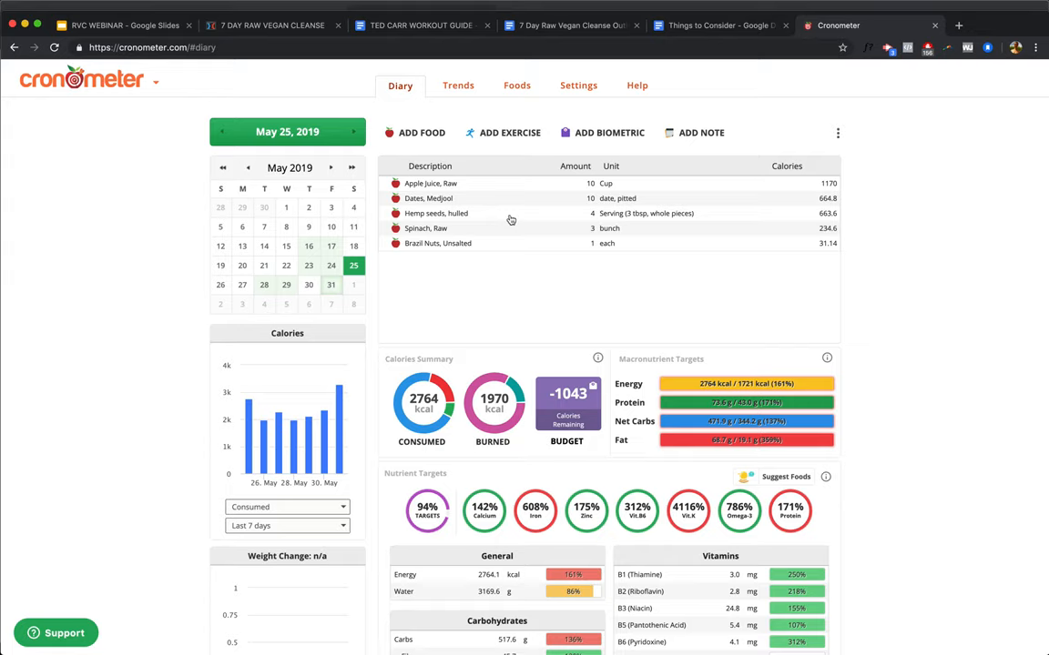
{"action": "mouse_move", "coordinate": [878, 355]}
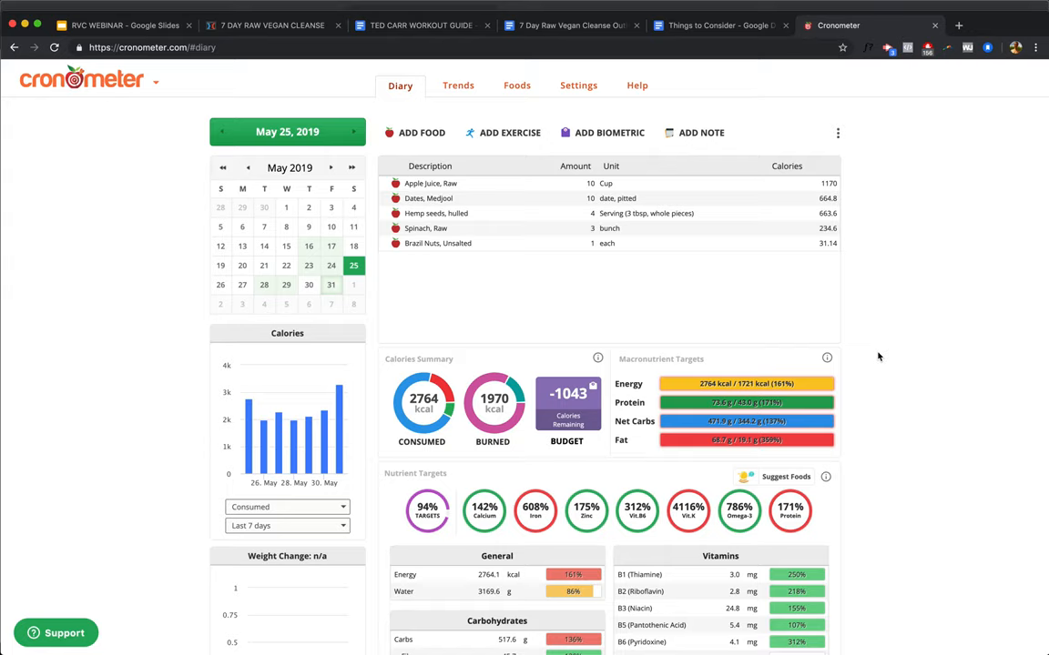
{"action": "mouse_move", "coordinate": [455, 189]}
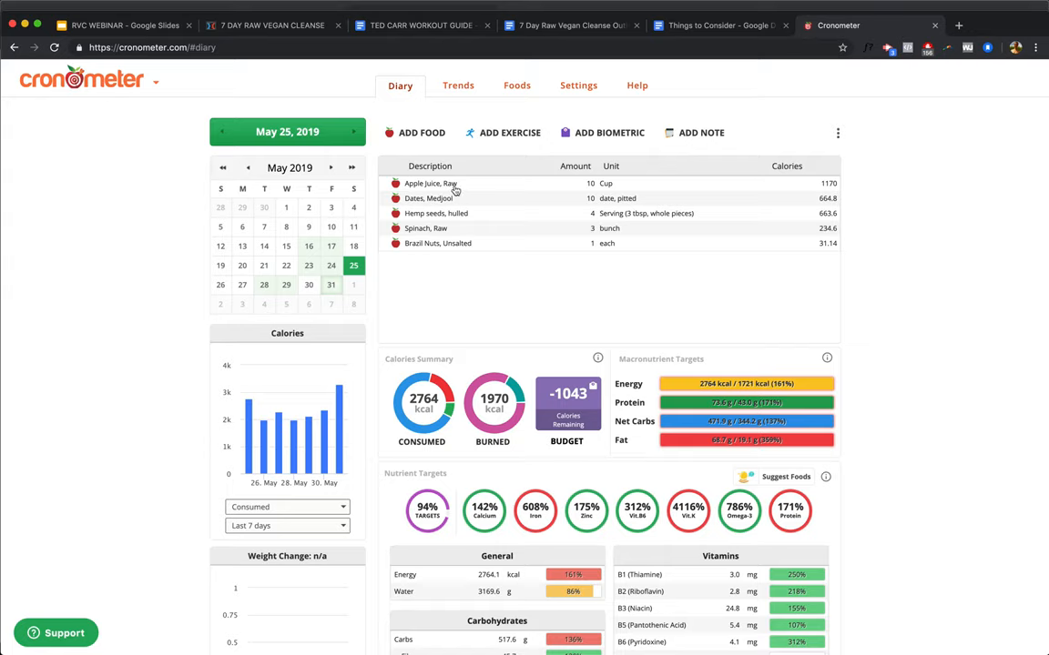
{"action": "mouse_move", "coordinate": [488, 217]}
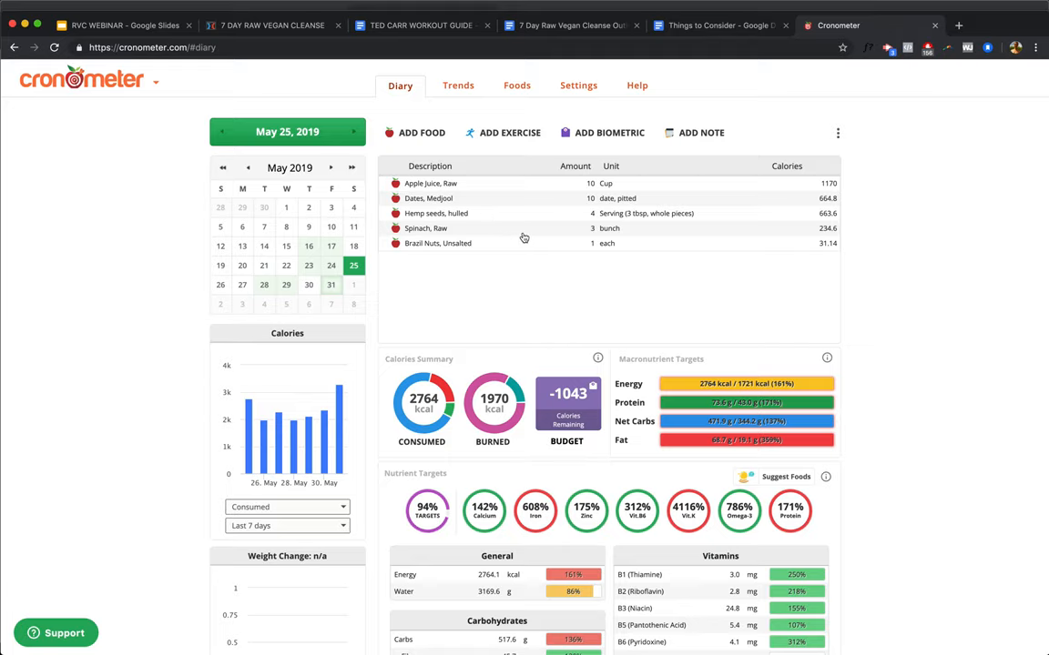
{"action": "mouse_move", "coordinate": [852, 321]}
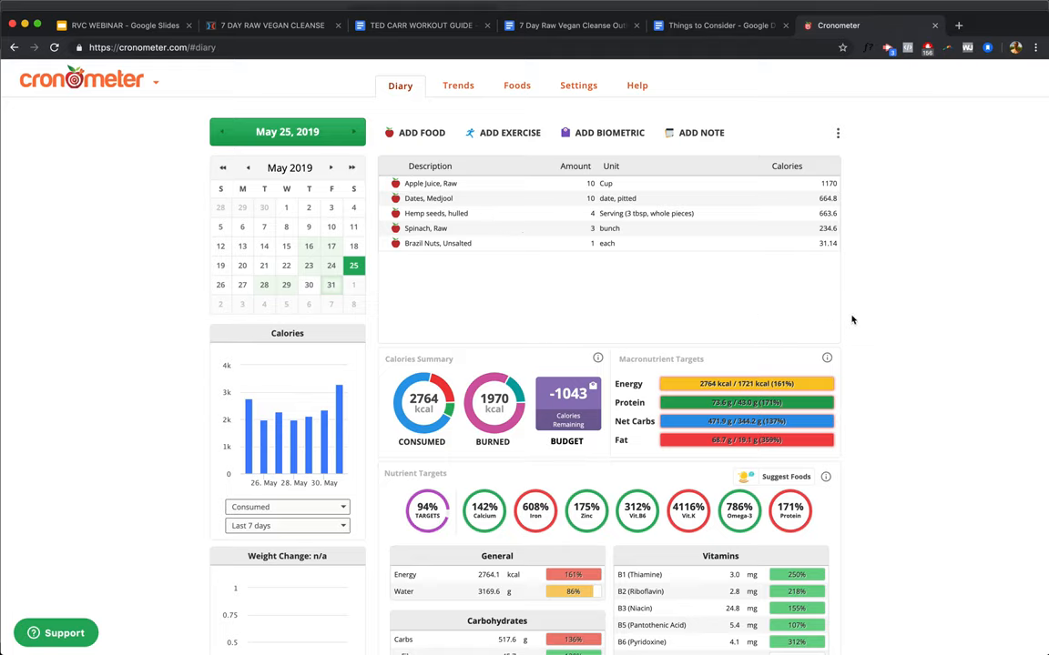
{"action": "scroll", "scroll_direction": "down", "scroll_amount": 3}
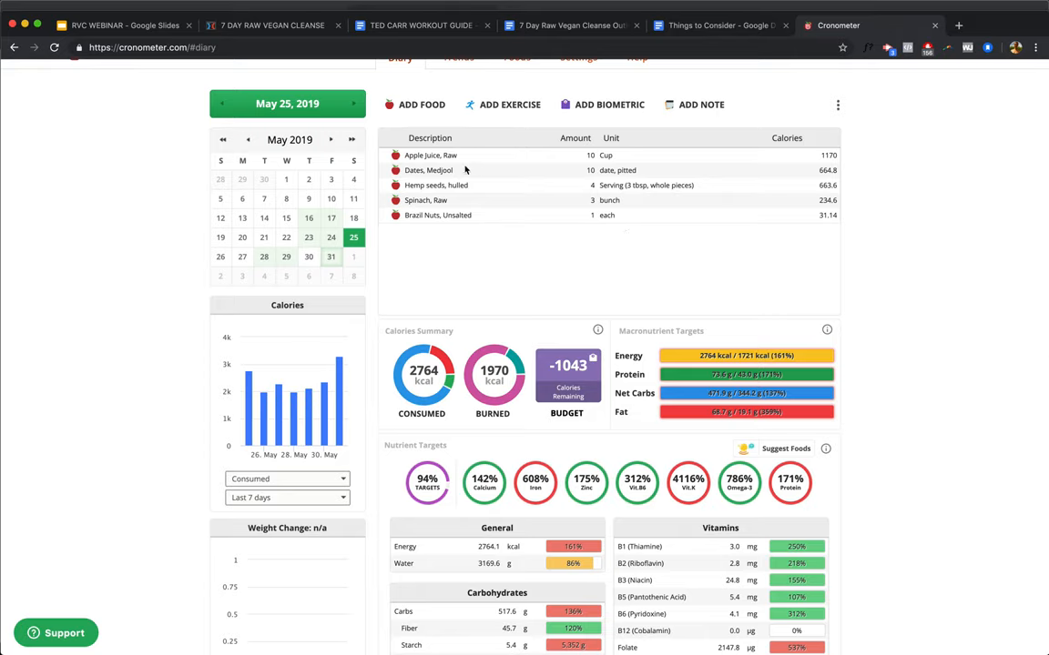
{"action": "mouse_move", "coordinate": [593, 203]}
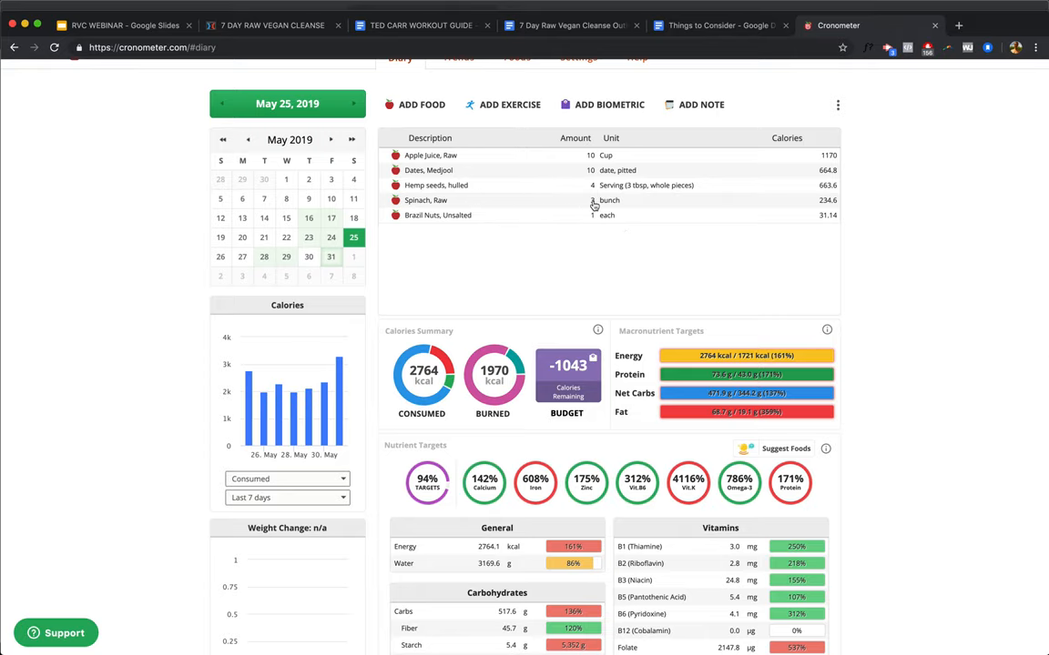
{"action": "scroll", "scroll_direction": "down", "scroll_amount": 3}
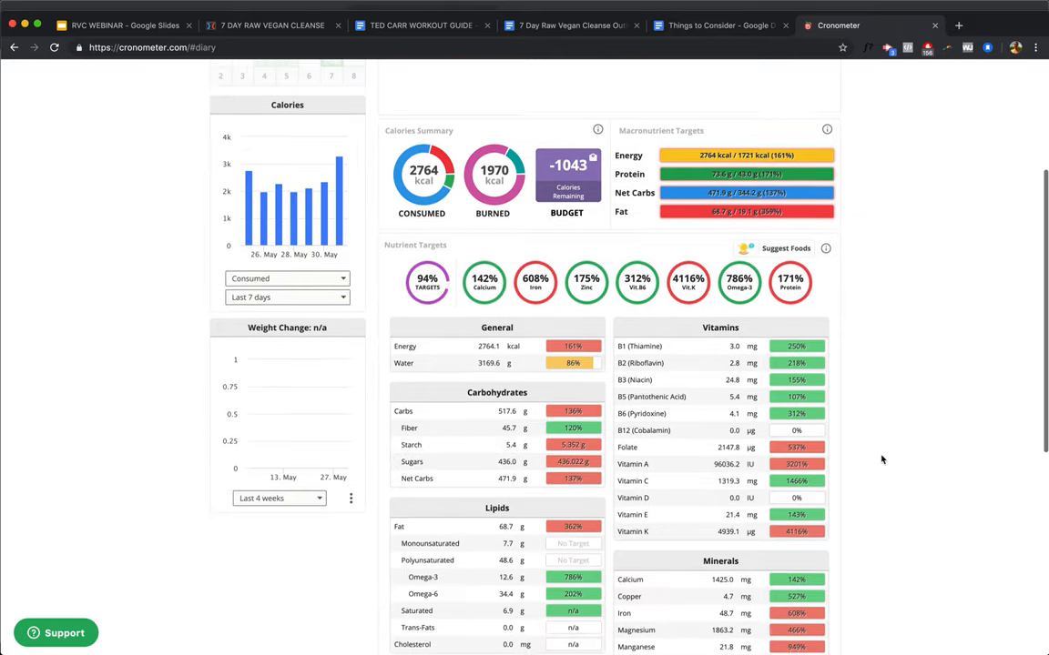
{"action": "scroll", "scroll_direction": "down", "scroll_amount": 3}
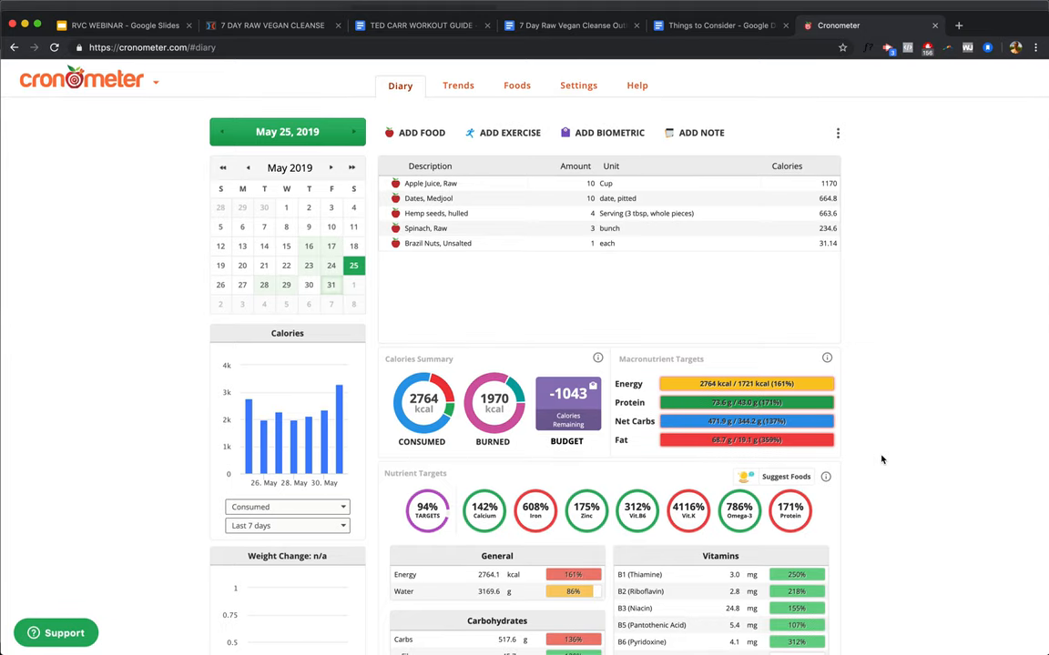
{"action": "mouse_move", "coordinate": [482, 259]}
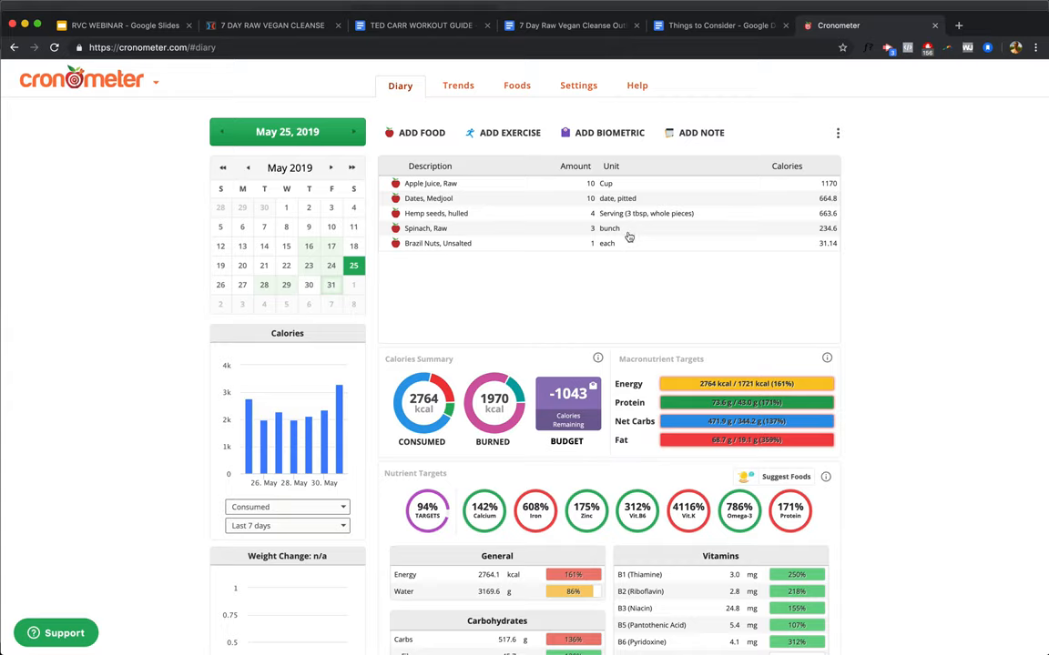
{"action": "mouse_move", "coordinate": [601, 245]}
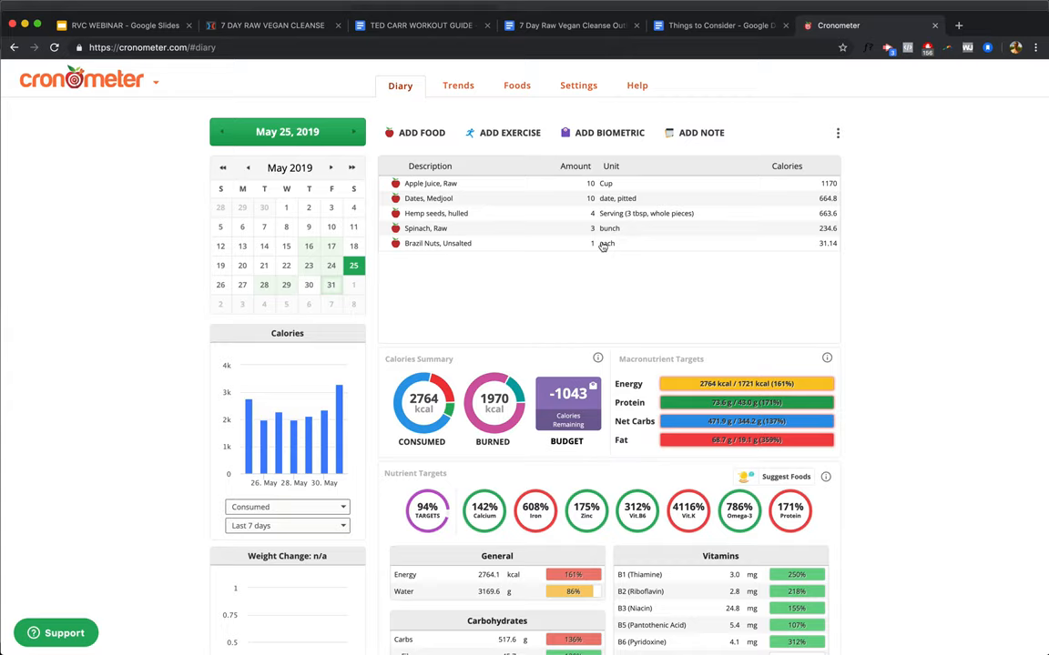
{"action": "scroll", "scroll_direction": "down", "scroll_amount": 3}
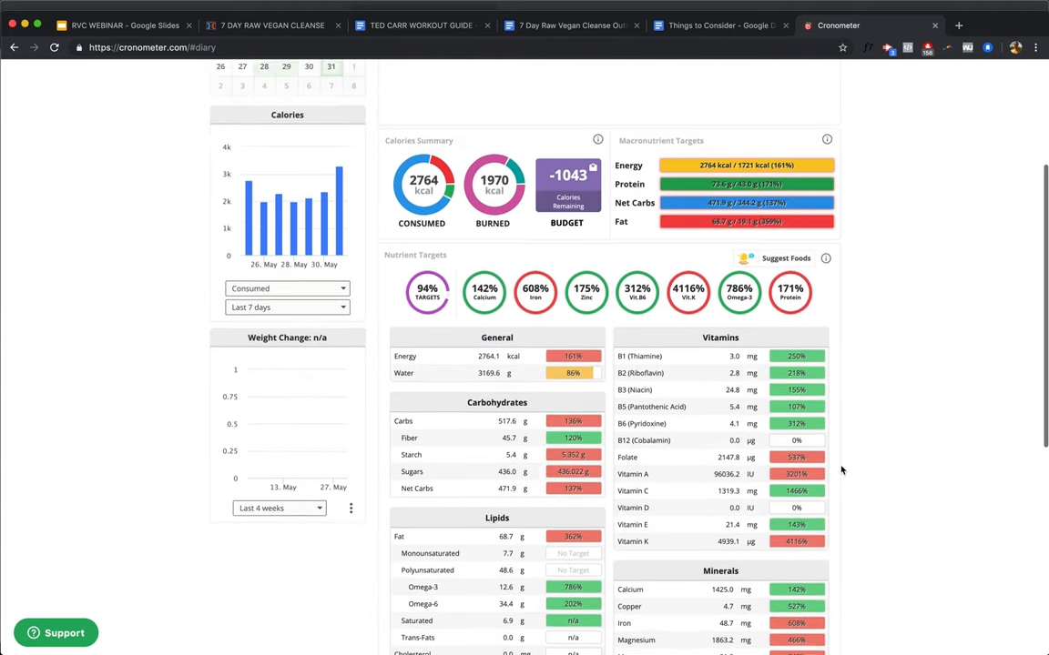
Step: Switch the diary to May 26, 2019 and review its nutrient tables
{"action": "left_click", "coordinate": [220, 284]}
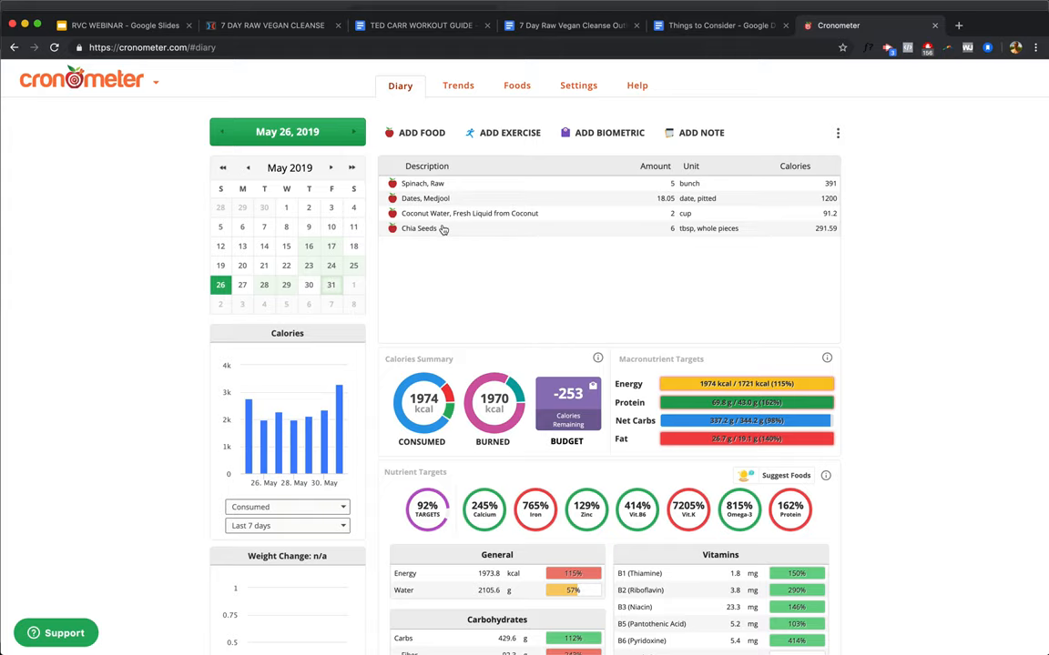
{"action": "scroll", "scroll_direction": "down", "scroll_amount": 3}
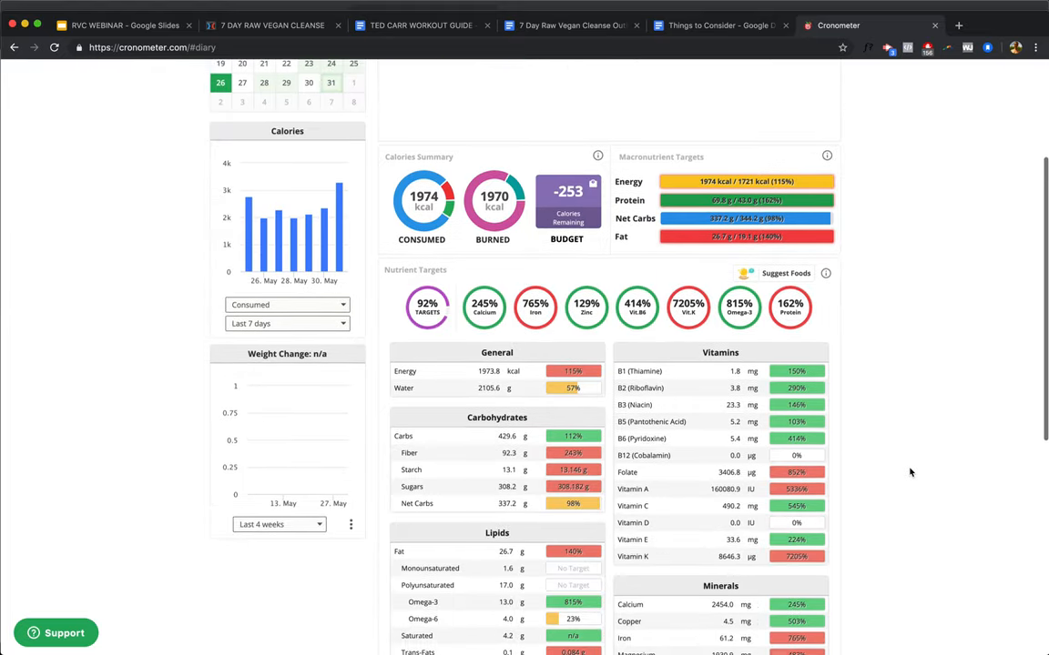
{"action": "scroll", "scroll_direction": "down", "scroll_amount": 3}
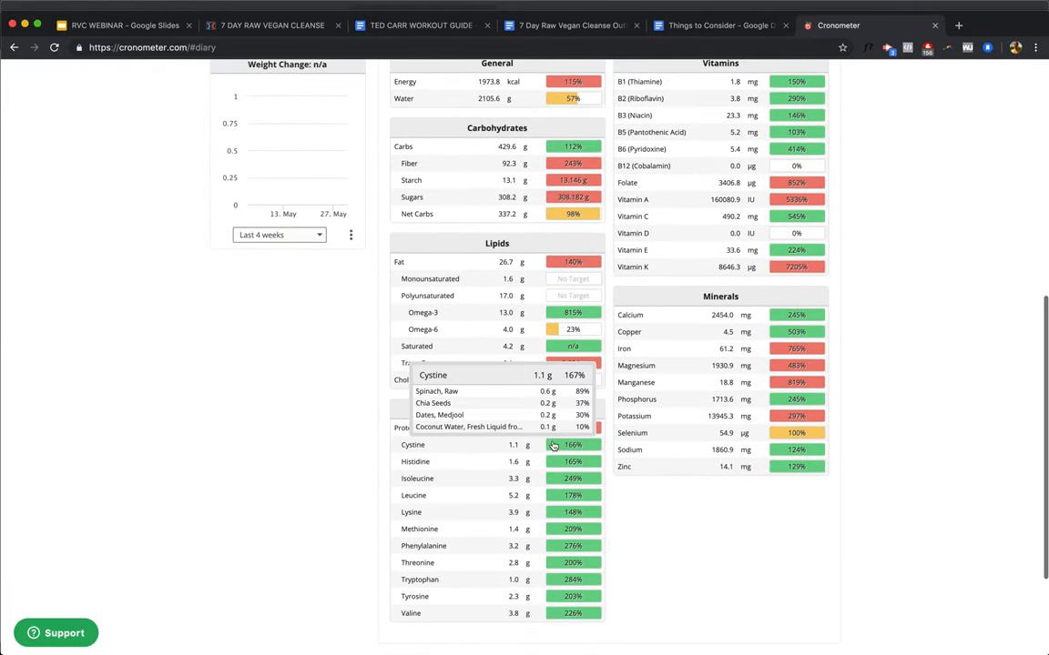
{"action": "mouse_move", "coordinate": [823, 315]}
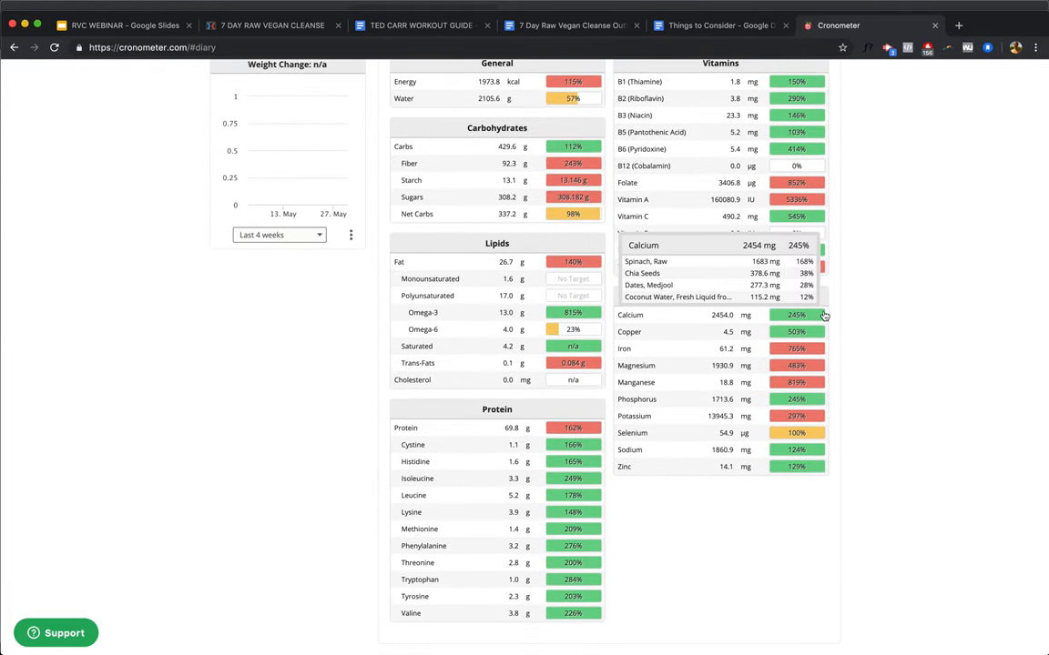
{"action": "mouse_move", "coordinate": [830, 367]}
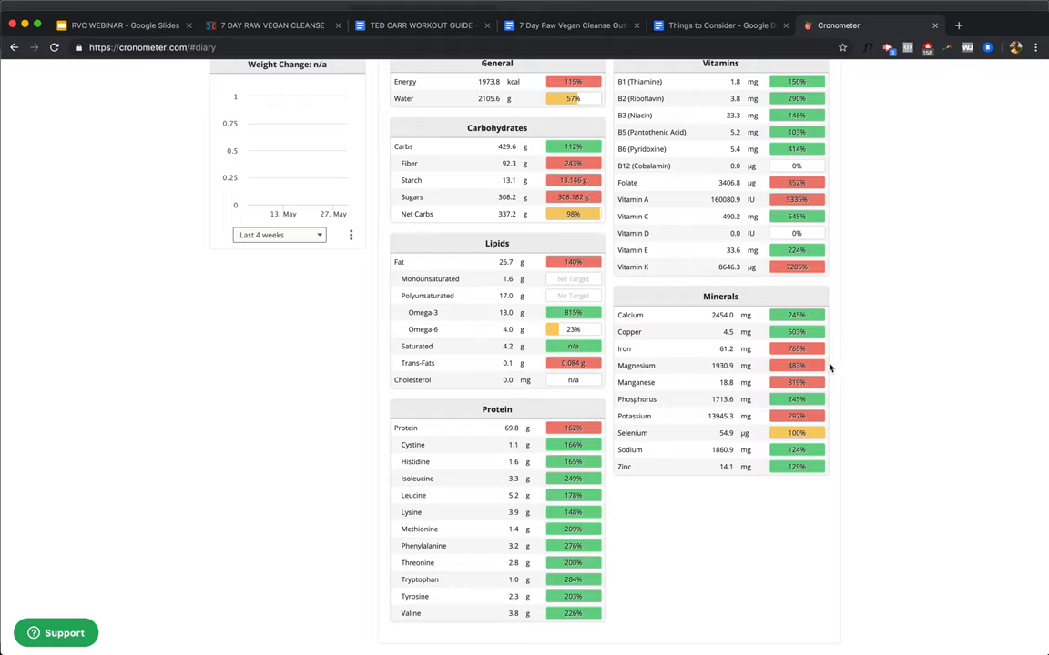
{"action": "mouse_move", "coordinate": [867, 382]}
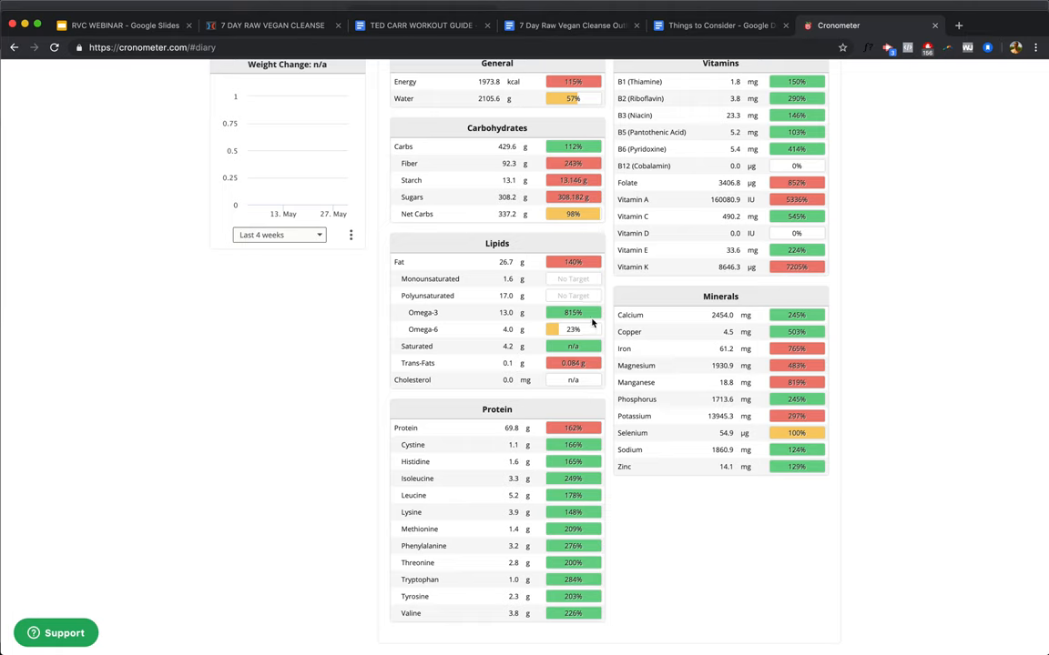
{"action": "mouse_move", "coordinate": [502, 331]}
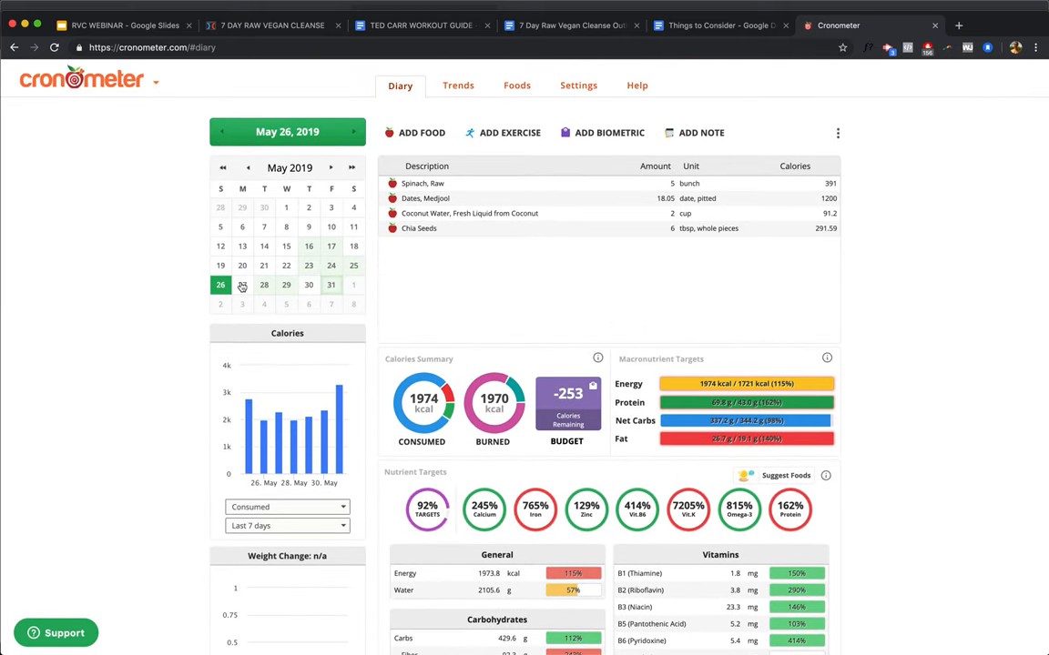
Step: Switch the diary to May 27, 2019 and review its nutrient targets including Omega-6 and Omega-3
{"action": "left_click", "coordinate": [242, 284]}
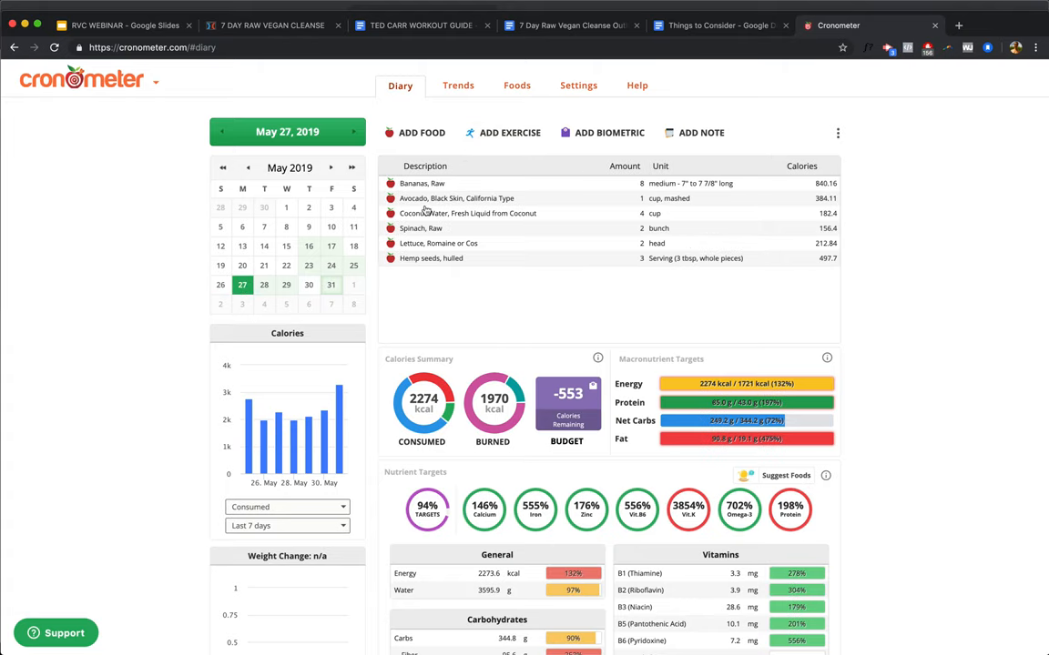
{"action": "mouse_move", "coordinate": [437, 262]}
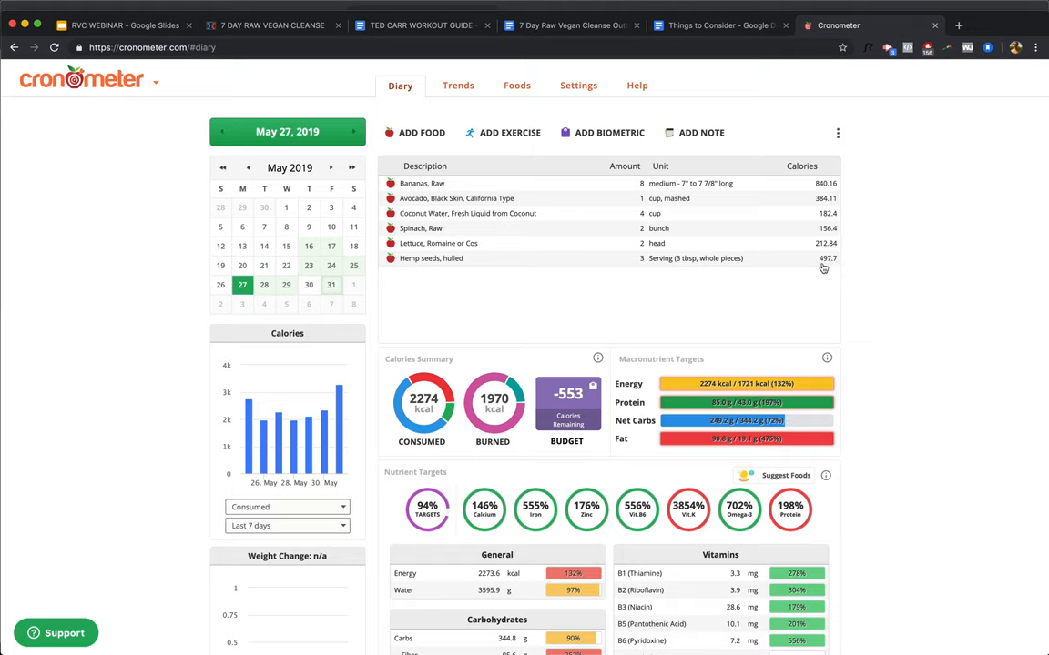
{"action": "mouse_move", "coordinate": [806, 281]}
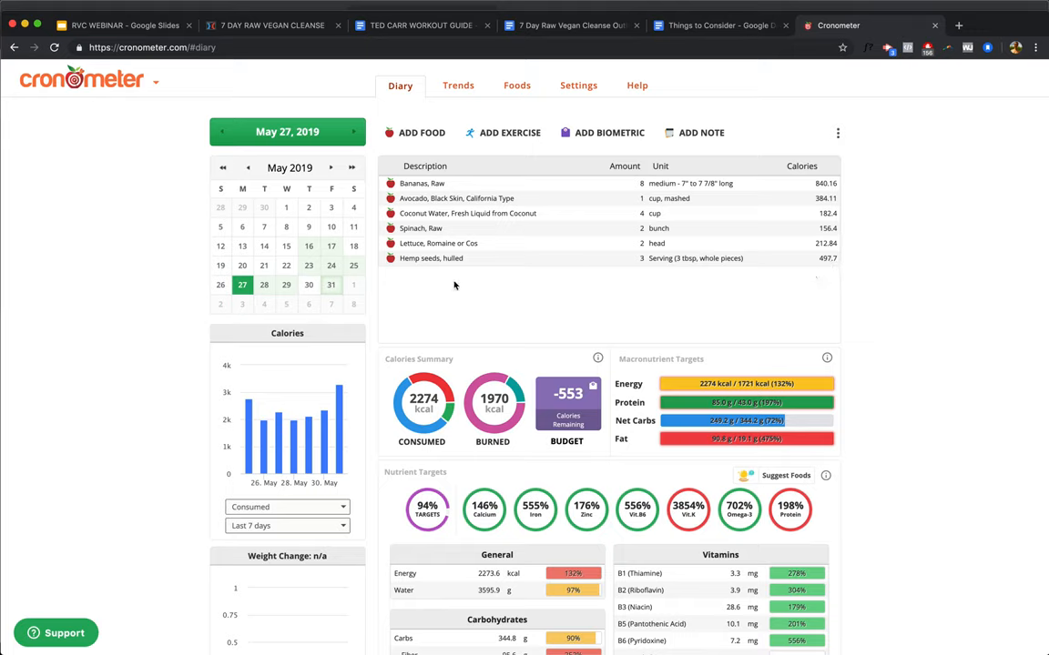
{"action": "mouse_move", "coordinate": [452, 303]}
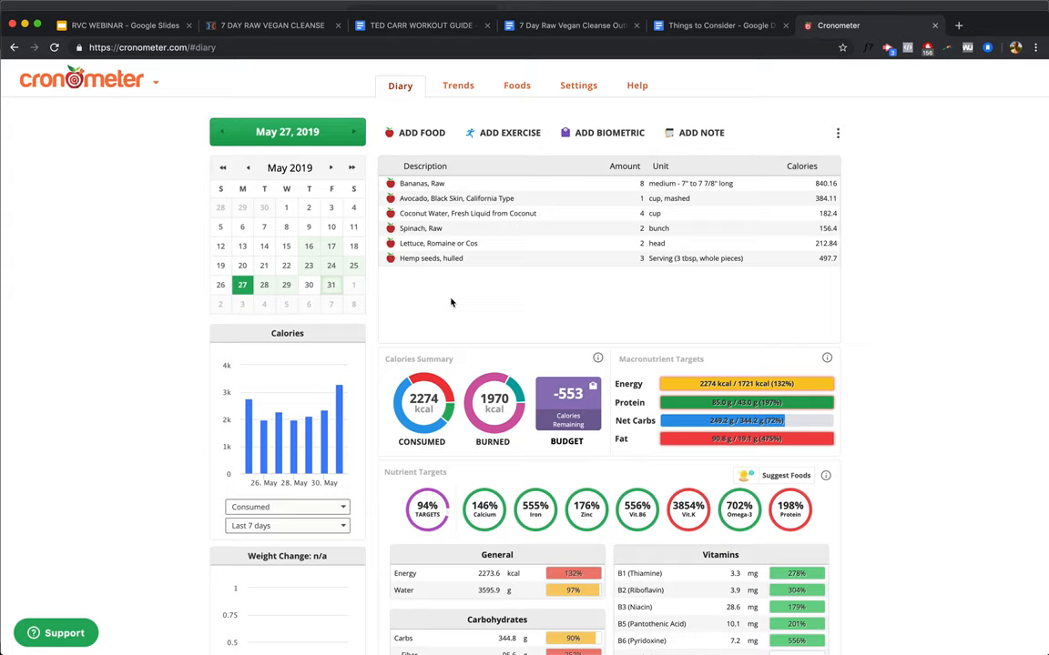
{"action": "mouse_move", "coordinate": [455, 165]}
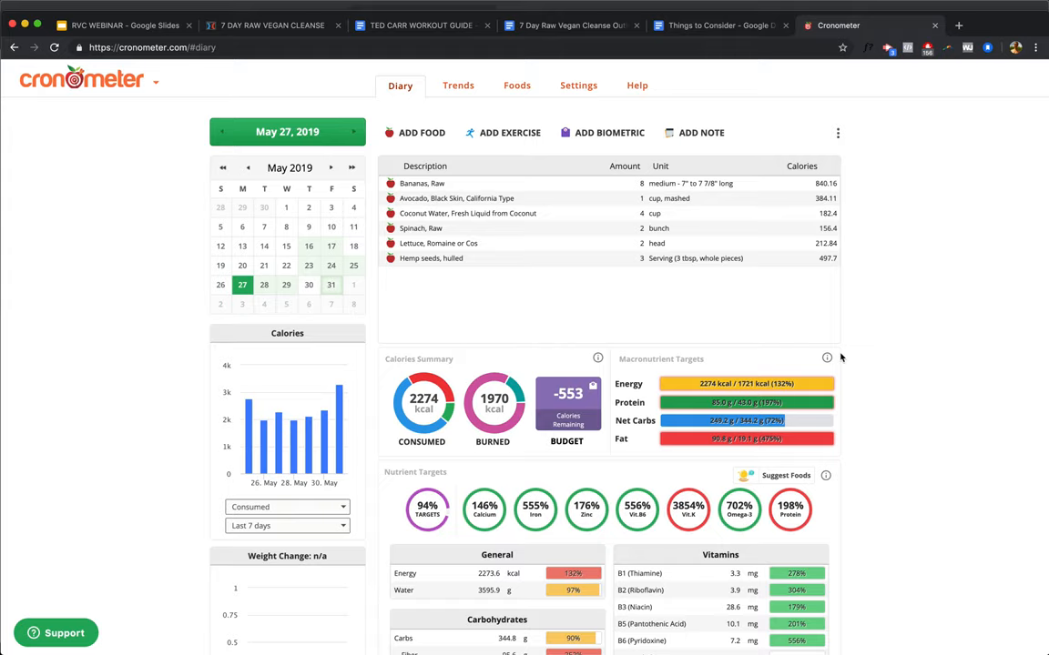
{"action": "mouse_move", "coordinate": [422, 408]}
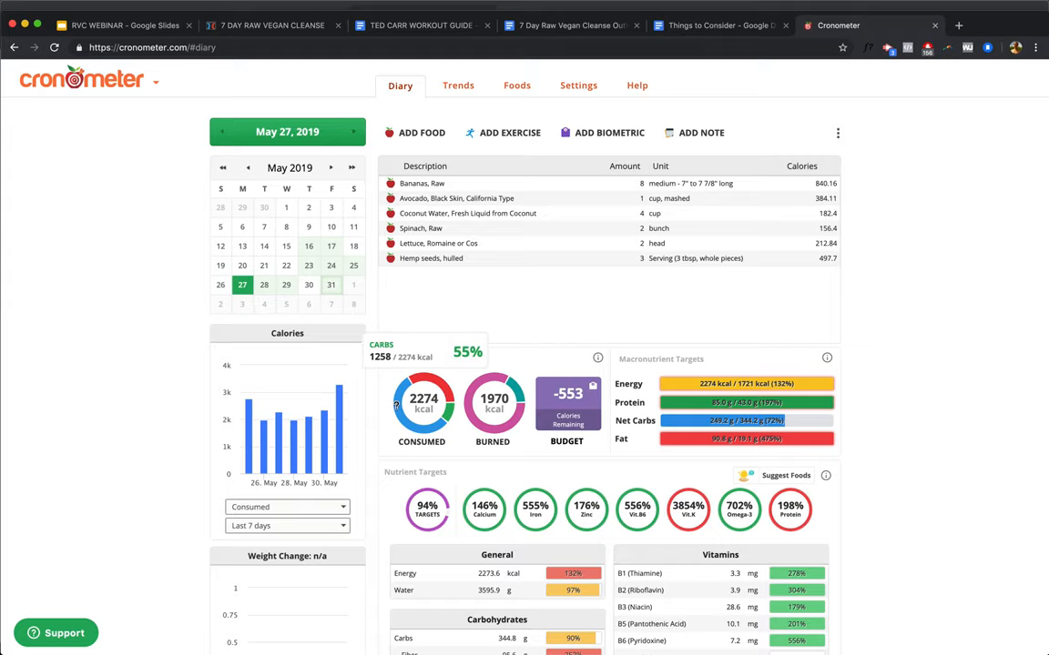
{"action": "scroll", "scroll_direction": "down", "scroll_amount": 3}
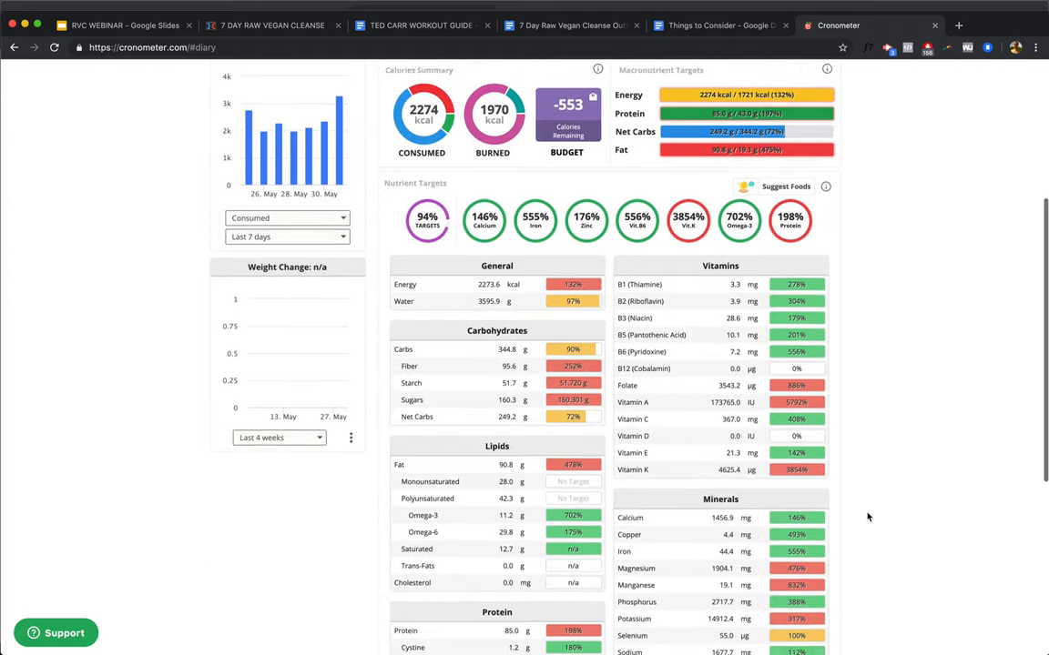
{"action": "scroll", "scroll_direction": "down", "scroll_amount": 3}
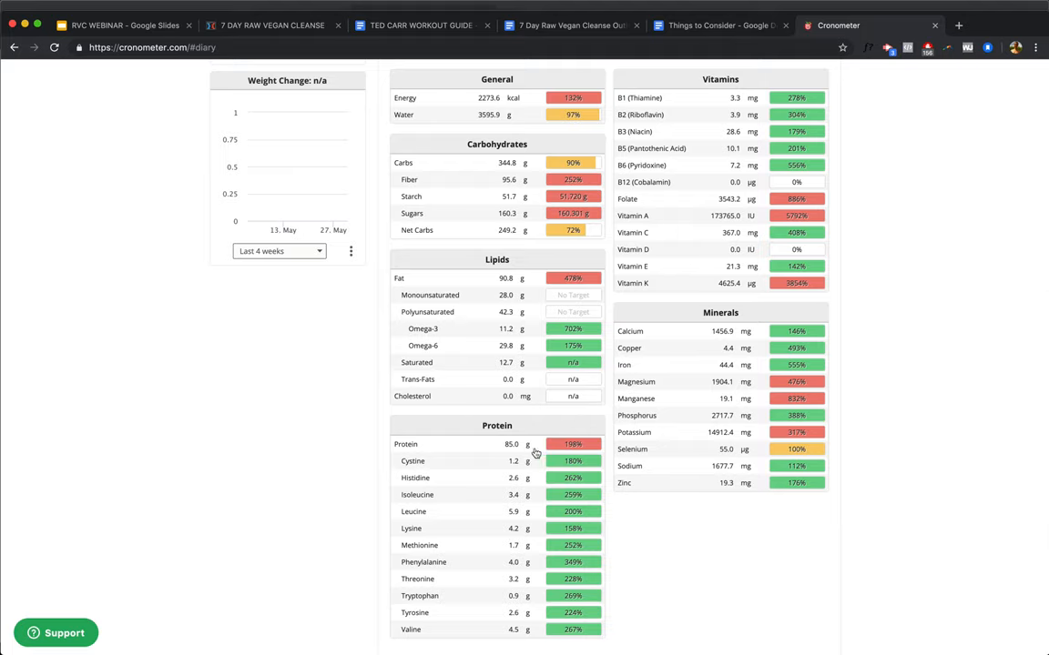
{"action": "mouse_move", "coordinate": [840, 400]}
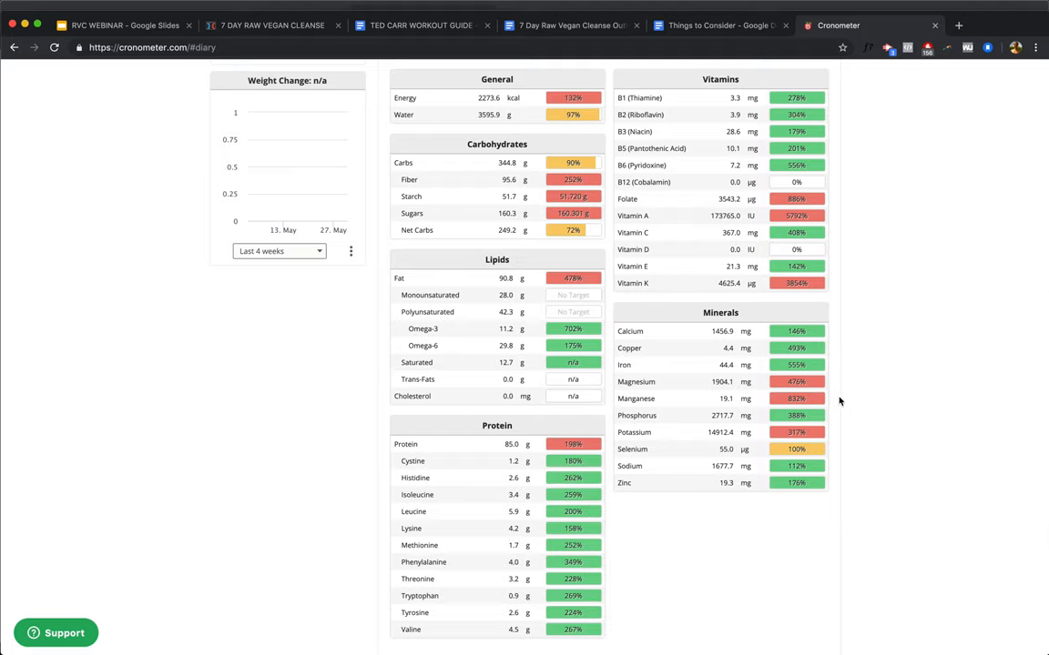
{"action": "mouse_move", "coordinate": [849, 443]}
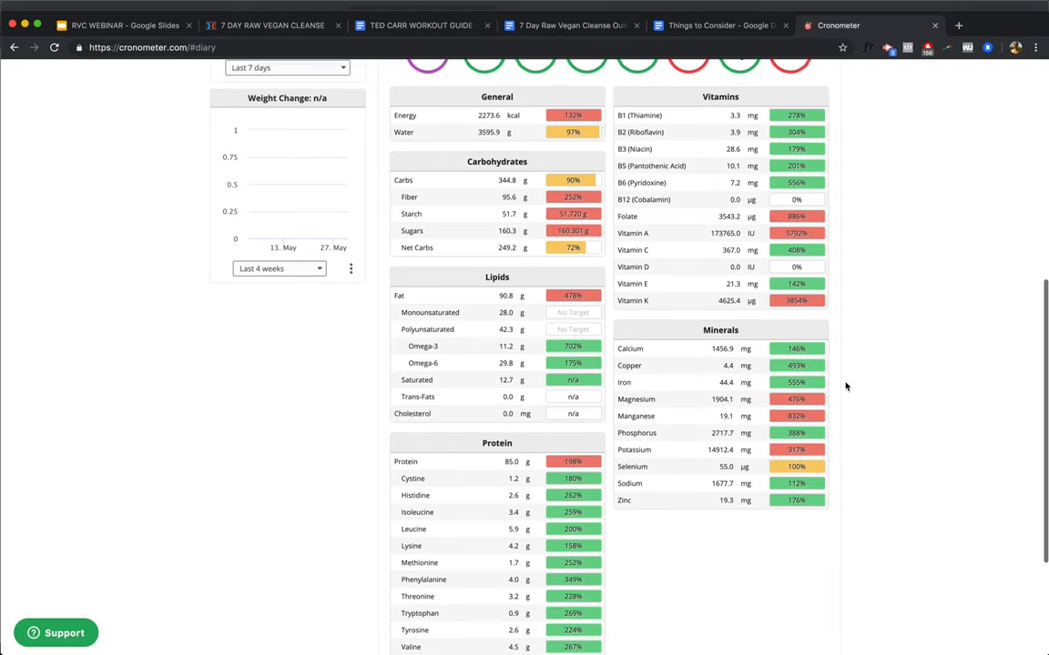
{"action": "scroll", "scroll_direction": "down", "scroll_amount": 3}
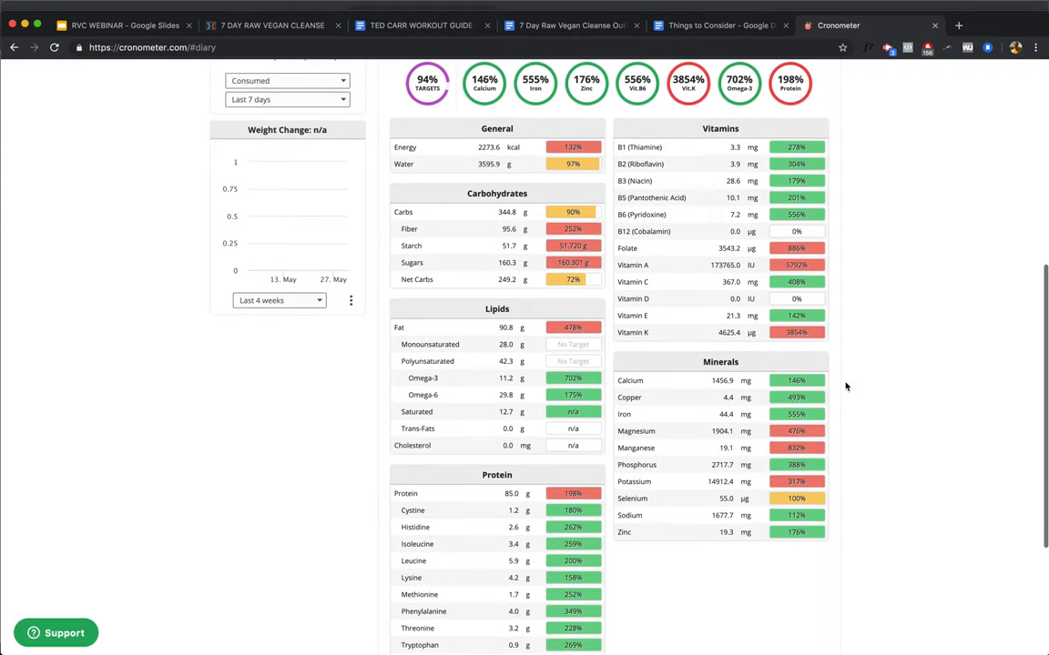
{"action": "scroll", "scroll_direction": "up", "scroll_amount": 3}
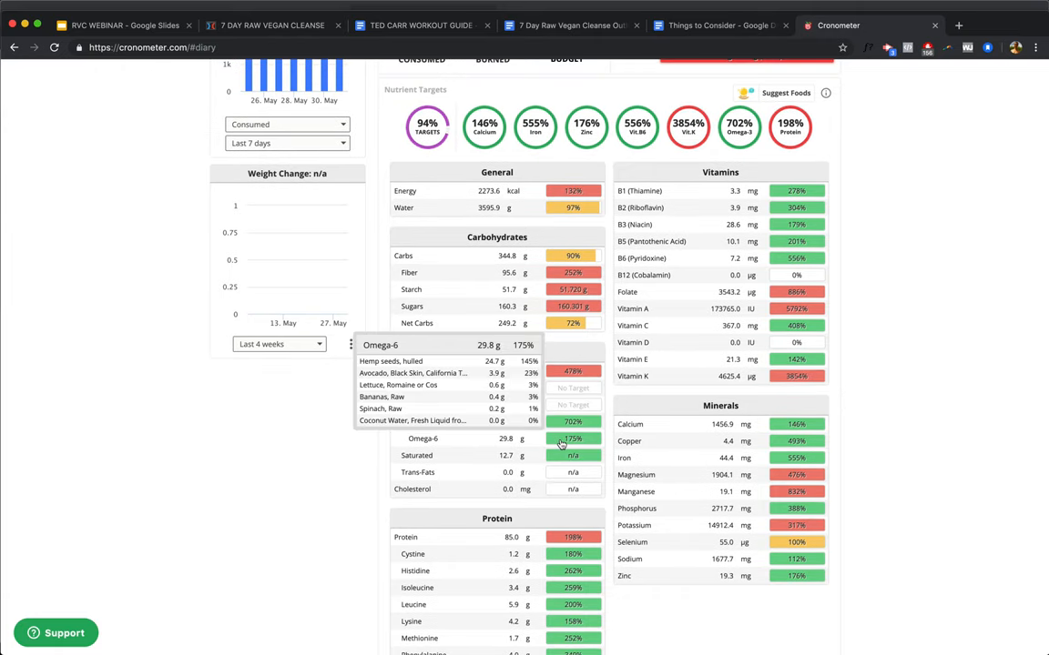
{"action": "mouse_move", "coordinate": [568, 422]}
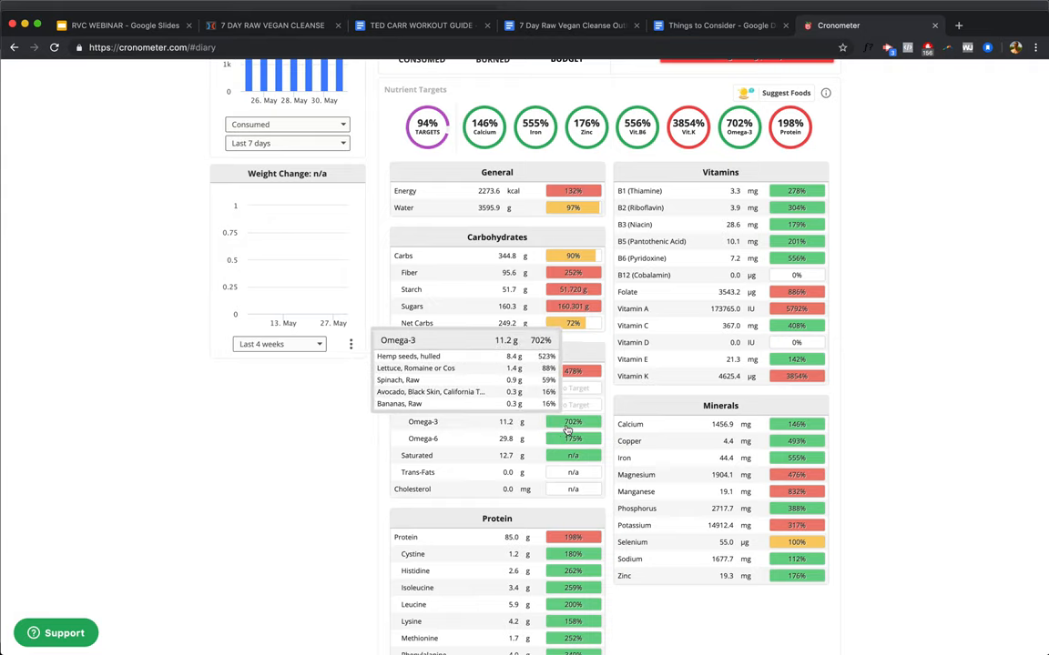
{"action": "mouse_move", "coordinate": [873, 477]}
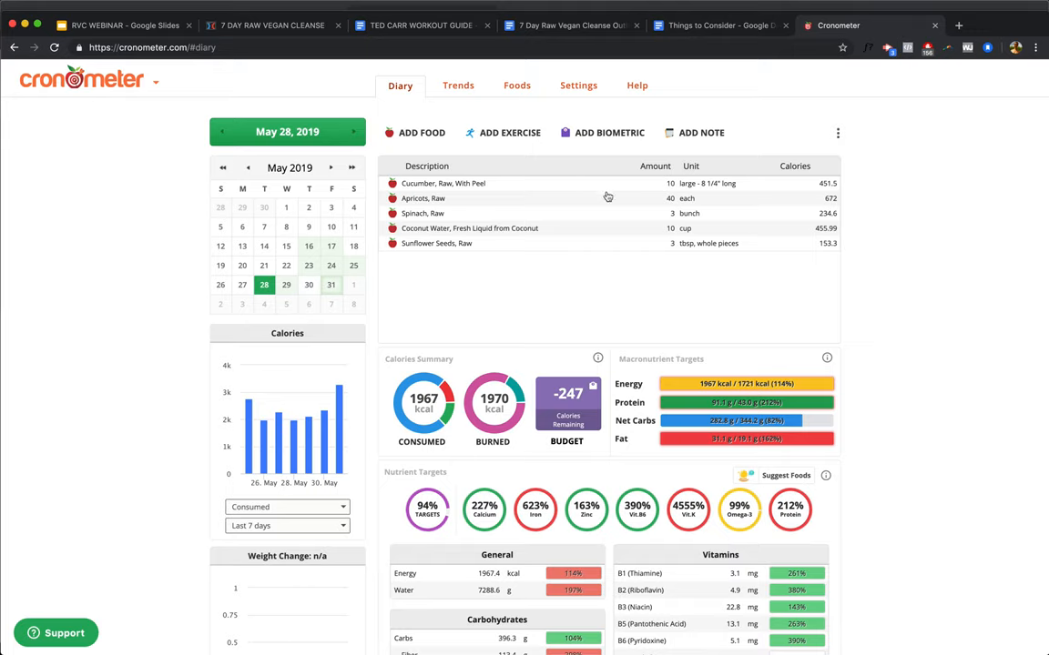
{"action": "mouse_move", "coordinate": [663, 185]}
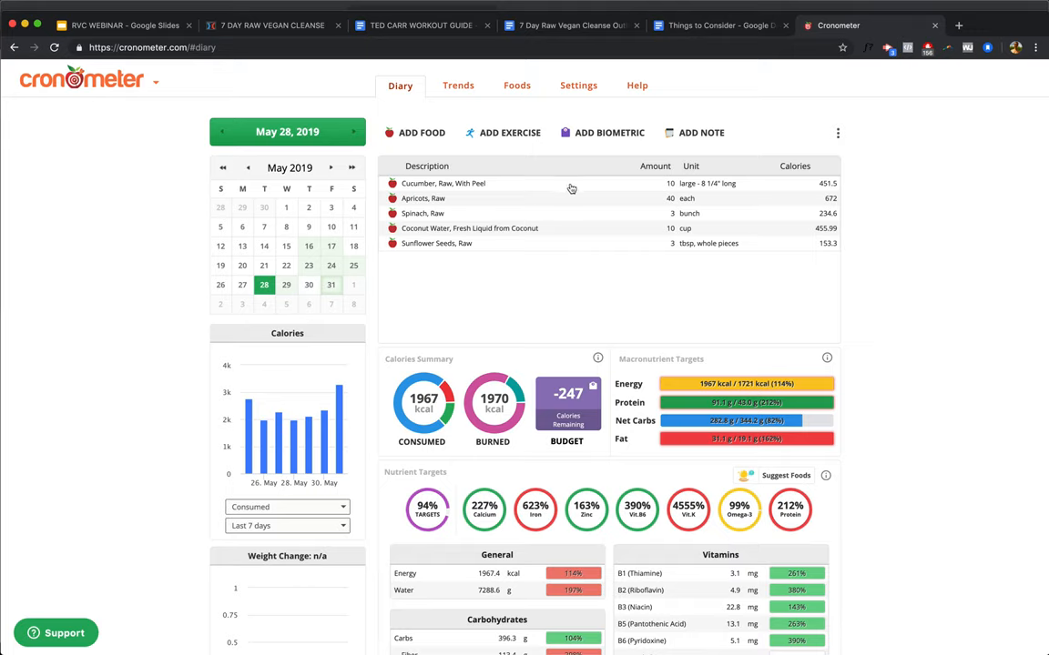
{"action": "mouse_move", "coordinate": [663, 192]}
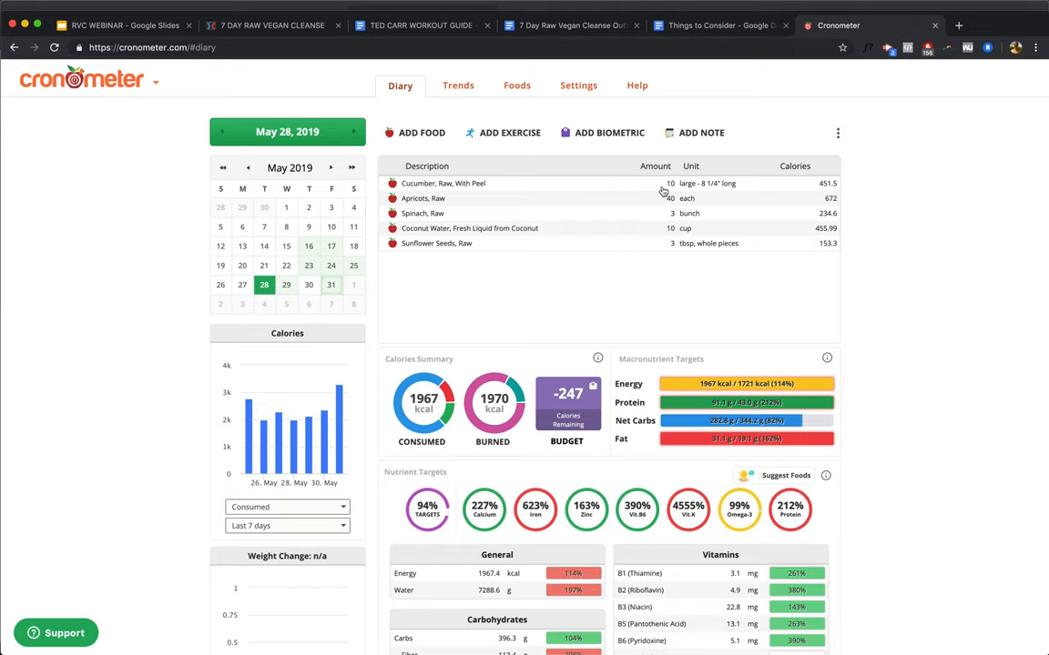
{"action": "mouse_move", "coordinate": [634, 187]}
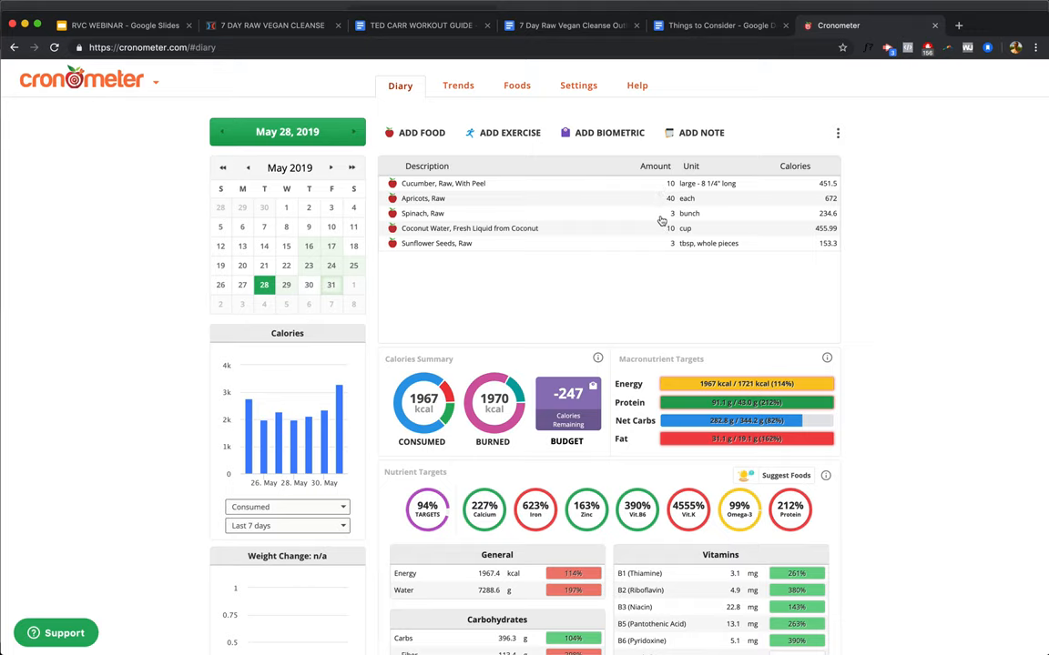
{"action": "mouse_move", "coordinate": [667, 244]}
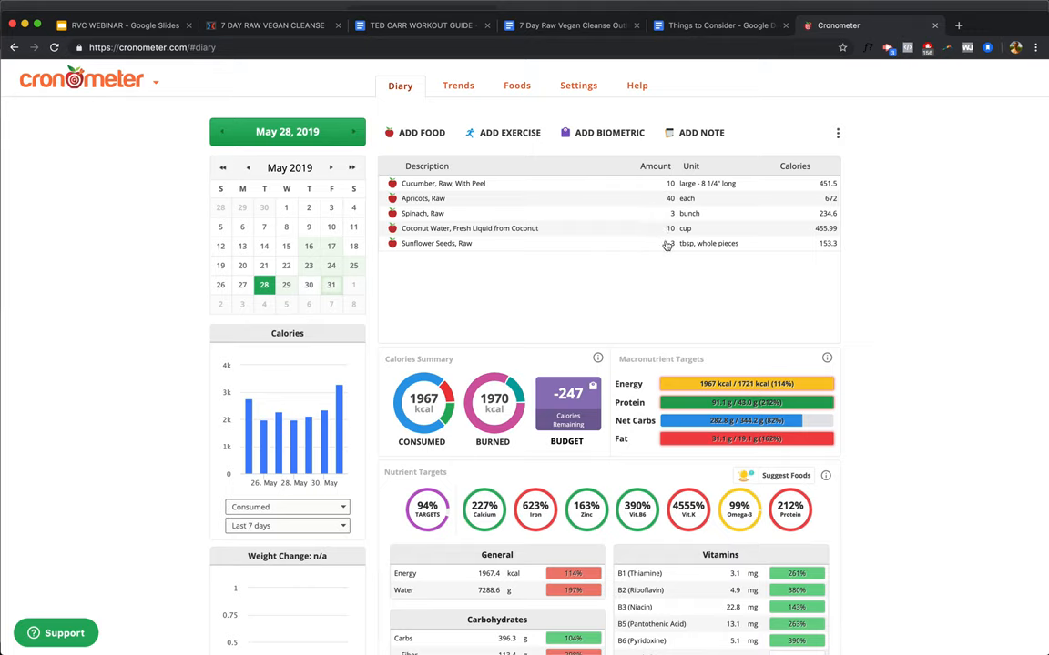
{"action": "mouse_move", "coordinate": [639, 193]}
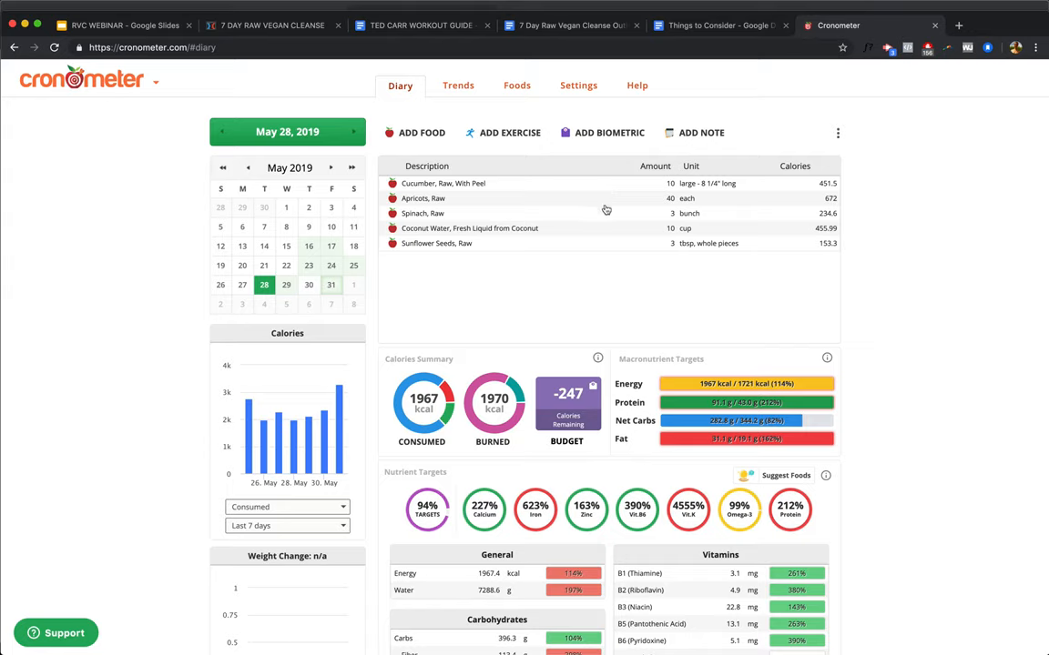
{"action": "mouse_move", "coordinate": [641, 237]}
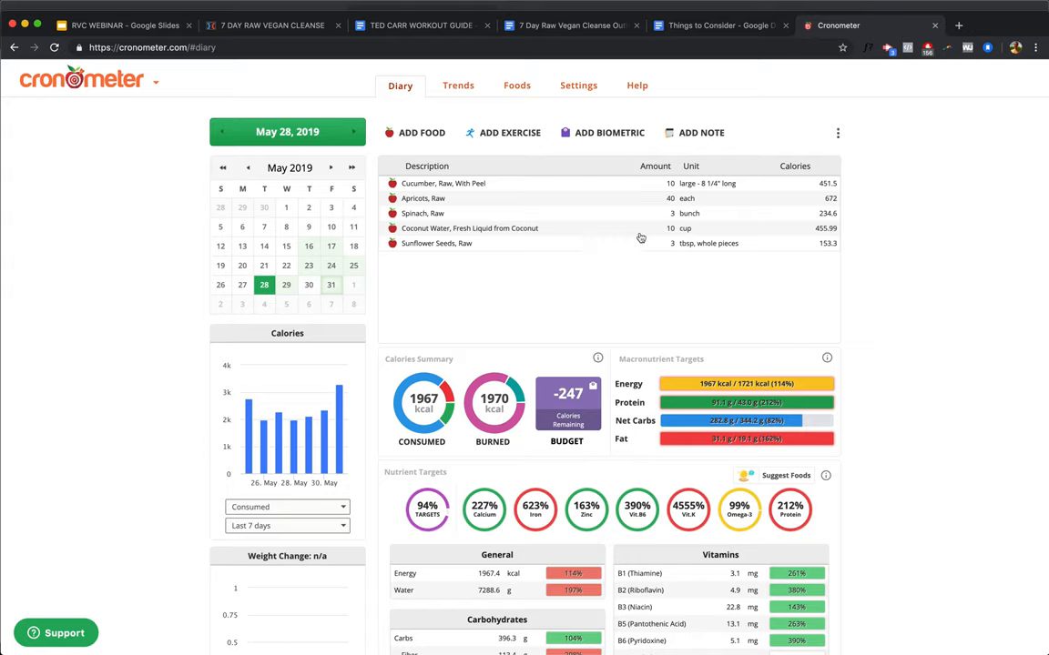
{"action": "mouse_move", "coordinate": [635, 202]}
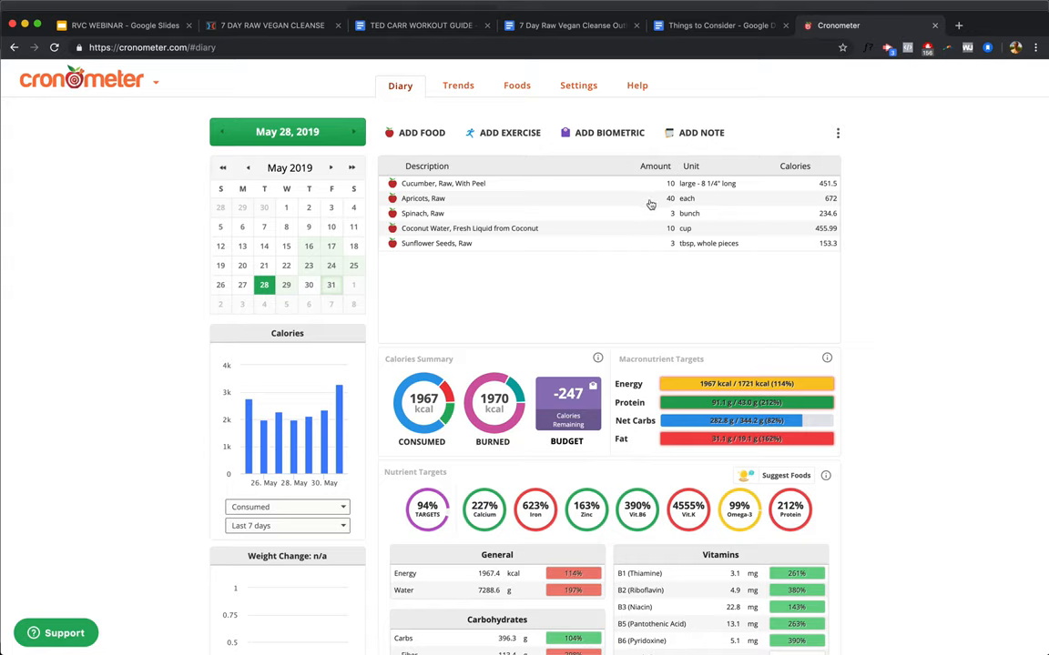
{"action": "mouse_move", "coordinate": [652, 233]}
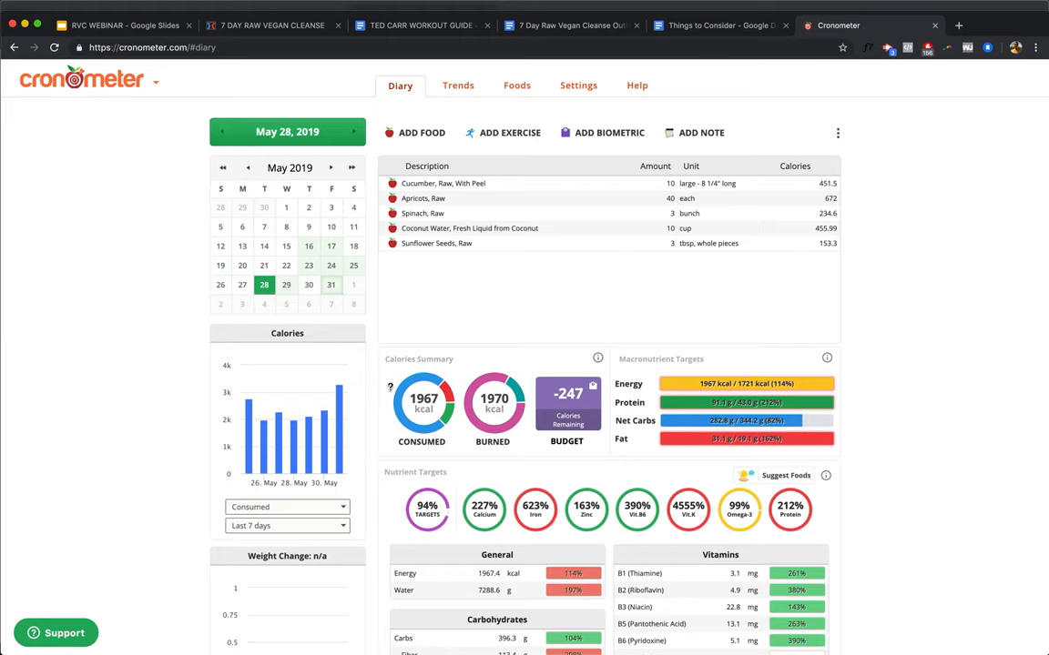
{"action": "scroll", "scroll_direction": "down", "scroll_amount": 3}
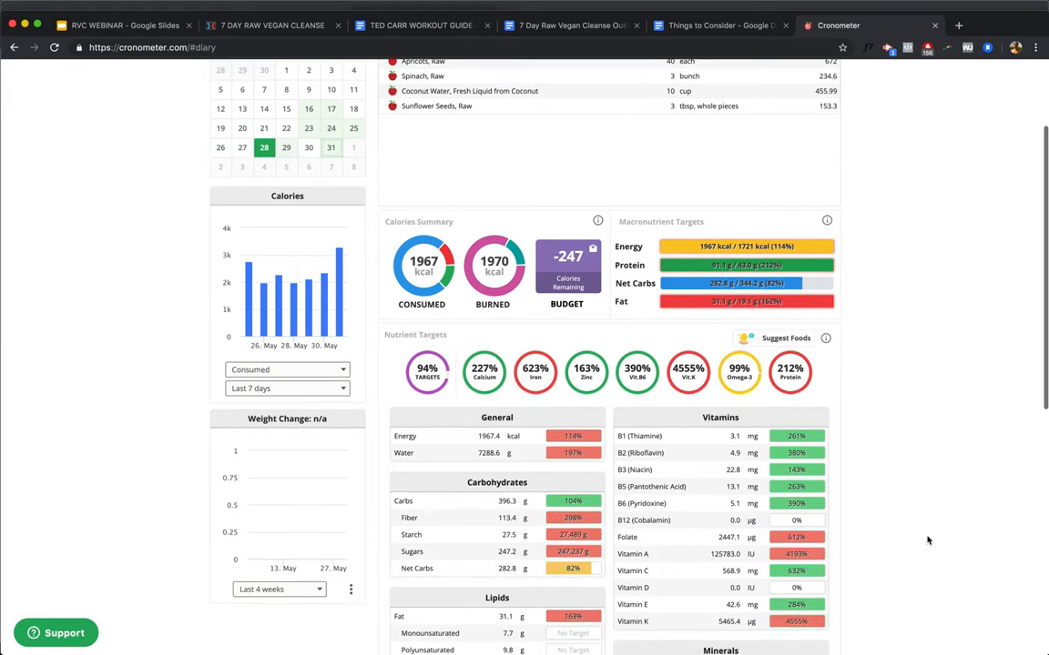
{"action": "scroll", "scroll_direction": "down", "scroll_amount": 3}
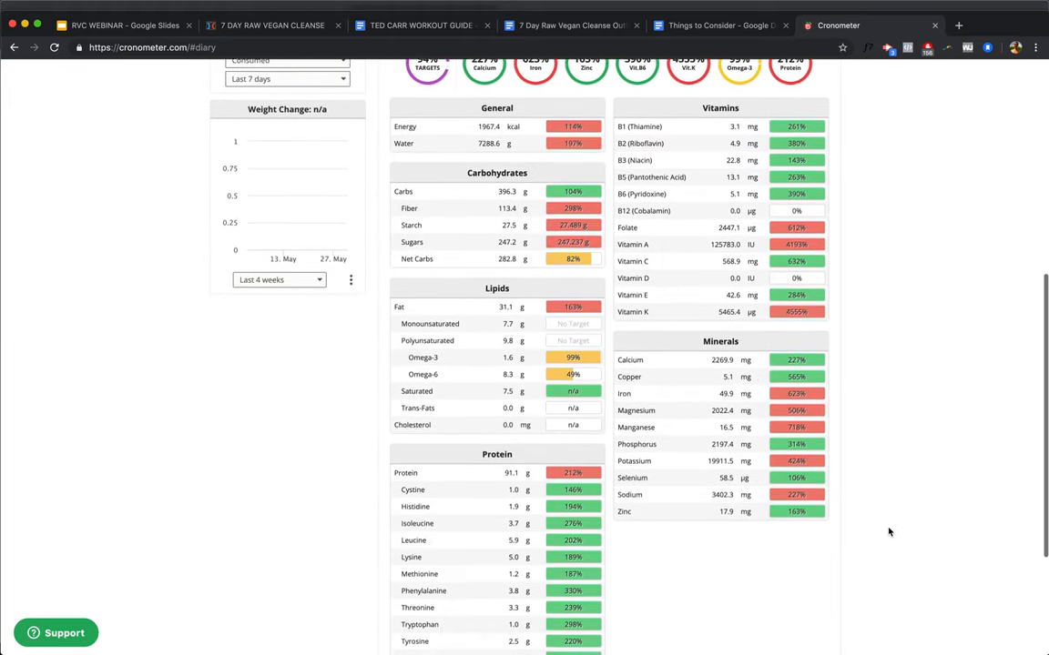
{"action": "scroll", "scroll_direction": "down", "scroll_amount": 3}
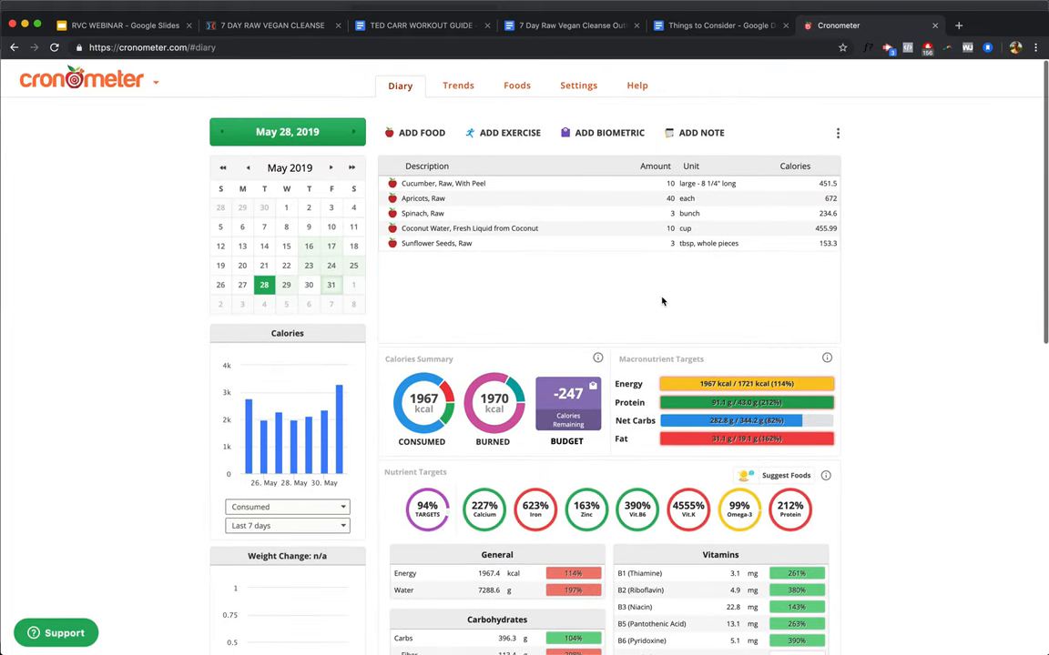
Step: Set sunflower seeds to 3.5 tbsp, check Omega-3 reaches 100%, then move to May 29
{"action": "left_click", "coordinate": [650, 244]}
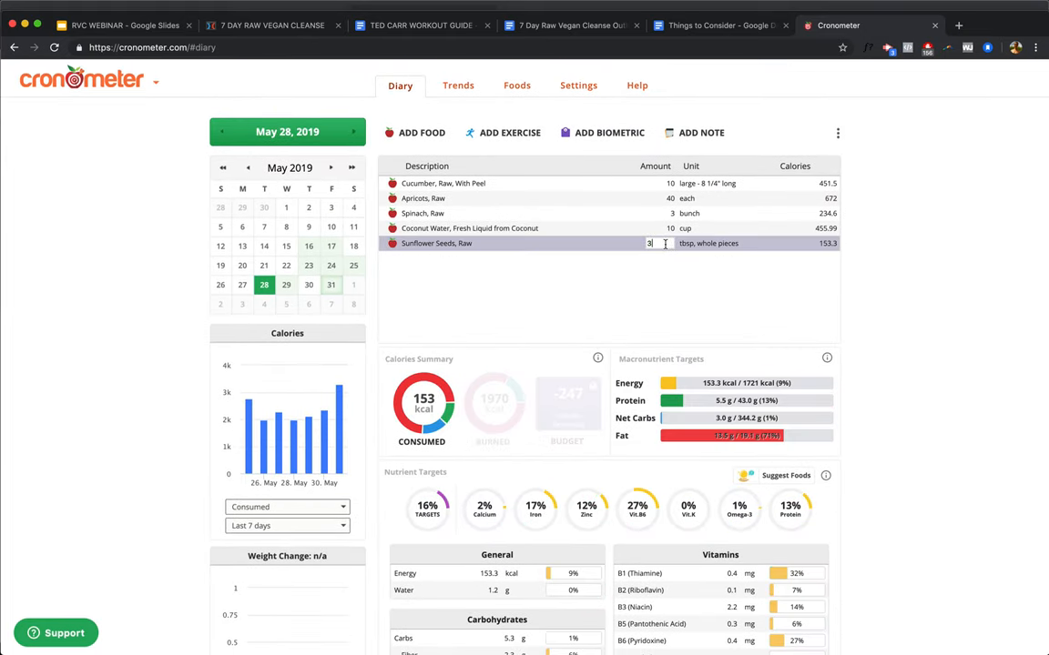
{"action": "type", "text": ".5"}
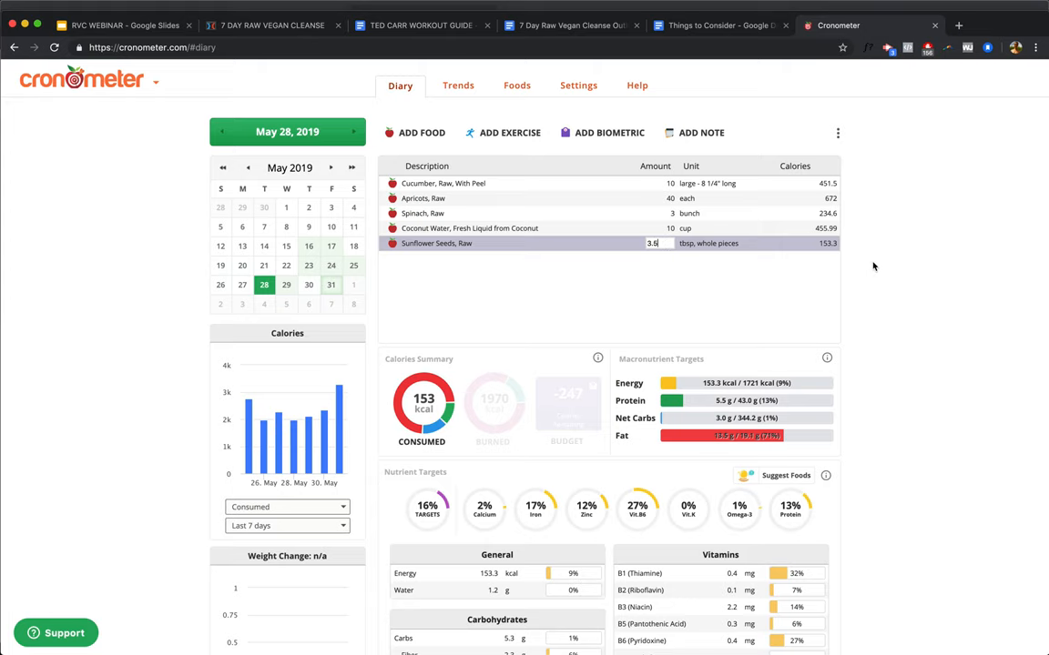
{"action": "scroll", "scroll_direction": "down", "scroll_amount": 3}
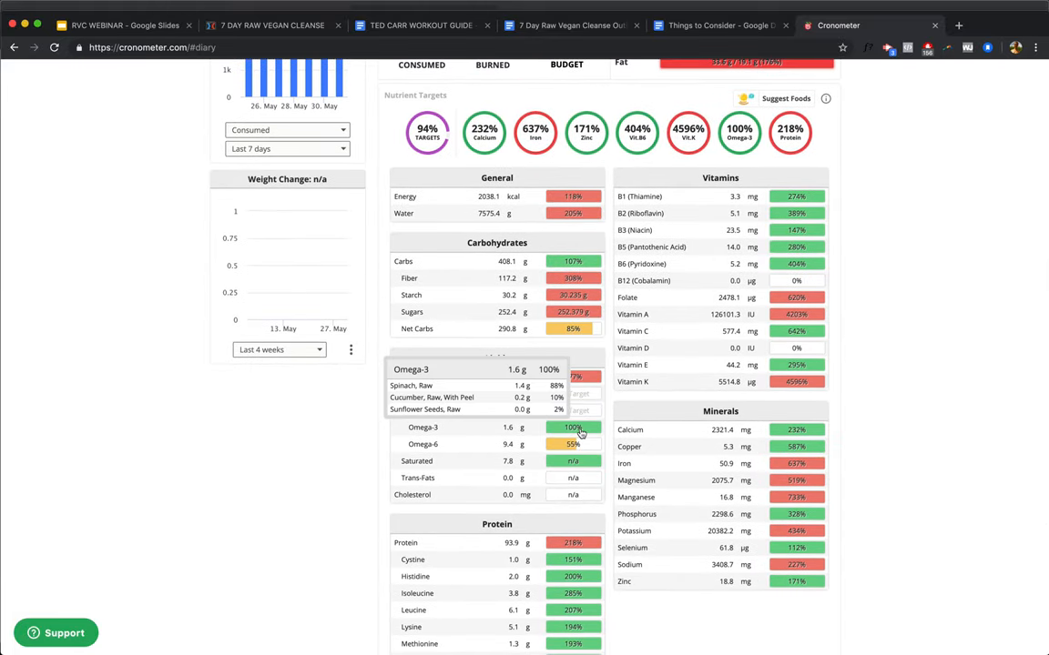
{"action": "scroll", "scroll_direction": "down", "scroll_amount": 3}
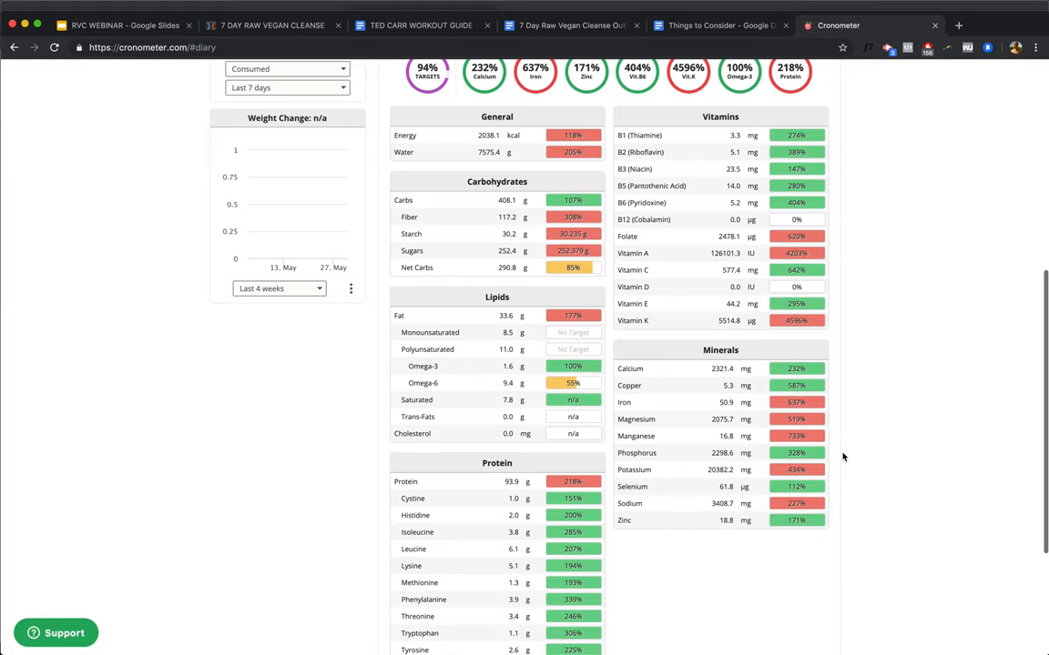
{"action": "scroll", "scroll_direction": "down", "scroll_amount": 3}
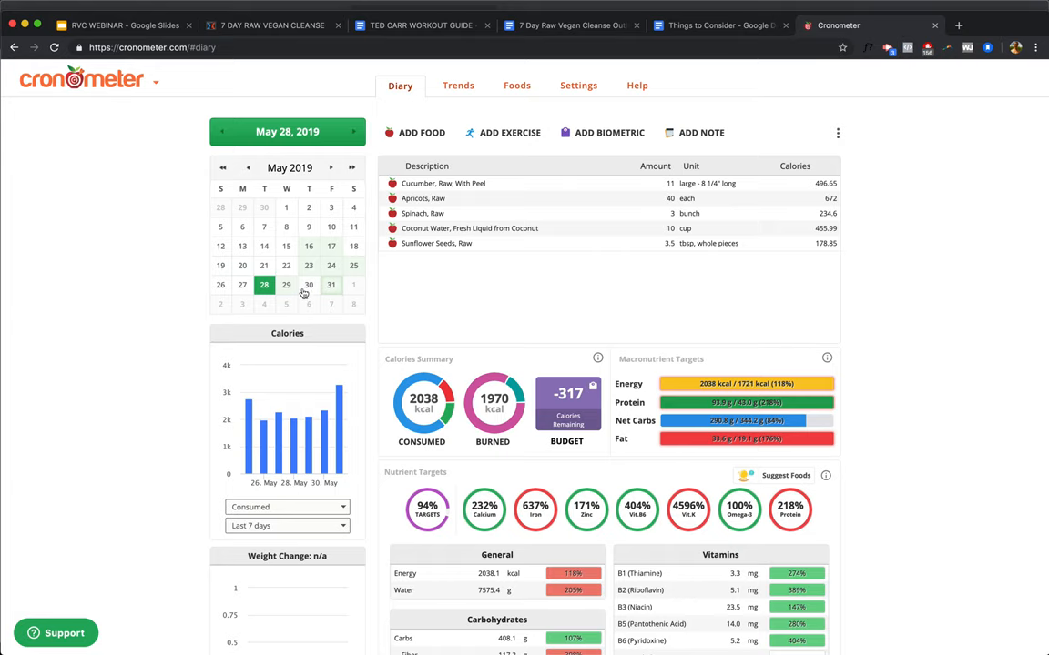
{"action": "scroll", "scroll_direction": "down", "scroll_amount": 3}
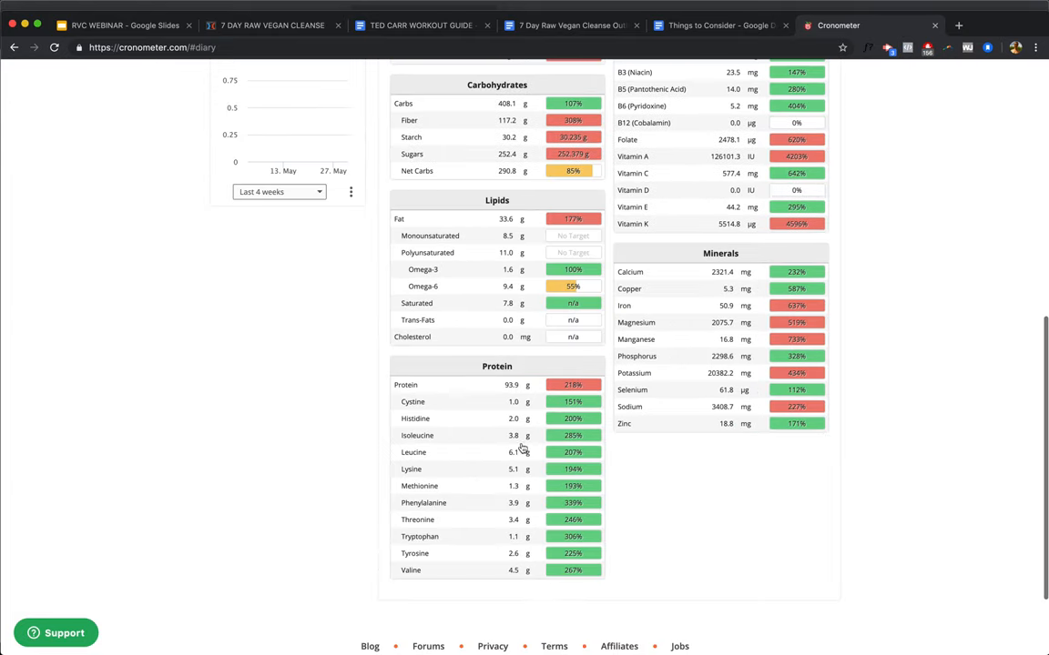
{"action": "mouse_move", "coordinate": [524, 388]}
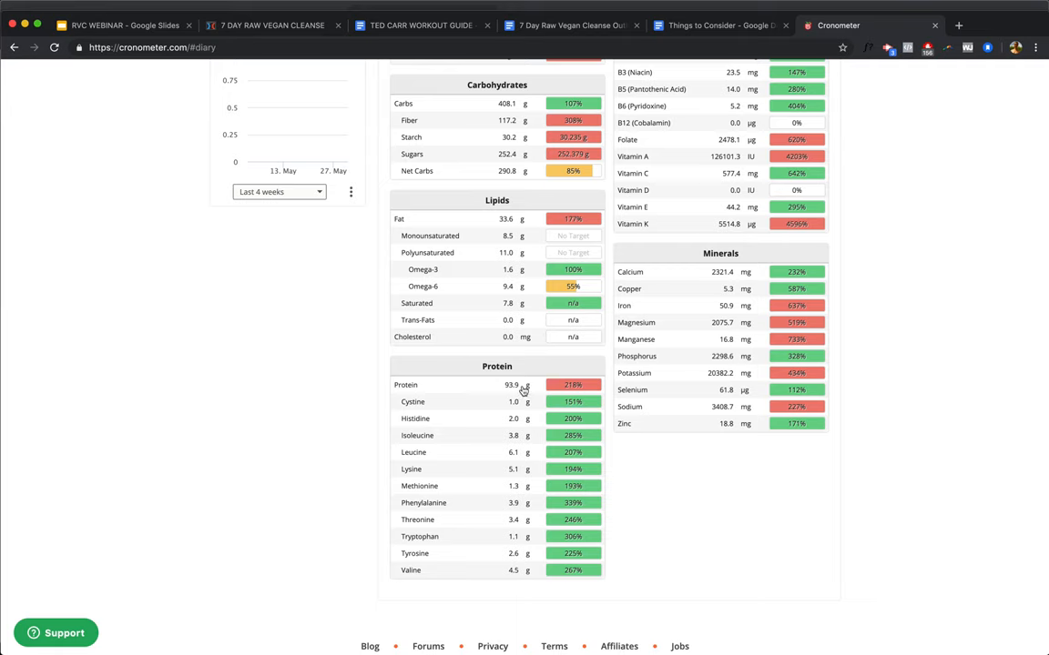
{"action": "scroll", "scroll_direction": "up", "scroll_amount": 3}
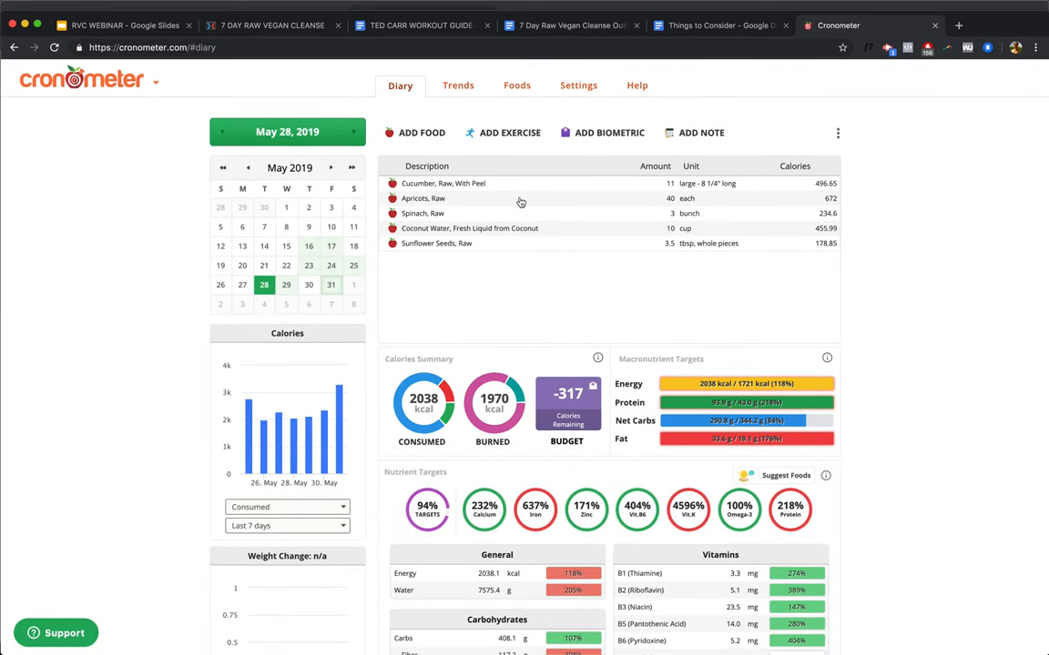
{"action": "mouse_move", "coordinate": [433, 236]}
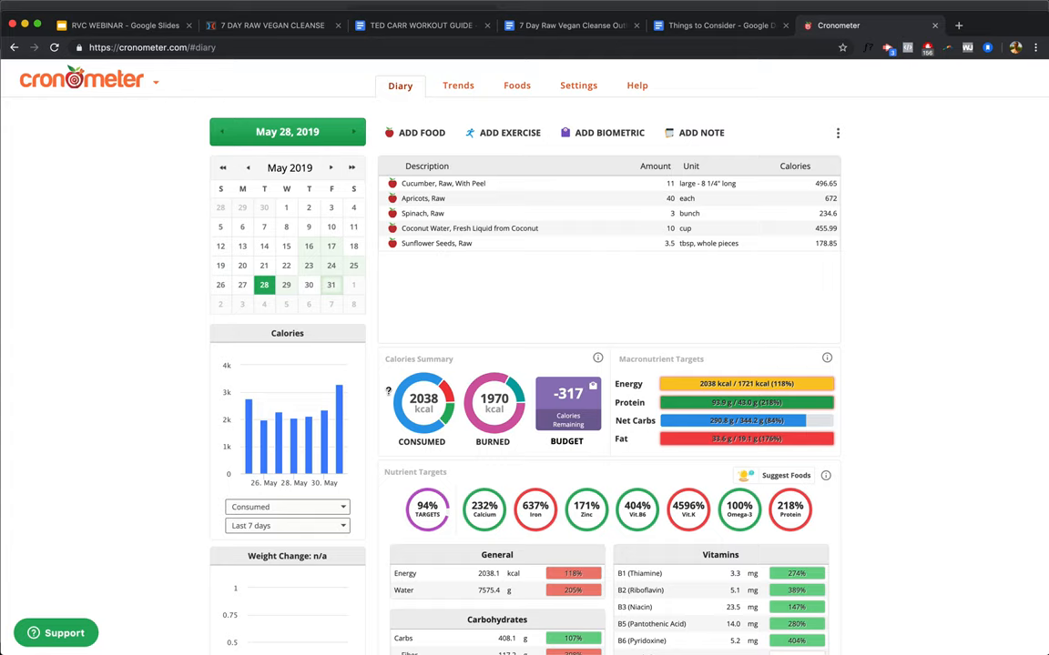
{"action": "left_click", "coordinate": [286, 284]}
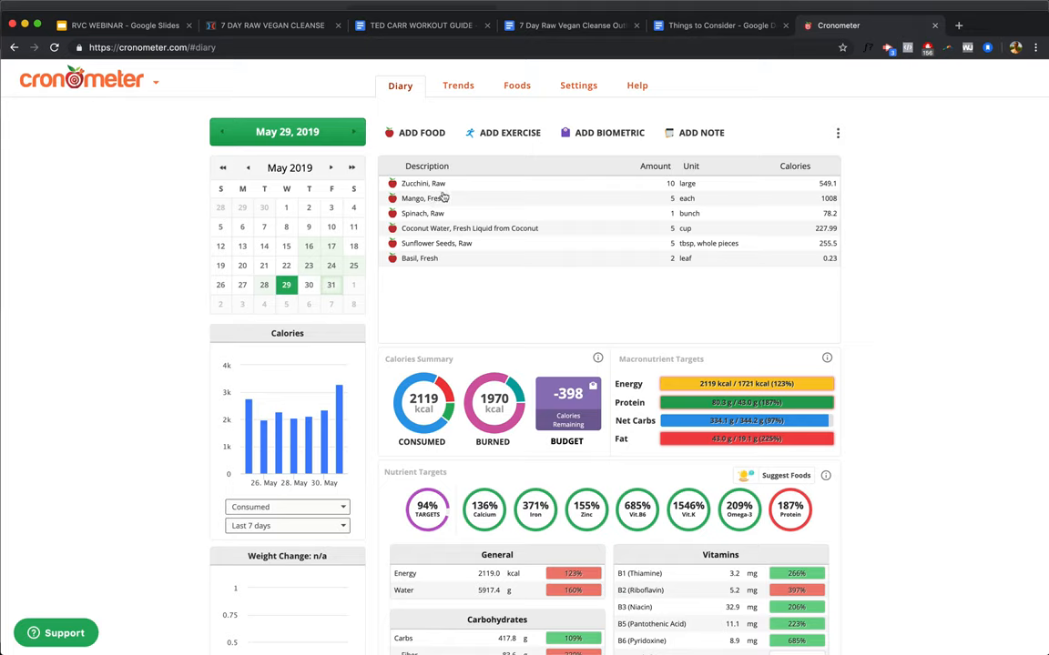
{"action": "mouse_move", "coordinate": [445, 217]}
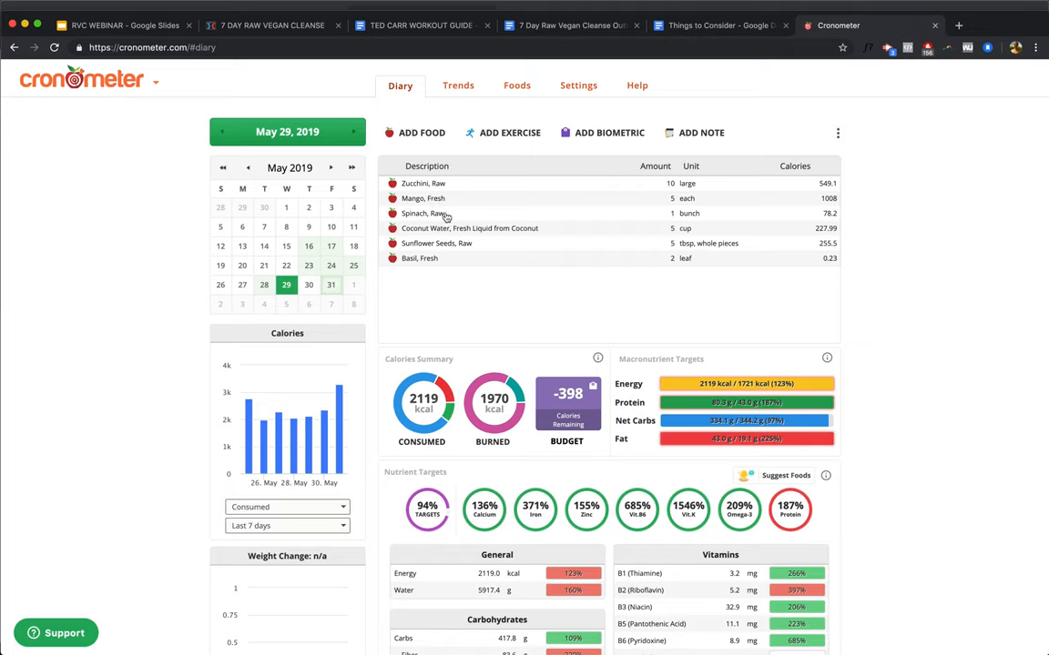
{"action": "mouse_move", "coordinate": [429, 262]}
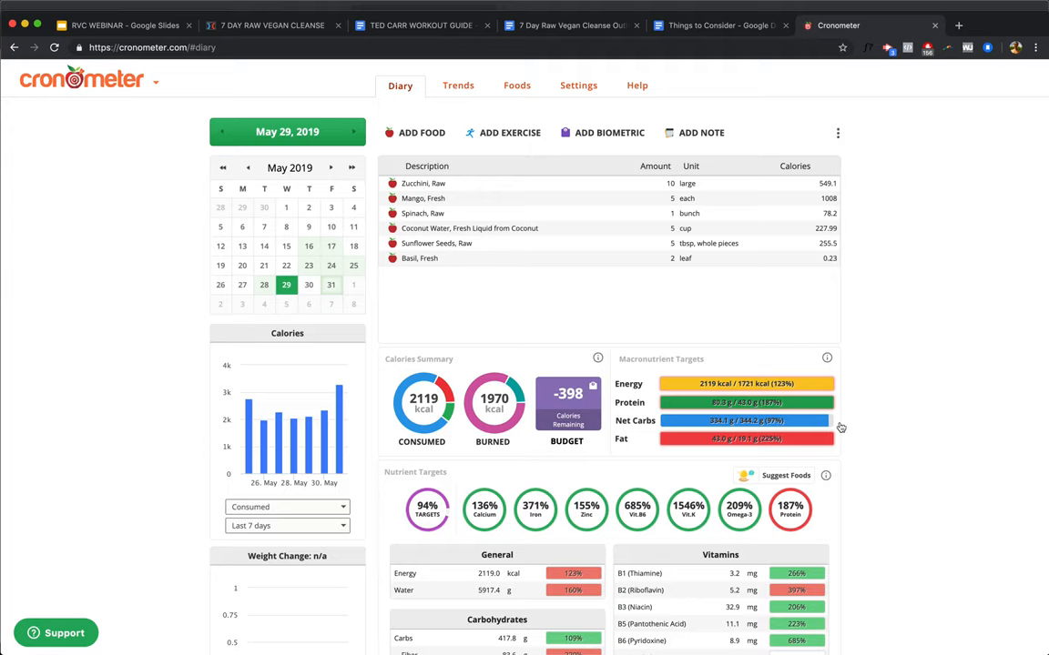
Step: Review the May 29 nutrient report, then switch the diary to May 30, 2019
{"action": "scroll", "scroll_direction": "down", "scroll_amount": 3}
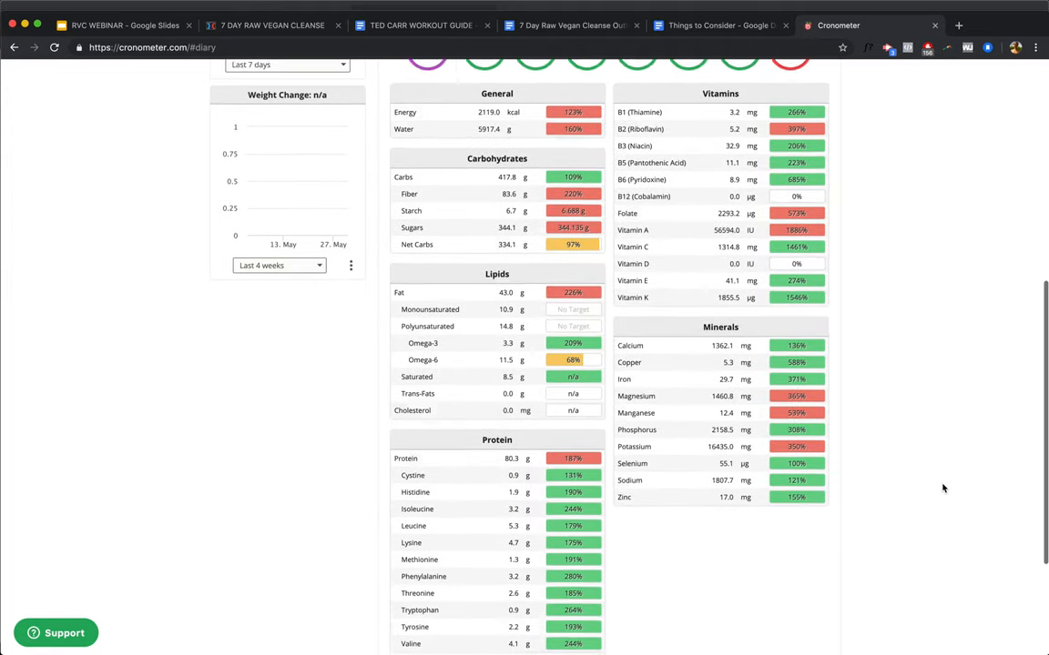
{"action": "scroll", "scroll_direction": "down", "scroll_amount": 3}
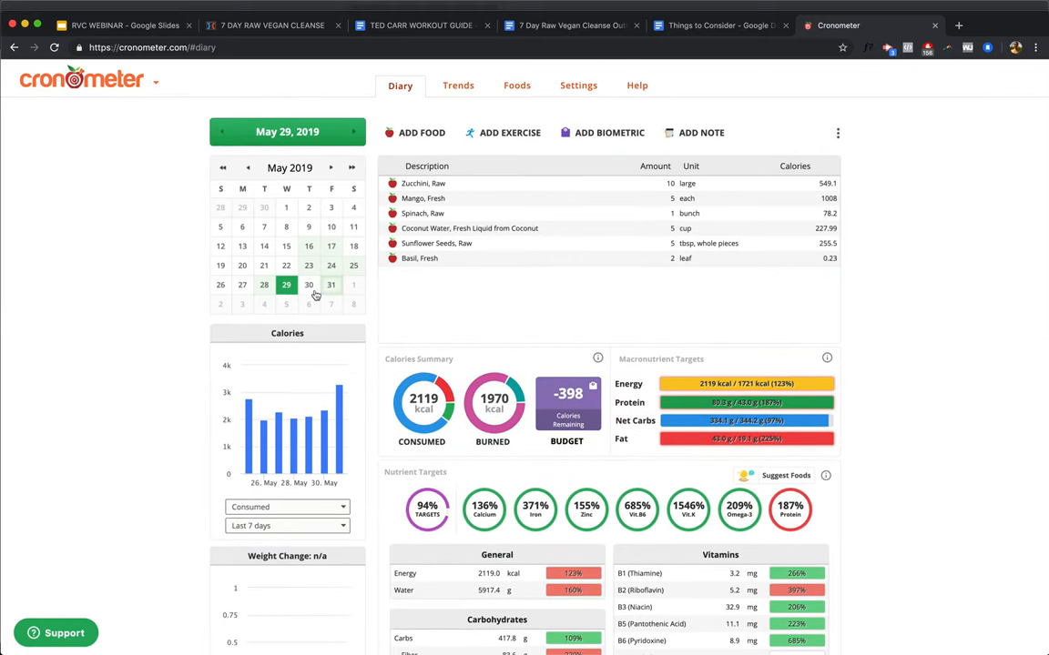
{"action": "left_click", "coordinate": [310, 284]}
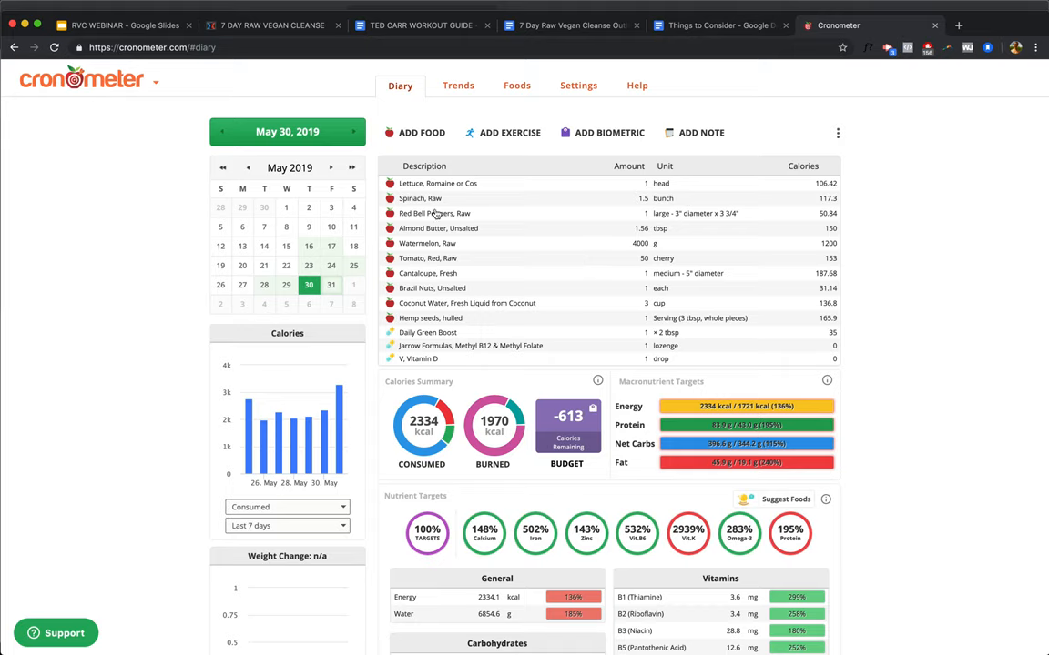
{"action": "mouse_move", "coordinate": [428, 244]}
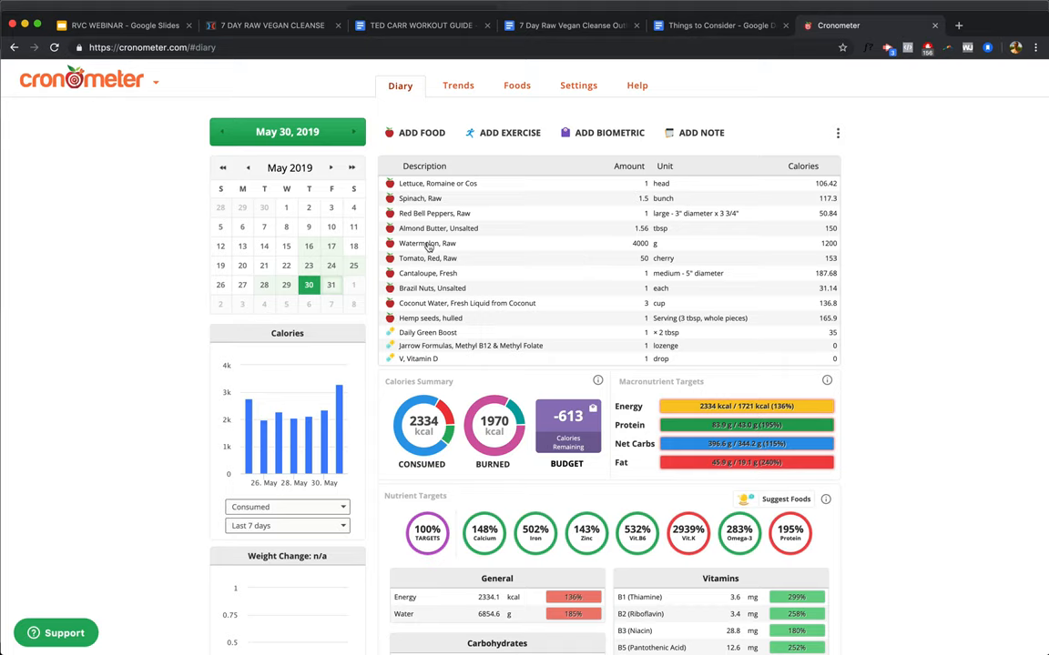
{"action": "mouse_move", "coordinate": [429, 291]}
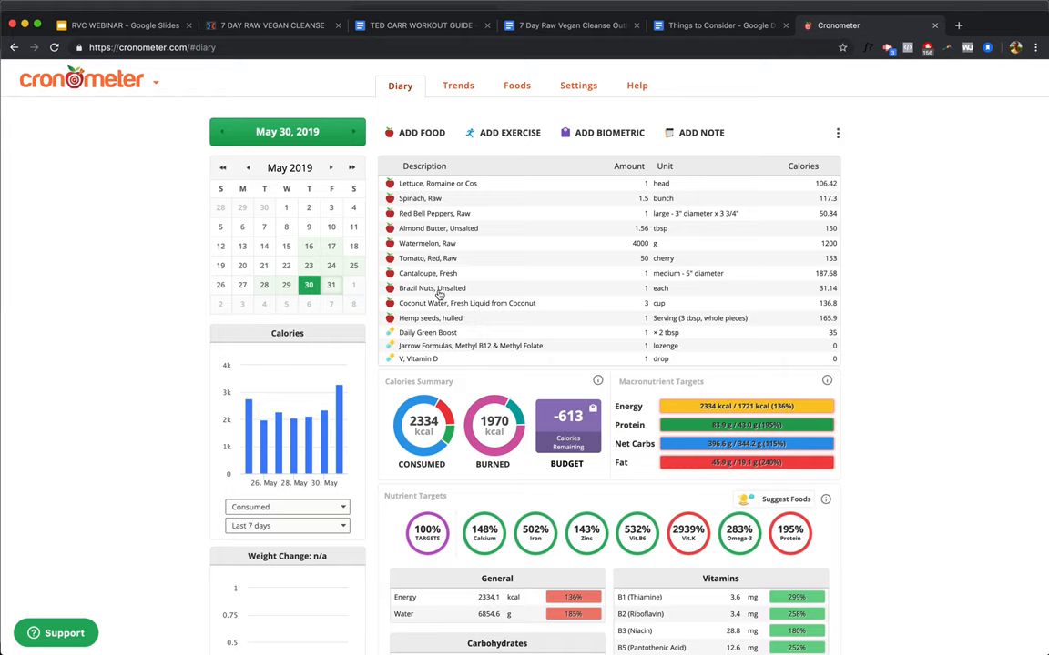
{"action": "mouse_move", "coordinate": [439, 317]}
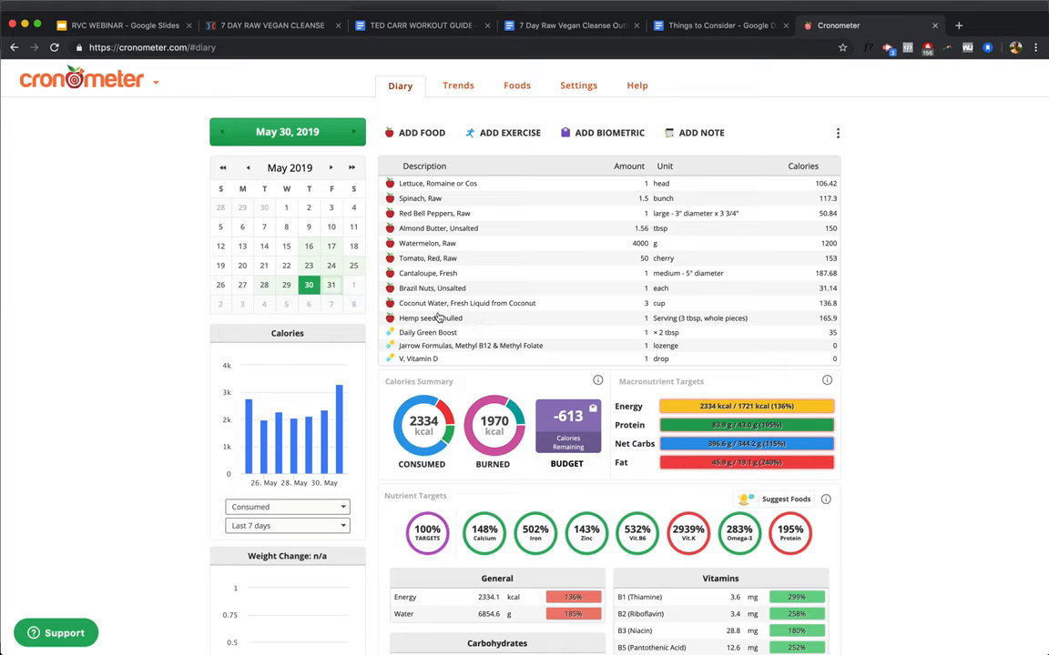
{"action": "mouse_move", "coordinate": [457, 317]}
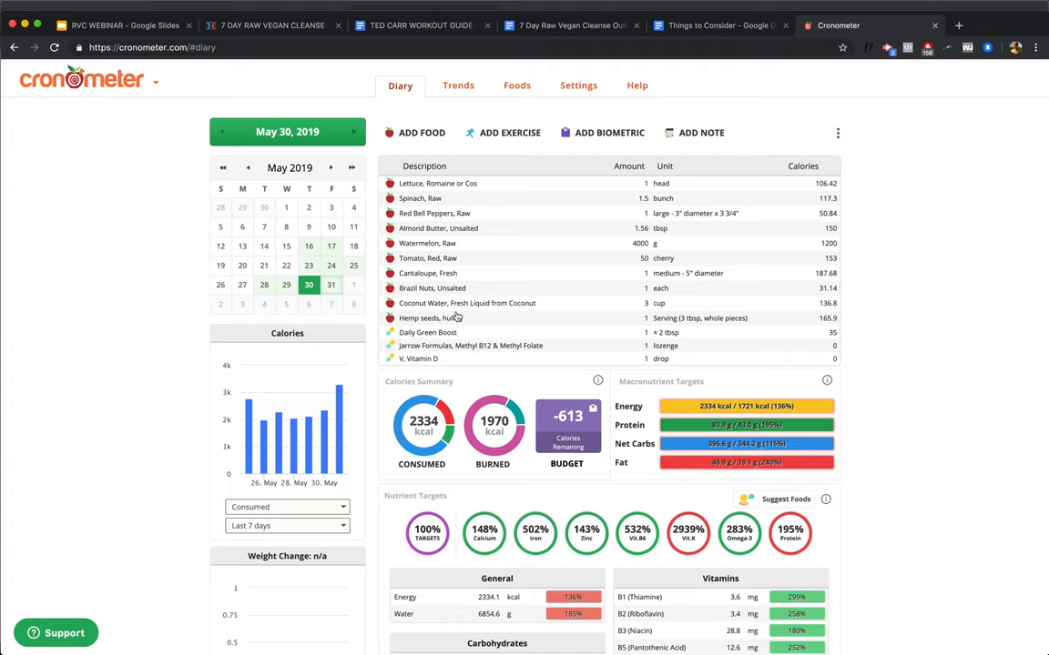
{"action": "mouse_move", "coordinate": [481, 353]}
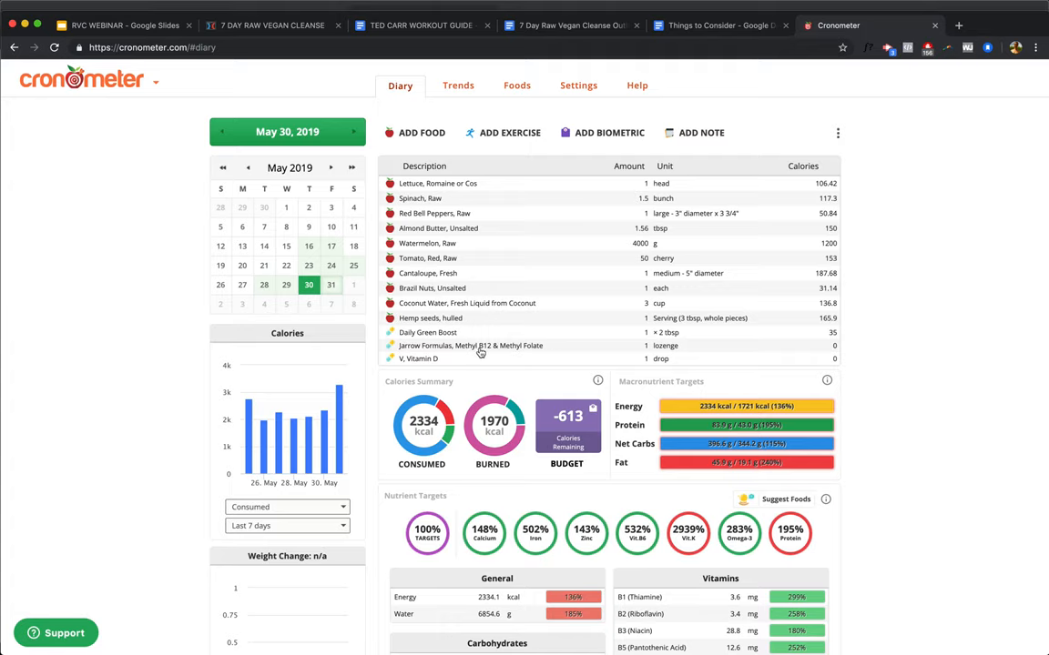
Step: Scroll through the May 30 nutrient report before moving to May 31
{"action": "scroll", "scroll_direction": "down", "scroll_amount": 3}
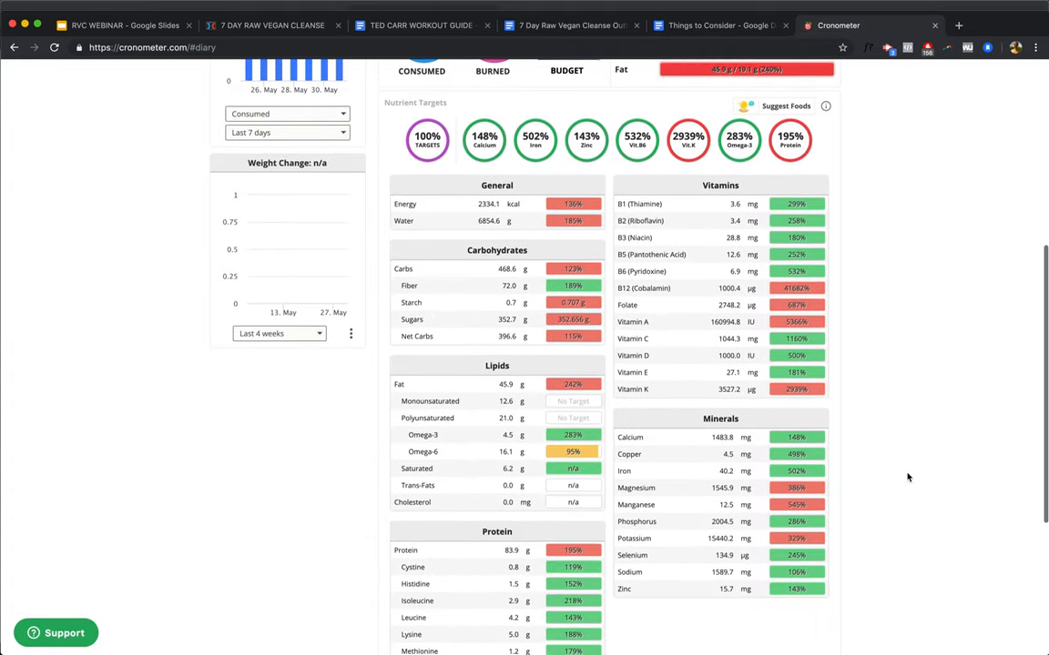
{"action": "scroll", "scroll_direction": "down", "scroll_amount": 3}
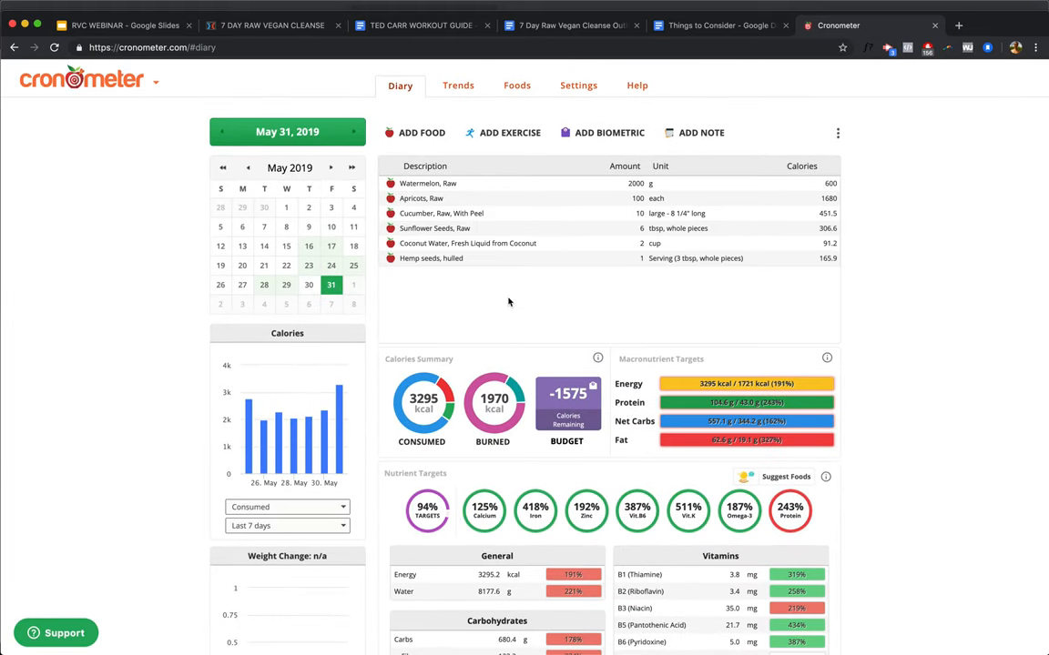
{"action": "mouse_move", "coordinate": [445, 193]}
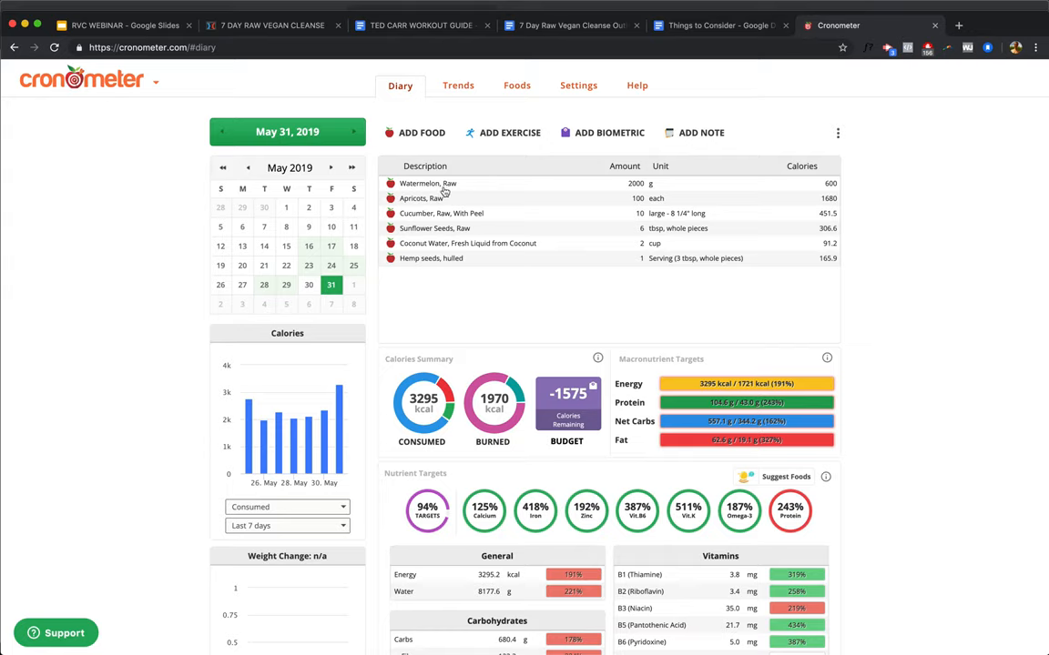
{"action": "mouse_move", "coordinate": [597, 197]}
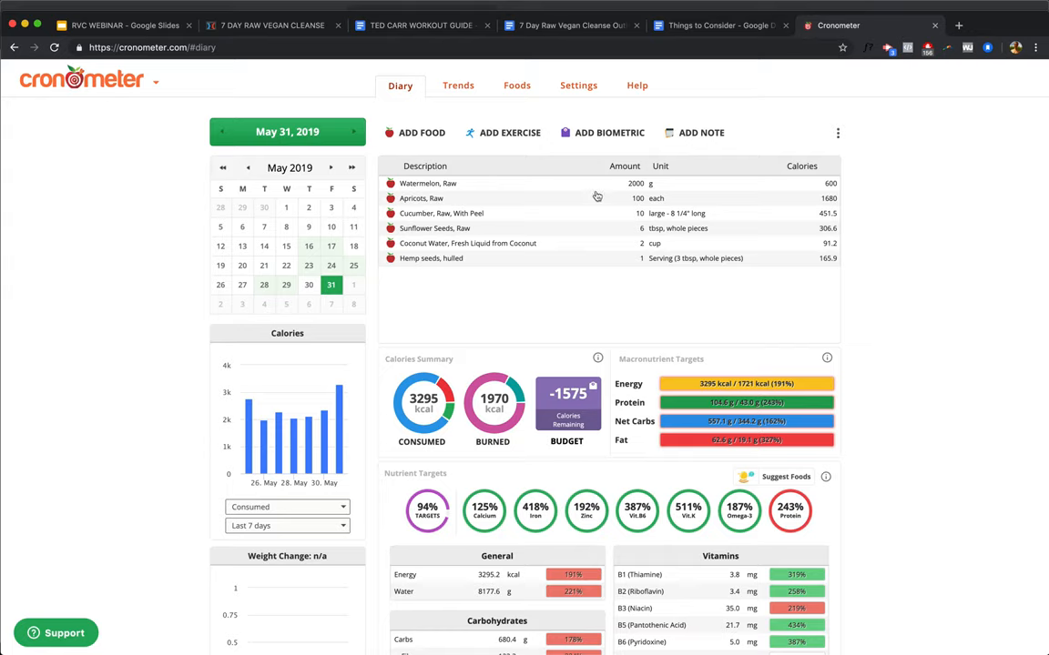
{"action": "mouse_move", "coordinate": [828, 204]}
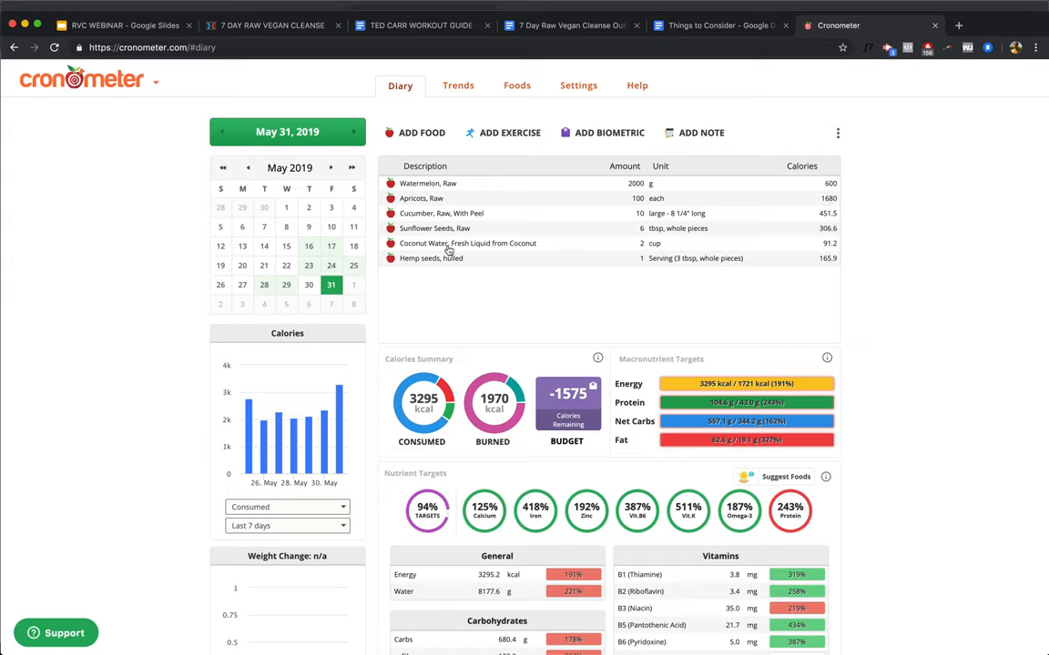
{"action": "mouse_move", "coordinate": [637, 288]}
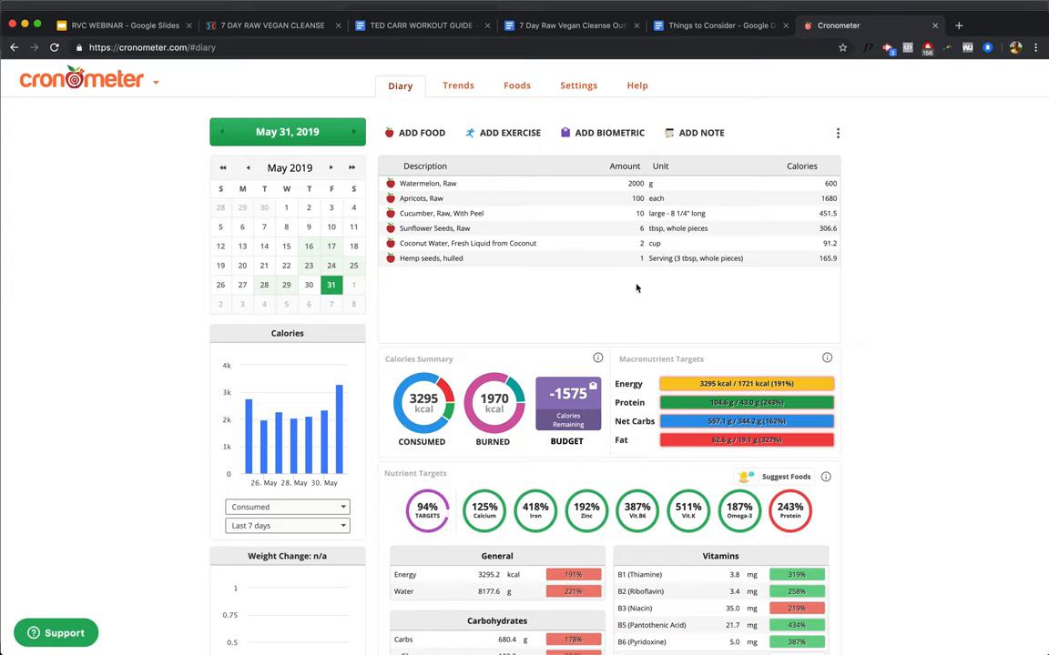
{"action": "mouse_move", "coordinate": [419, 410]}
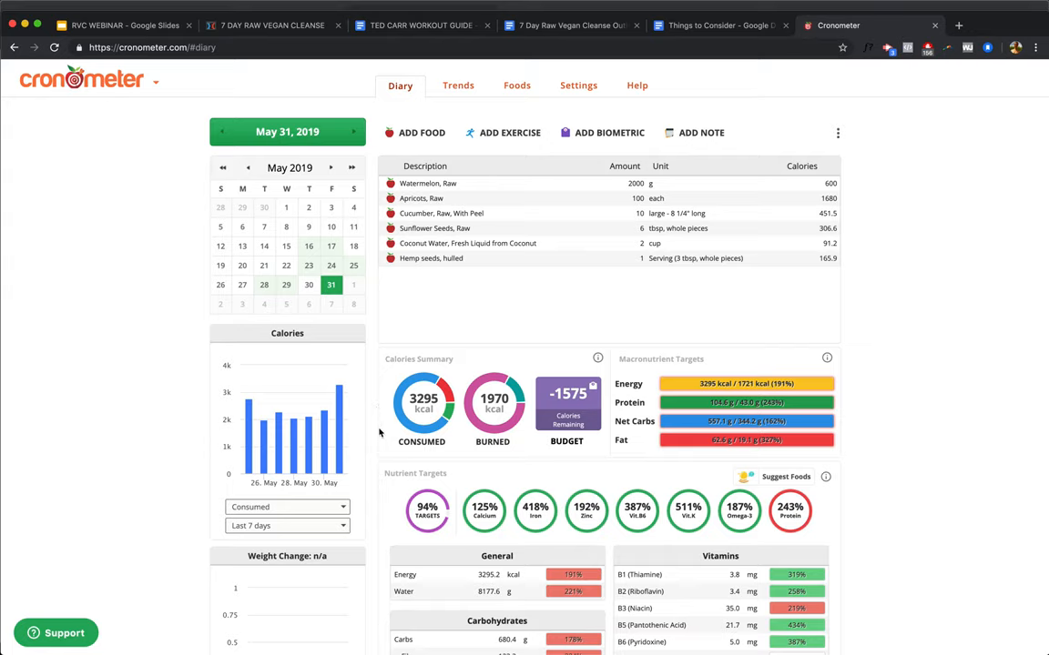
{"action": "mouse_move", "coordinate": [397, 410]}
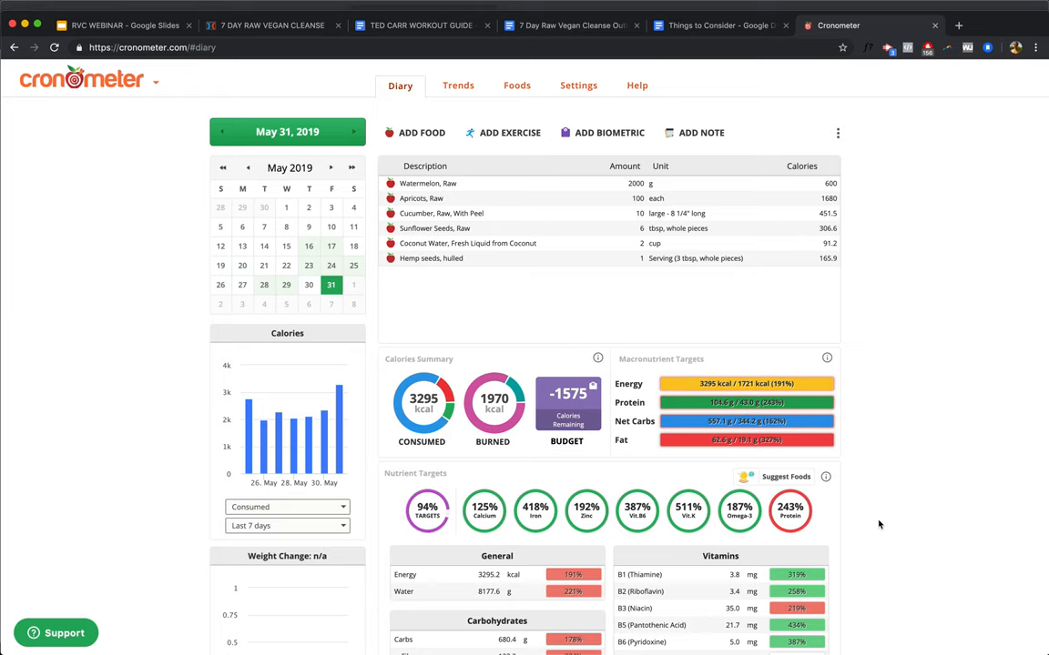
Step: Scroll down to inspect May 31's nutrient targets and protein sources
{"action": "scroll", "scroll_direction": "down", "scroll_amount": 3}
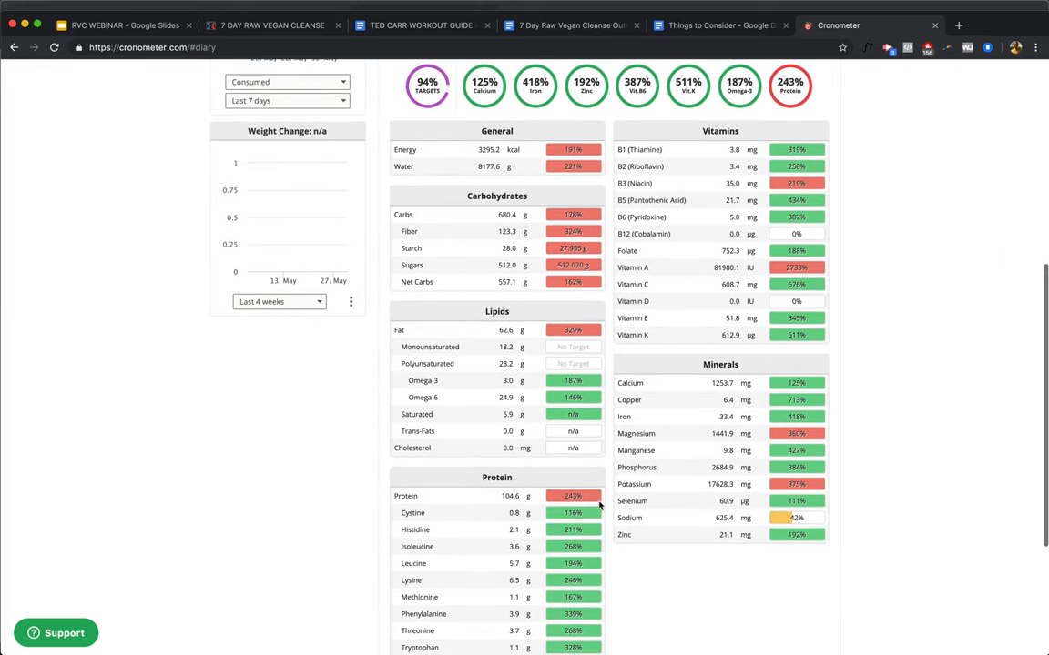
{"action": "mouse_move", "coordinate": [779, 484]}
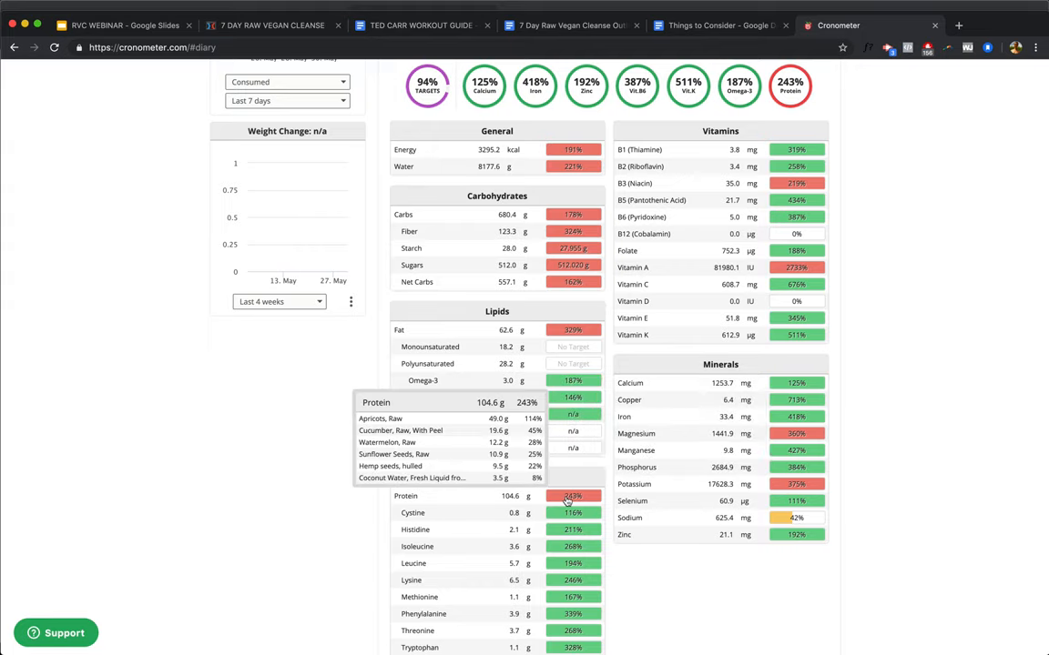
{"action": "scroll", "scroll_direction": "down", "scroll_amount": 3}
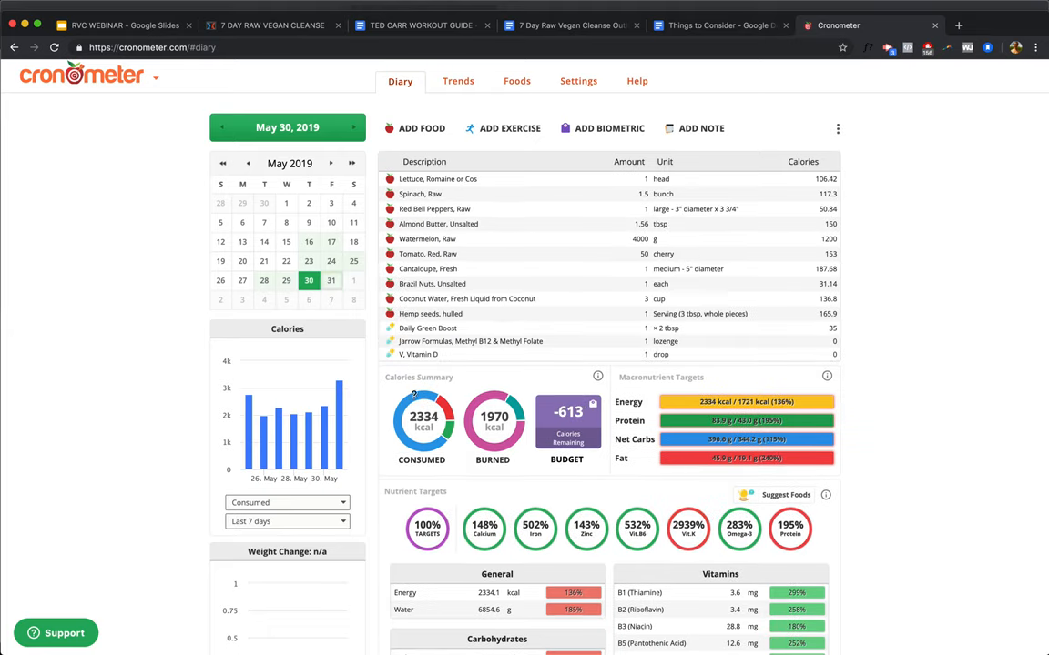
{"action": "left_click", "coordinate": [286, 281]}
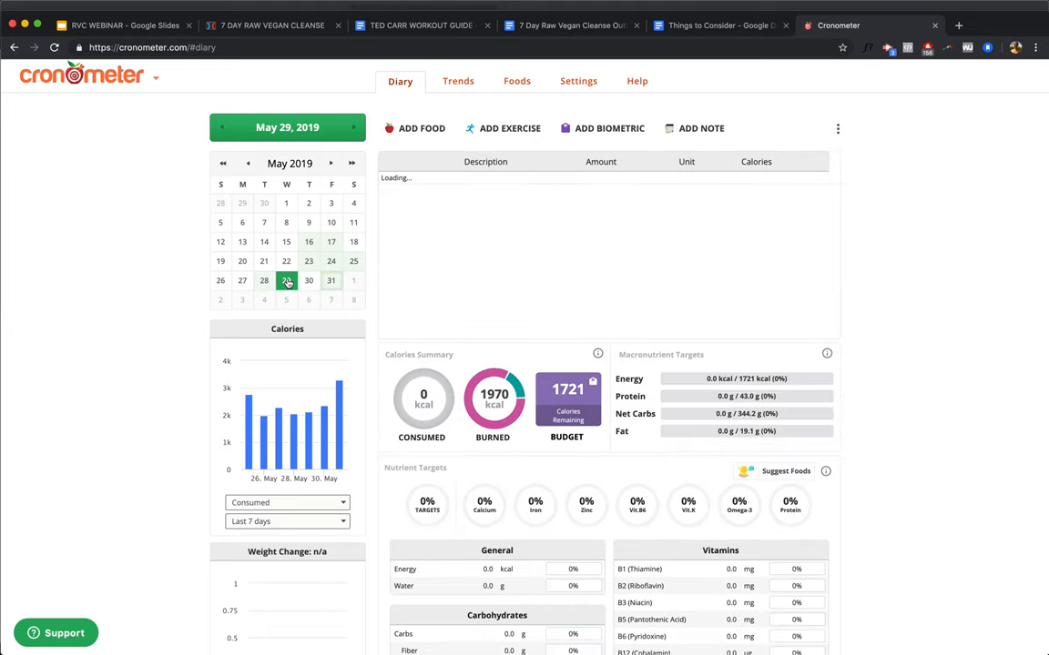
{"action": "left_click", "coordinate": [264, 280]}
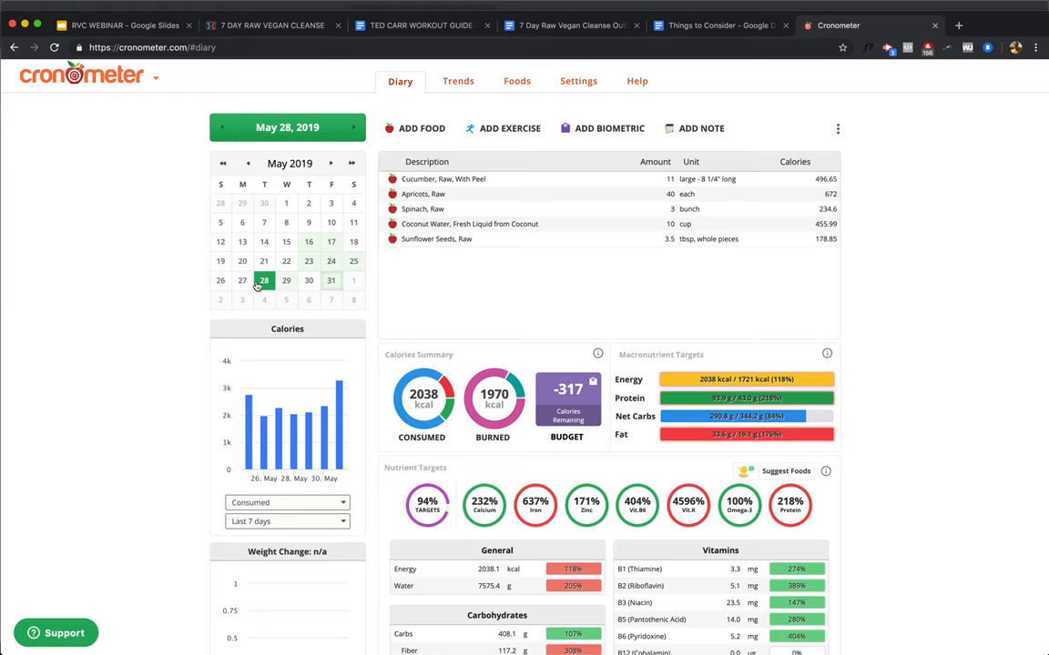
{"action": "left_click", "coordinate": [242, 281]}
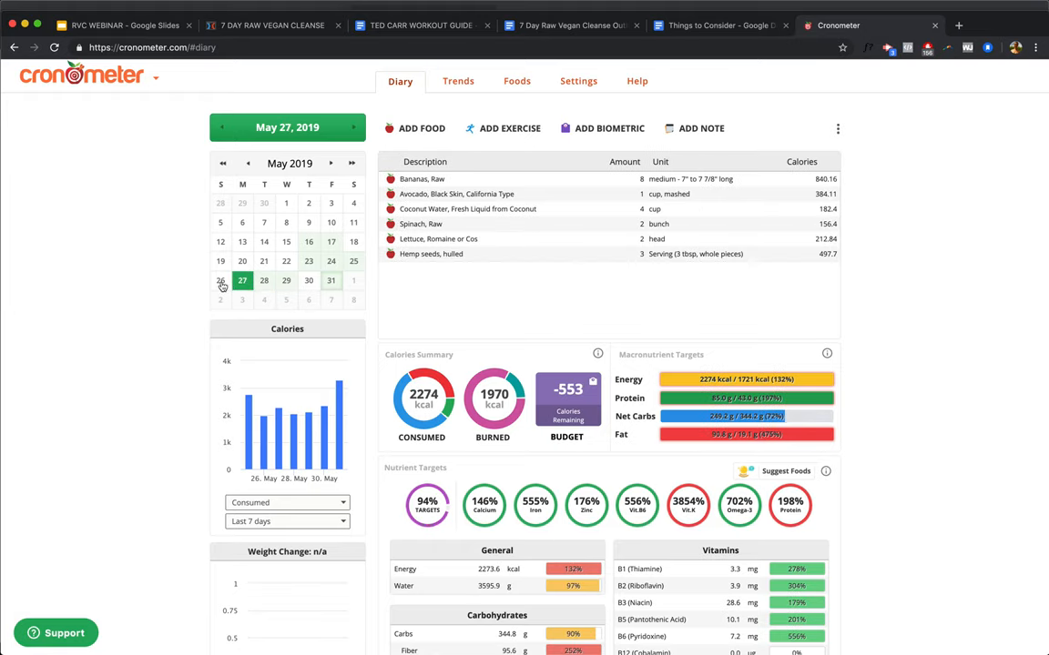
{"action": "left_click", "coordinate": [353, 261]}
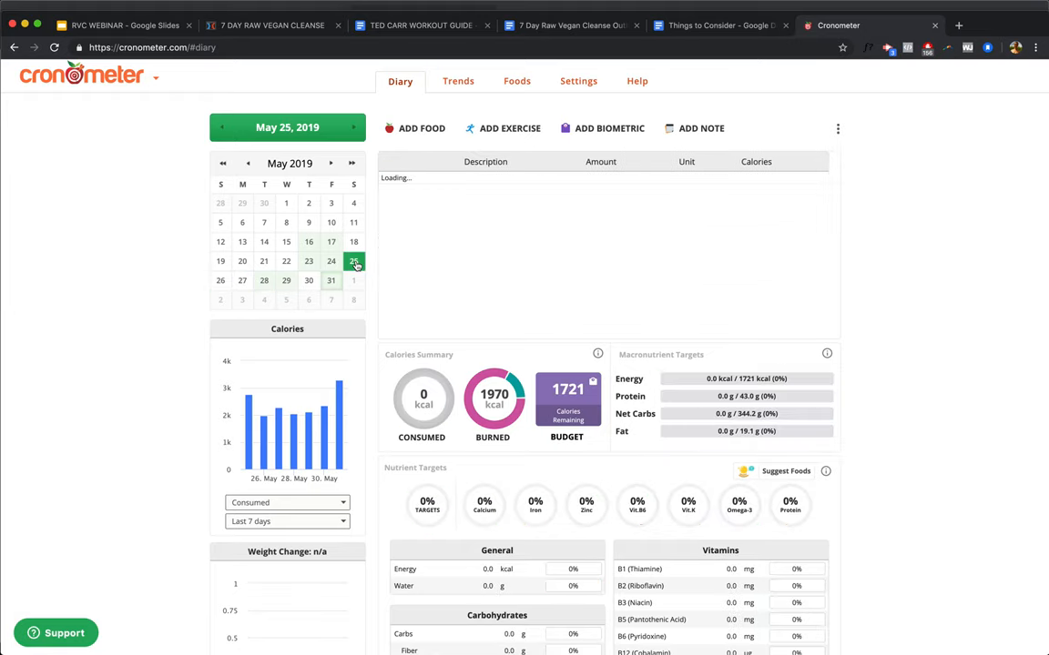
{"action": "left_click", "coordinate": [354, 262]}
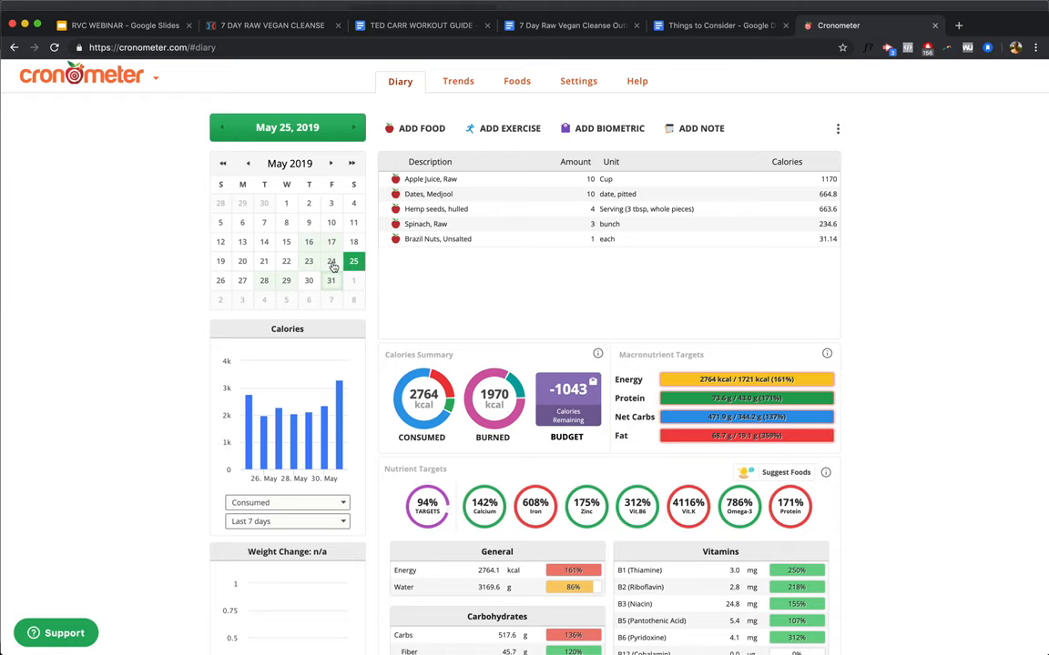
{"action": "left_click", "coordinate": [332, 262]}
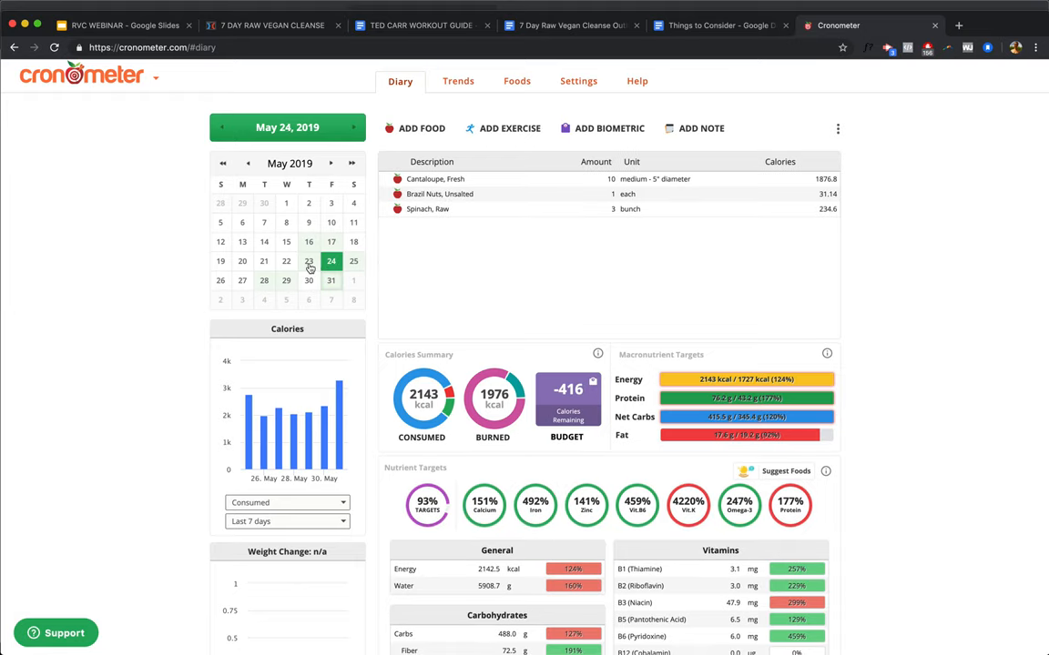
{"action": "left_click", "coordinate": [286, 262]}
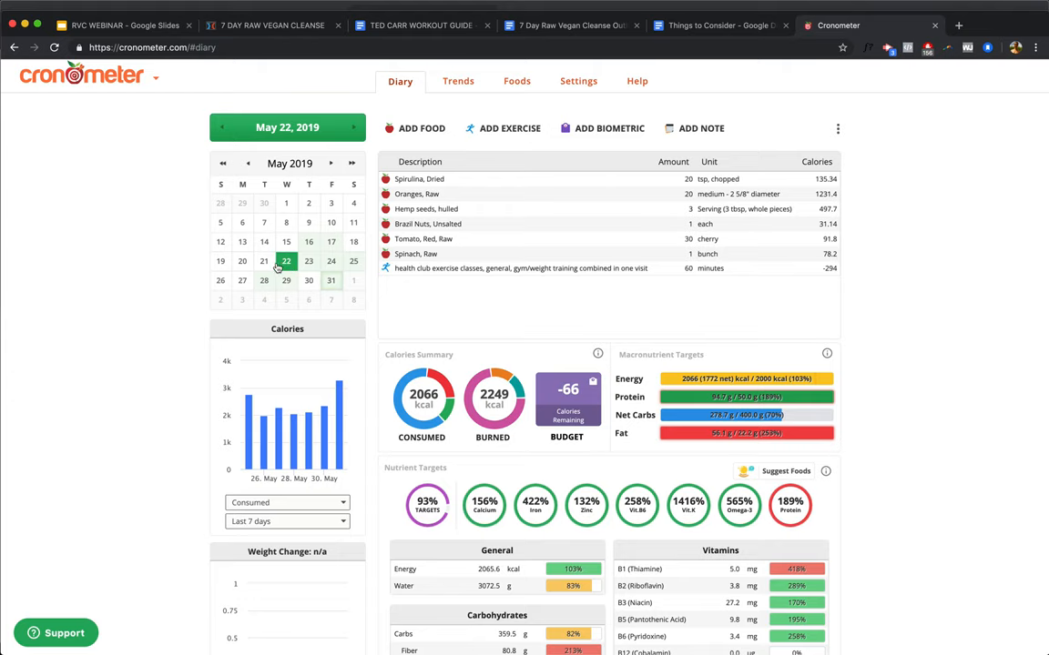
{"action": "left_click", "coordinate": [242, 262]}
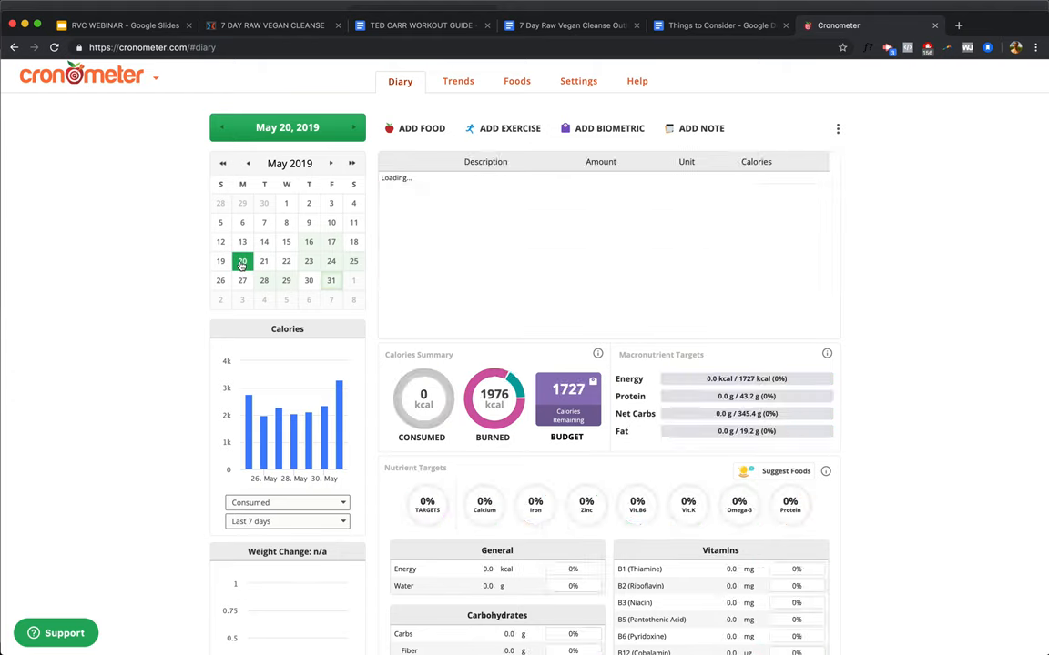
{"action": "left_click", "coordinate": [218, 262]}
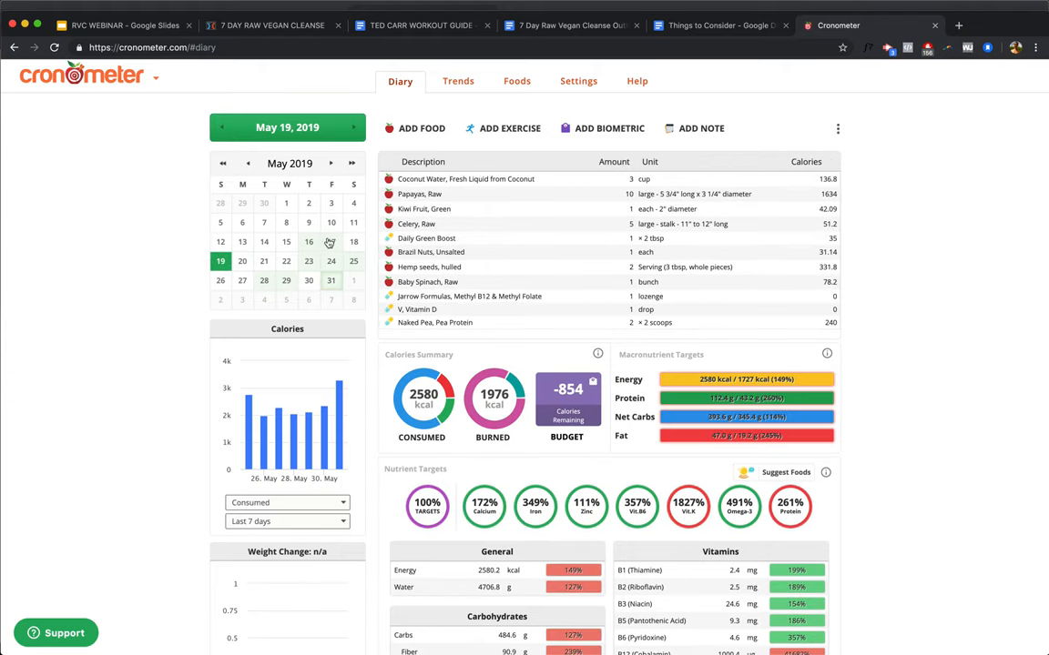
{"action": "left_click", "coordinate": [331, 241]}
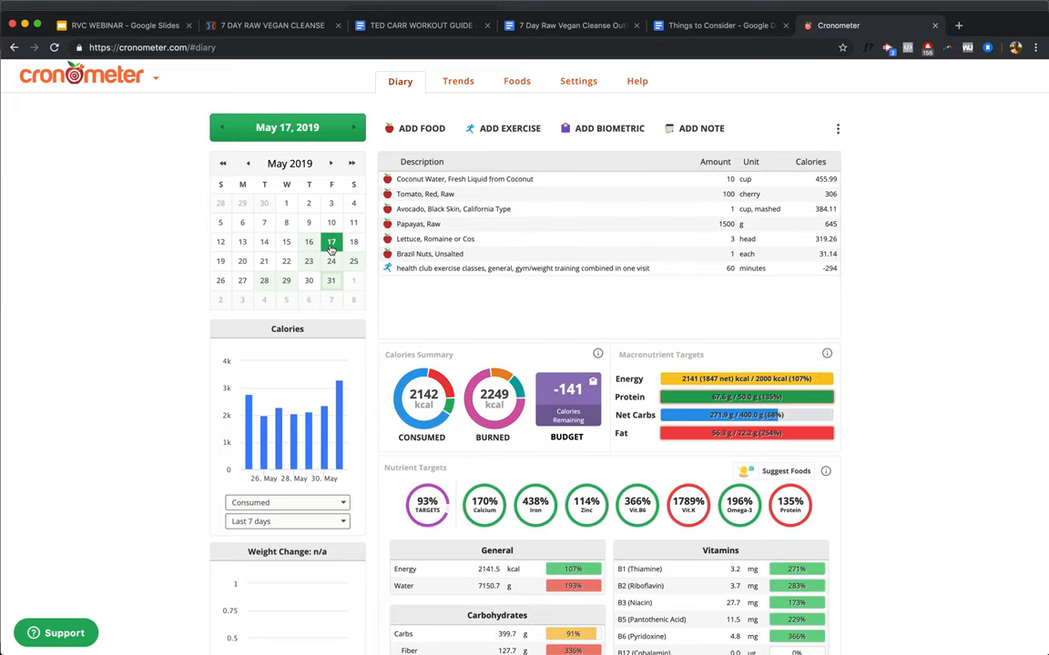
{"action": "left_click", "coordinate": [309, 240]}
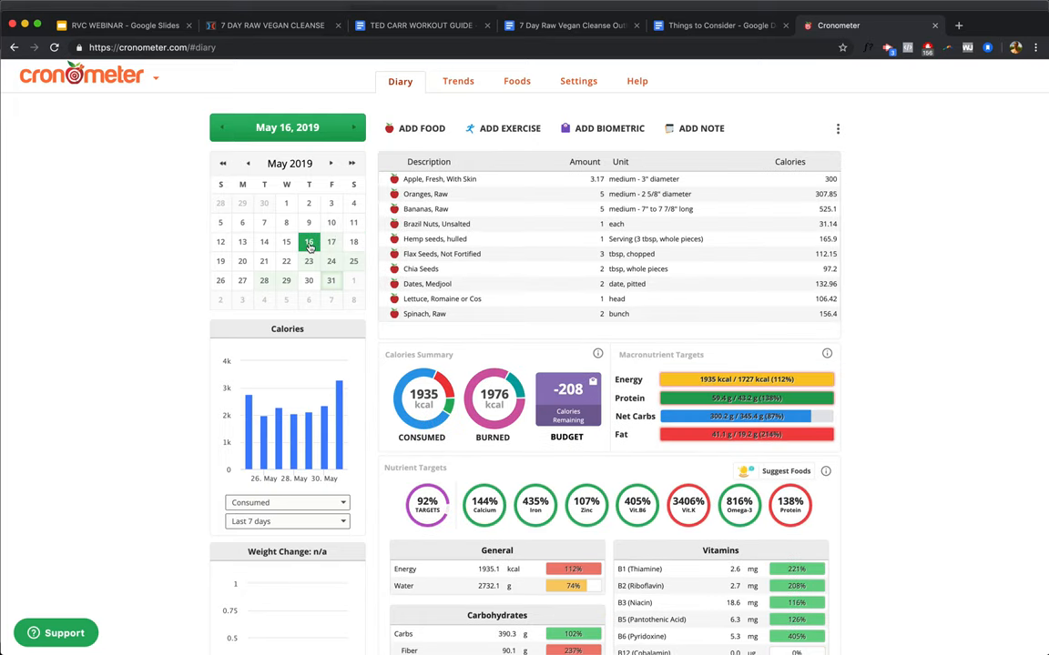
{"action": "left_click", "coordinate": [286, 241]}
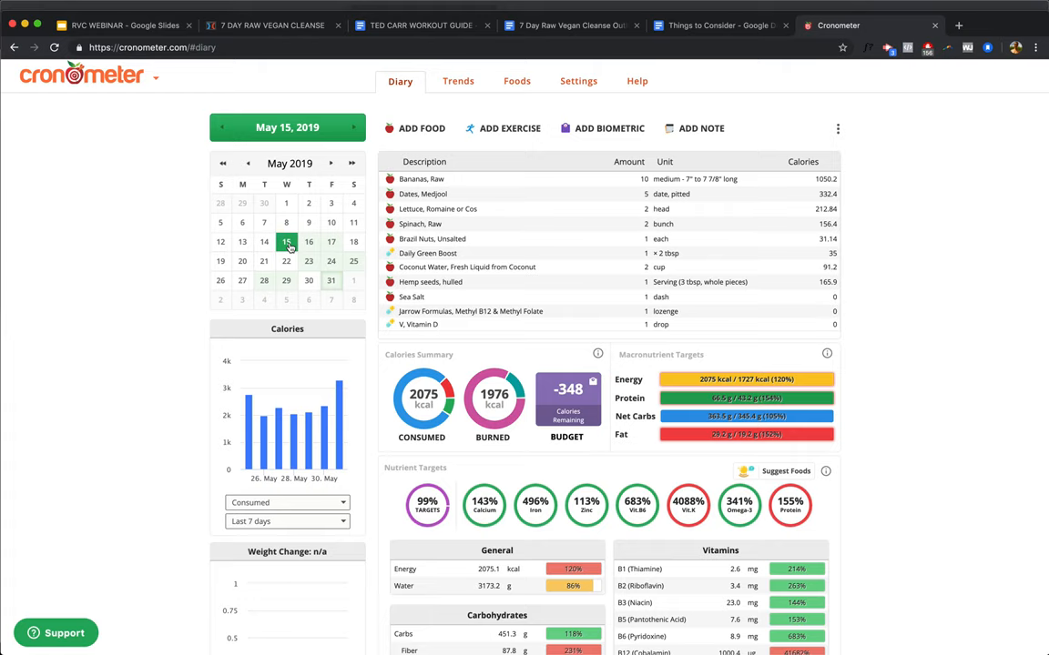
{"action": "left_click", "coordinate": [264, 240]}
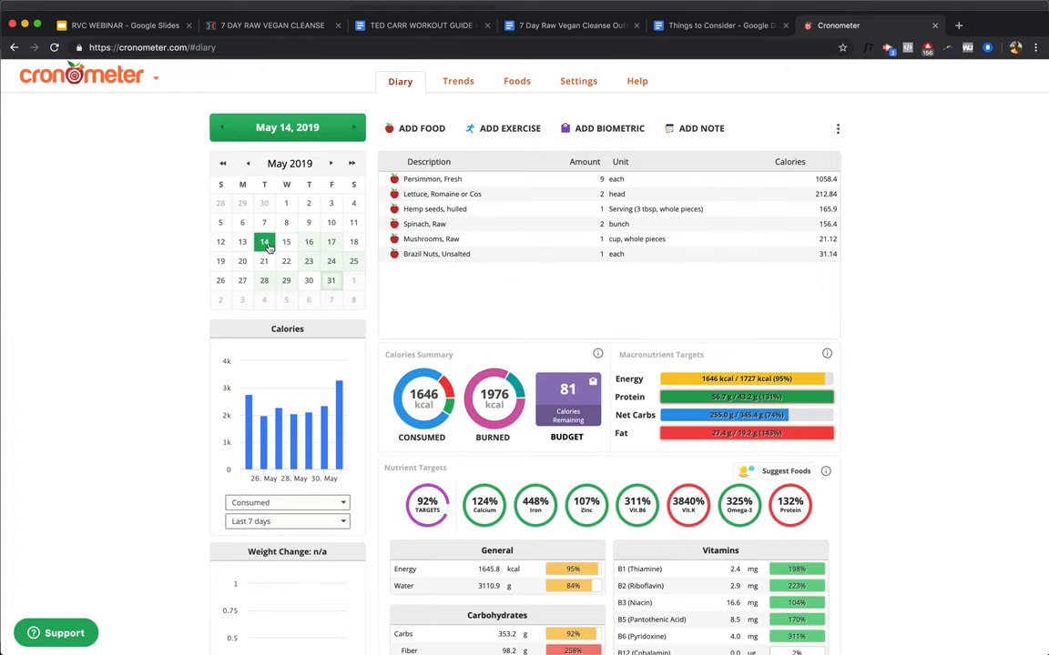
{"action": "mouse_move", "coordinate": [877, 512]}
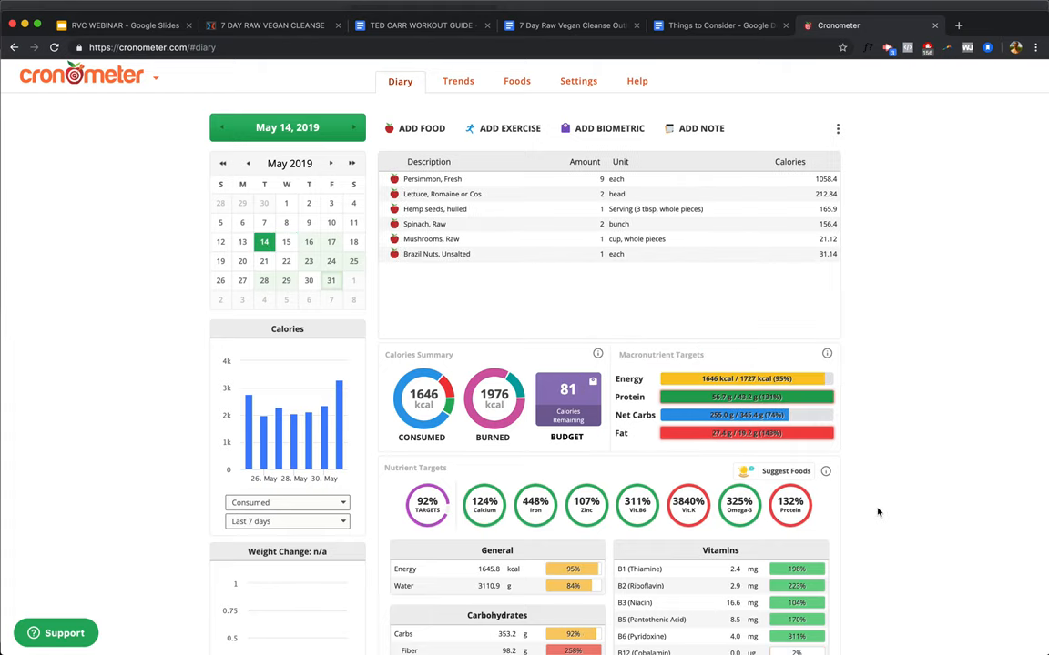
{"action": "scroll", "scroll_direction": "down", "scroll_amount": 3}
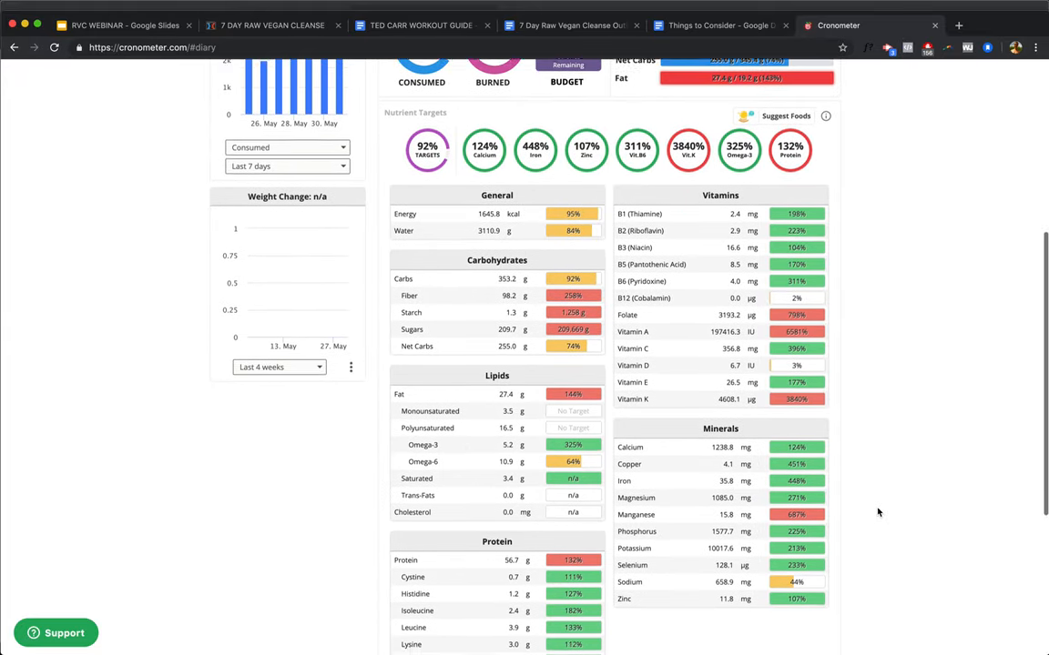
{"action": "scroll", "scroll_direction": "up", "scroll_amount": 3}
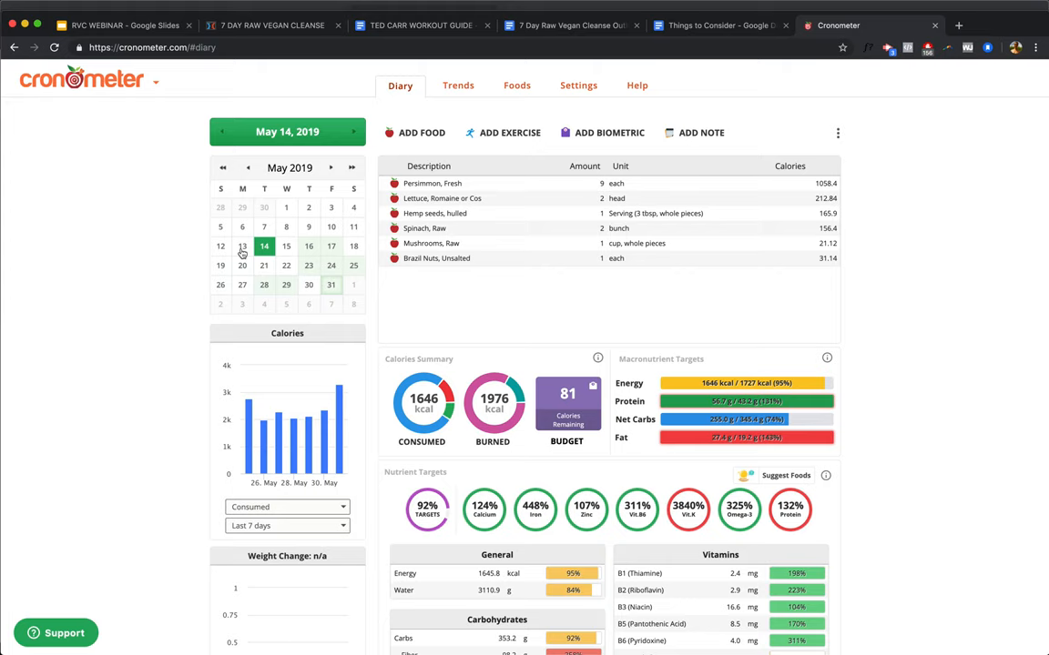
Step: Switch the diary to May 13, 2019 and review its nutrient targets at 2009 kcal
{"action": "left_click", "coordinate": [240, 246]}
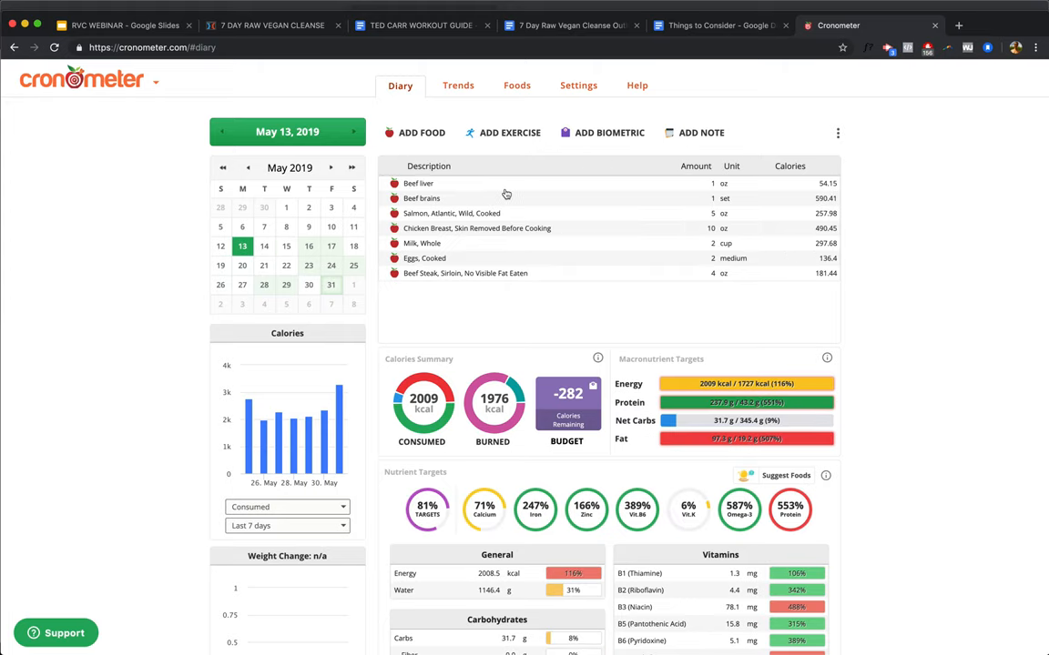
{"action": "mouse_move", "coordinate": [521, 215]}
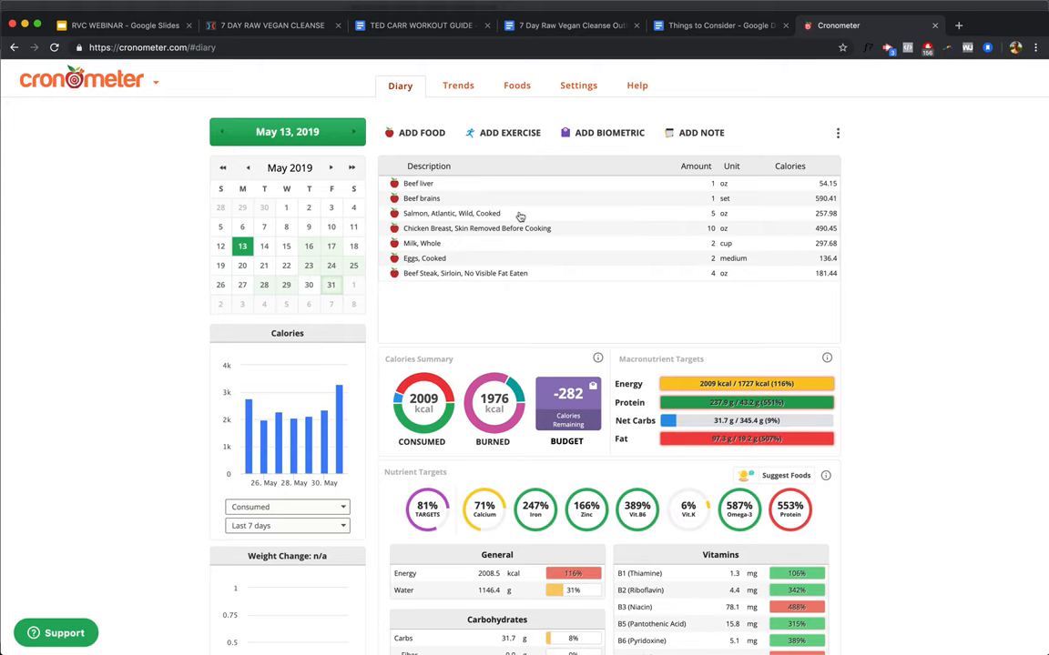
{"action": "mouse_move", "coordinate": [450, 247]}
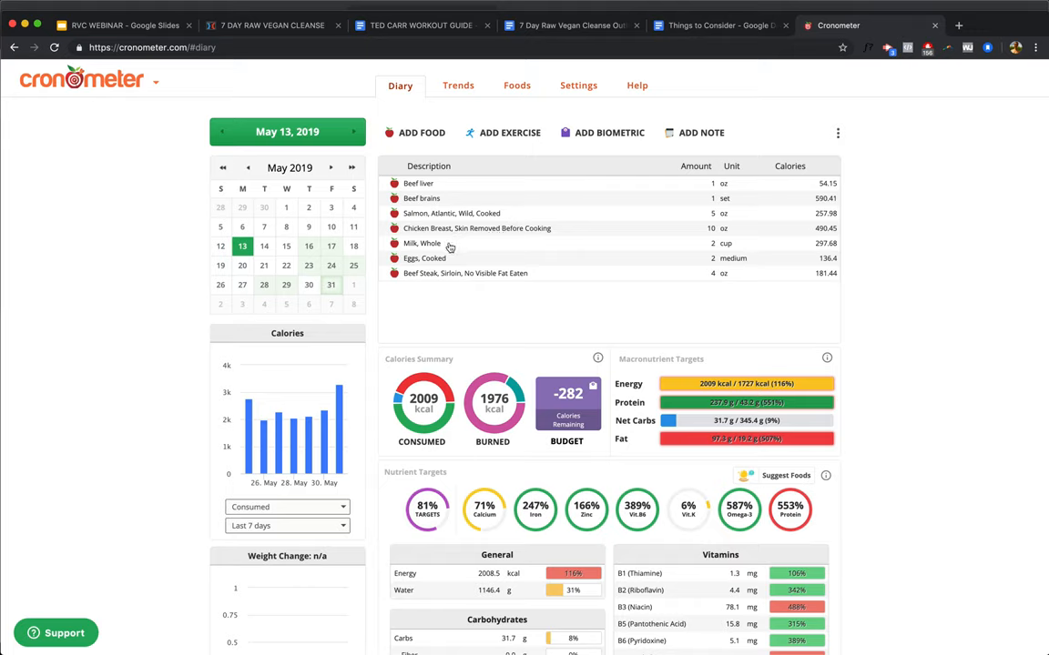
{"action": "mouse_move", "coordinate": [587, 255]}
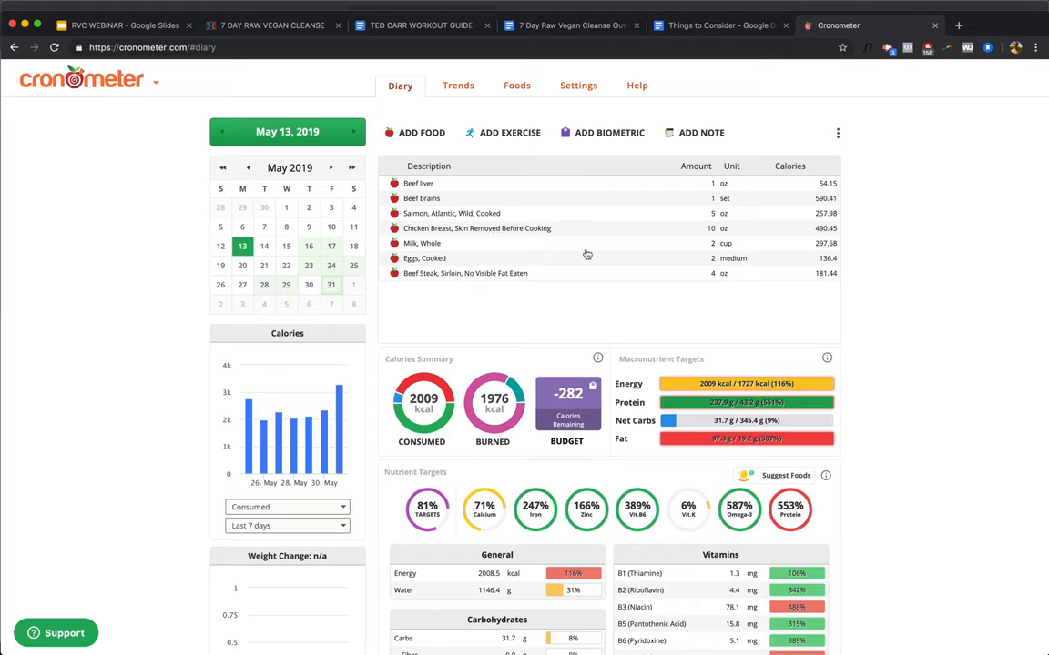
{"action": "mouse_move", "coordinate": [502, 259]}
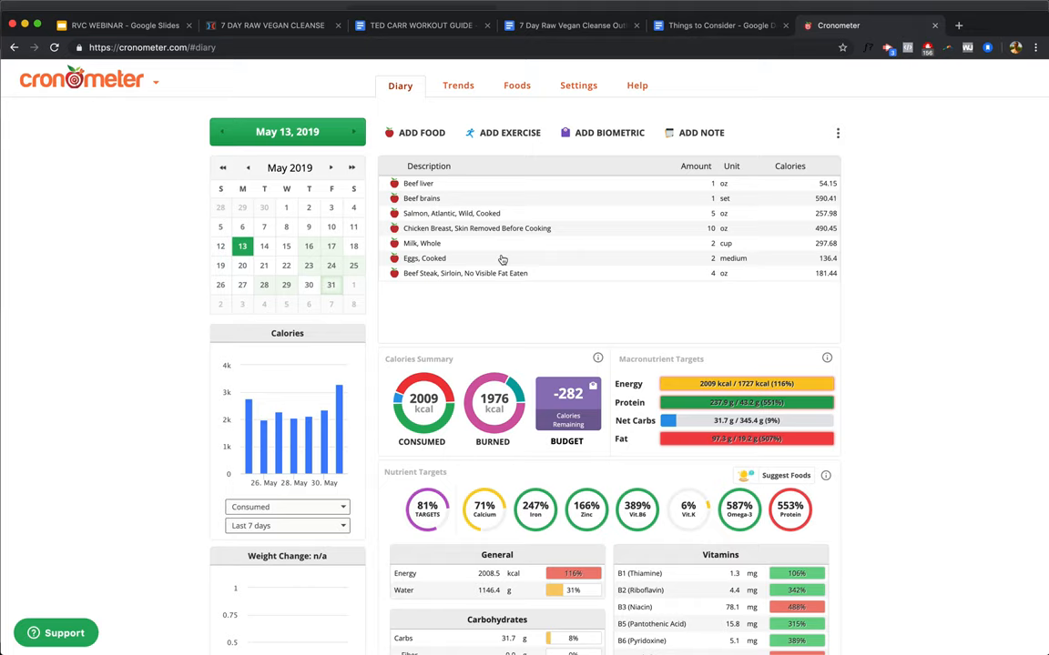
{"action": "mouse_move", "coordinate": [481, 202]}
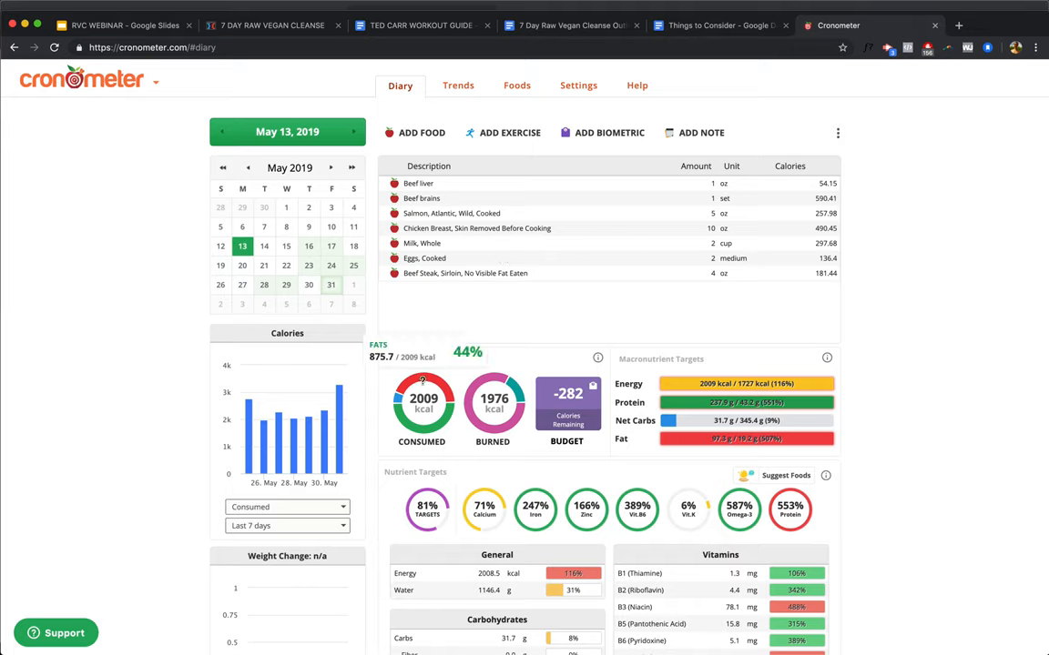
{"action": "mouse_move", "coordinate": [397, 390]}
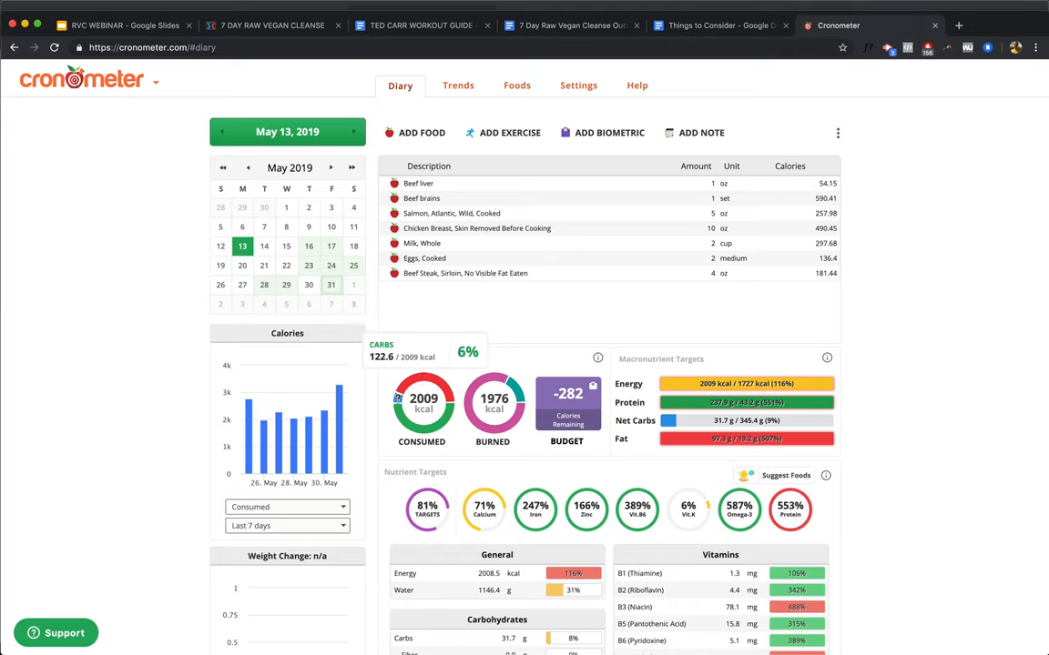
{"action": "mouse_move", "coordinate": [404, 428]}
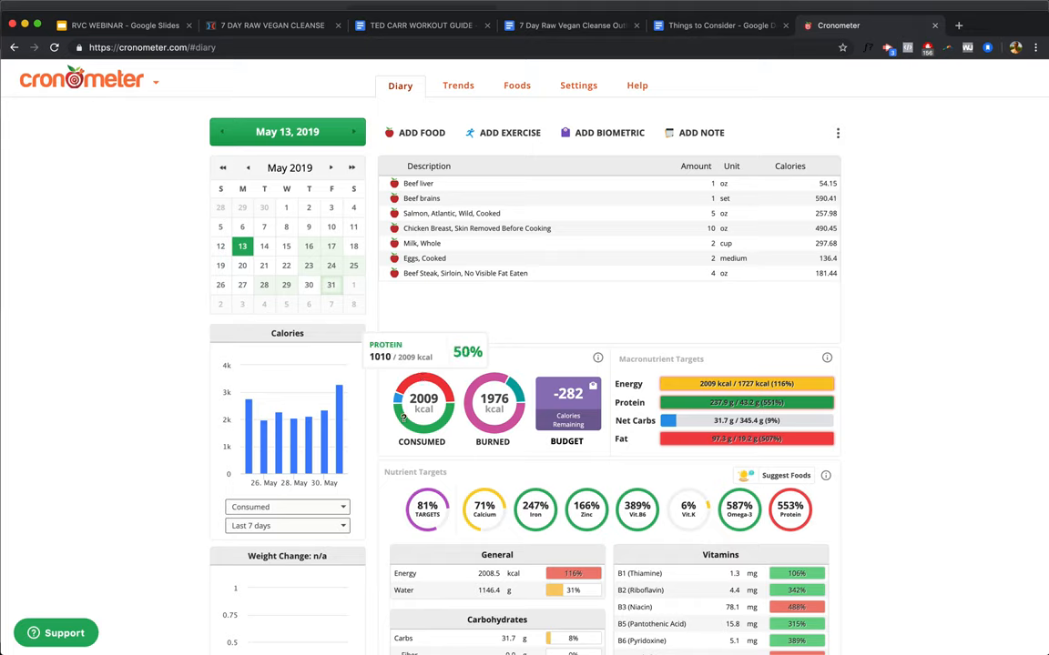
{"action": "scroll", "scroll_direction": "down", "scroll_amount": 3}
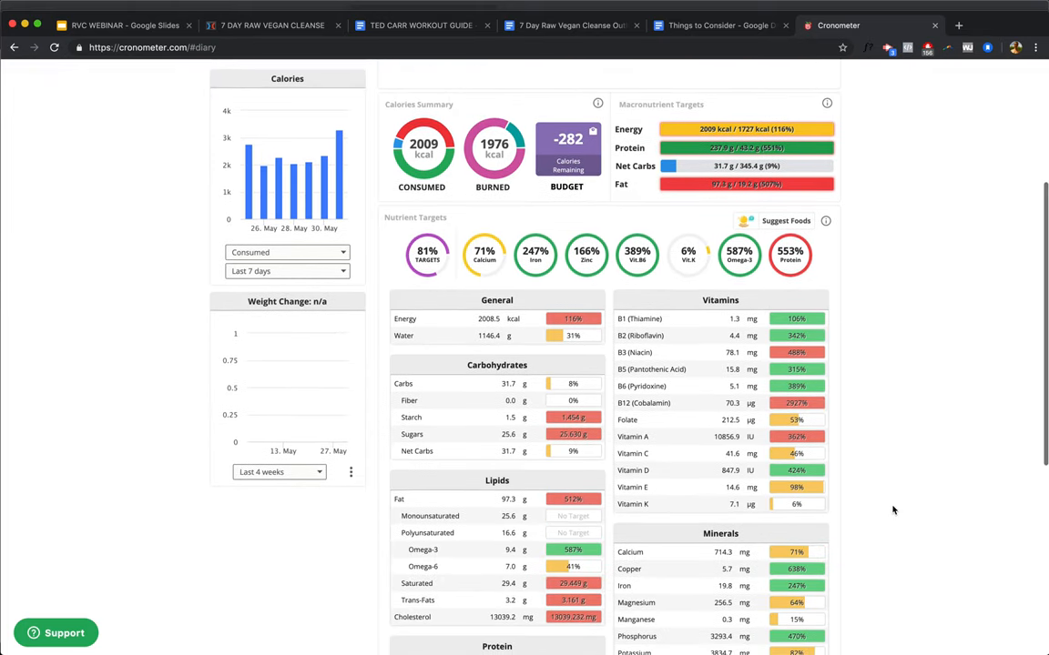
{"action": "scroll", "scroll_direction": "down", "scroll_amount": 3}
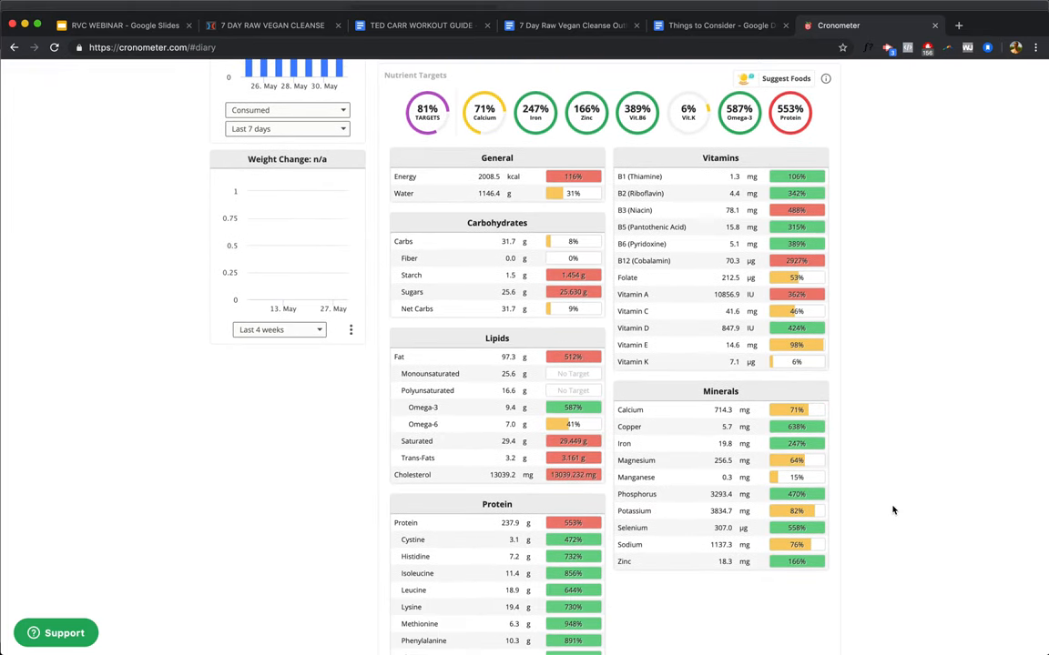
{"action": "scroll", "scroll_direction": "down", "scroll_amount": 3}
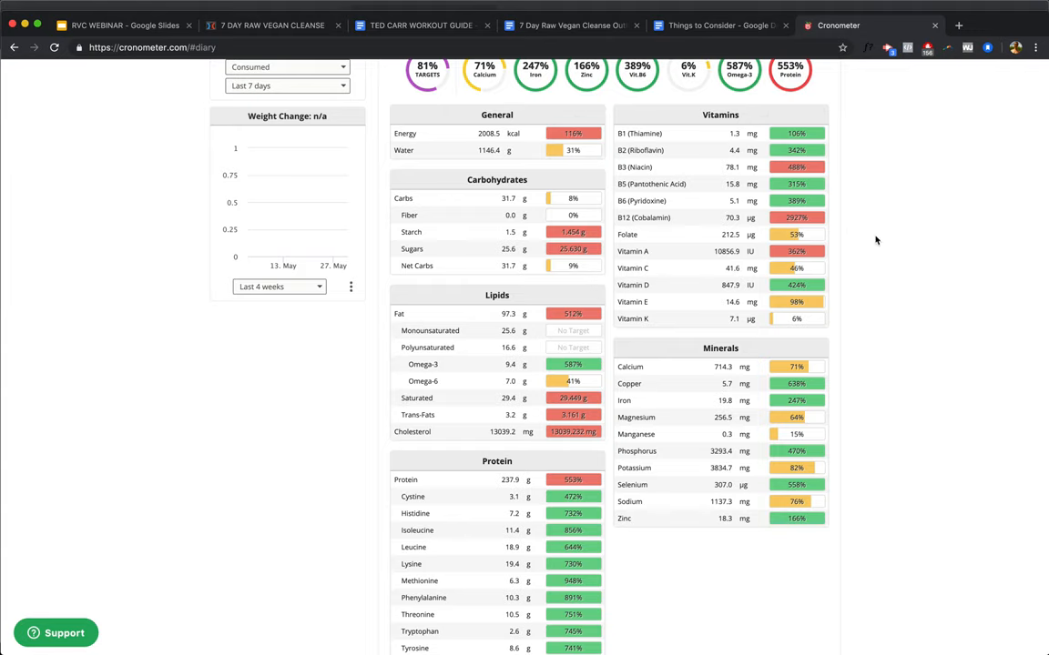
{"action": "mouse_move", "coordinate": [863, 269]}
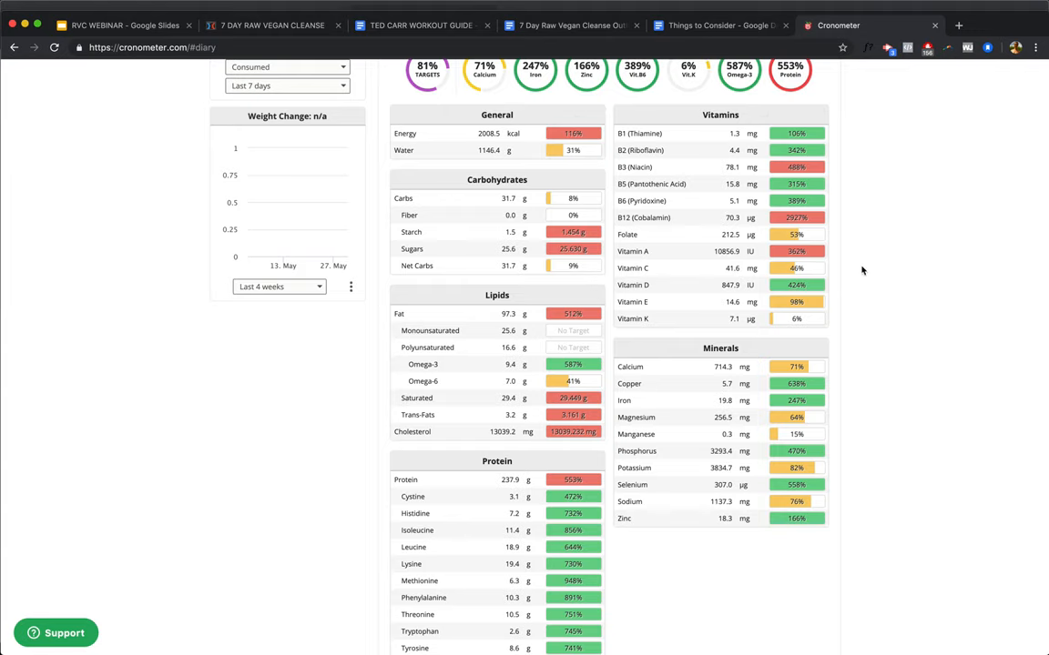
{"action": "mouse_move", "coordinate": [845, 297]}
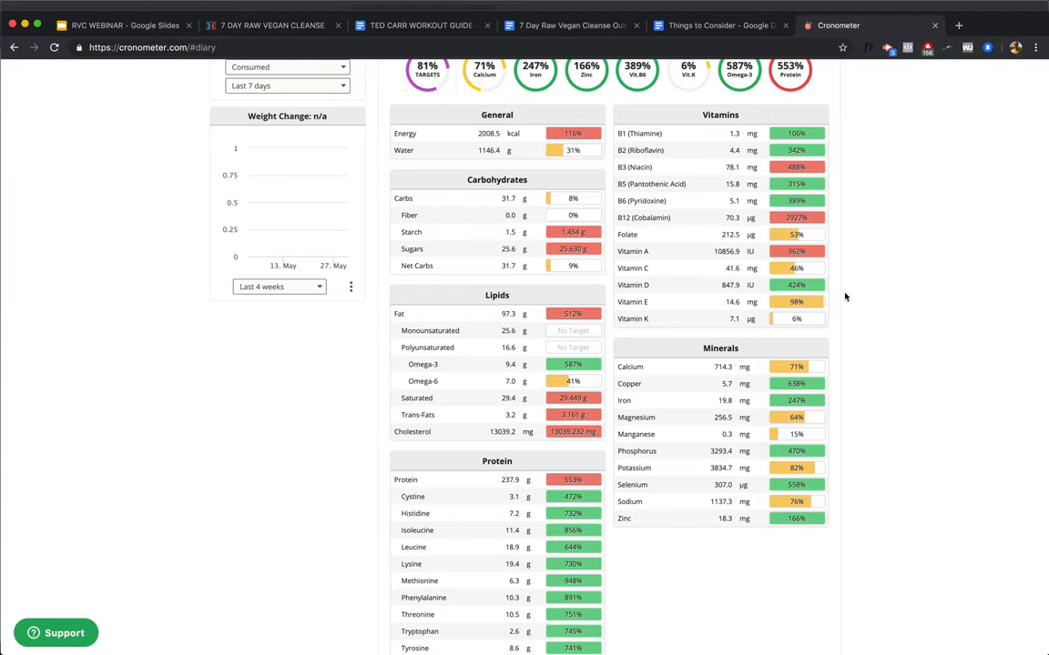
{"action": "mouse_move", "coordinate": [859, 321]}
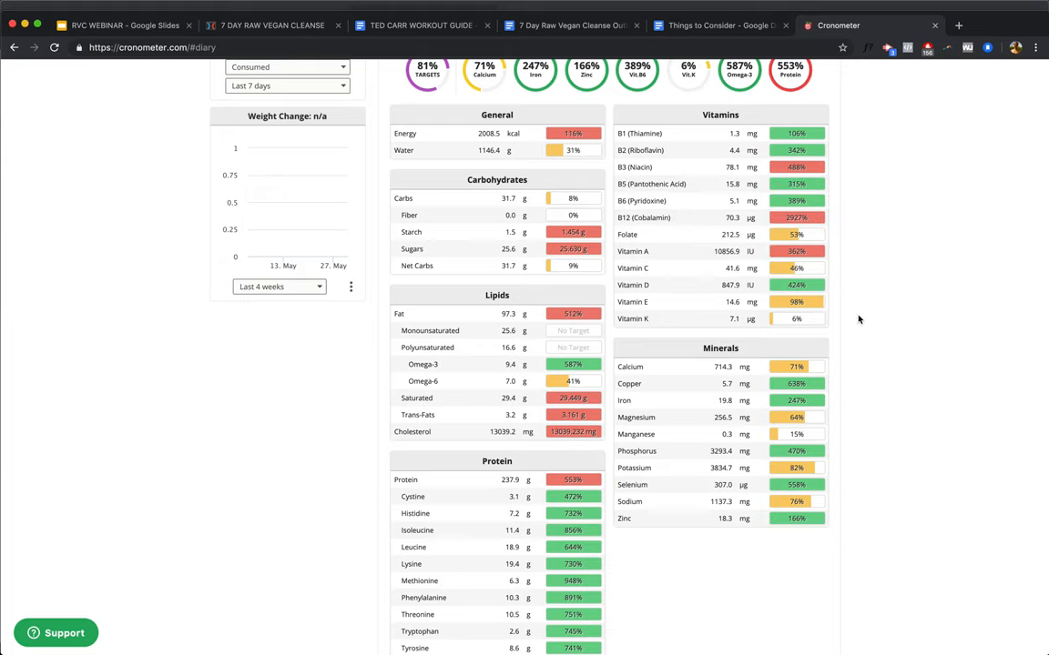
{"action": "mouse_move", "coordinate": [797, 318]}
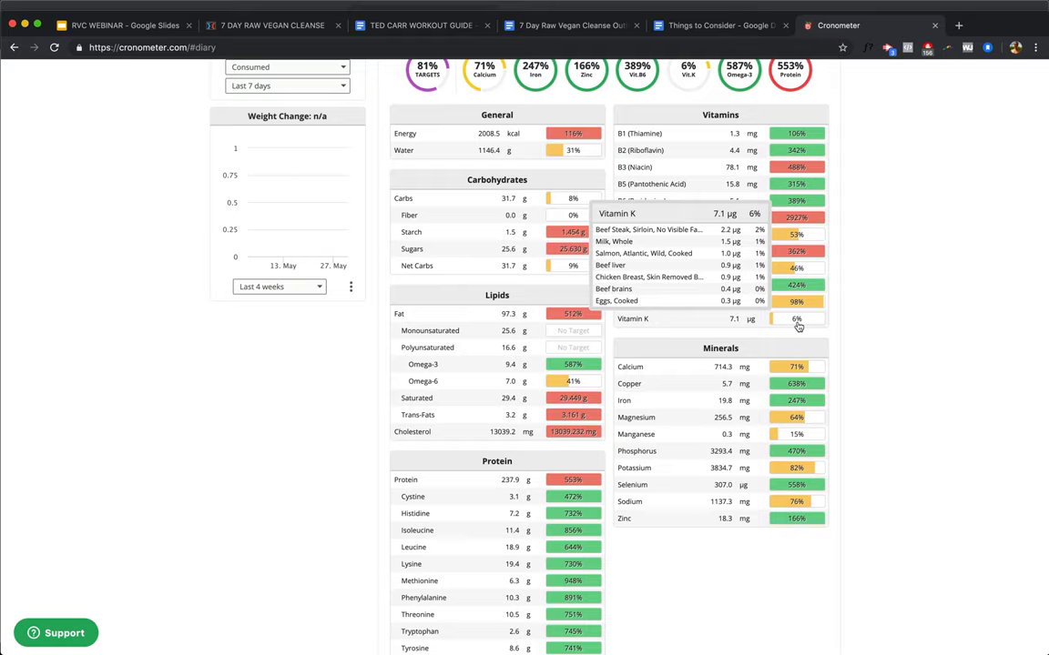
{"action": "mouse_move", "coordinate": [841, 361]}
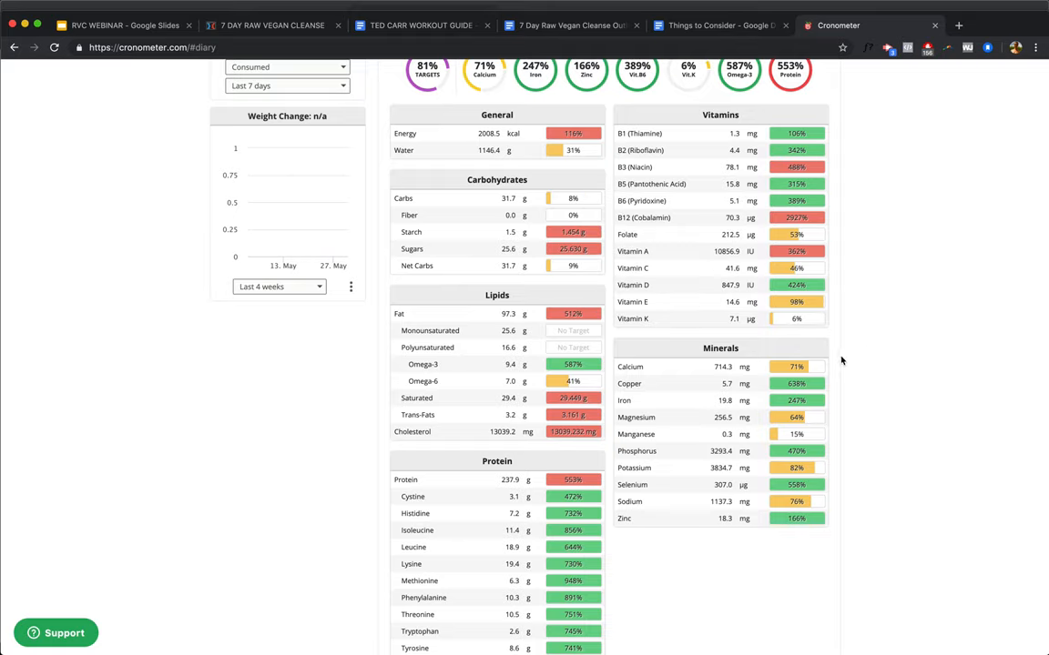
{"action": "mouse_move", "coordinate": [913, 411]}
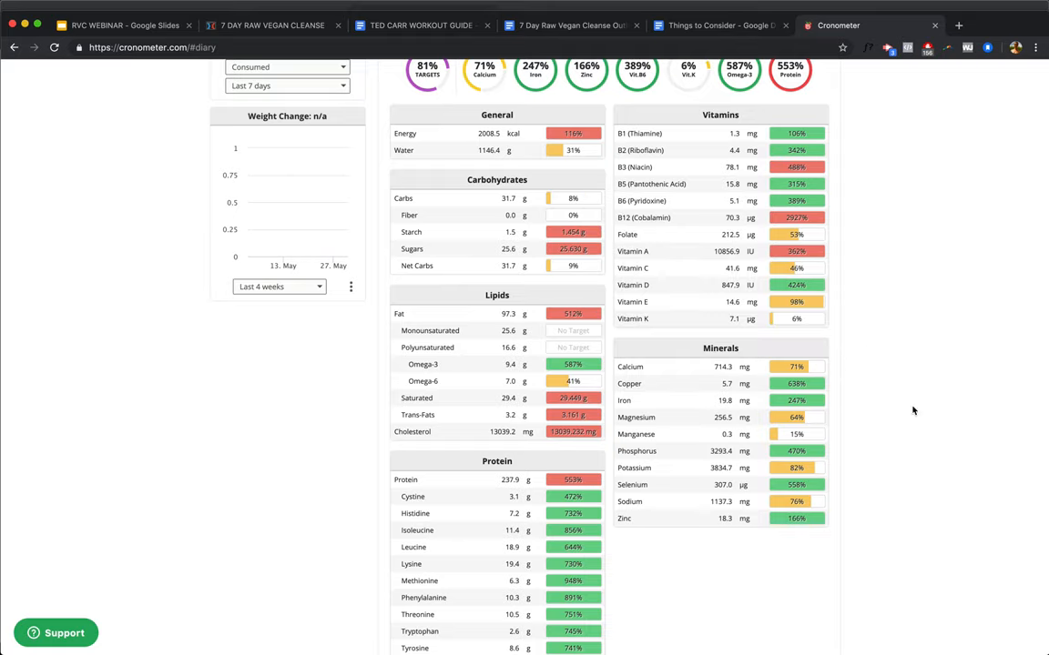
{"action": "mouse_move", "coordinate": [630, 439]}
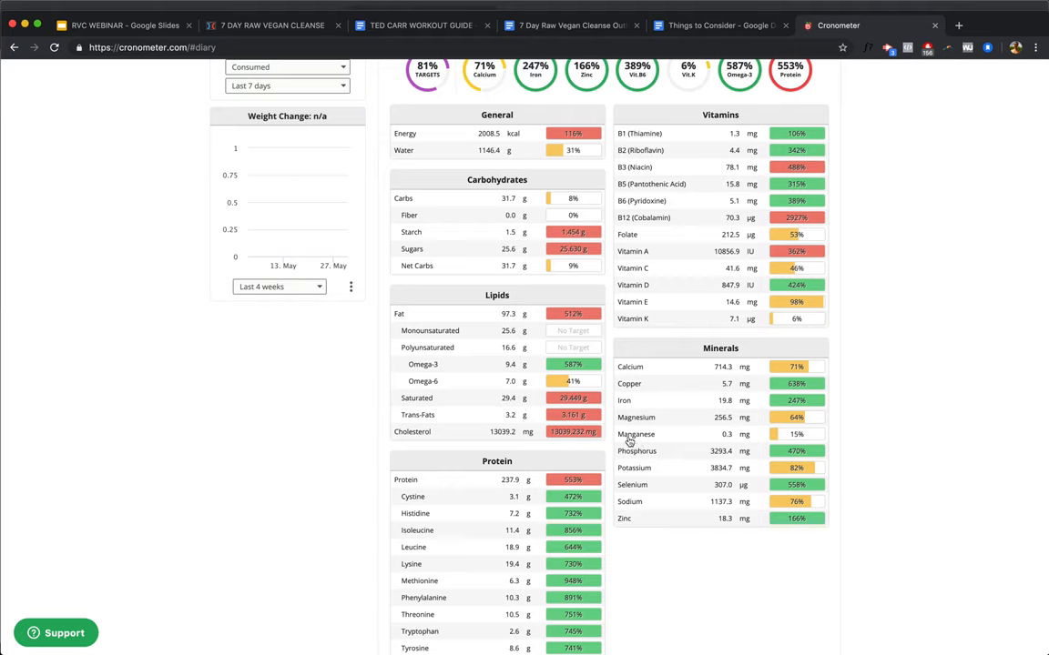
{"action": "mouse_move", "coordinate": [624, 473]}
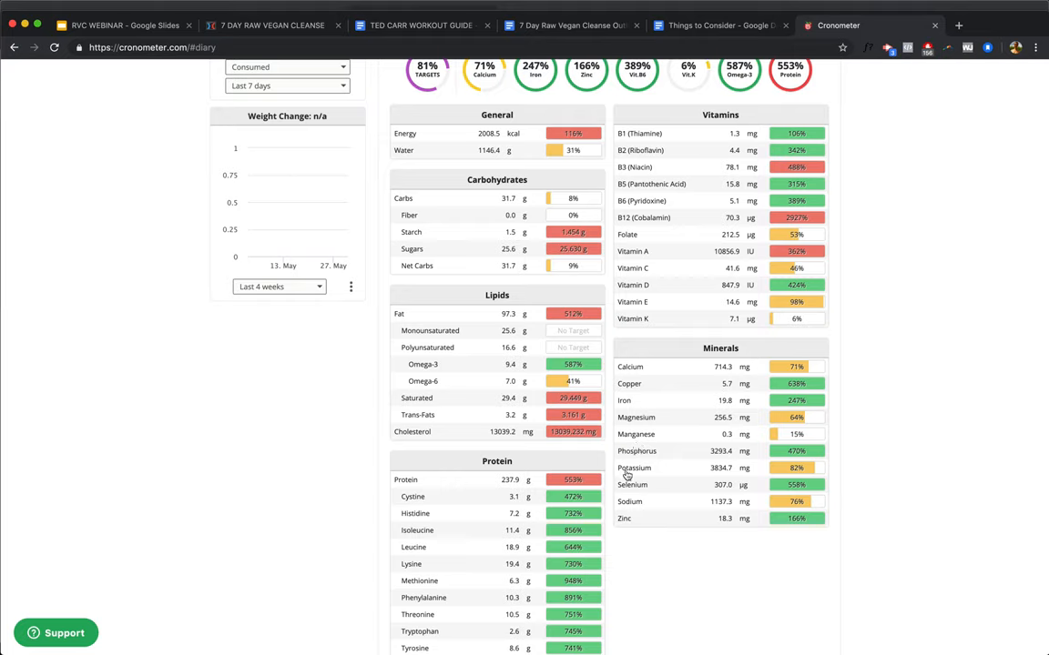
{"action": "mouse_move", "coordinate": [626, 506]}
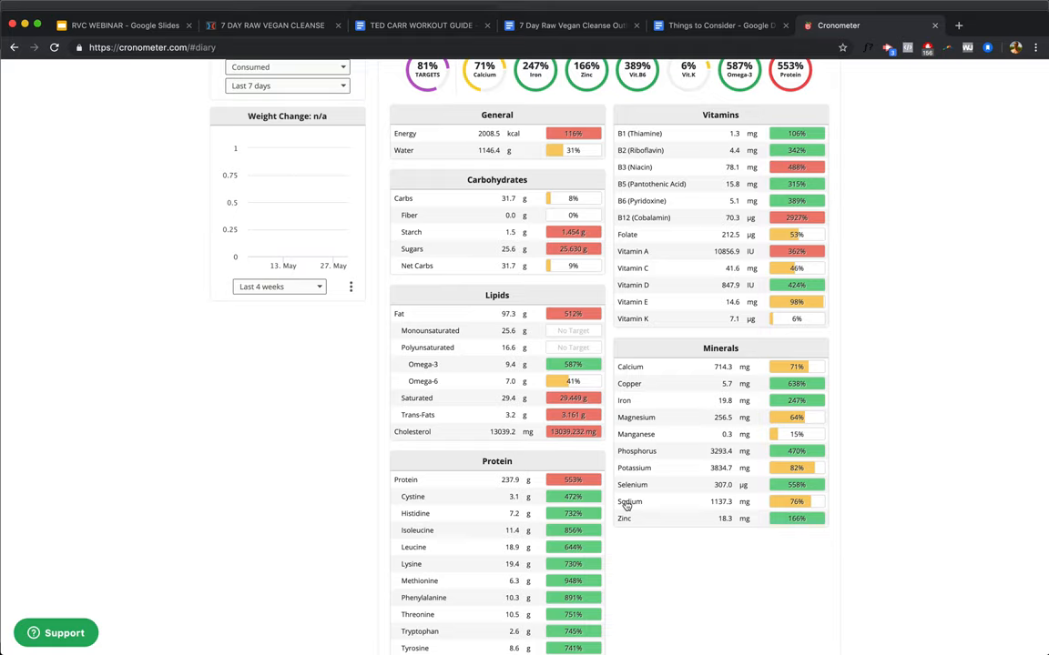
{"action": "mouse_move", "coordinate": [714, 524]}
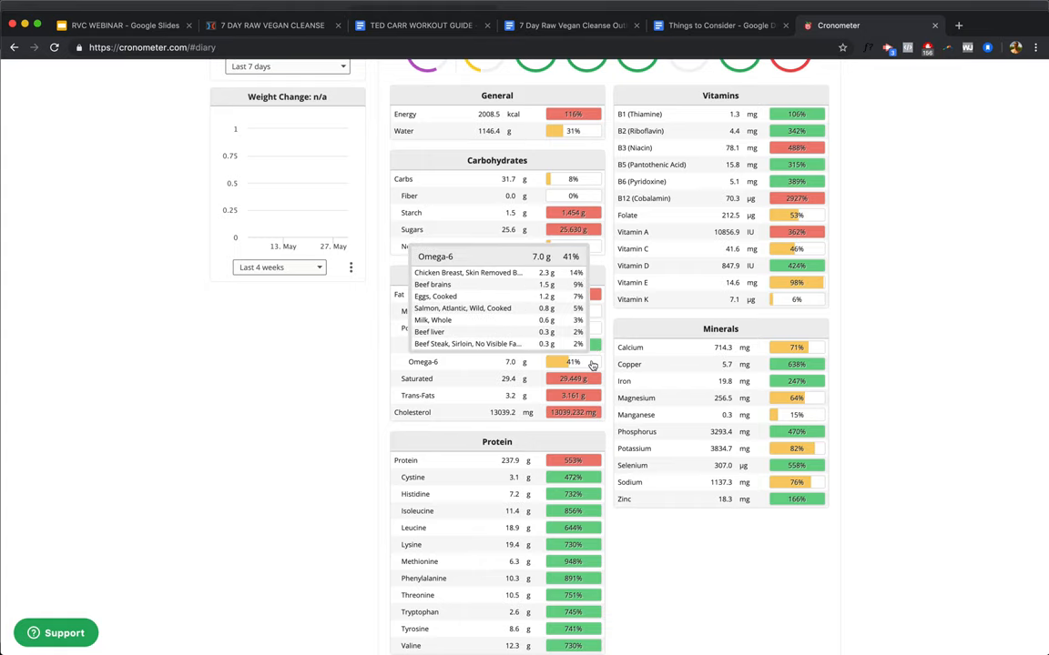
{"action": "scroll", "scroll_direction": "down", "scroll_amount": 3}
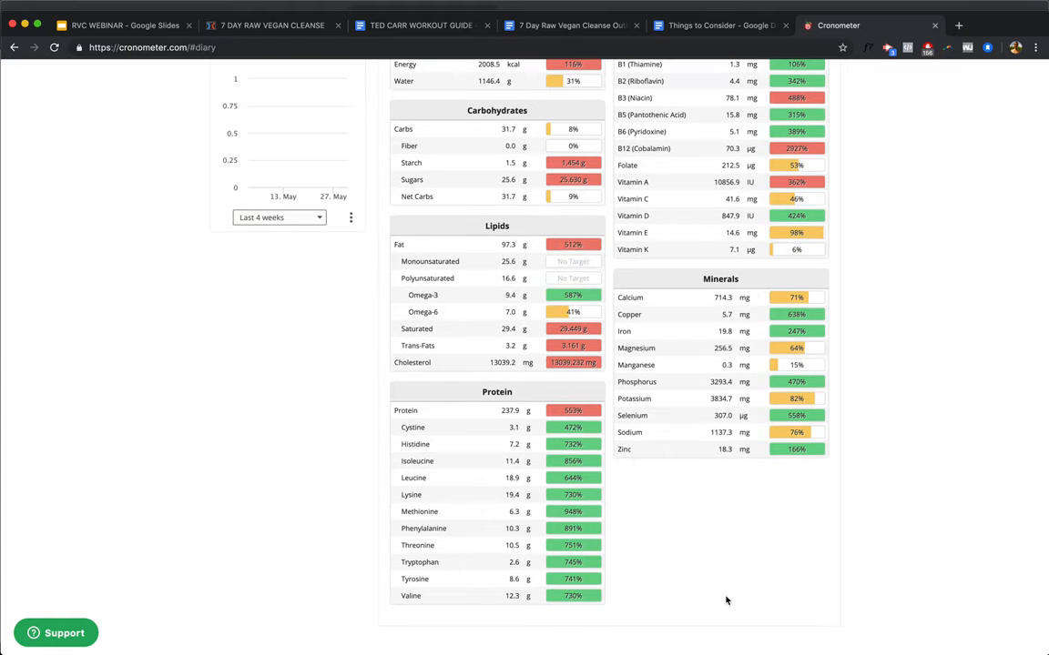
{"action": "mouse_move", "coordinate": [503, 415]}
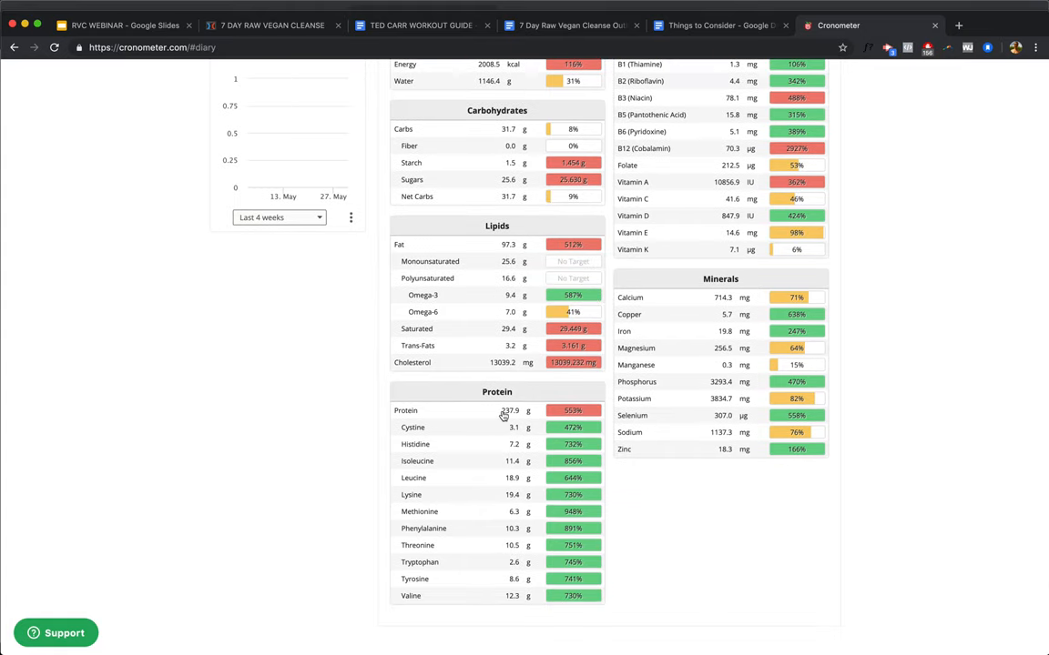
{"action": "mouse_move", "coordinate": [338, 435]}
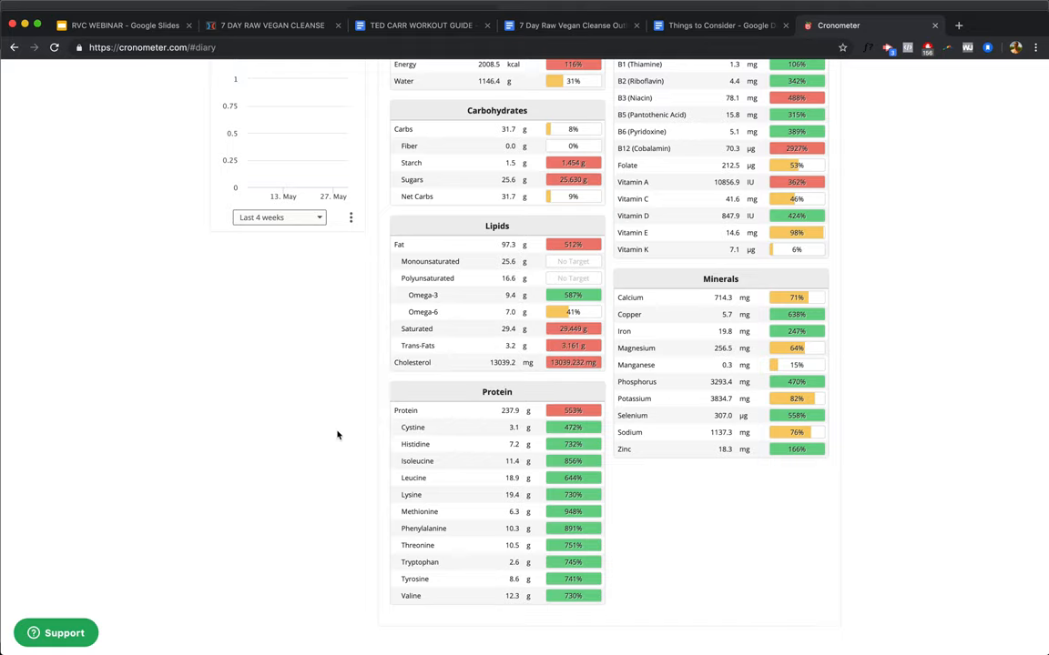
{"action": "mouse_move", "coordinate": [313, 437]}
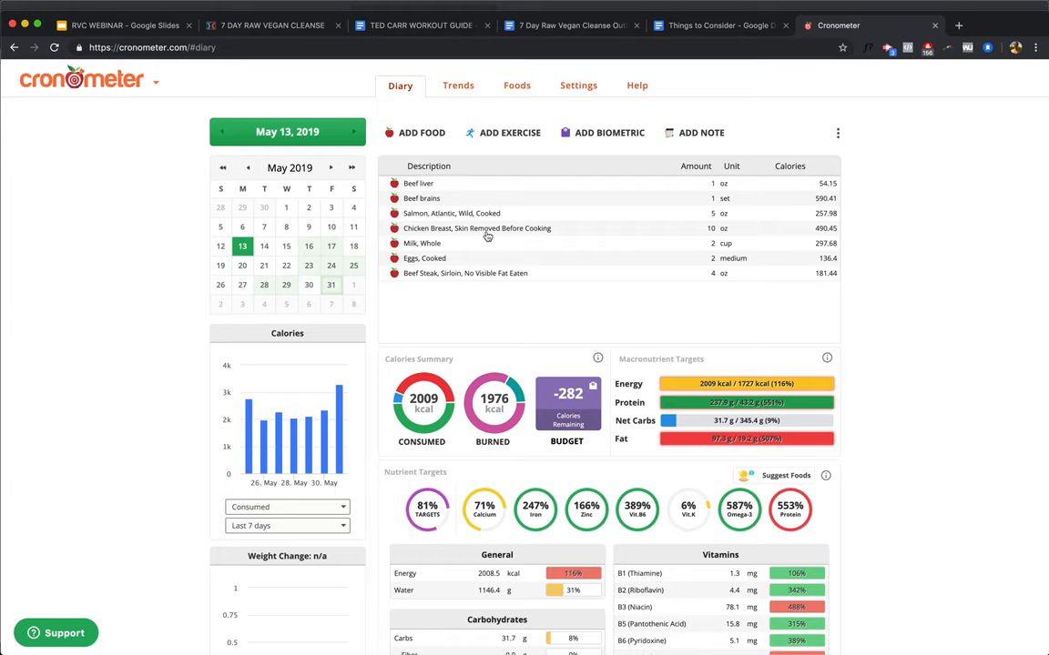
Step: Scroll through the May 14 nutrient targets for the 1646 kcal raw vegan day
{"action": "scroll", "scroll_direction": "down", "scroll_amount": 3}
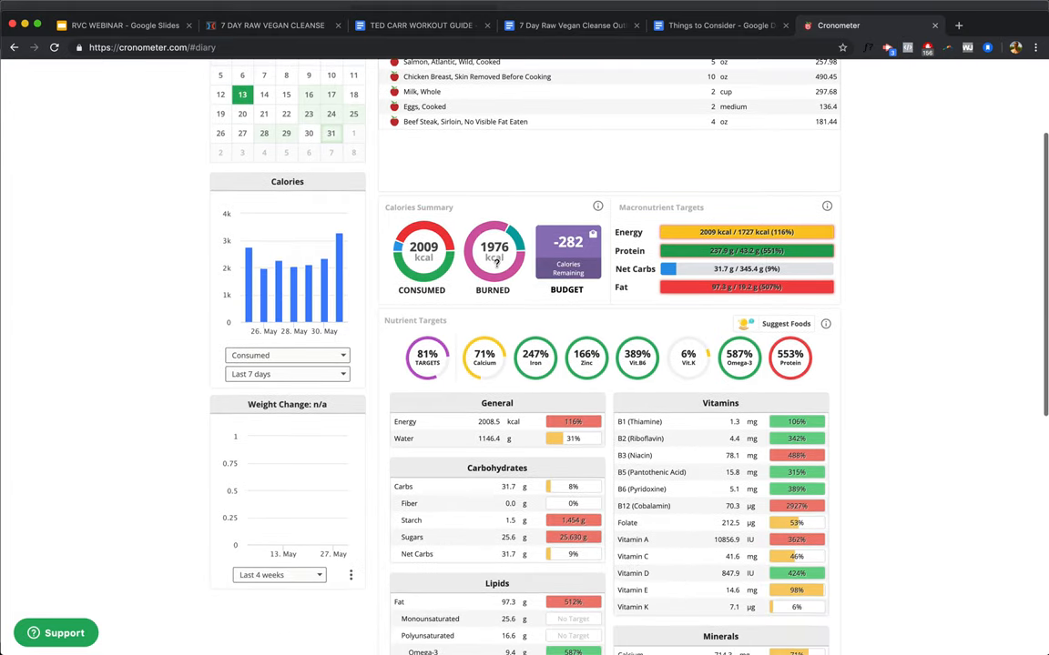
{"action": "scroll", "scroll_direction": "down", "scroll_amount": 3}
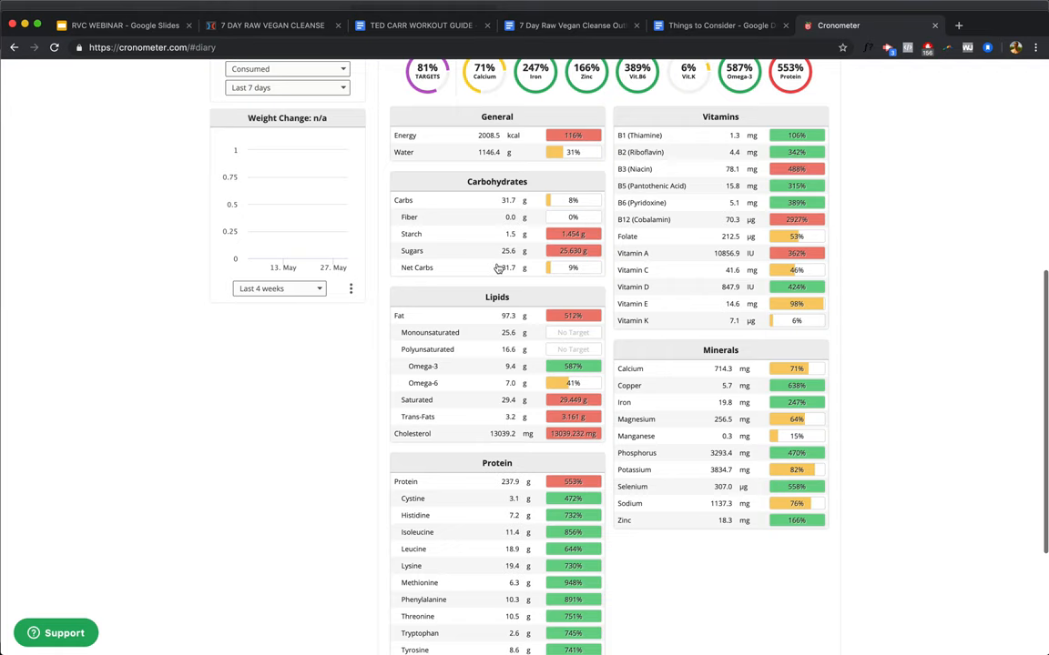
{"action": "scroll", "scroll_direction": "up", "scroll_amount": 3}
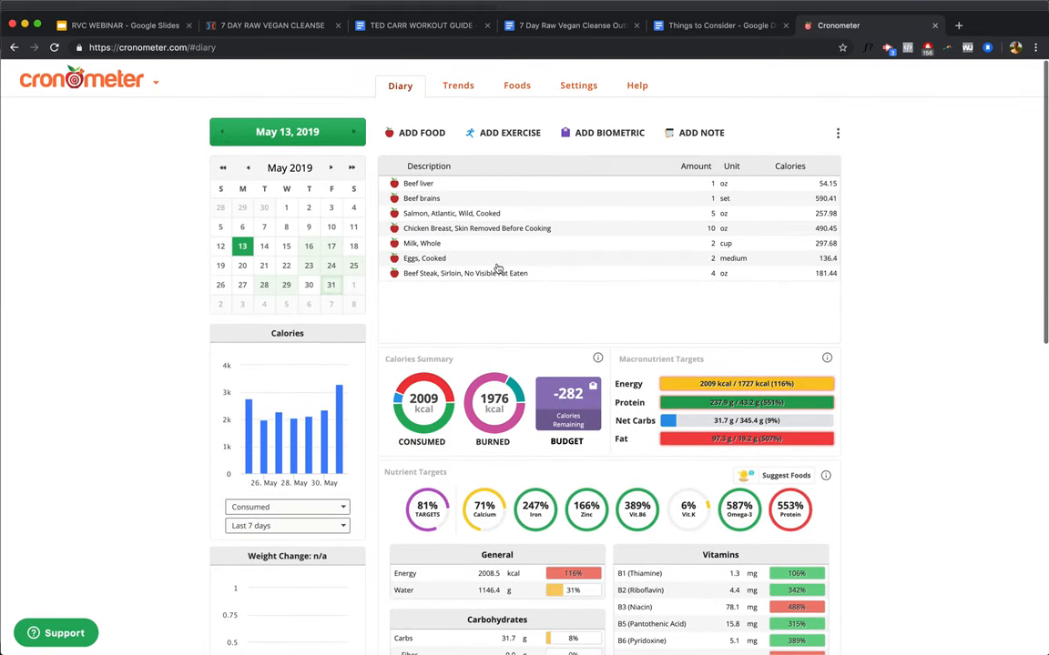
{"action": "mouse_move", "coordinate": [526, 309]}
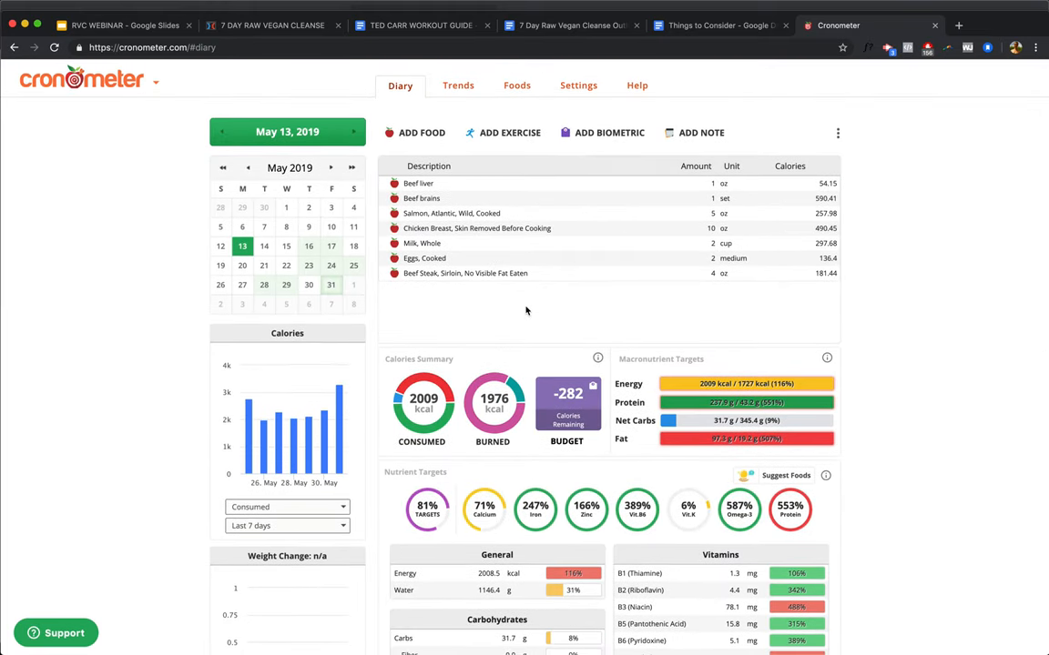
{"action": "scroll", "scroll_direction": "down", "scroll_amount": 3}
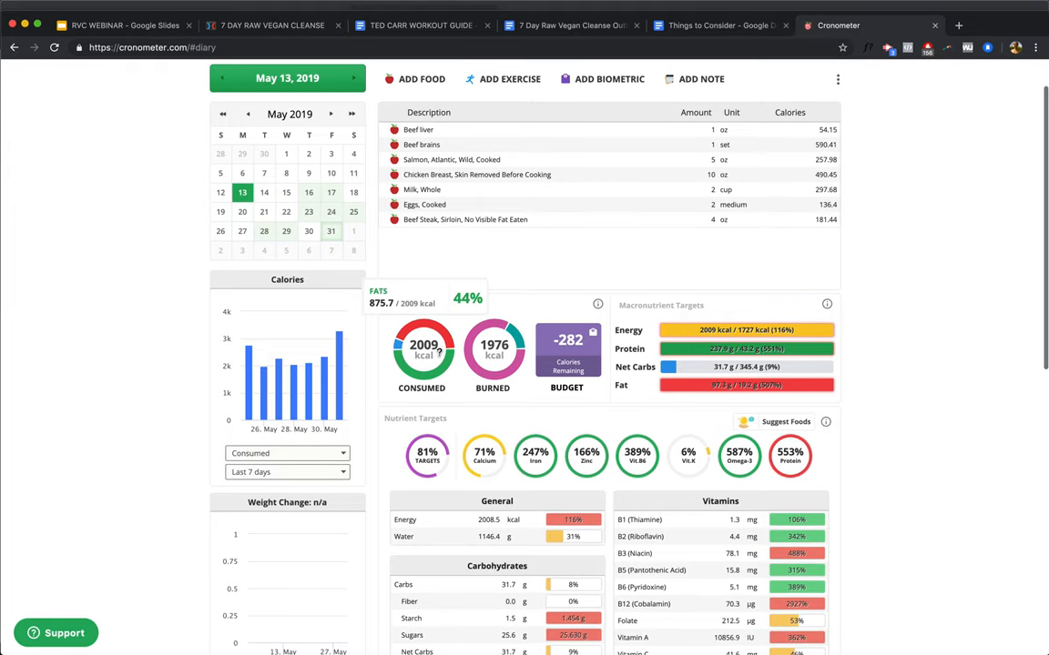
{"action": "mouse_move", "coordinate": [266, 196]}
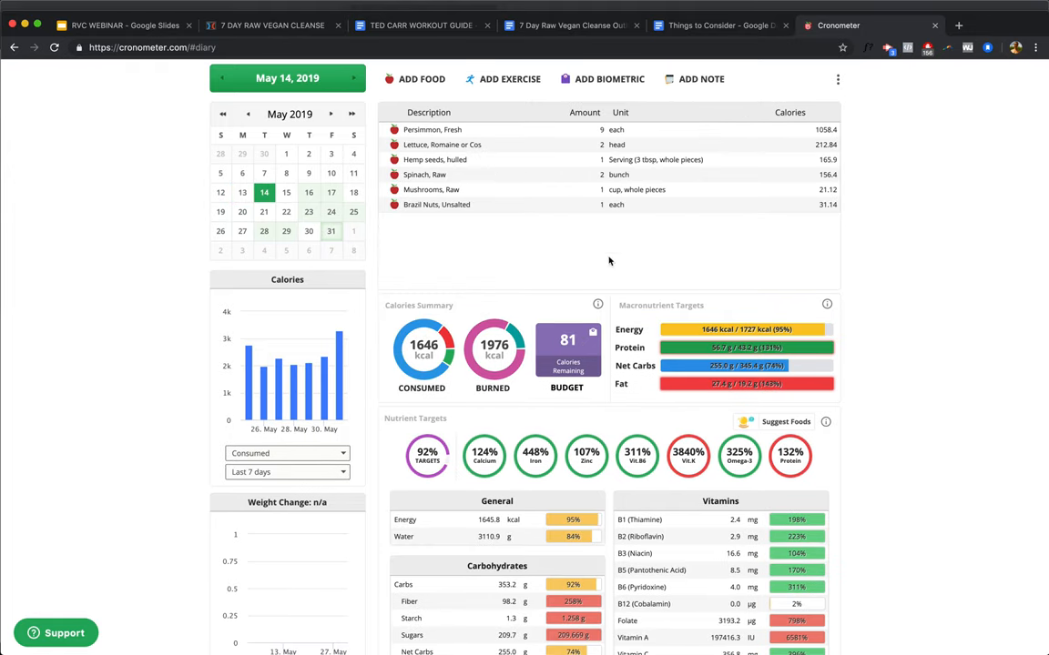
{"action": "scroll", "scroll_direction": "down", "scroll_amount": 3}
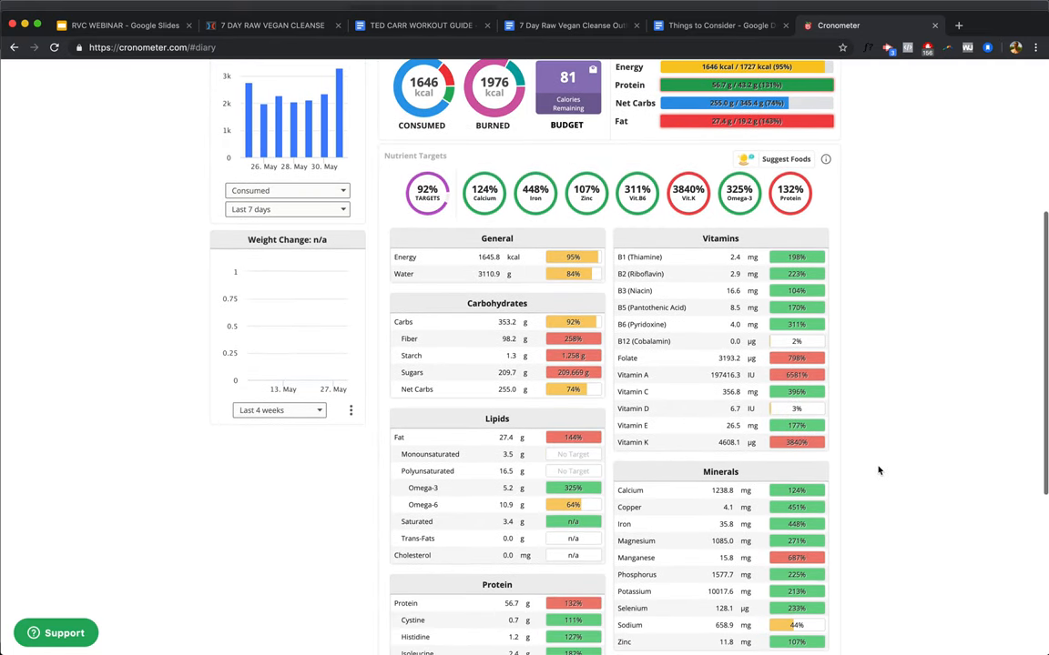
{"action": "scroll", "scroll_direction": "down", "scroll_amount": 3}
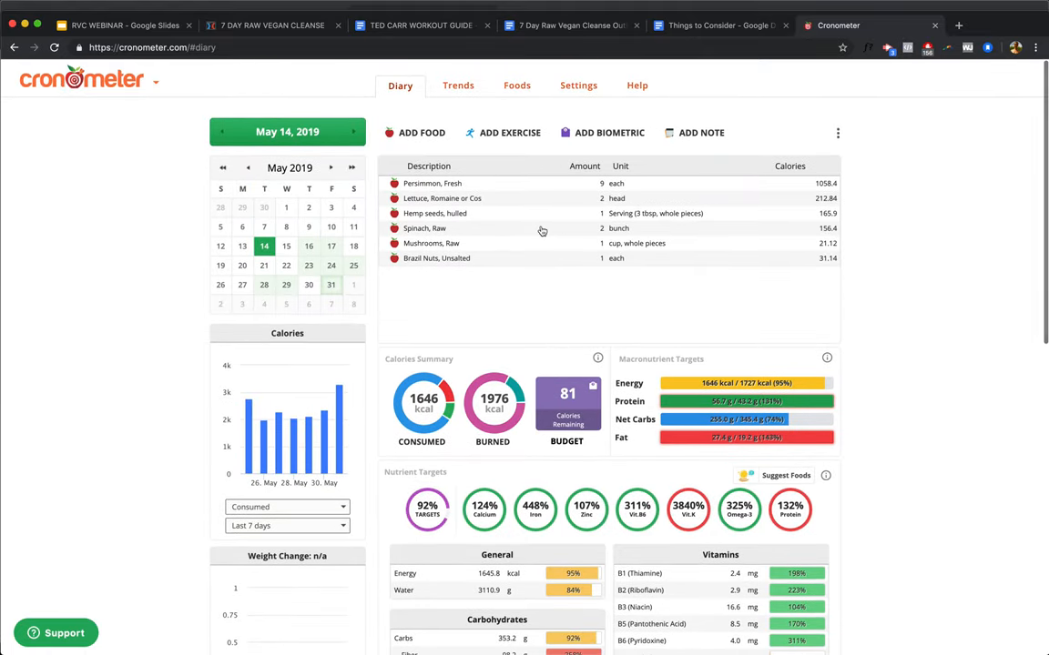
Step: Add one drop of V. Vitamin D to the May 14 diary and check the vitamin levels
{"action": "left_click", "coordinate": [415, 131]}
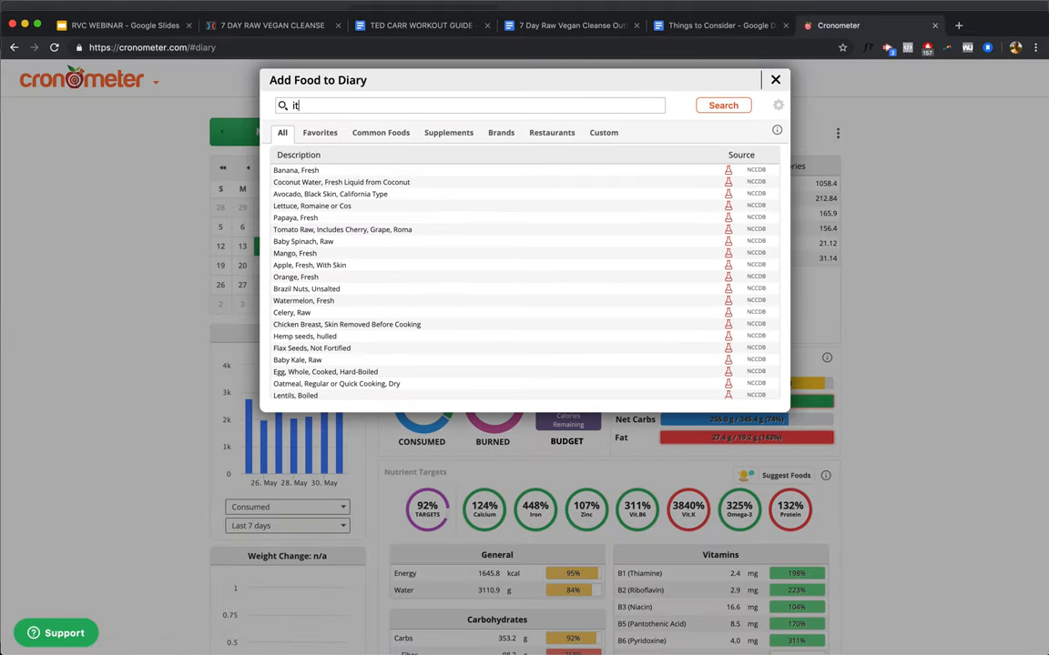
{"action": "type", "text": "vitamin d"}
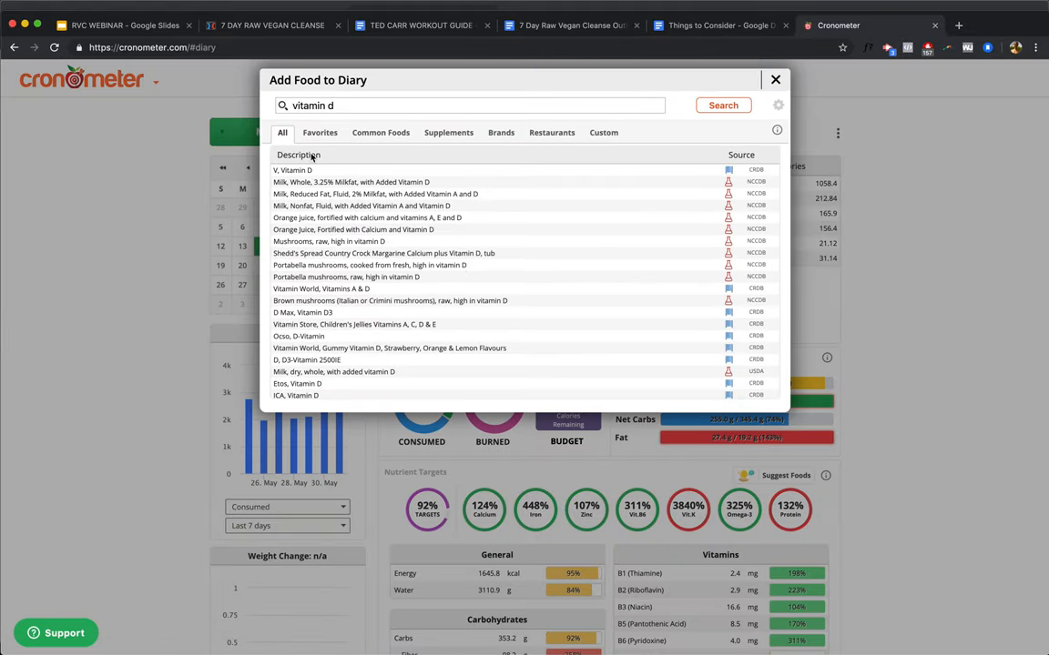
{"action": "left_click", "coordinate": [293, 171]}
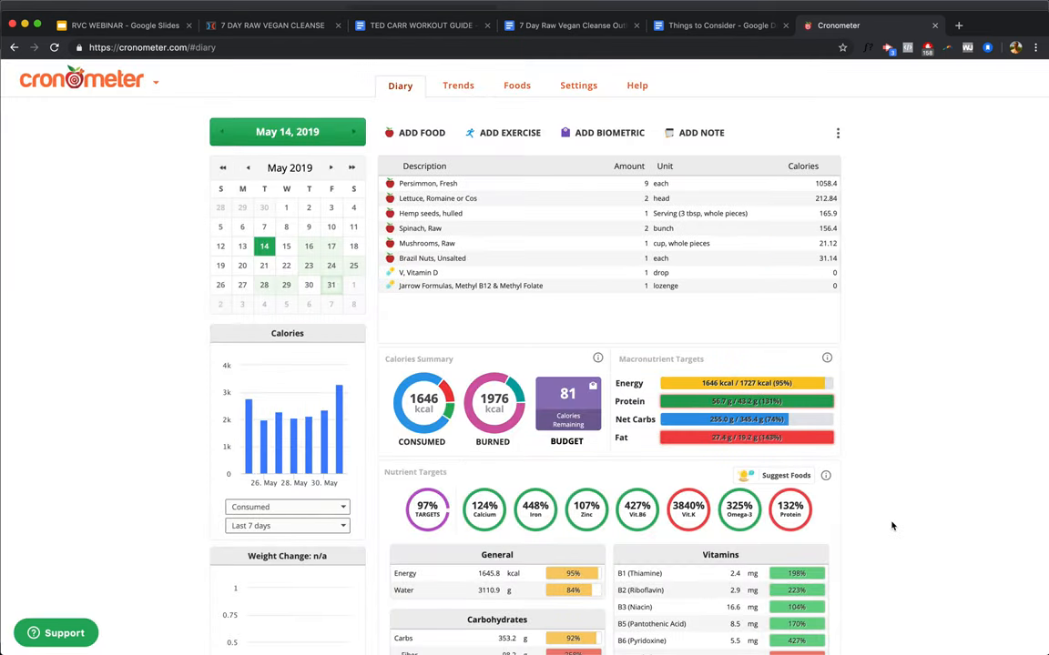
{"action": "scroll", "scroll_direction": "down", "scroll_amount": 3}
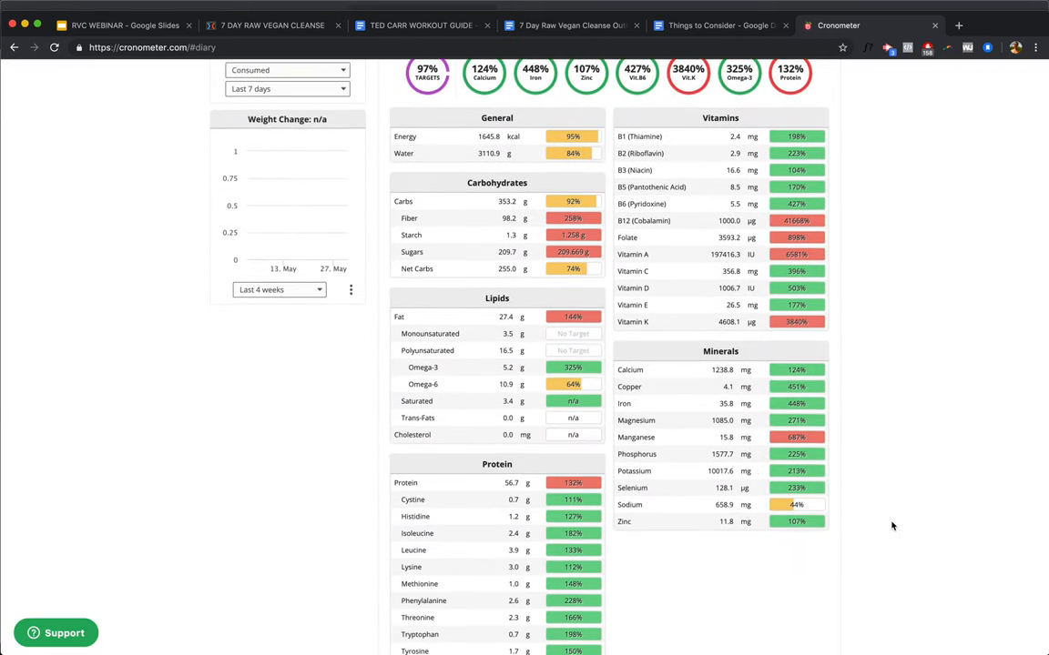
{"action": "scroll", "scroll_direction": "down", "scroll_amount": 3}
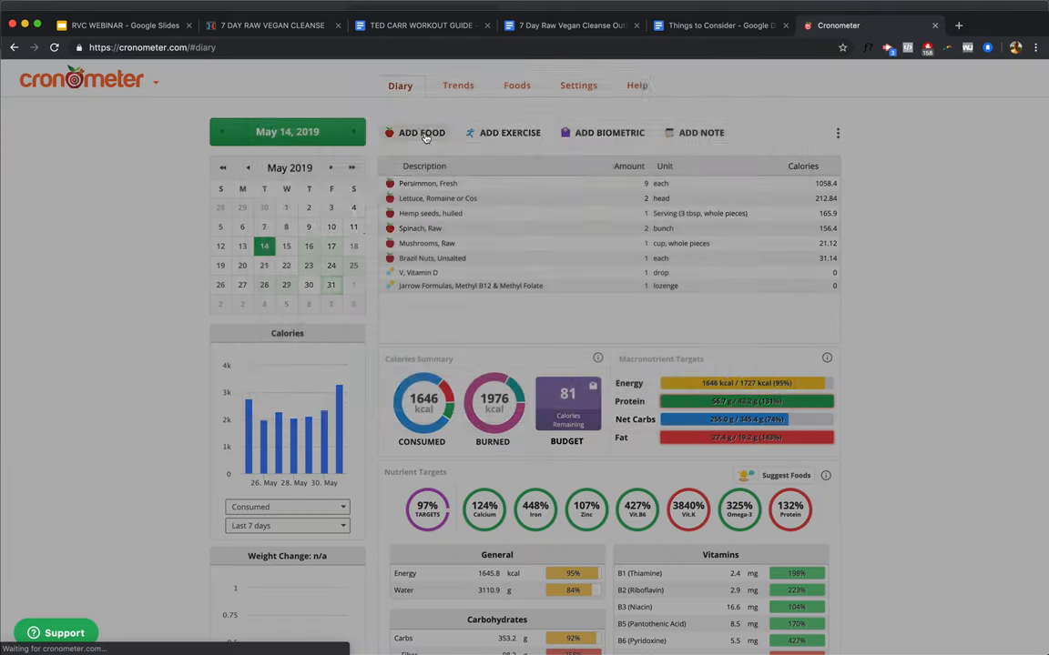
Step: Add 4 cups of Celery Juice to May 14, bringing consumption to 1726 kcal
{"action": "left_click", "coordinate": [417, 131]}
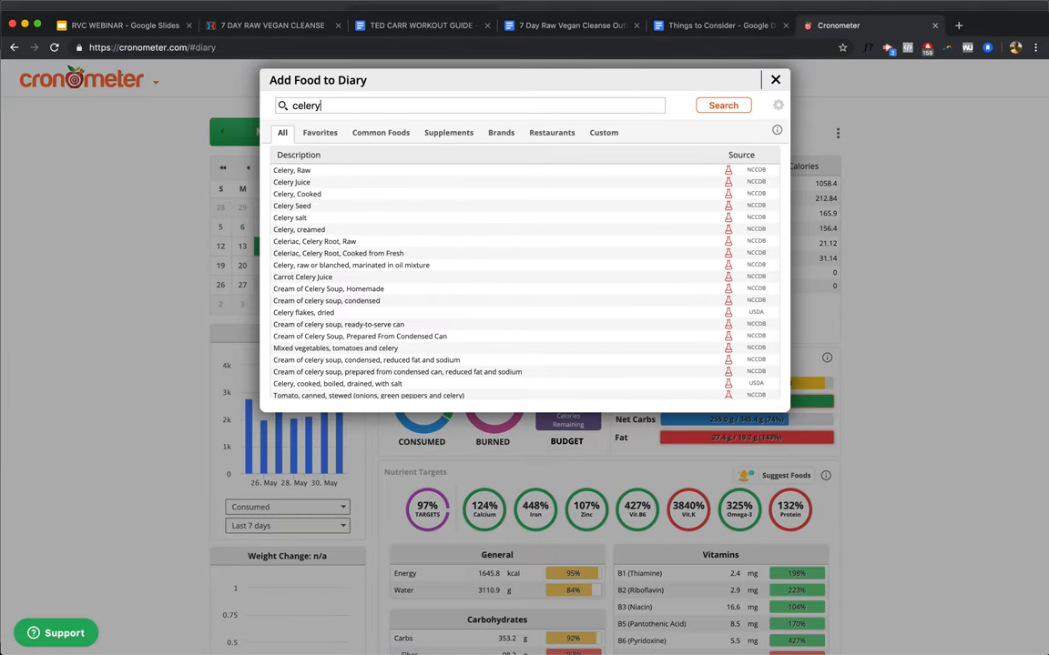
{"action": "left_click", "coordinate": [292, 182]}
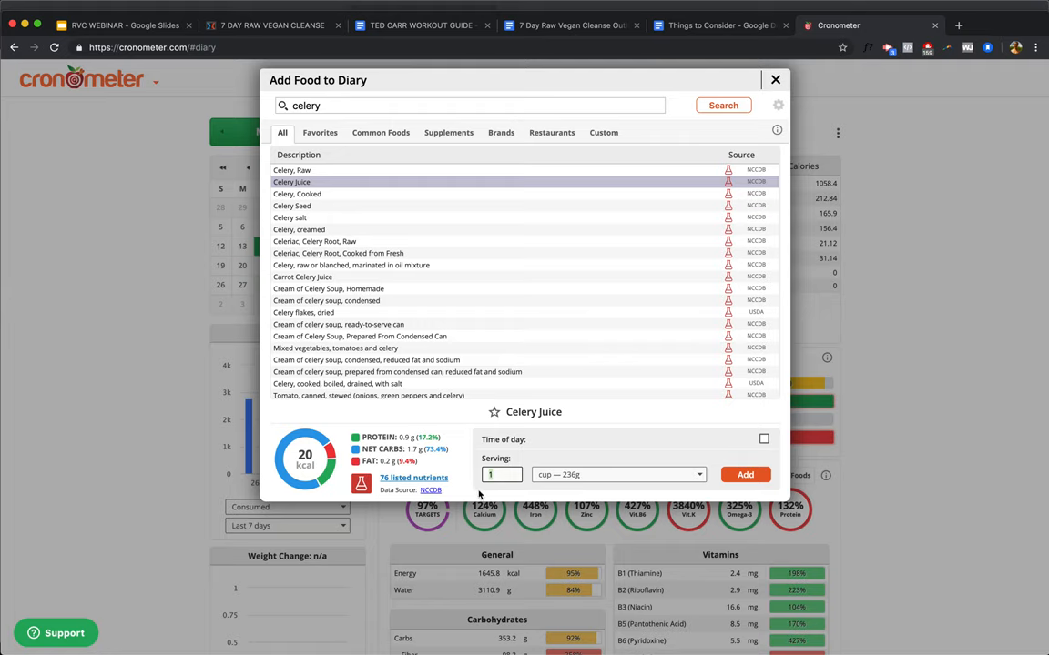
{"action": "type", "text": "4"}
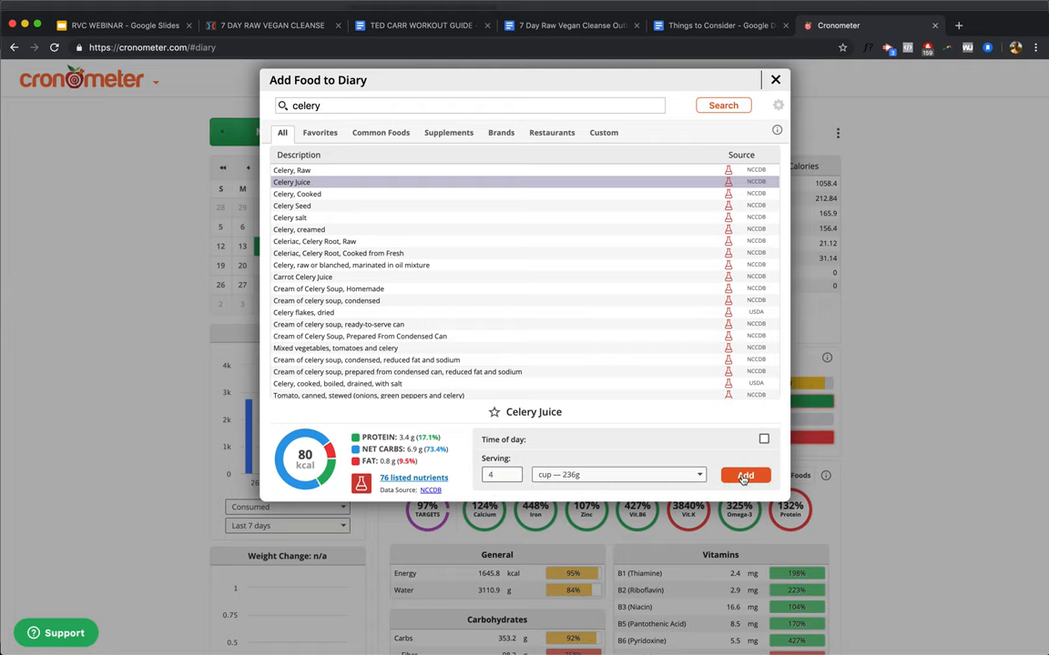
{"action": "left_click", "coordinate": [745, 475]}
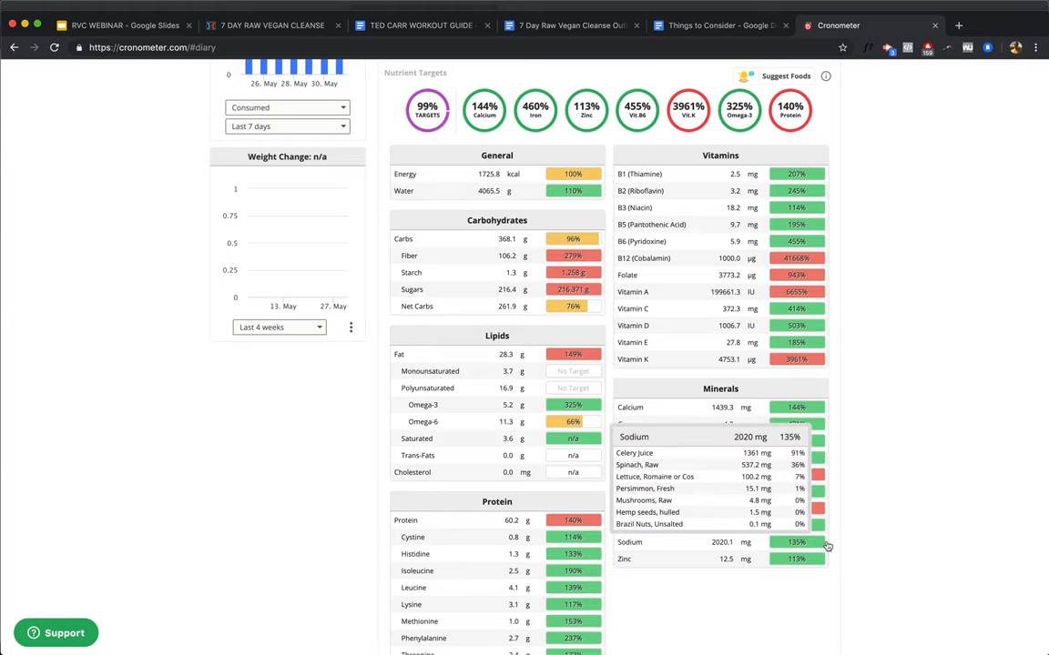
{"action": "scroll", "scroll_direction": "down", "scroll_amount": 3}
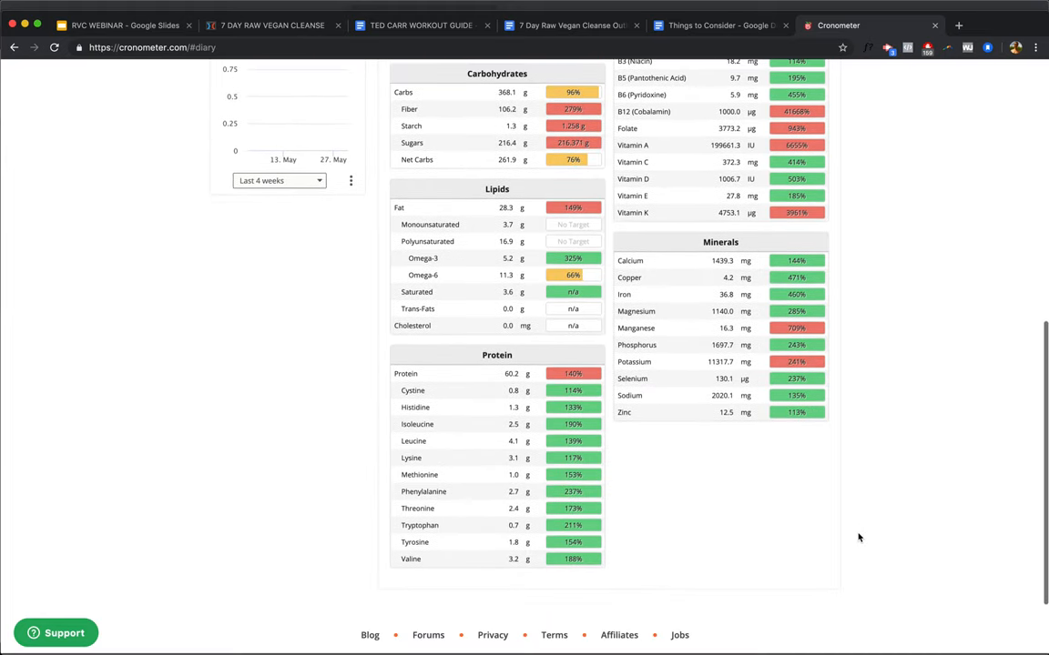
{"action": "scroll", "scroll_direction": "up", "scroll_amount": 3}
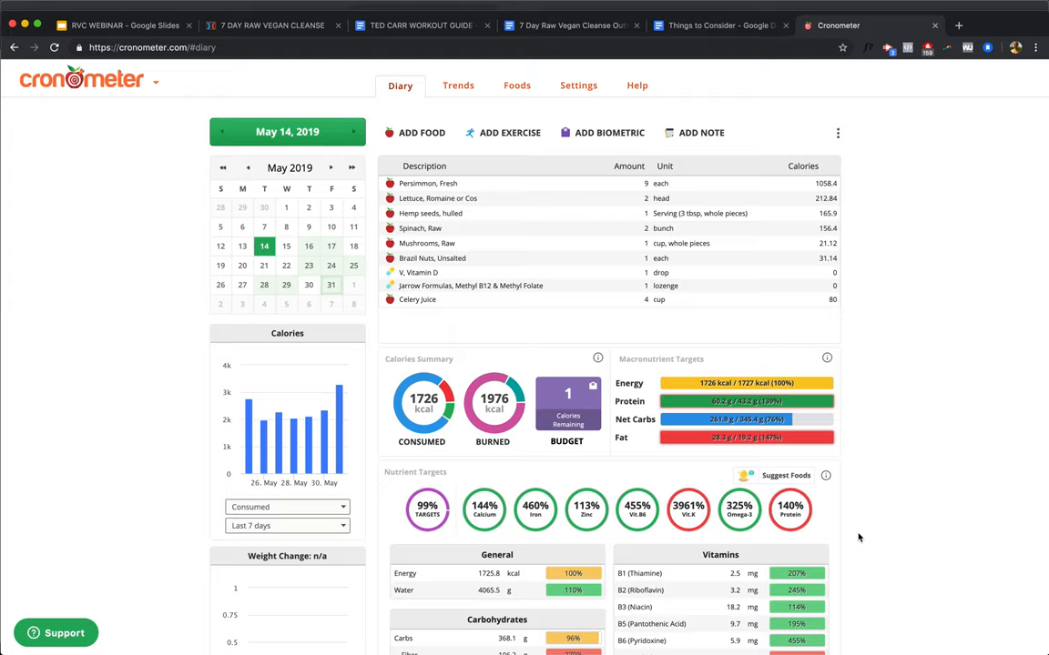
{"action": "mouse_move", "coordinate": [637, 51]}
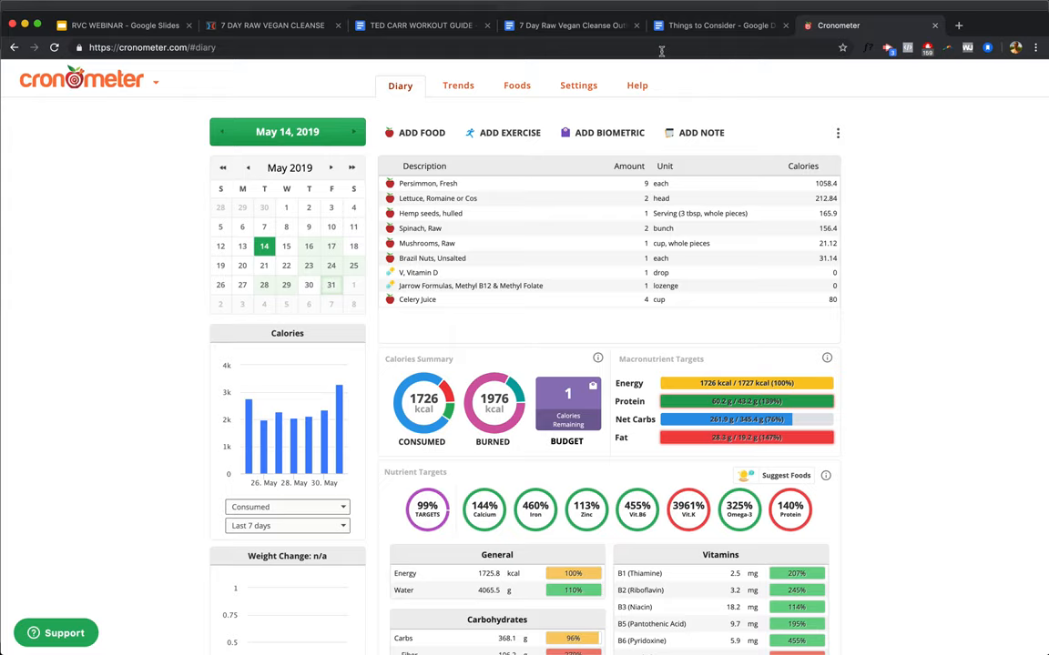
Step: Move between the cleanse outline, Things to Consider and Cronometer tabs, landing on Things to Consider
{"action": "left_click", "coordinate": [571, 25]}
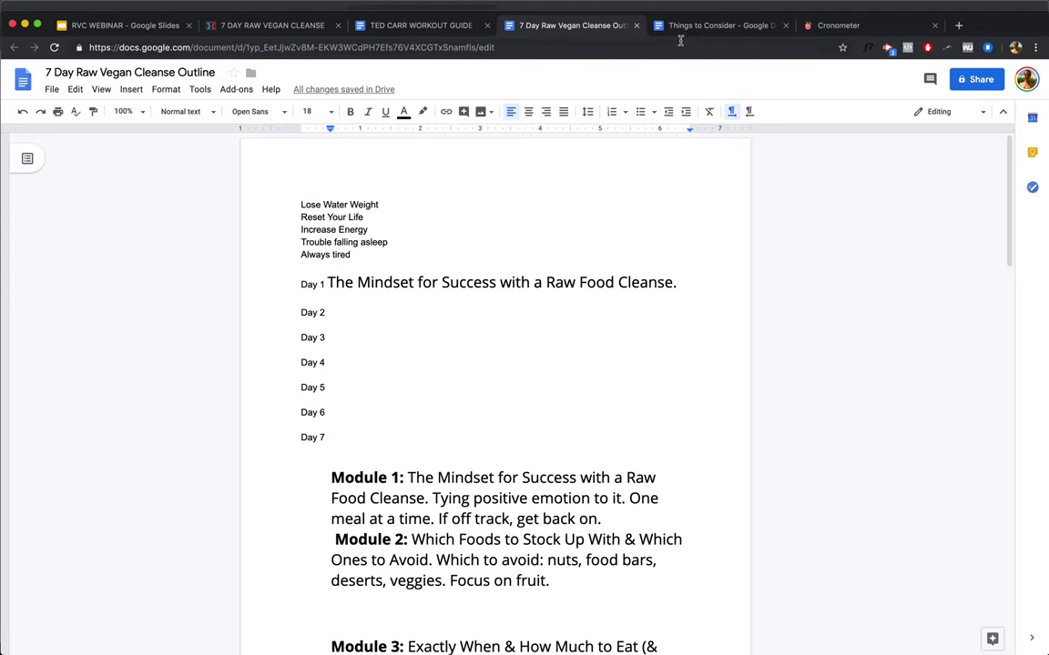
{"action": "left_click", "coordinate": [718, 26]}
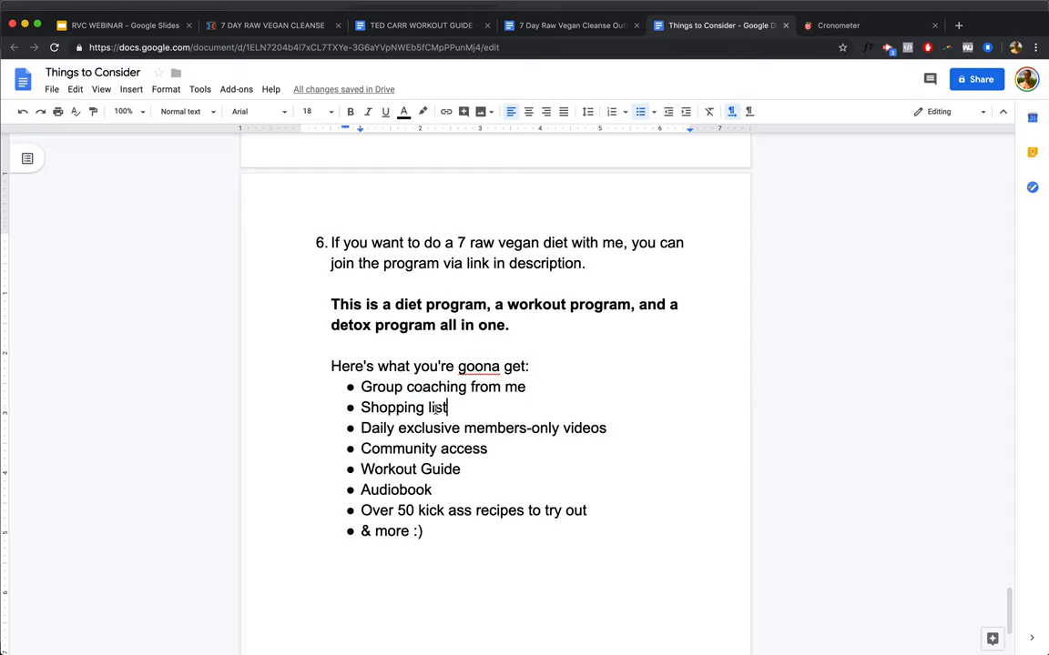
{"action": "left_click", "coordinate": [845, 25]}
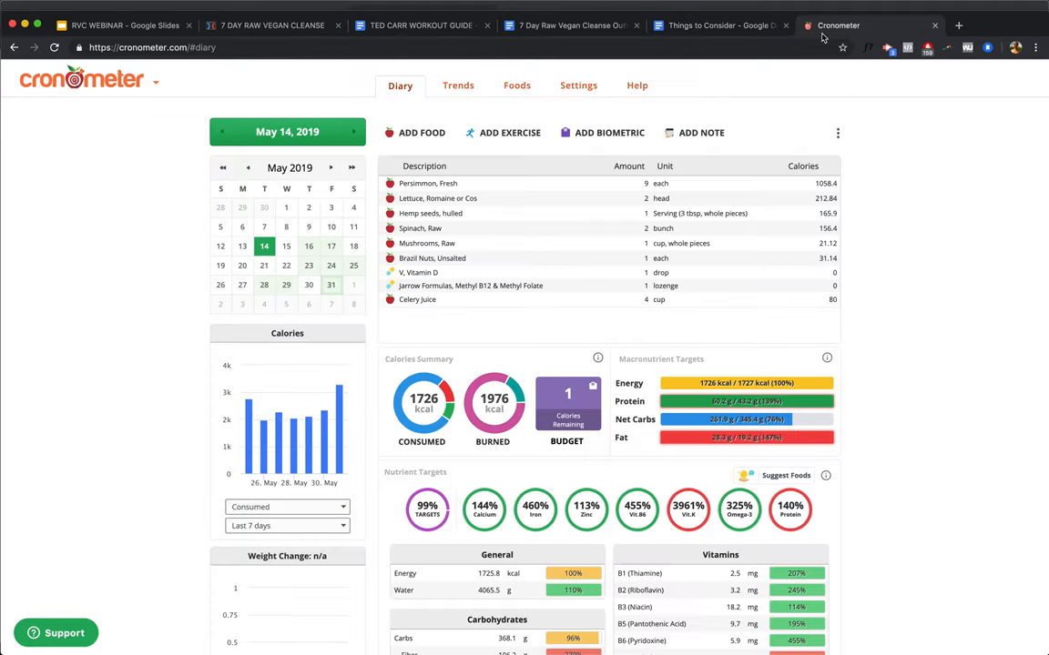
{"action": "left_click", "coordinate": [713, 25]}
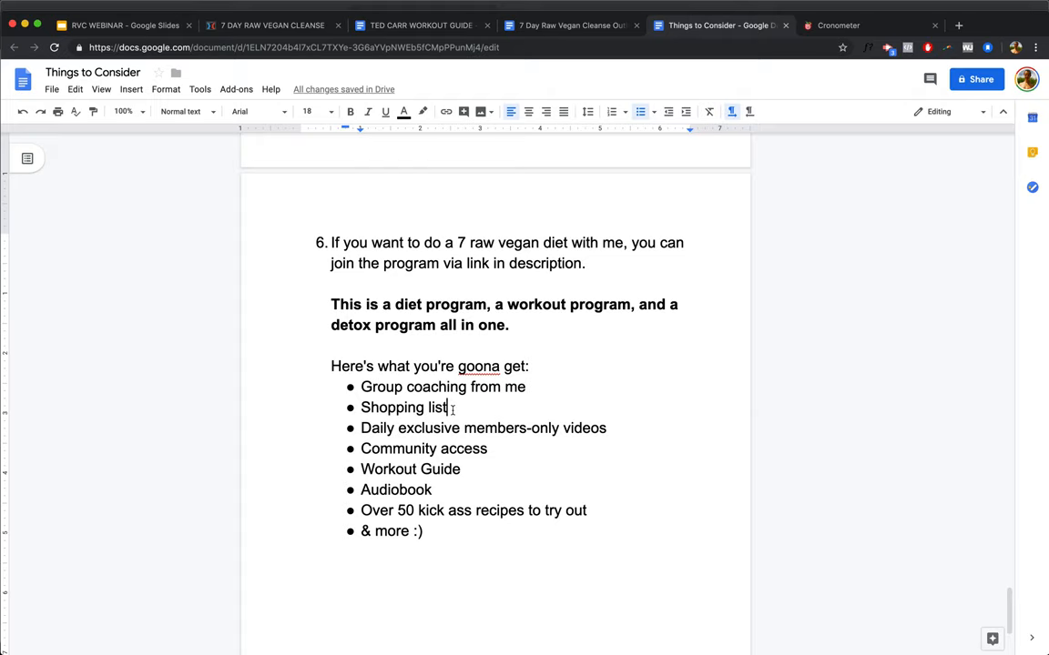
Step: Select the word 'Daily' in the perks bullet list, then place the cursor at the end of the final bullet
{"action": "double_click", "coordinate": [379, 430]}
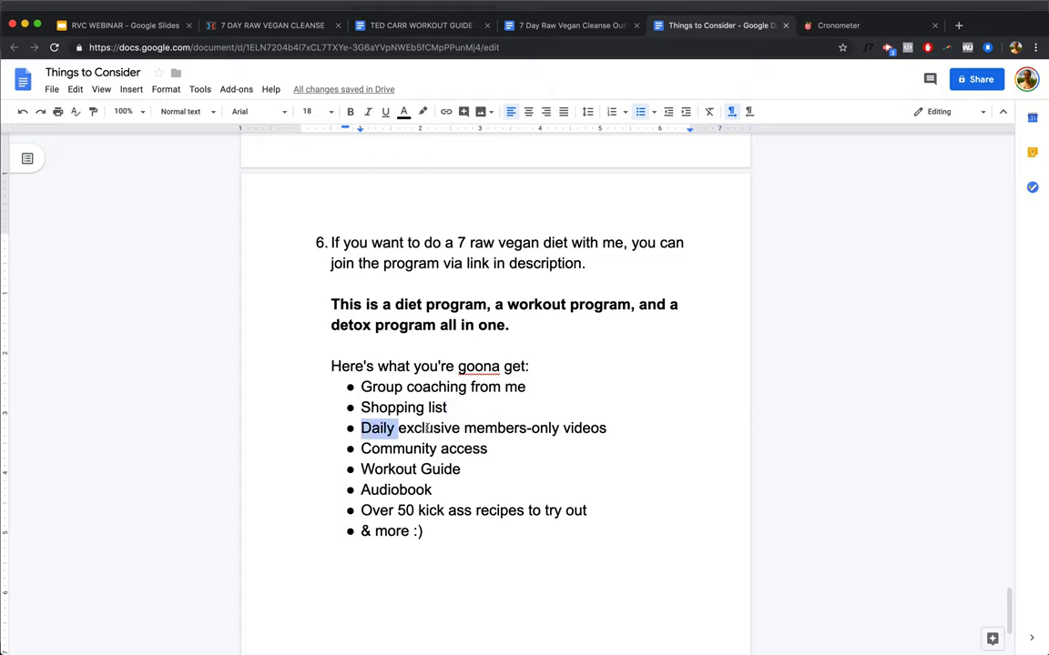
{"action": "left_click", "coordinate": [490, 448]}
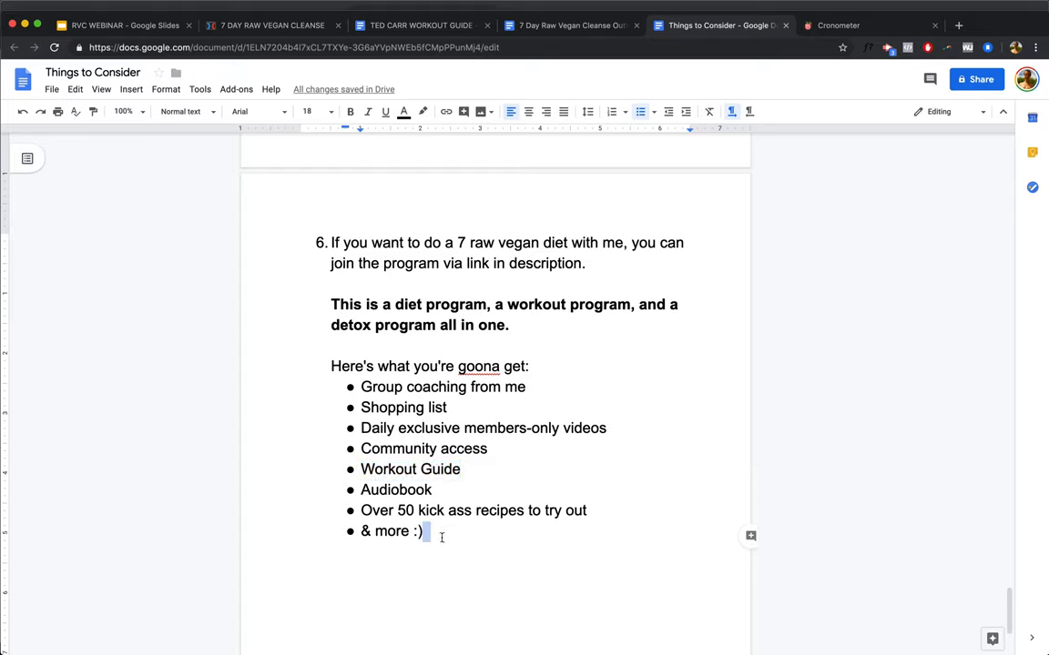
{"action": "left_click", "coordinate": [437, 531]}
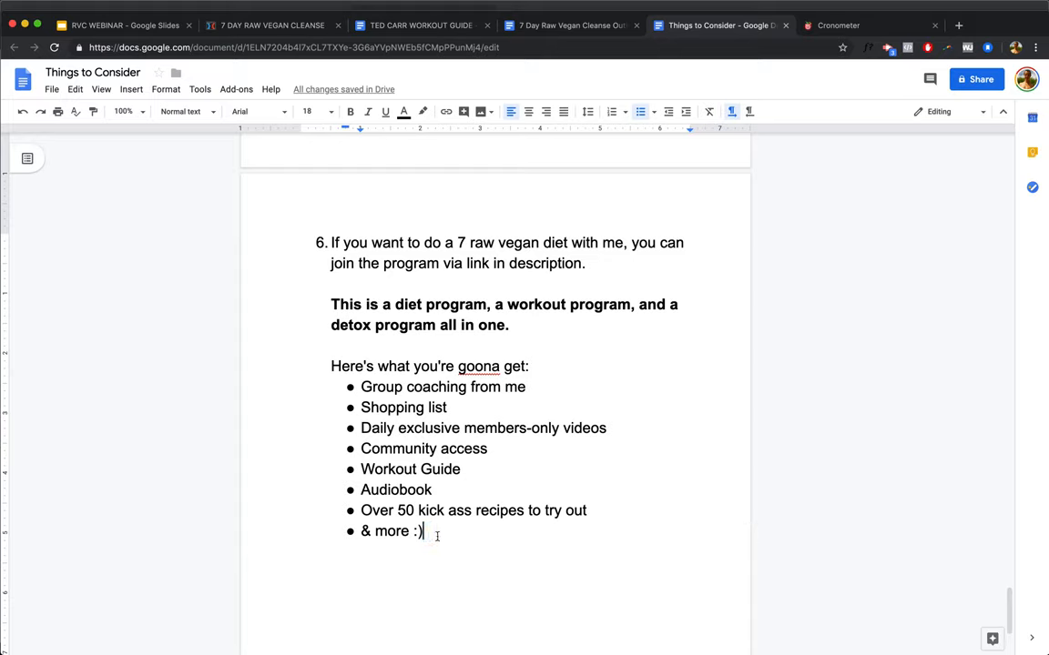